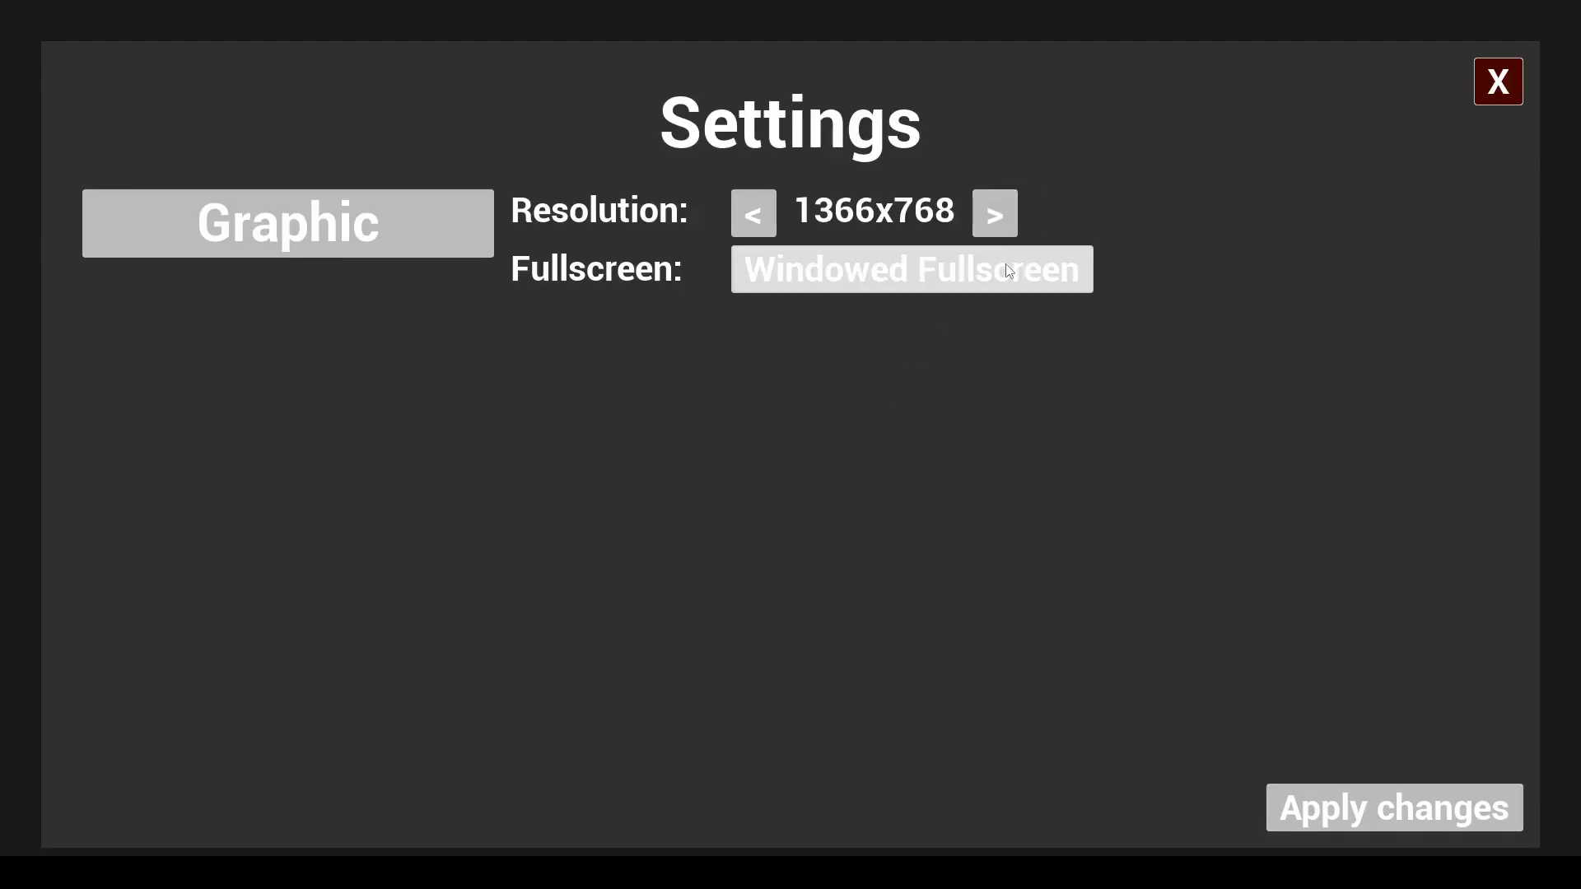
- Switch the running demo to windowed mode and close the game window
{"action": "left_click", "coordinate": [911, 268]}
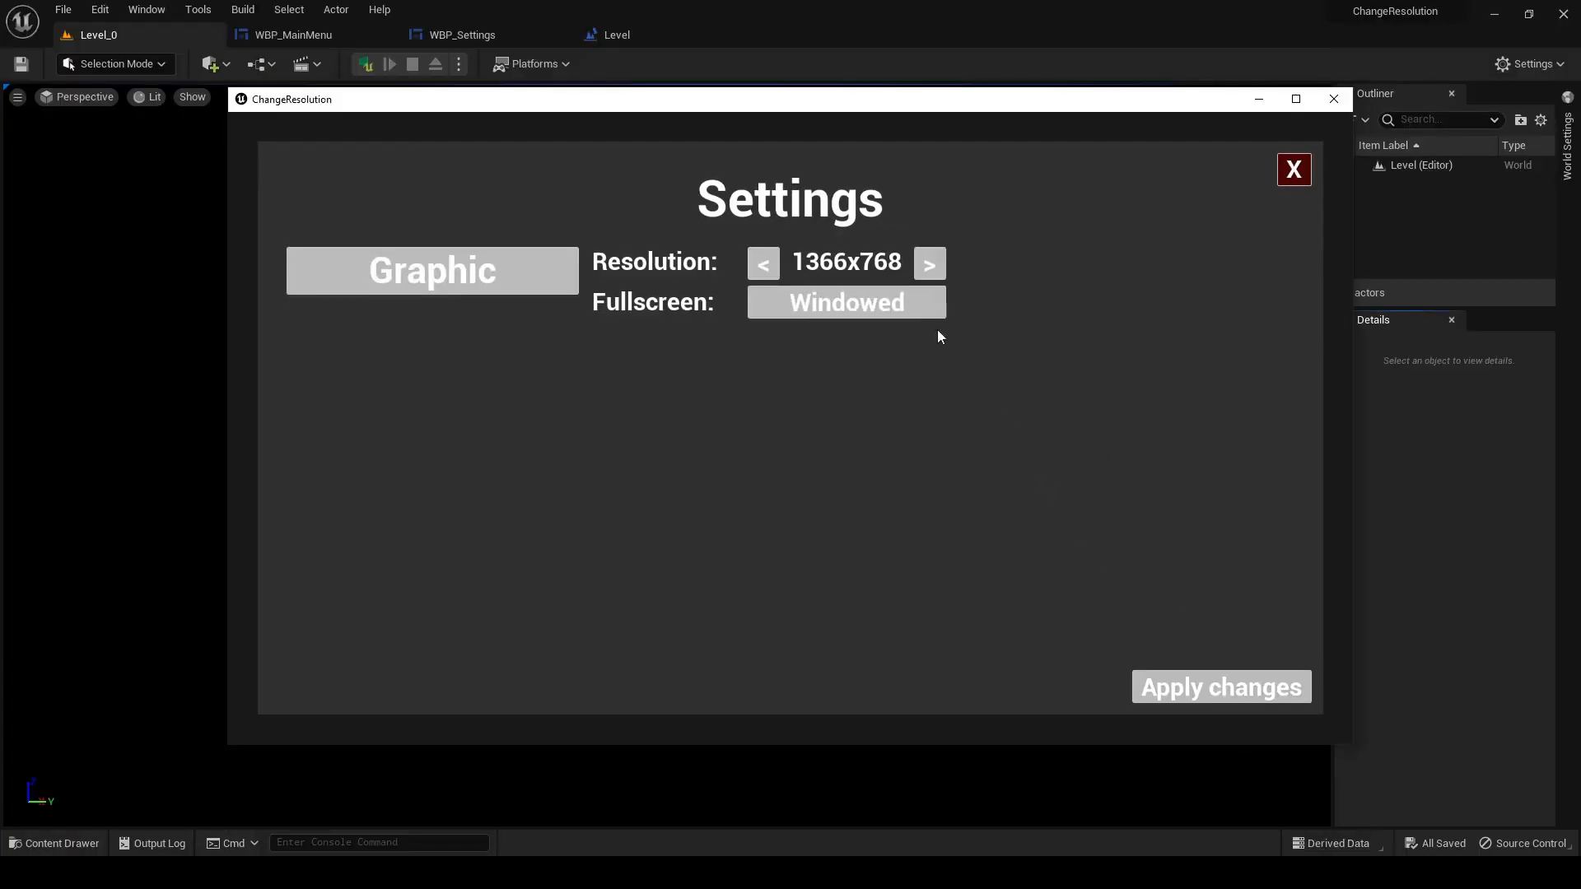
{"action": "left_click", "coordinate": [762, 264]}
{"action": "type", "text": "140"}
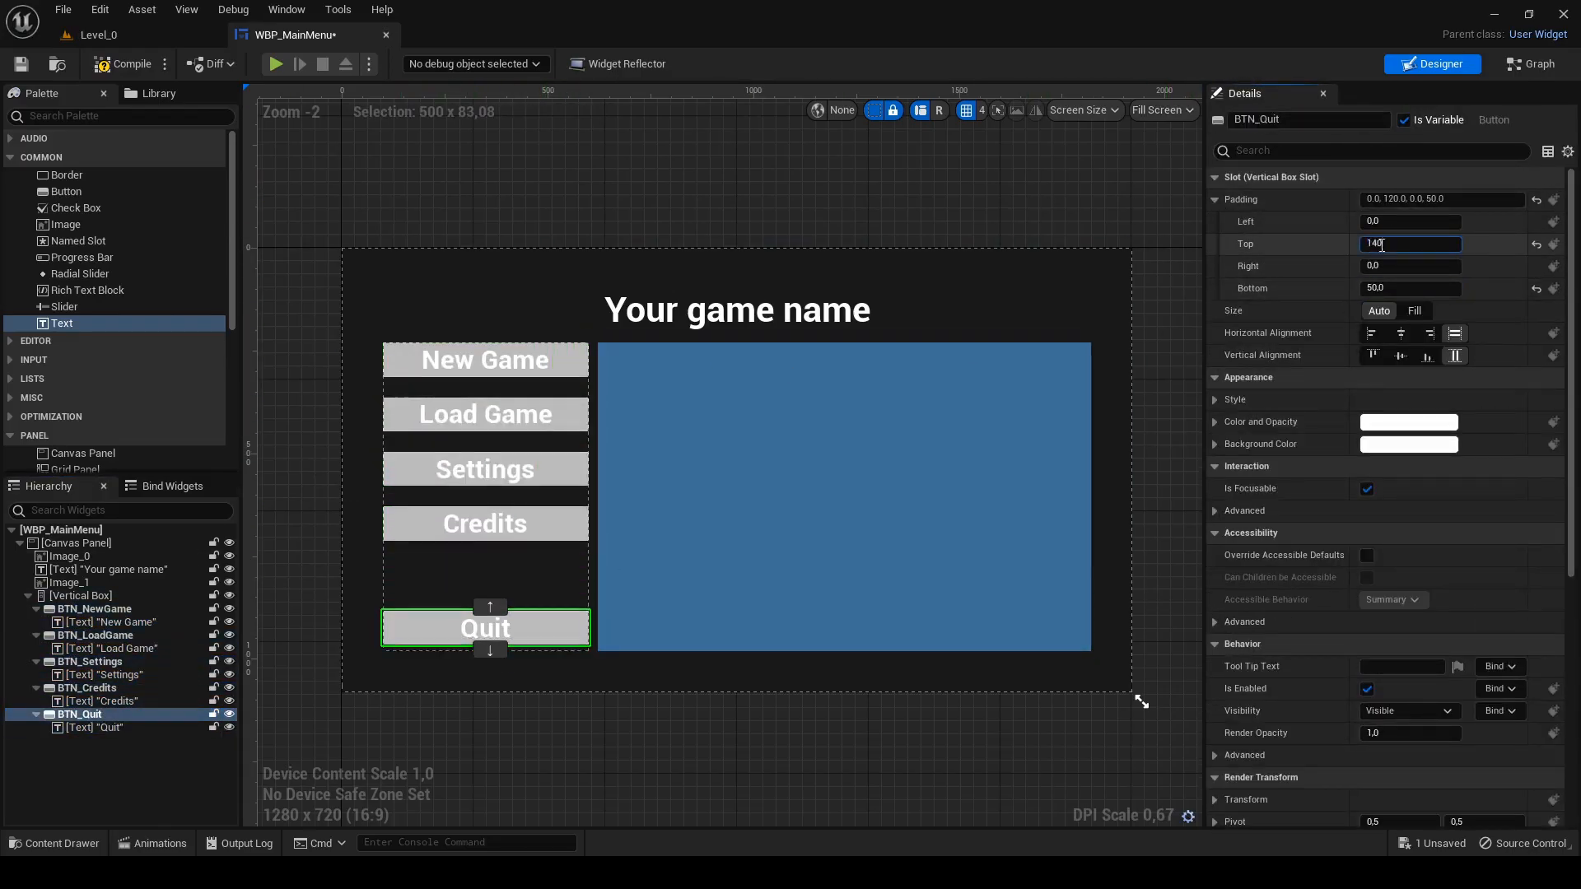
- Duplicate WBP_MainMenu in the Content Drawer as WBP_Settings and open it
{"action": "left_click", "coordinate": [128, 64]}
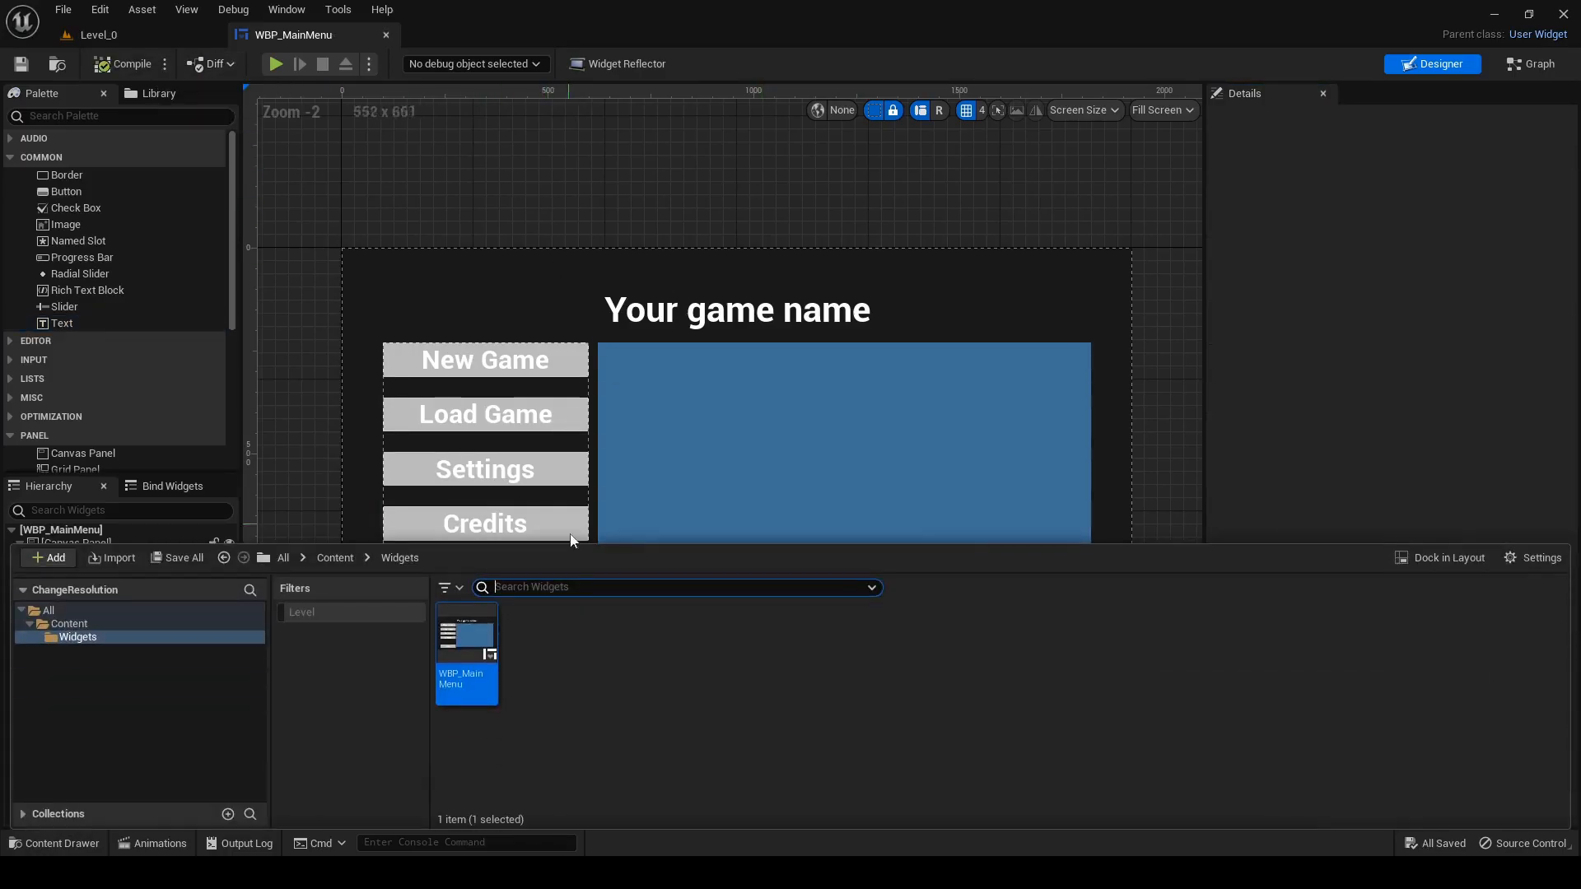
{"action": "right_click", "coordinate": [466, 656]}
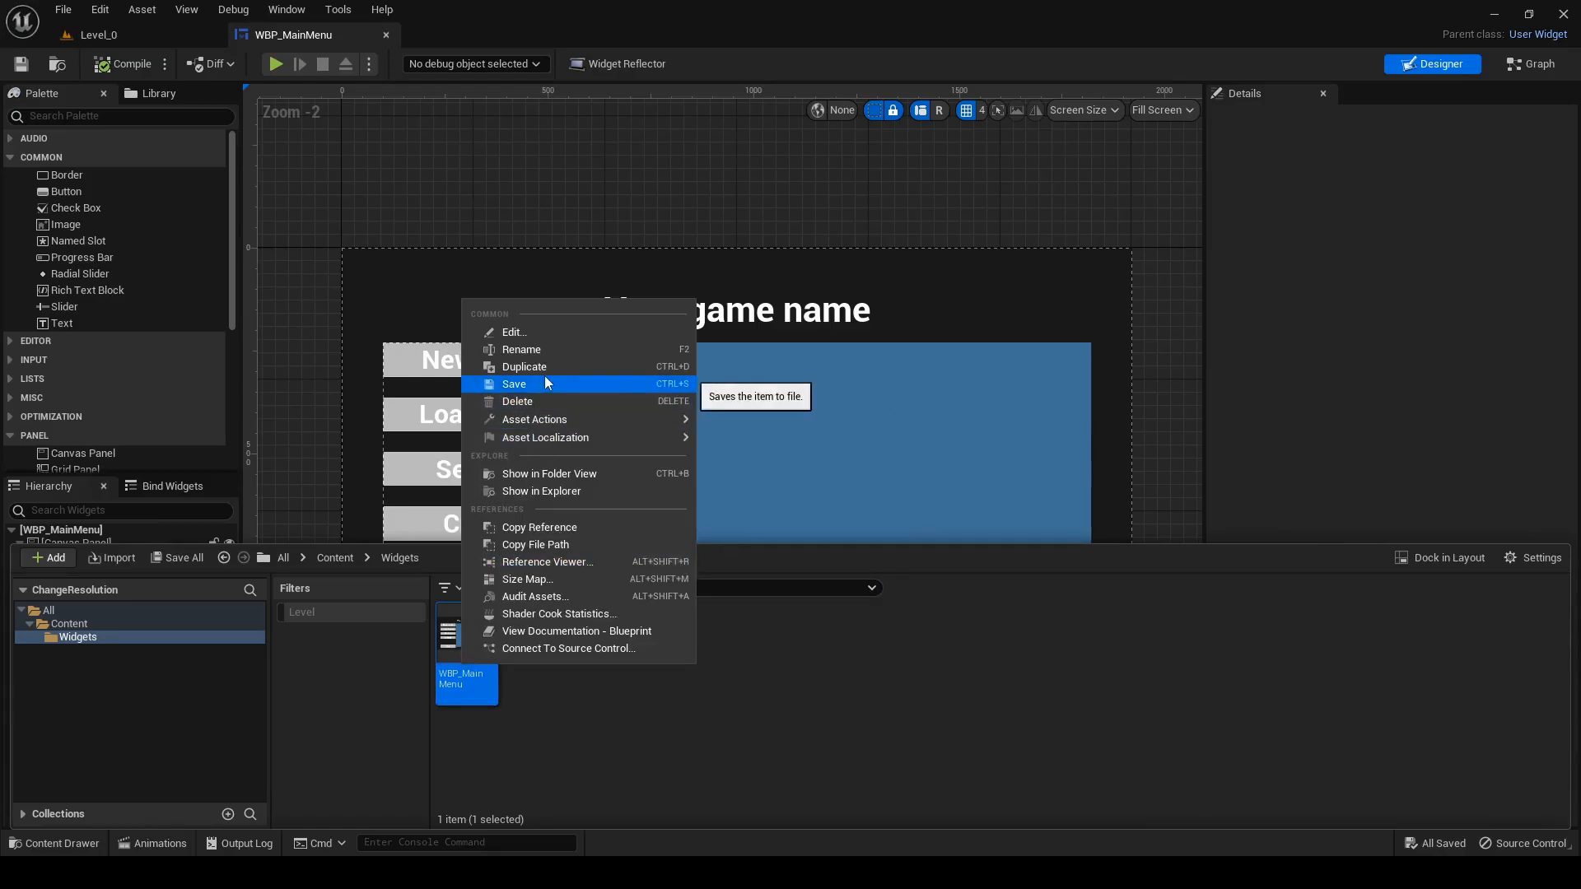
{"action": "left_click", "coordinate": [524, 365]}
{"action": "type", "text": "P_Setting"}
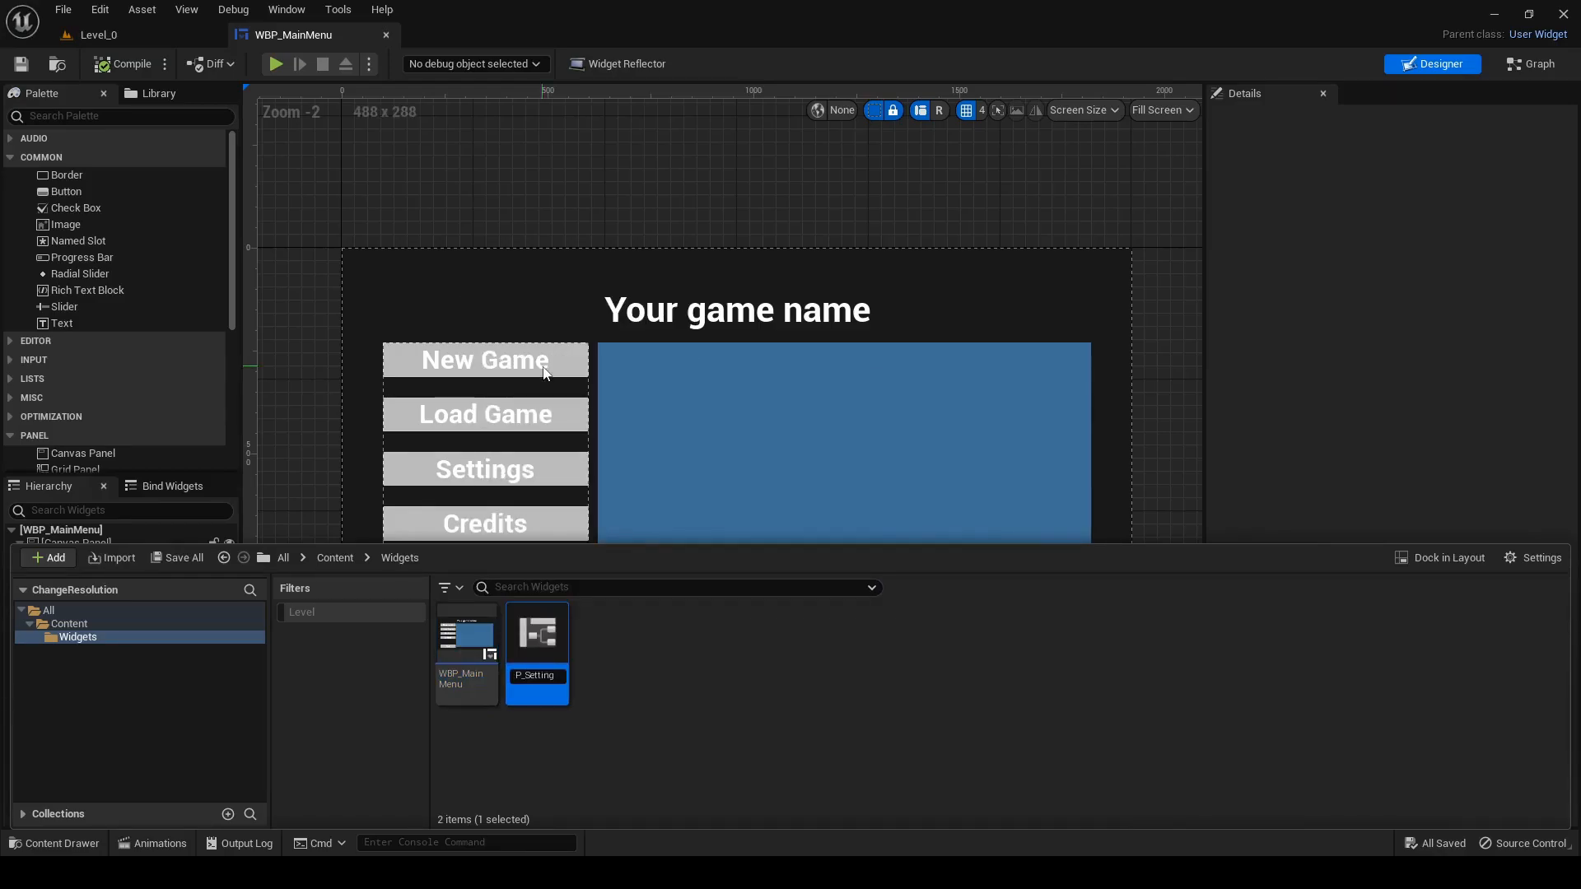
{"action": "double_click", "coordinate": [535, 632]}
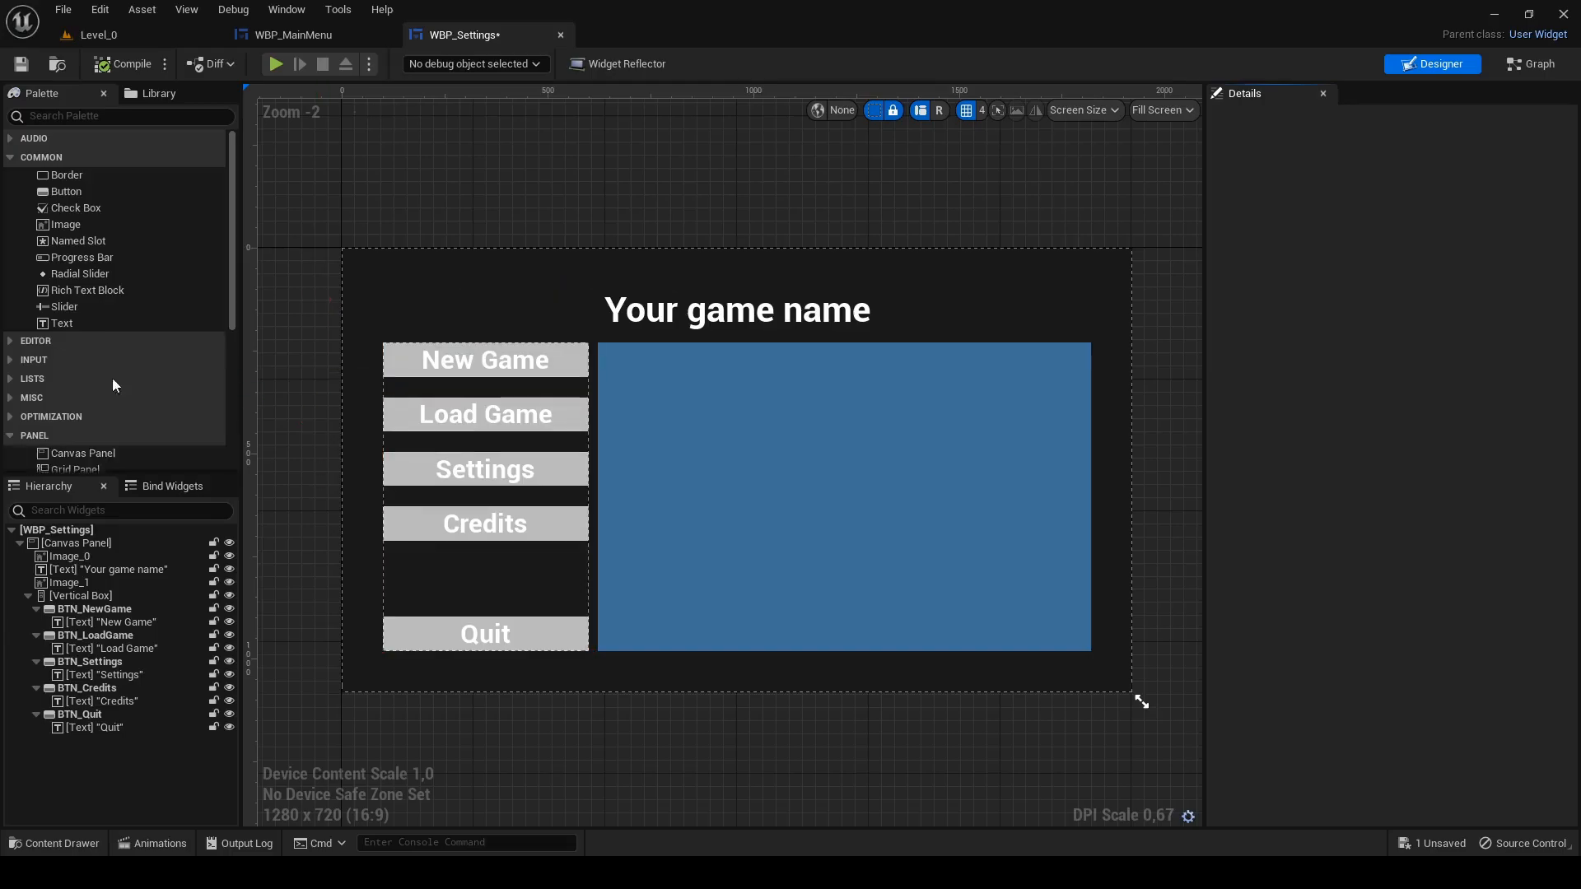
- Retitle the canvas to Settings, keep one BTN_Graphic button in the column and add a Horizontal Box
{"action": "left_click", "coordinate": [89, 608]}
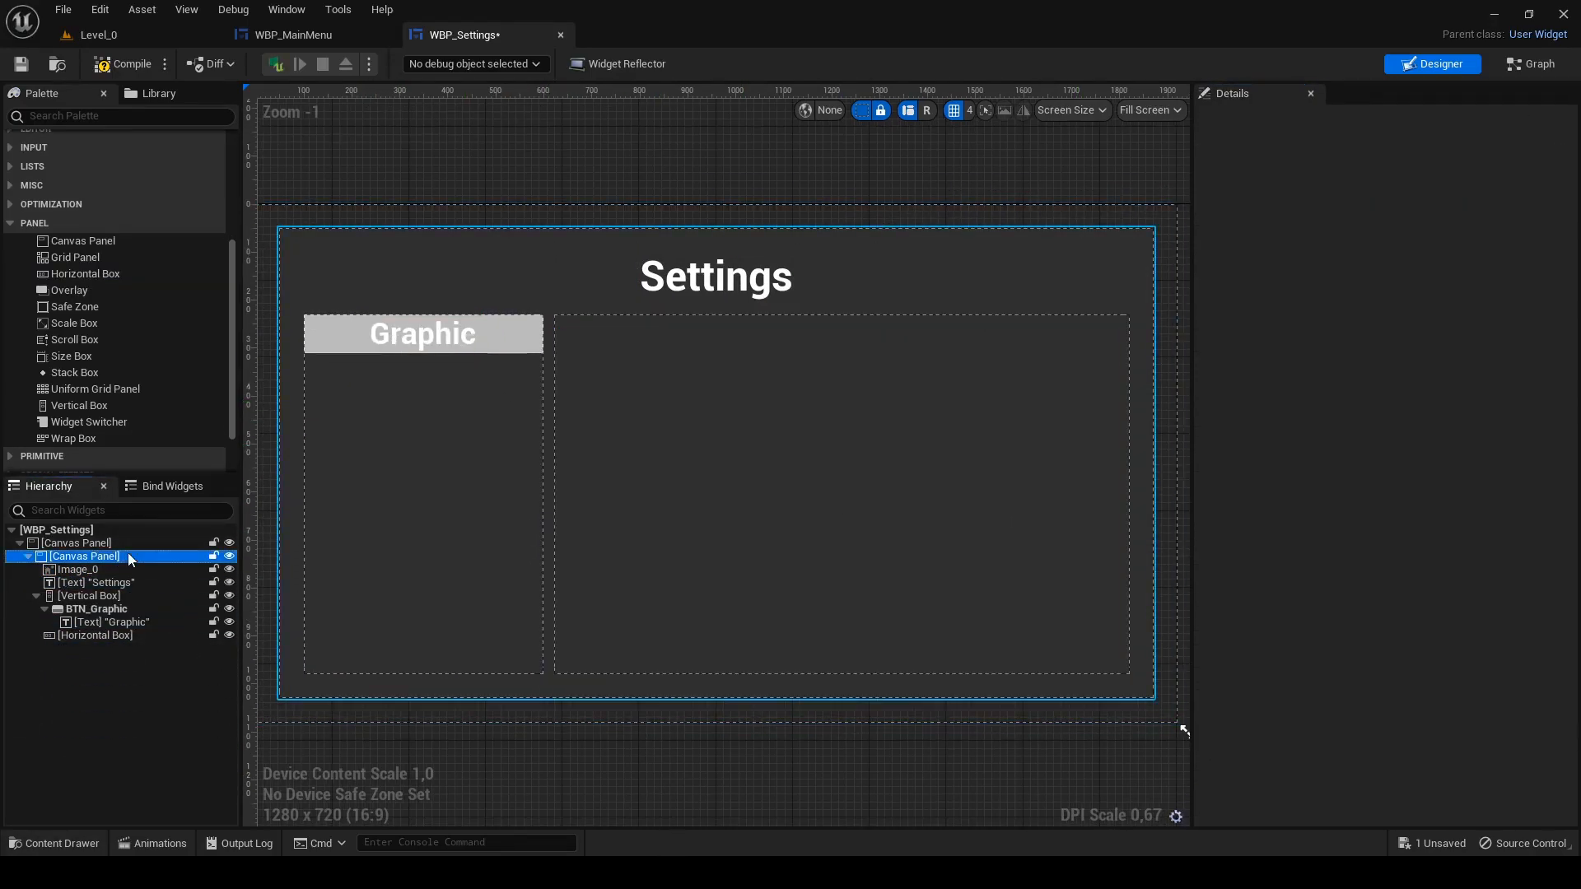
{"action": "left_click", "coordinate": [86, 555]}
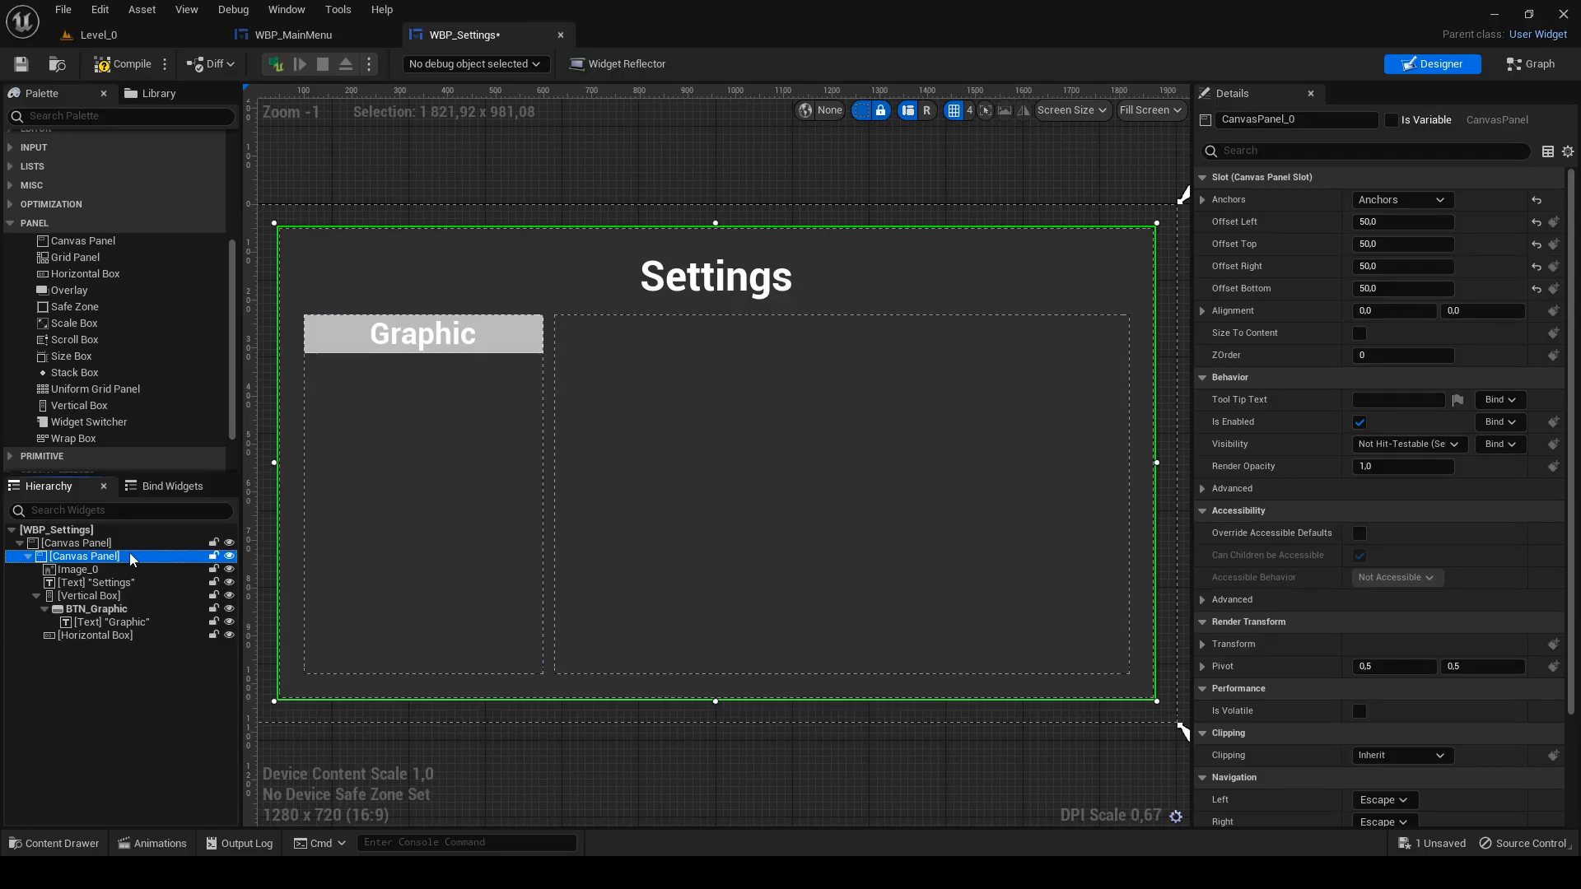
{"action": "scroll", "scroll_direction": "down", "scroll_amount": 3}
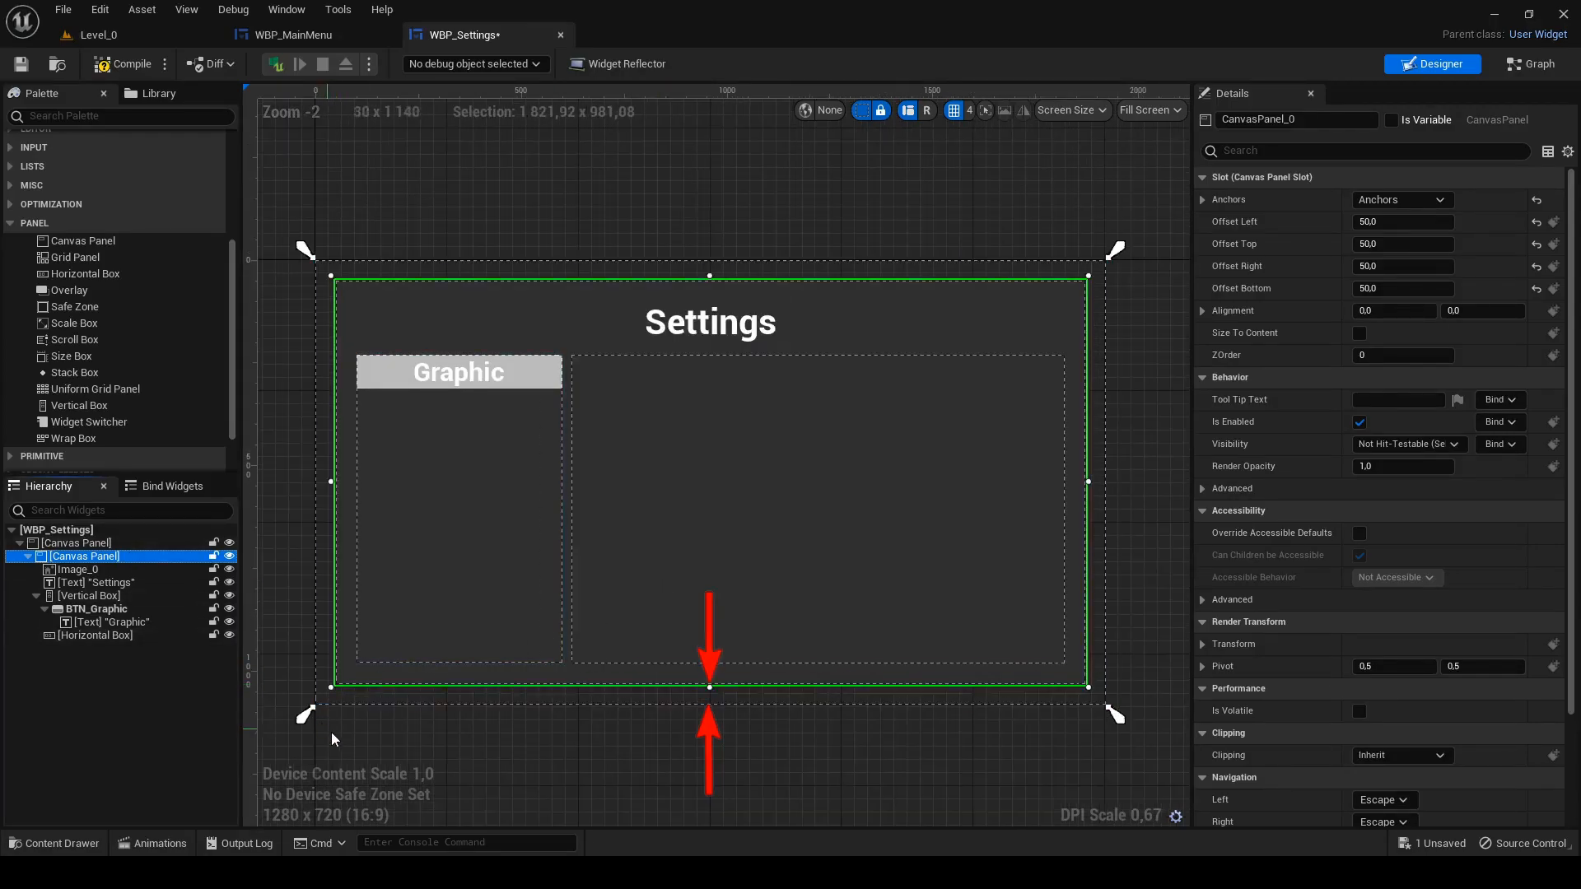
{"action": "left_click", "coordinate": [77, 568]}
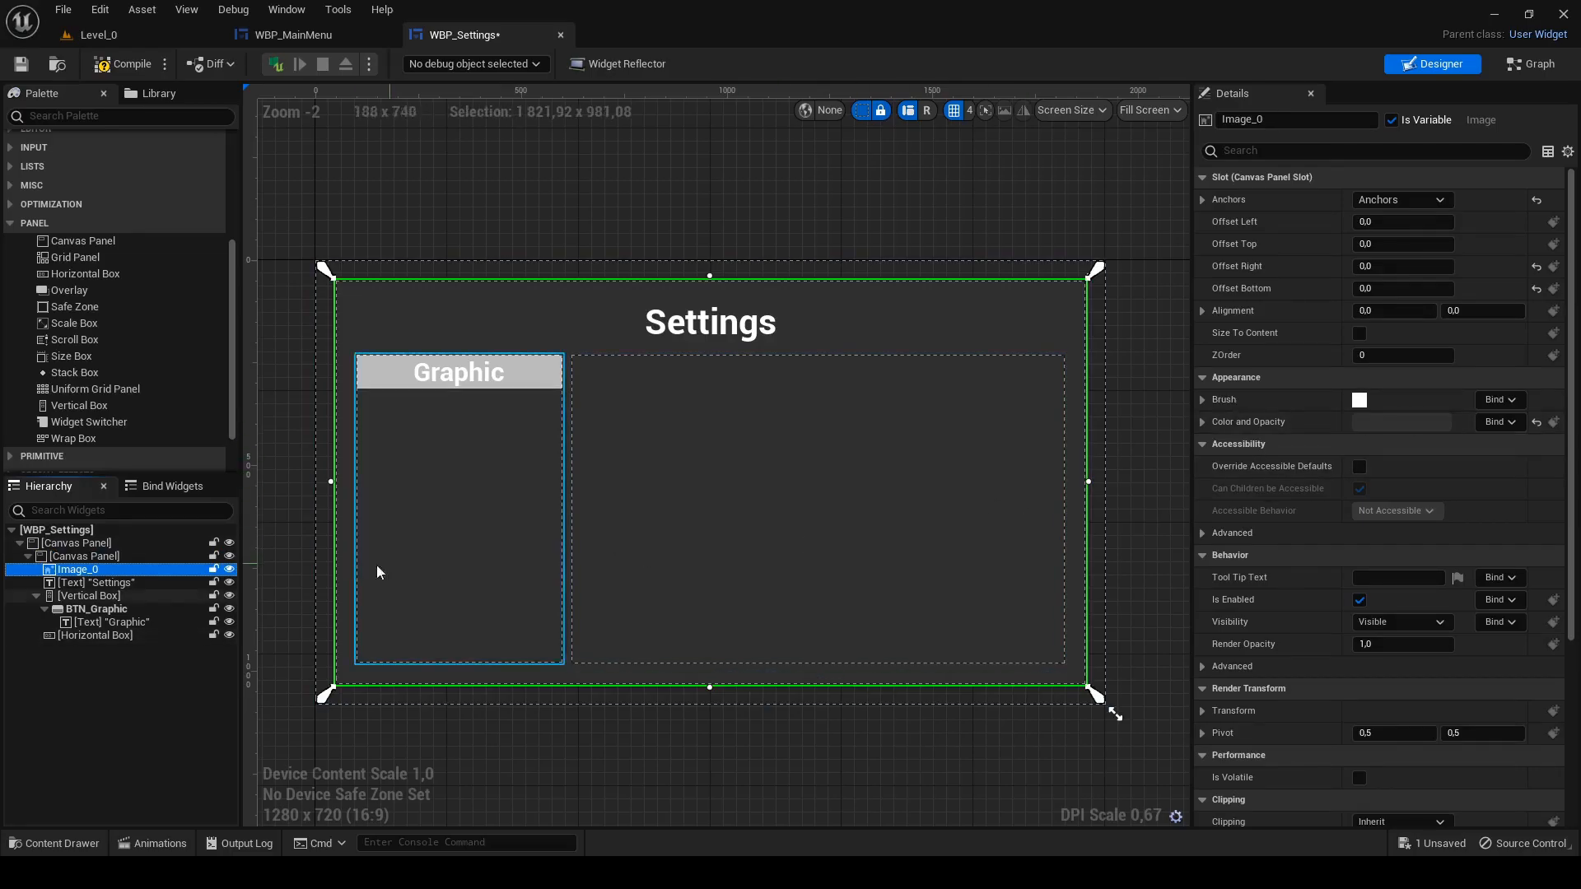
{"action": "left_click", "coordinate": [96, 582]}
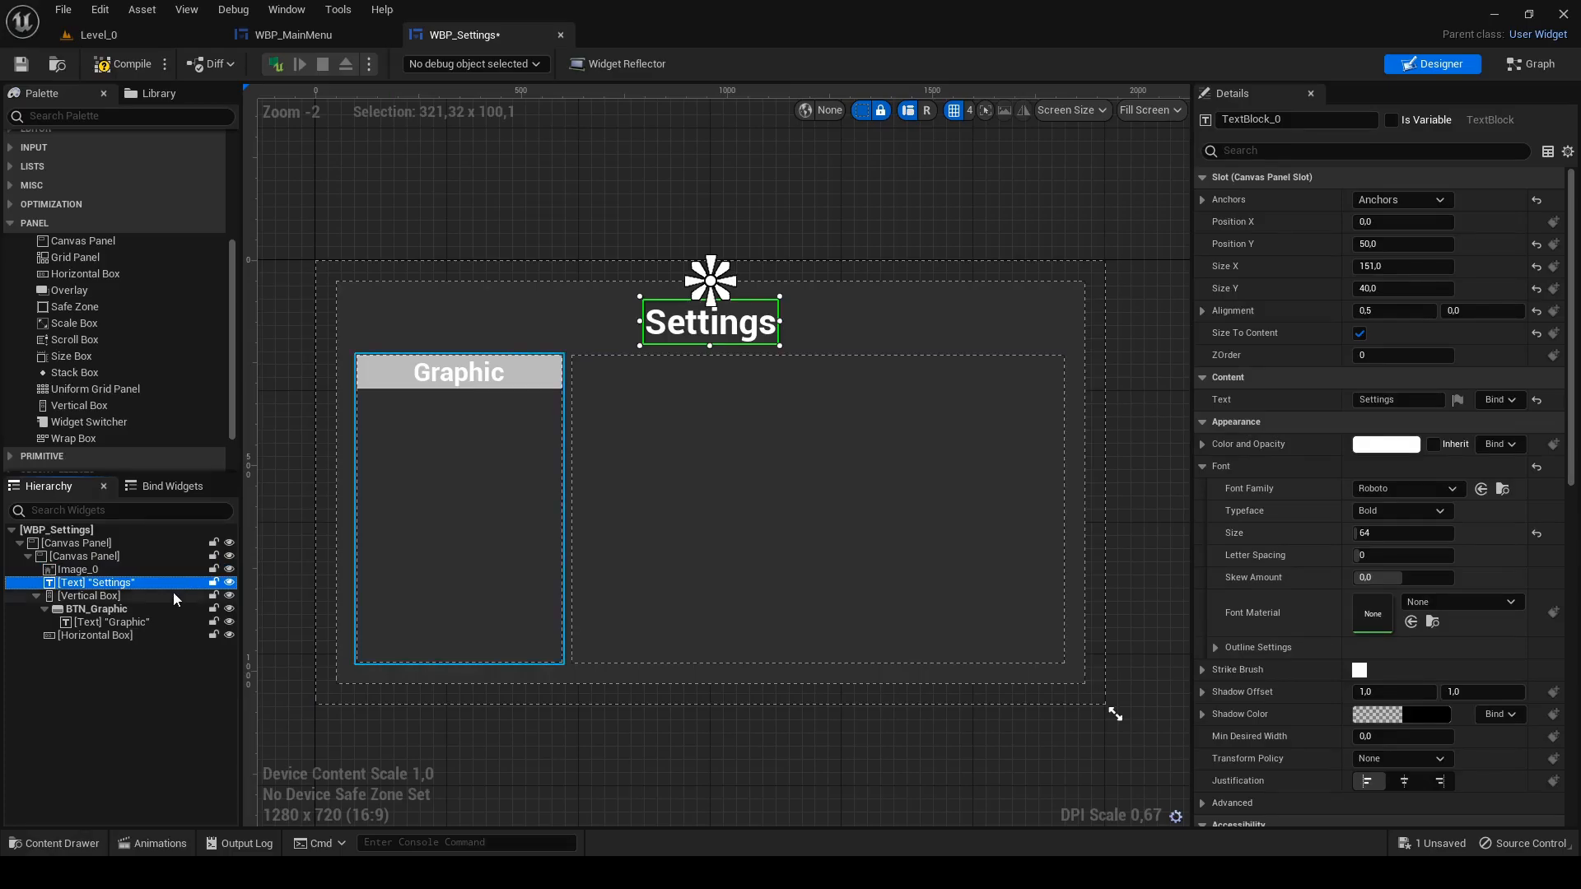
{"action": "left_click", "coordinate": [89, 596]}
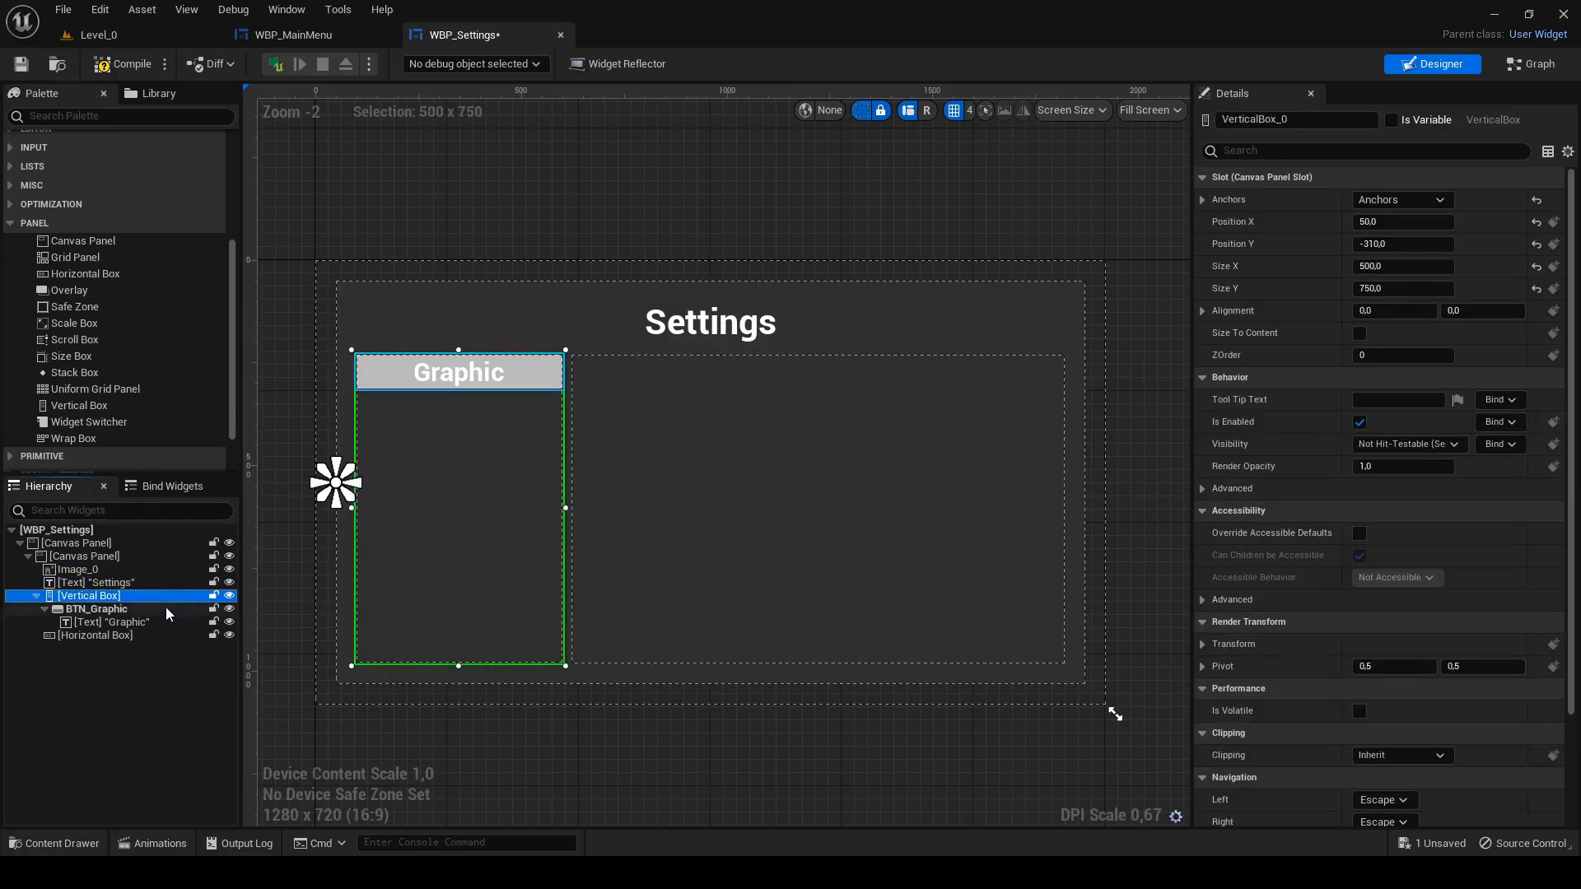
{"action": "left_click", "coordinate": [113, 622]}
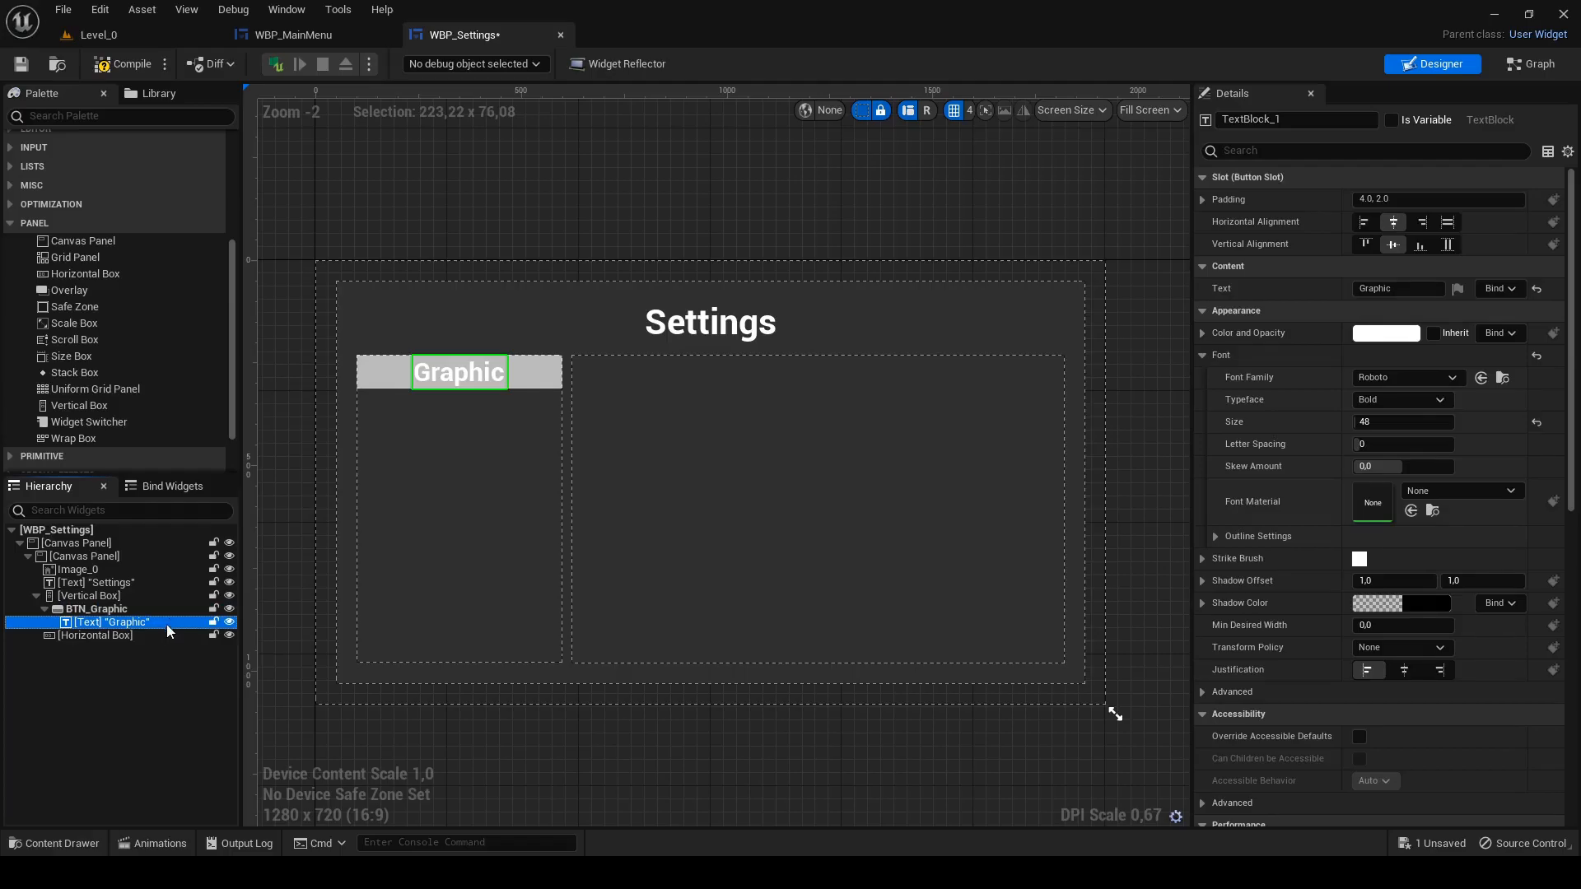
{"action": "left_click", "coordinate": [97, 636]}
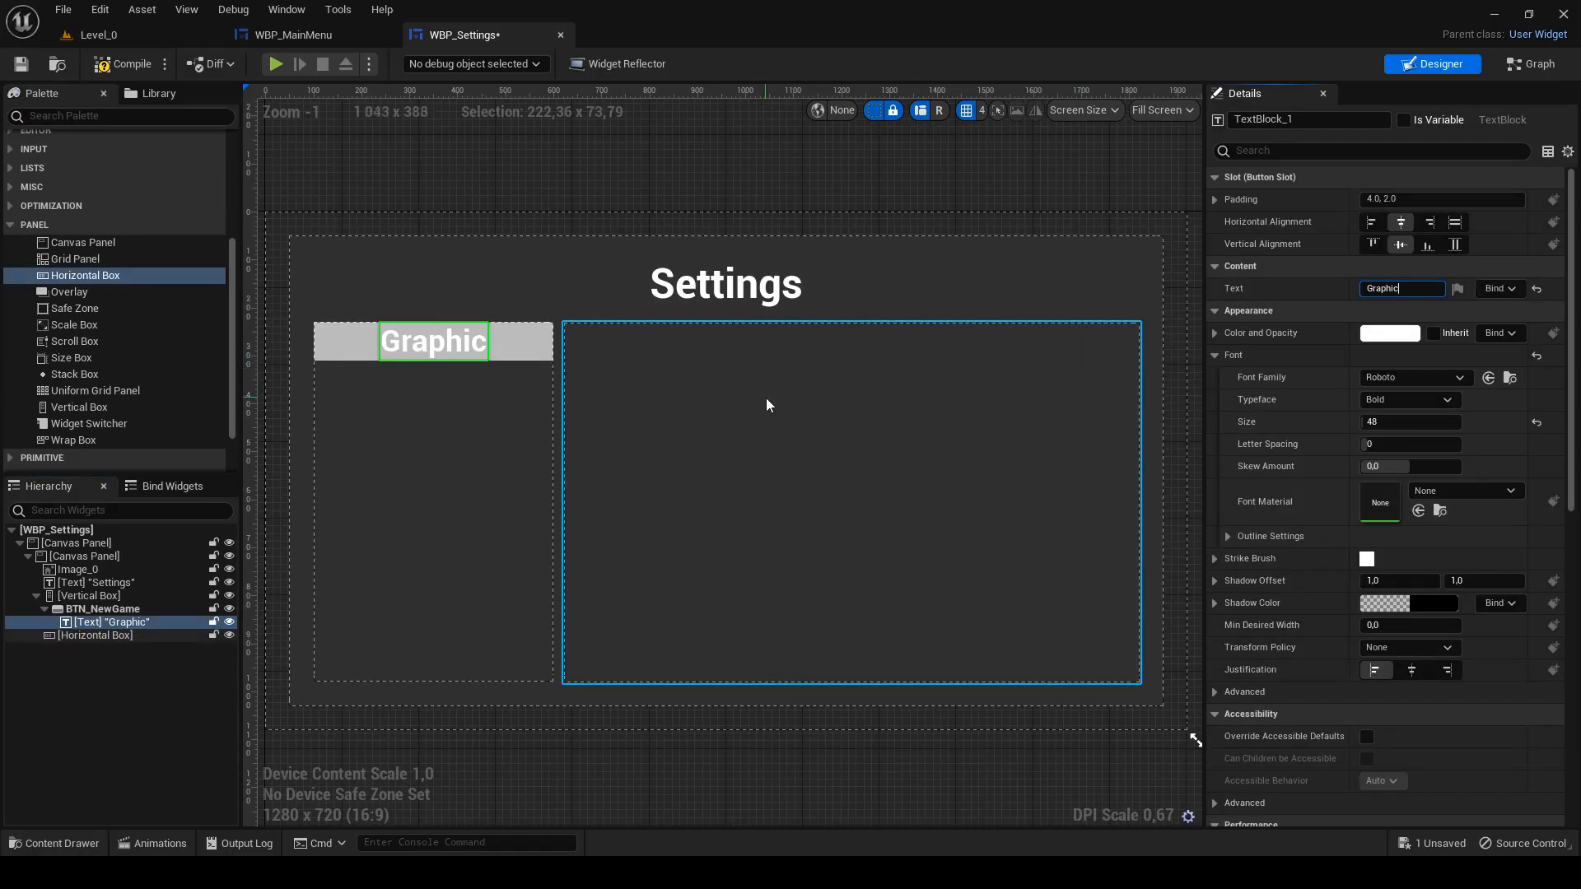
{"action": "mouse_move", "coordinate": [84, 275]}
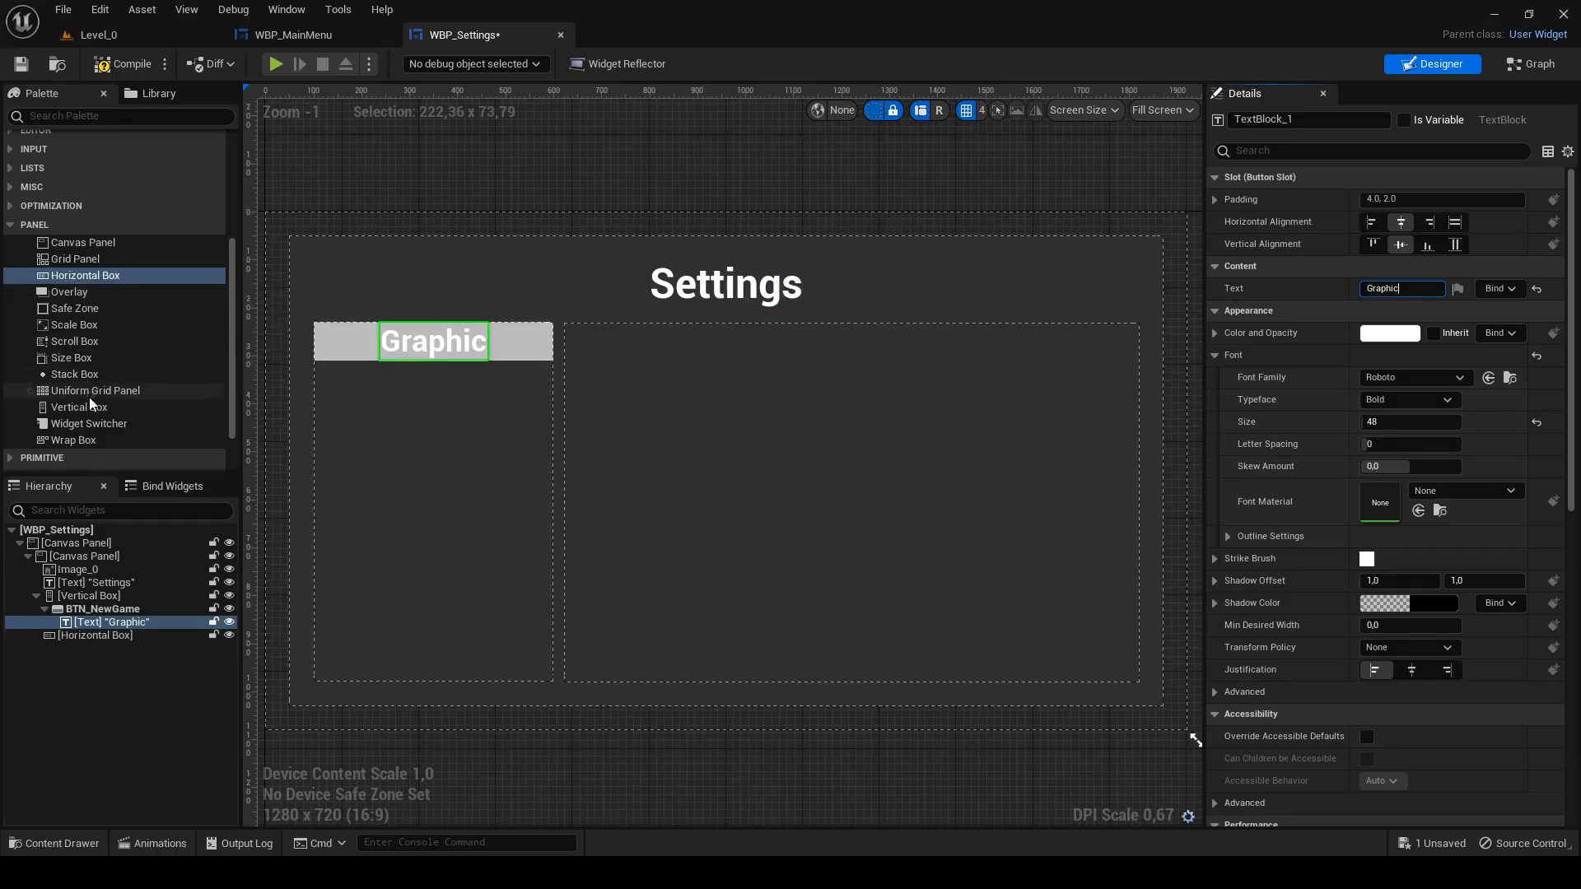
{"action": "mouse_move", "coordinate": [76, 407]}
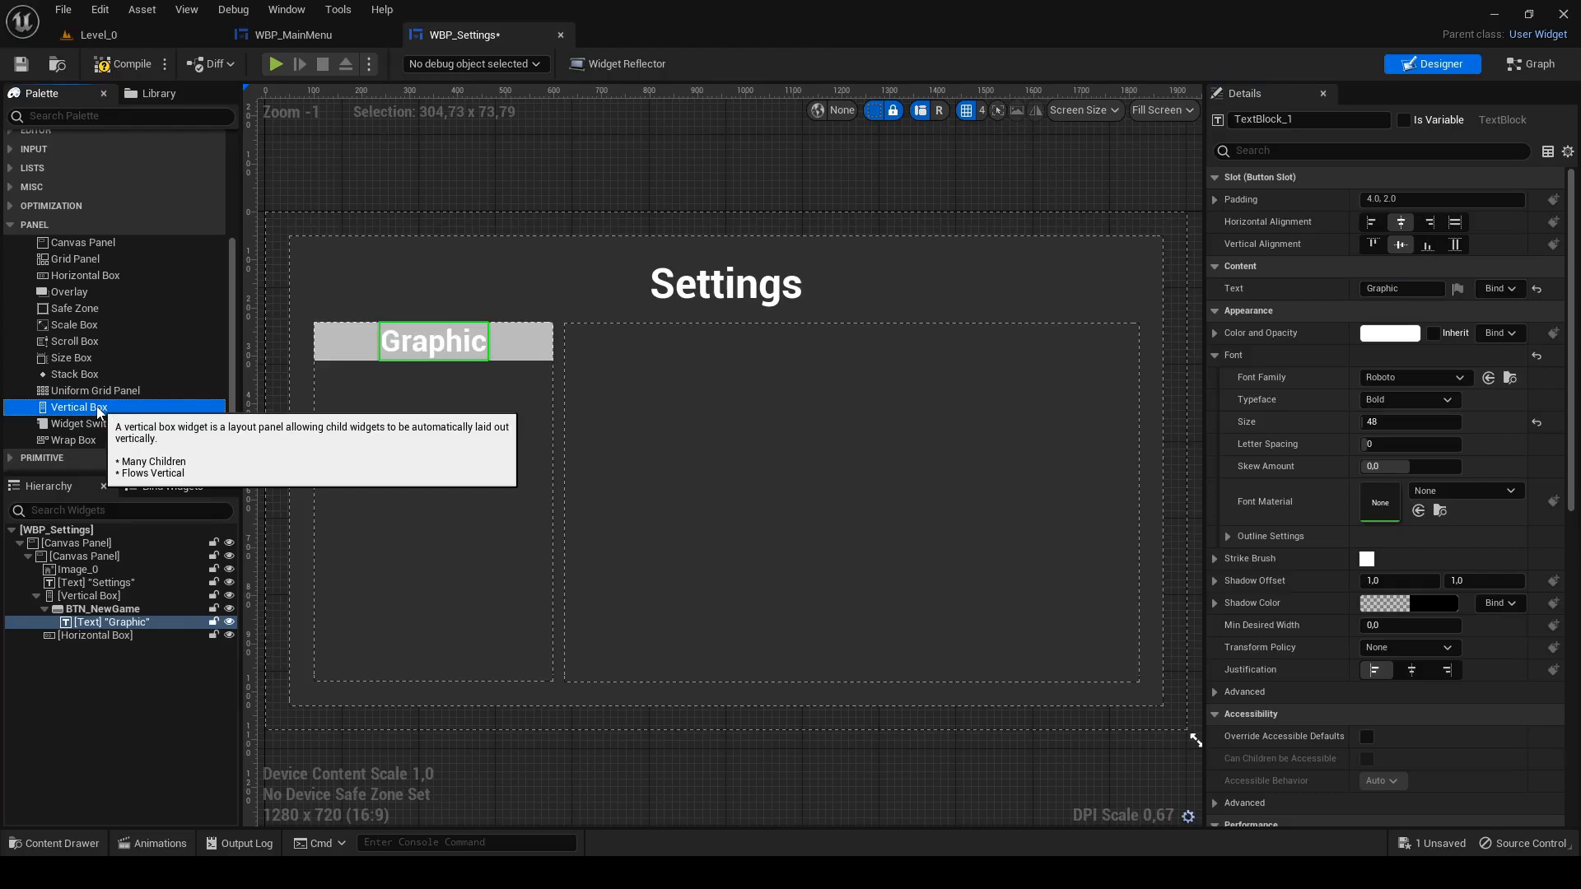
- Add a Vertical Box column with two Text widgets reading 'Resolution:' and 'Fullscreen'
{"action": "left_click", "coordinate": [95, 635]}
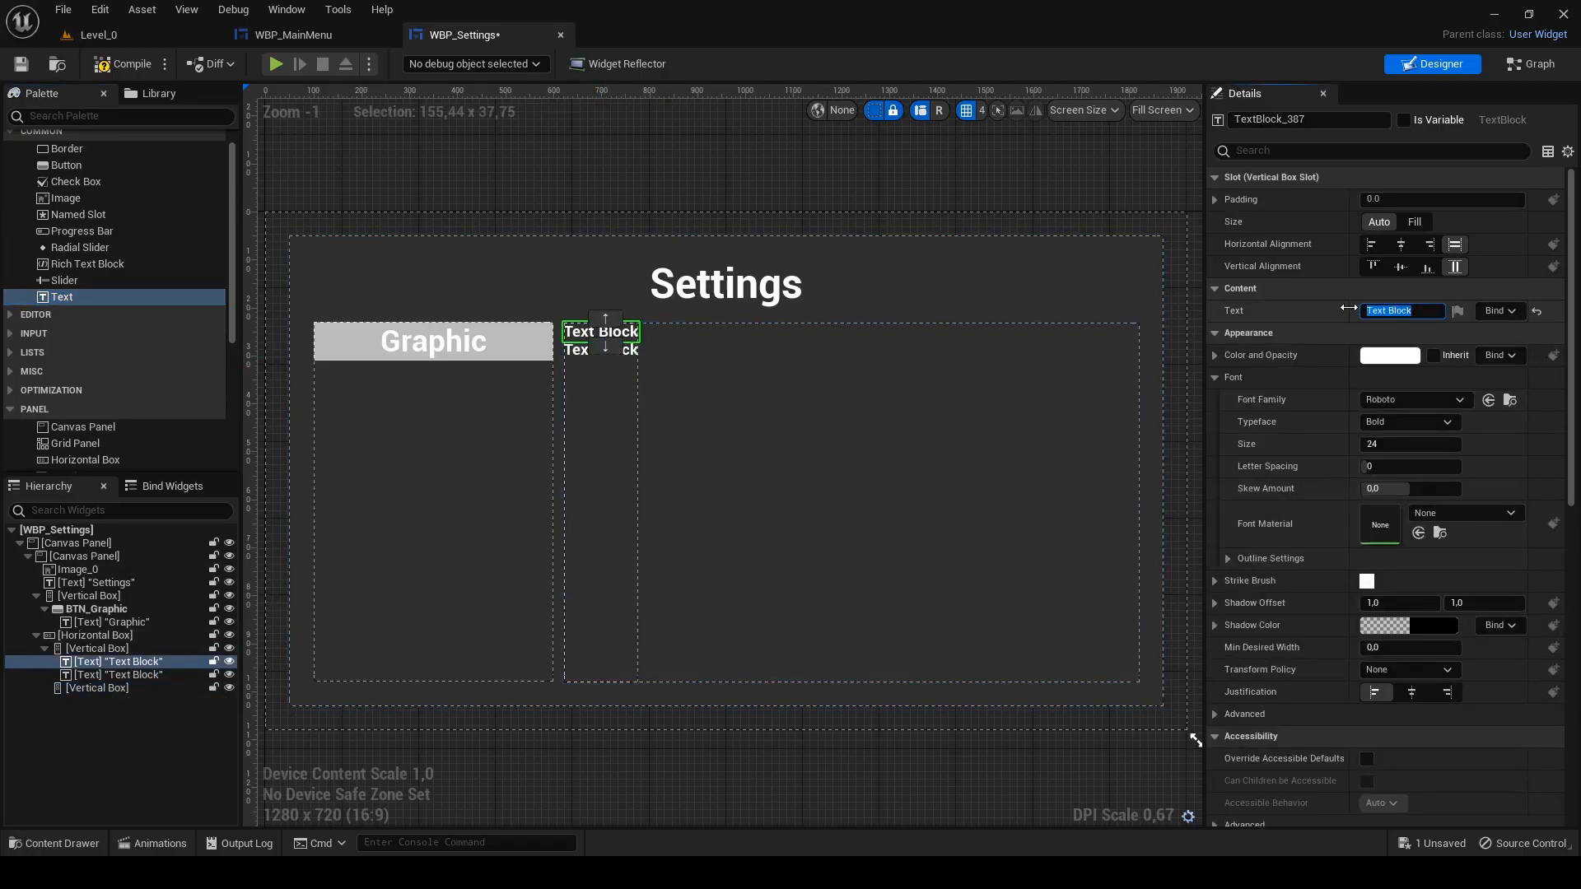
{"action": "type", "text": "Resolution:"}
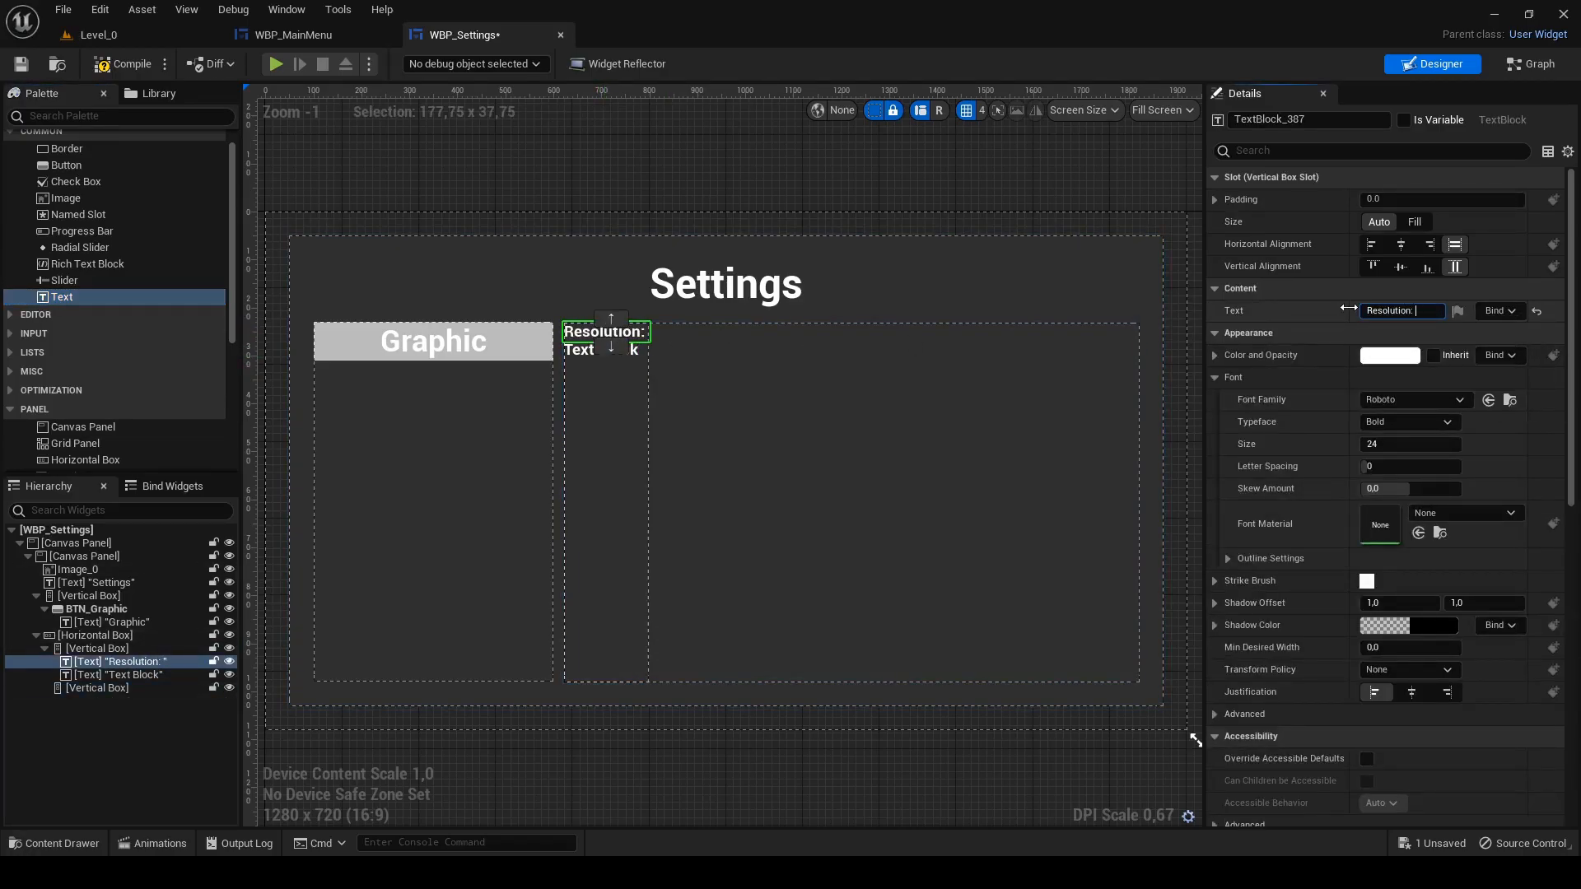
{"action": "left_click", "coordinate": [126, 675]}
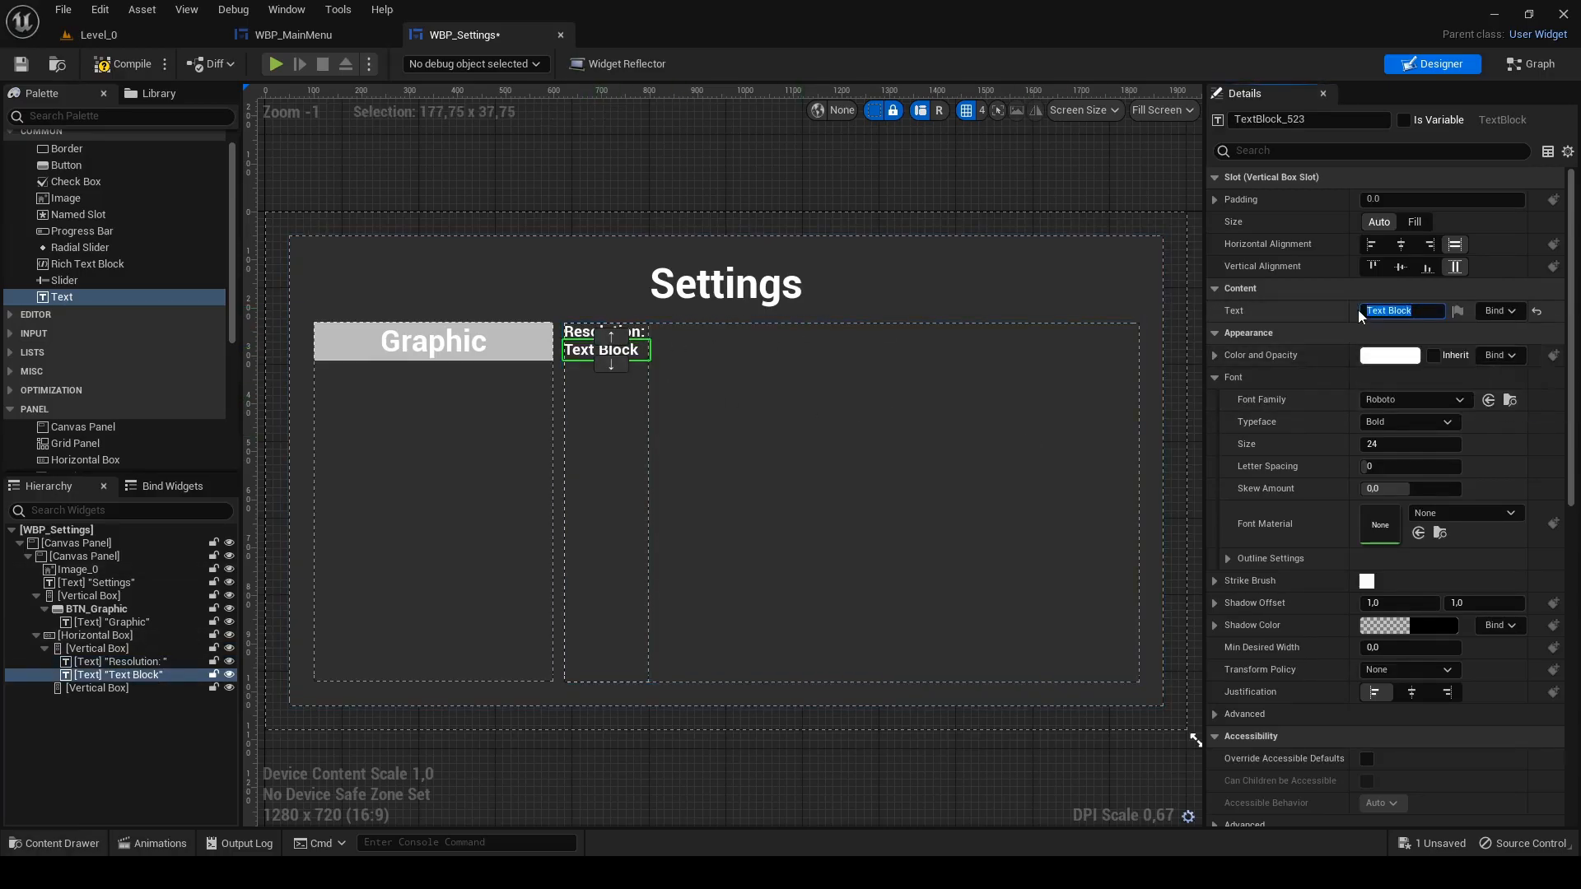
{"action": "type", "text": "Fullscreen:"}
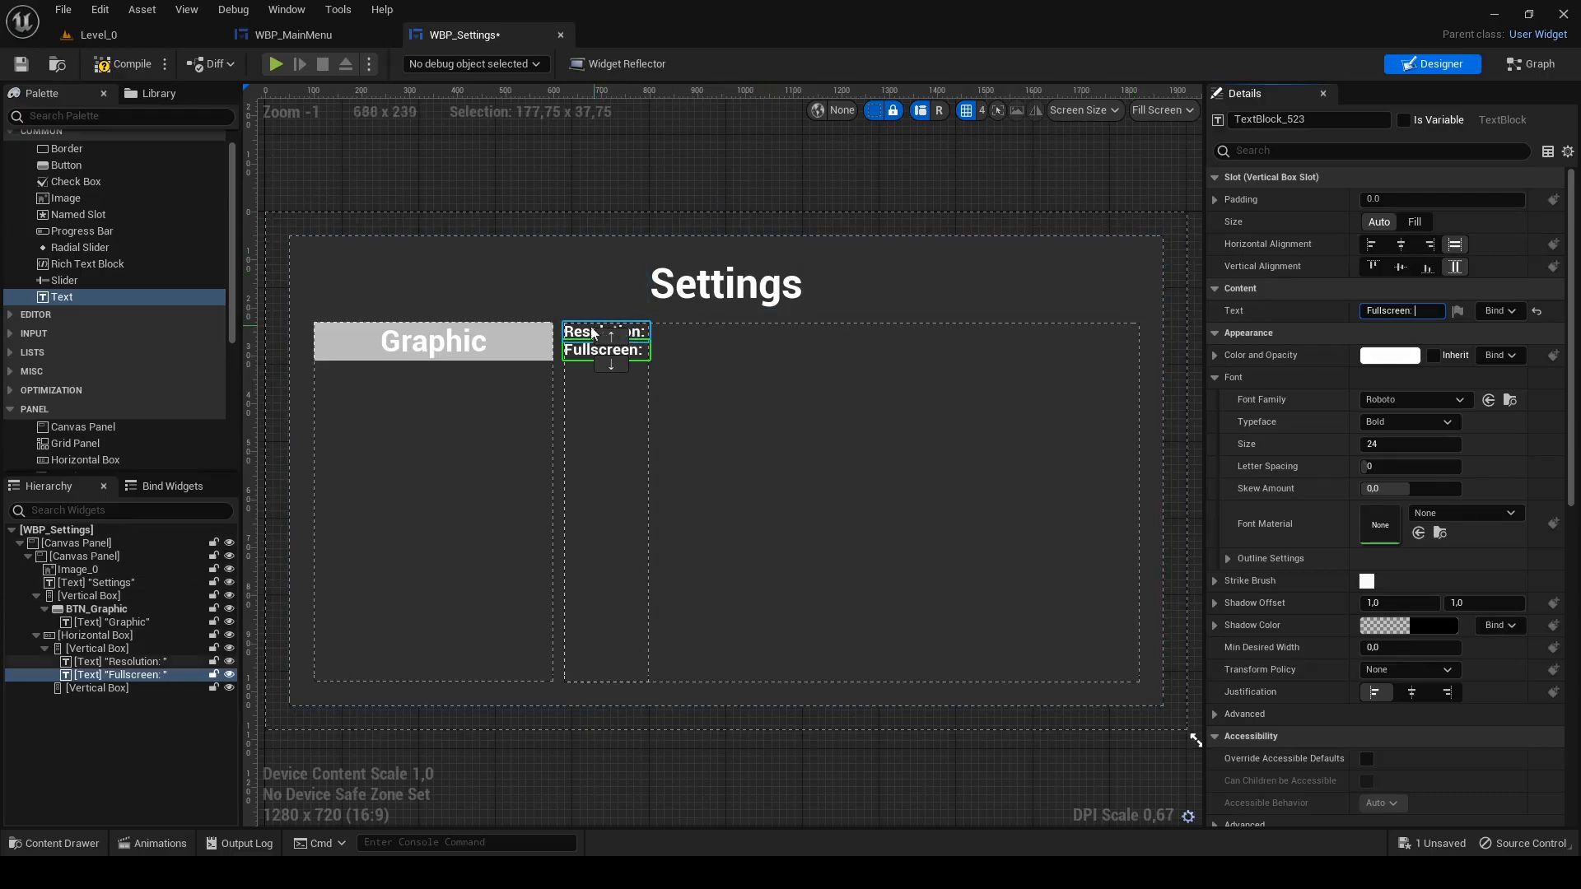
- Give both labels Font Size 32, Bottom padding 20.0 and Right padding 40
{"action": "left_click", "coordinate": [125, 660]}
{"action": "type", "text": "32"}
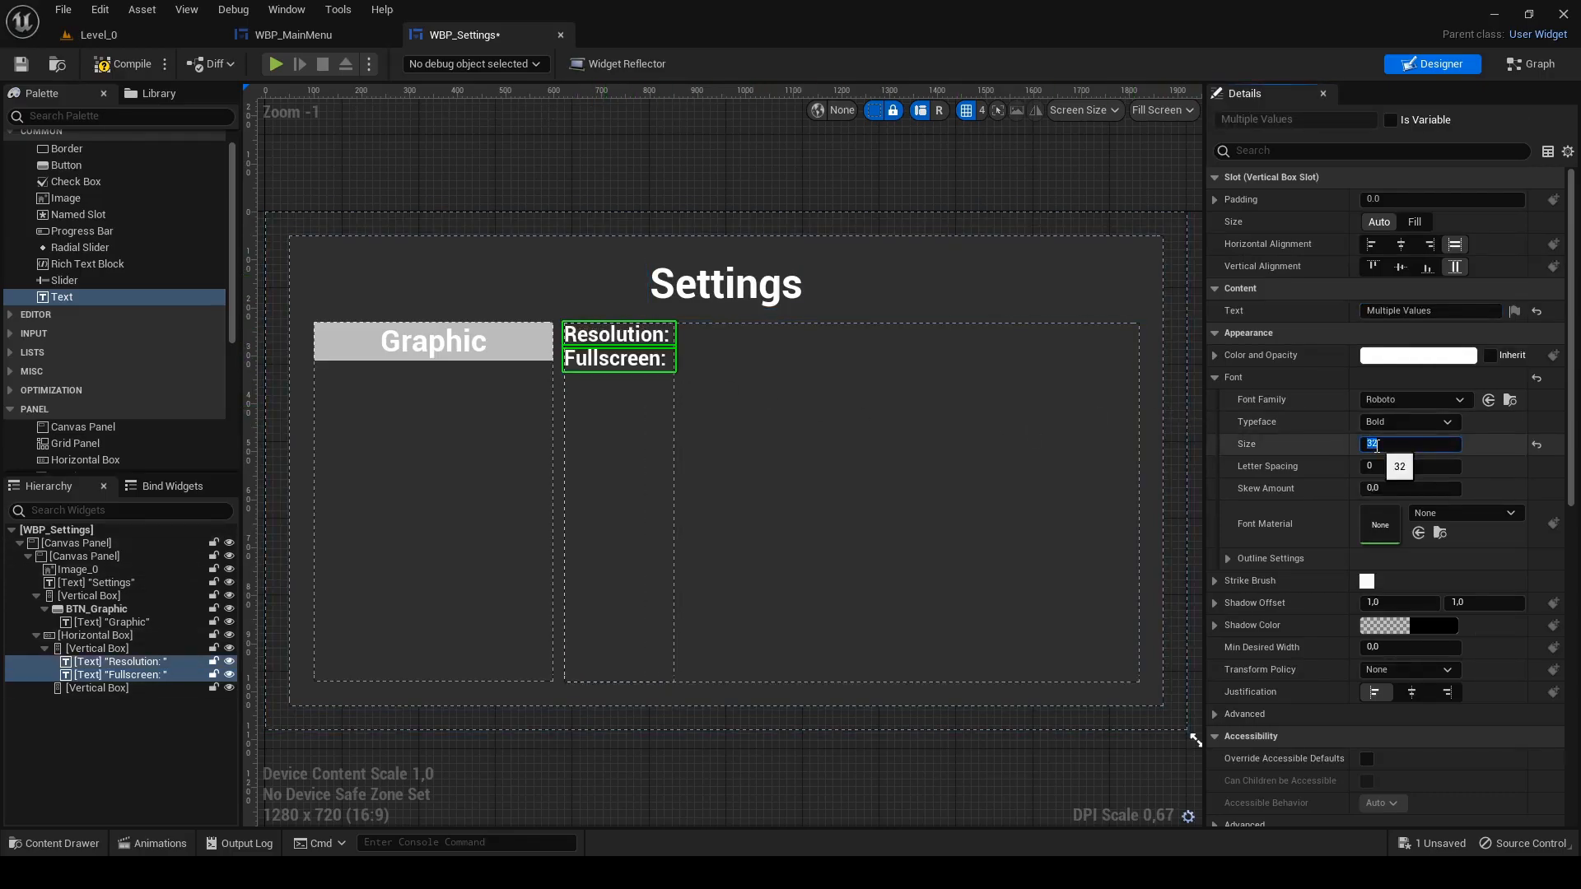
{"action": "left_click", "coordinate": [1215, 199]}
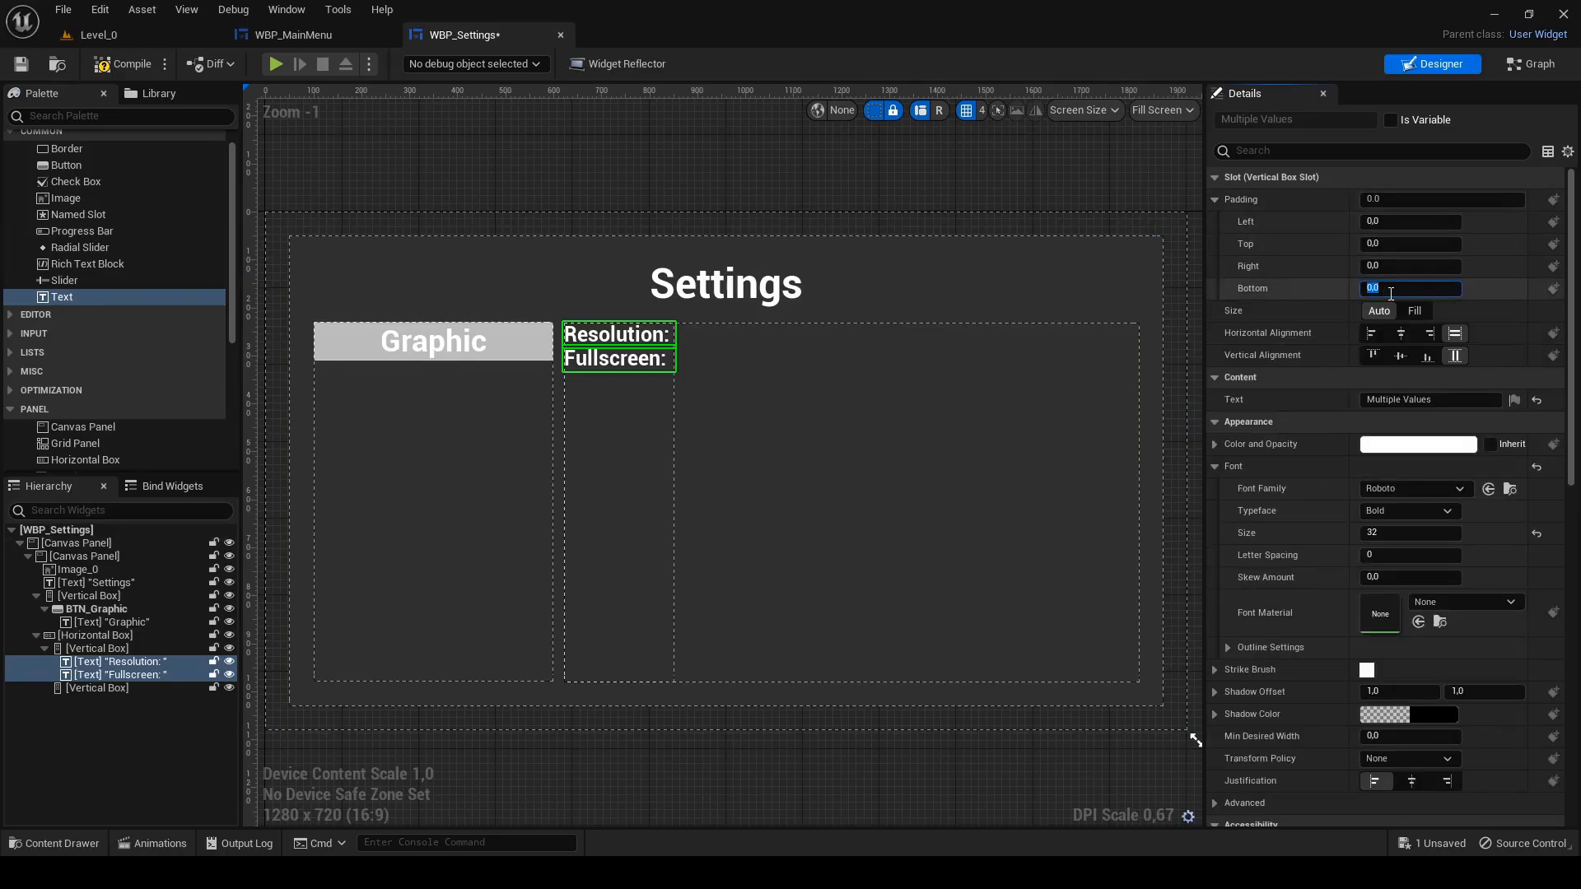
{"action": "type", "text": "20.0"}
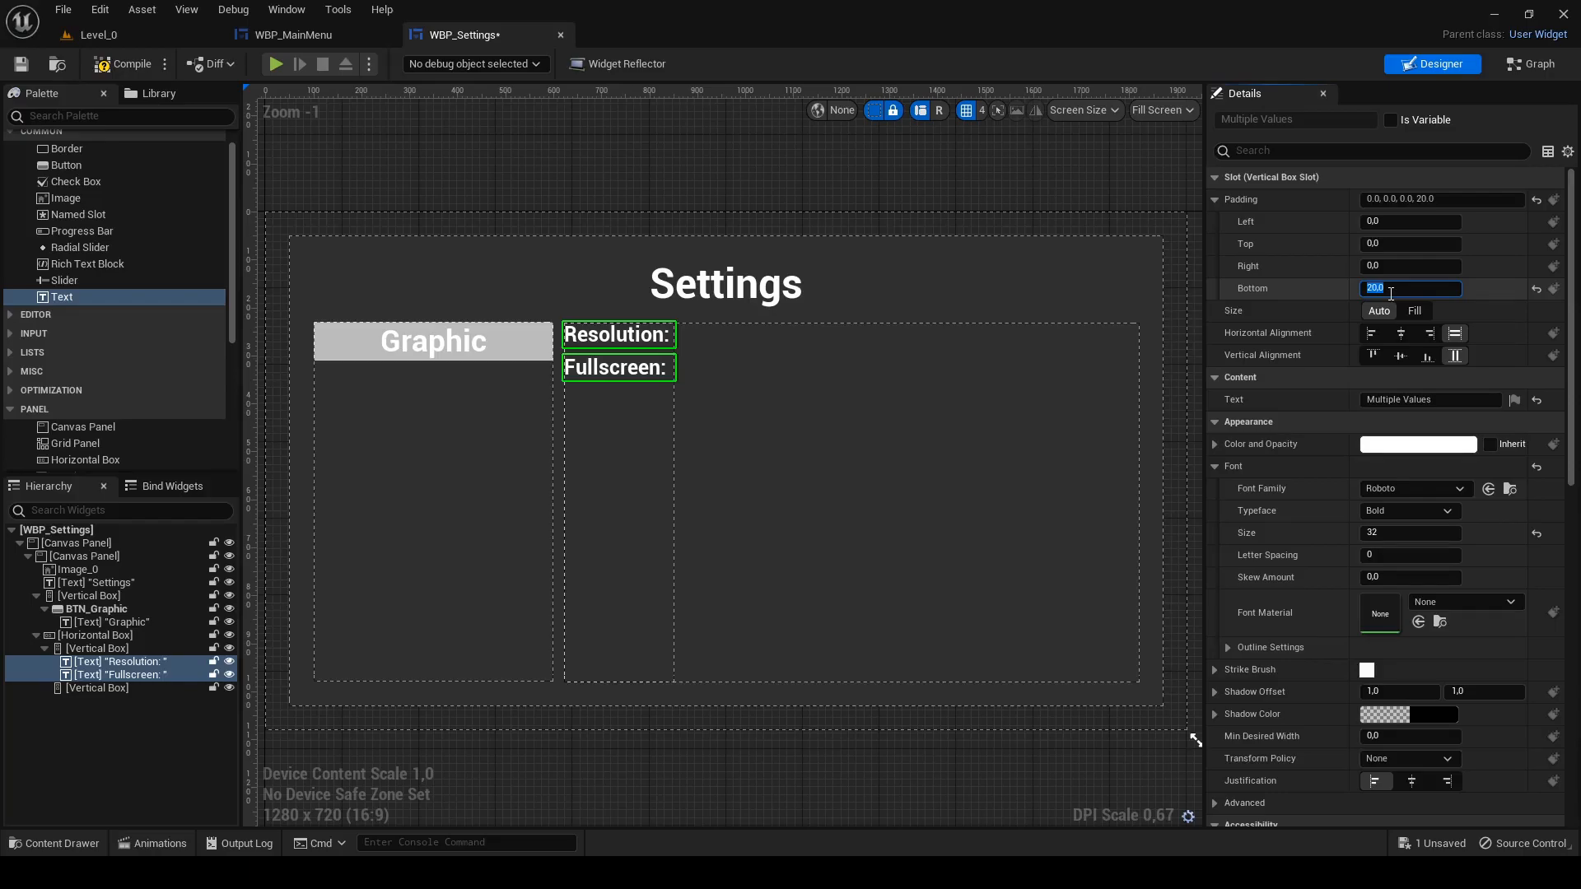
{"action": "left_click", "coordinate": [1411, 265]}
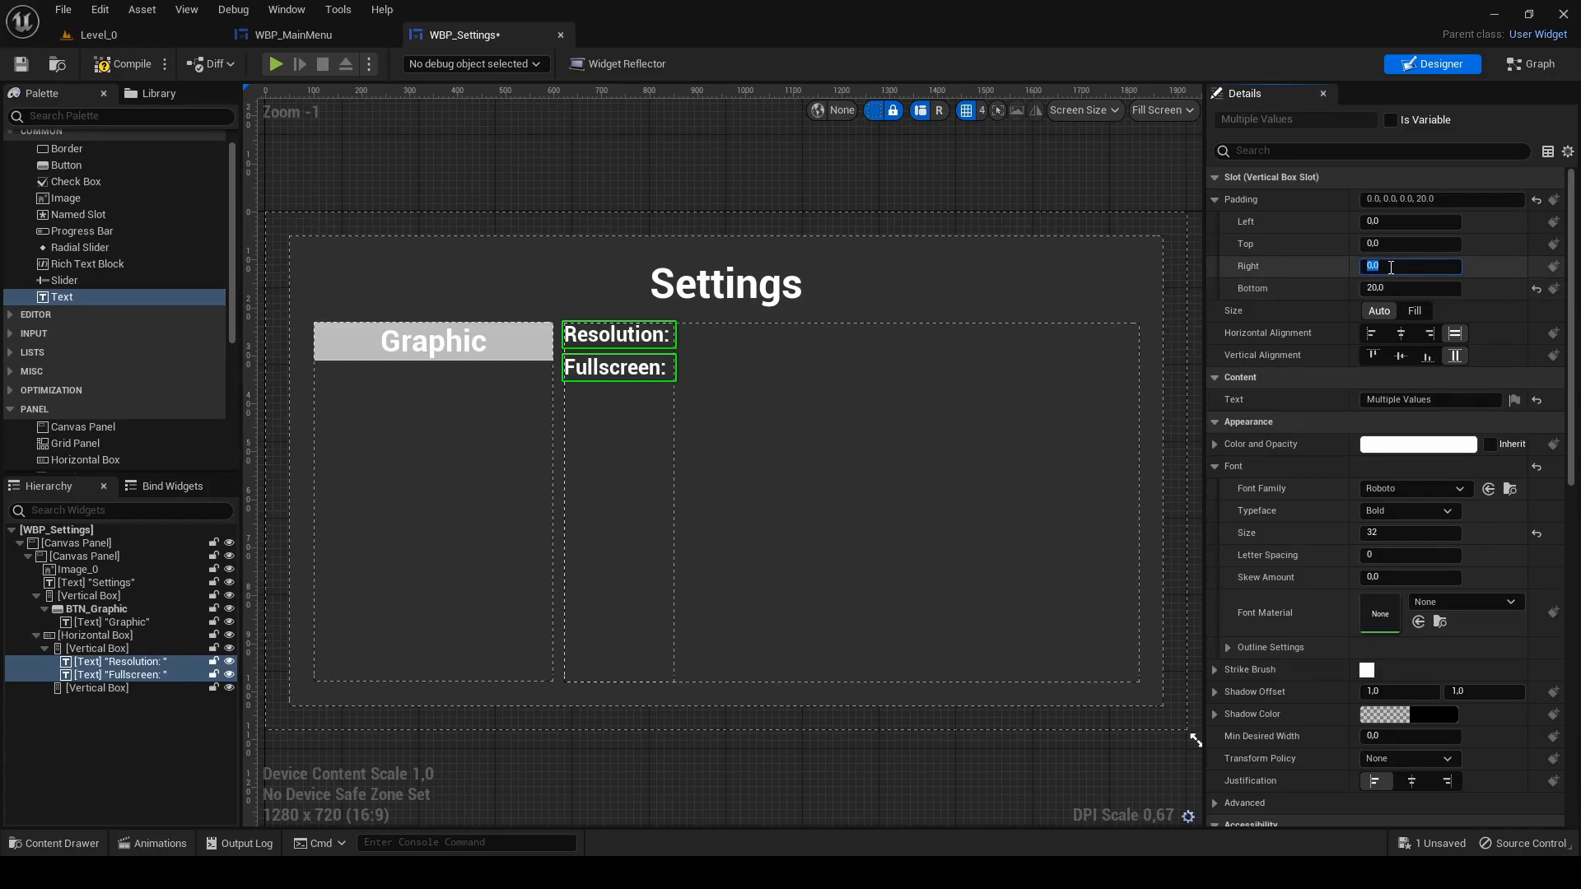
{"action": "type", "text": "40"}
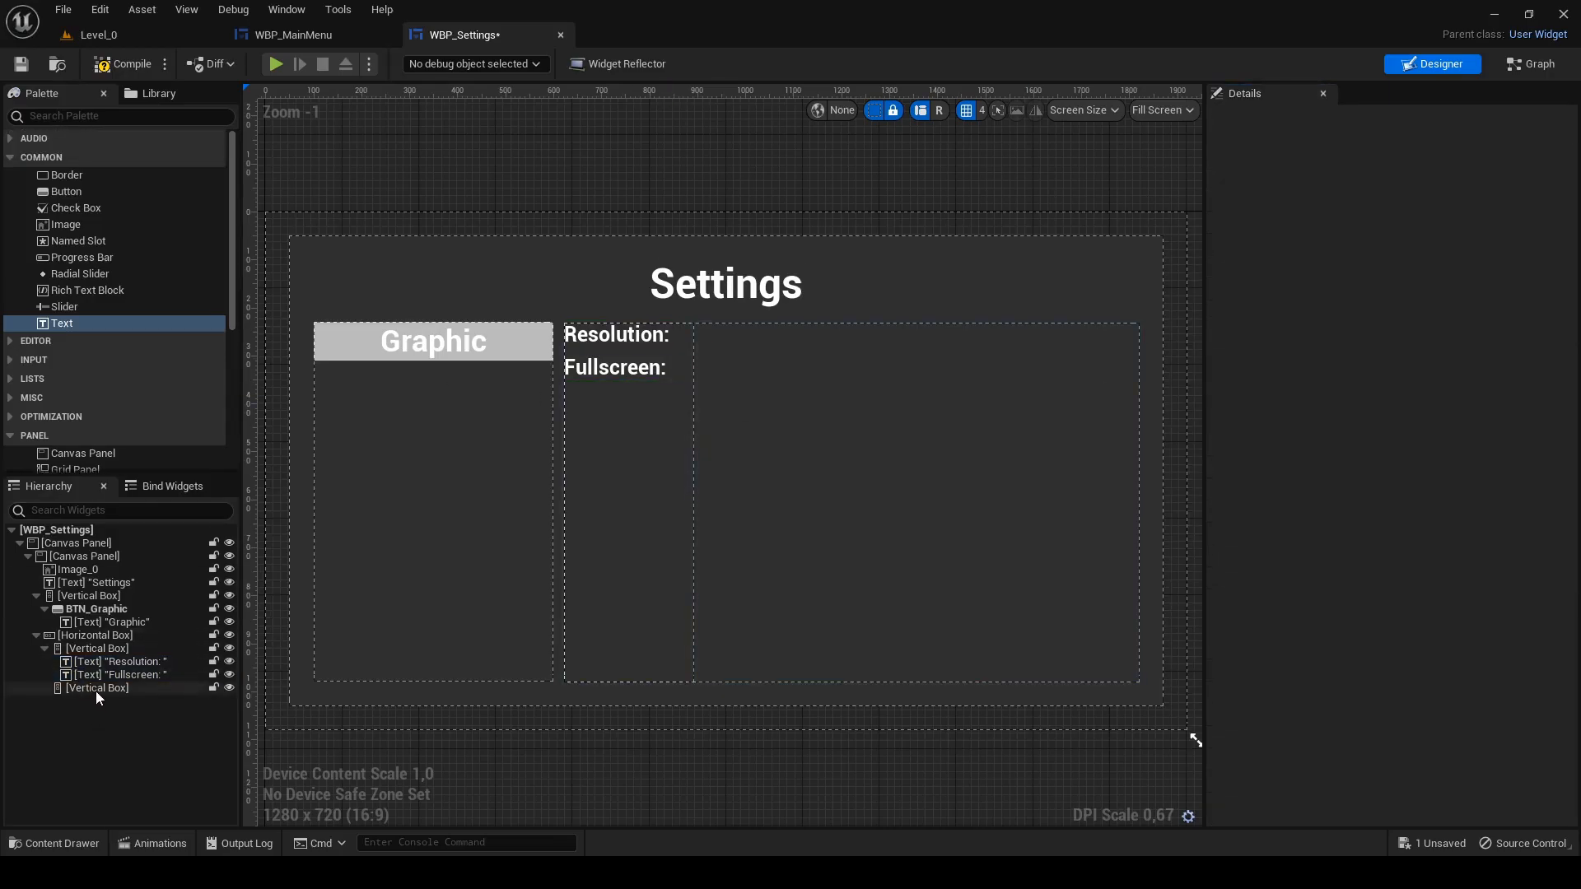
- Name the left arrow button BTN_ResL and set its label to <
{"action": "scroll", "scroll_direction": "down", "scroll_amount": 3}
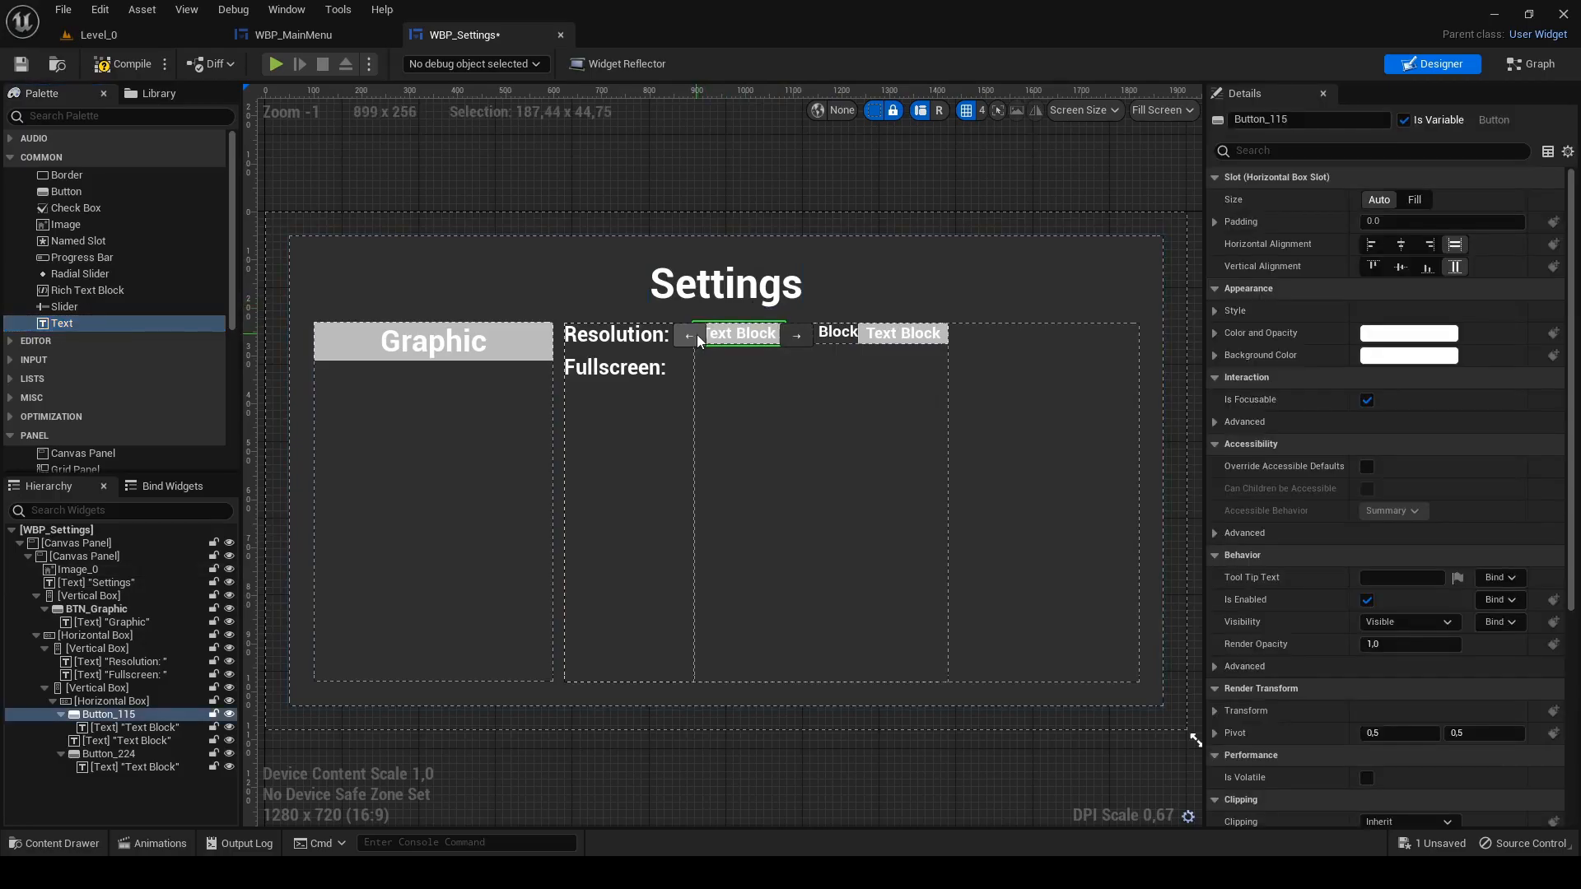
{"action": "double_click", "coordinate": [1309, 119]}
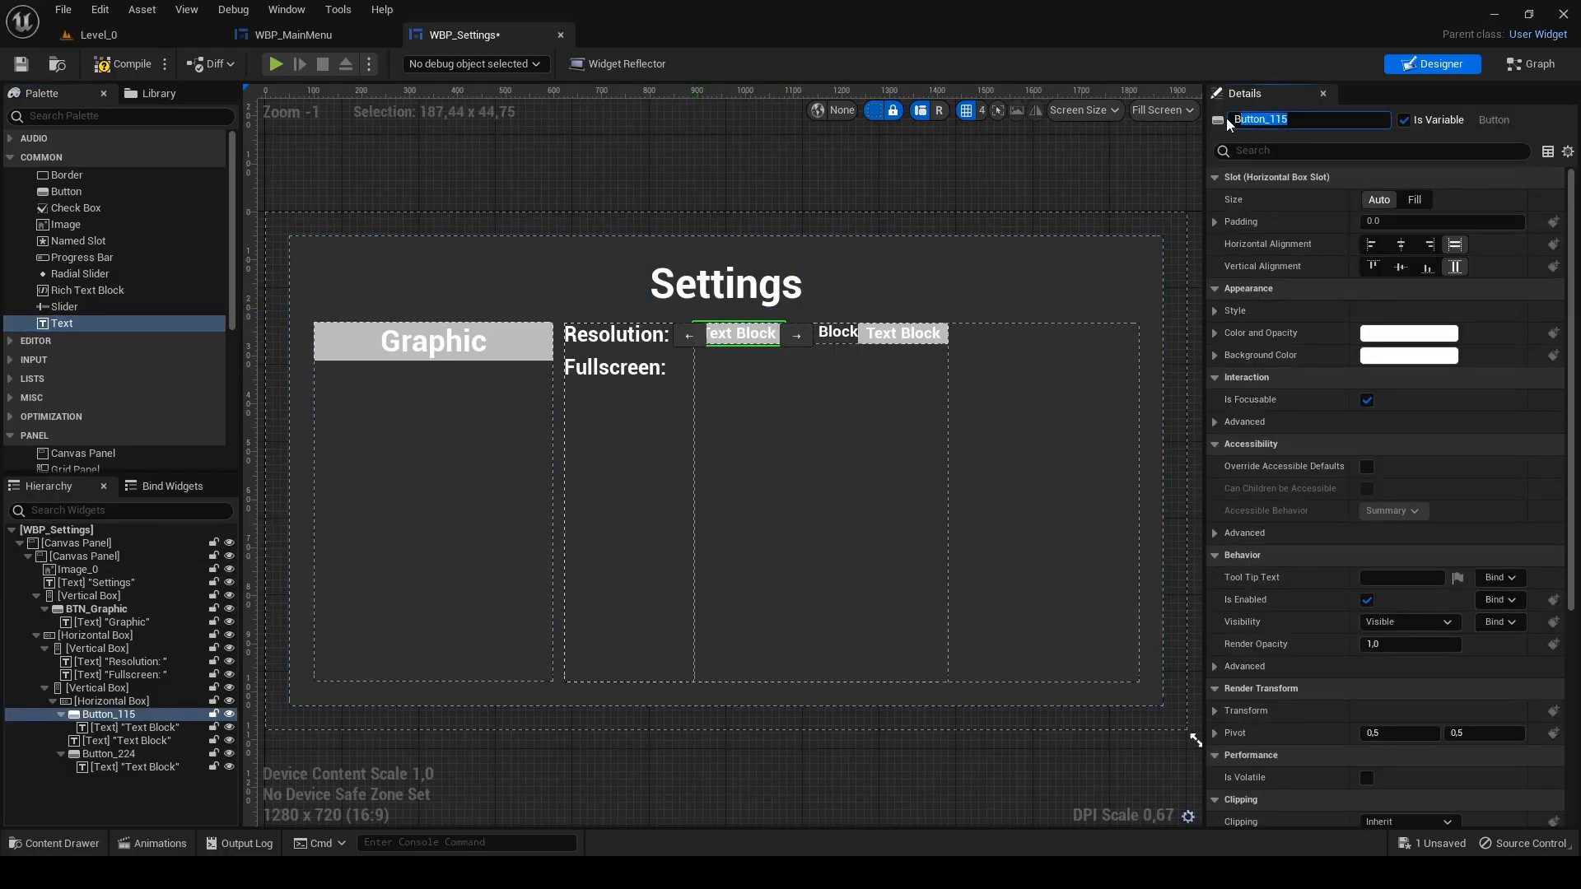
{"action": "type", "text": "BTN_ResL"}
{"action": "type", "text": "<"}
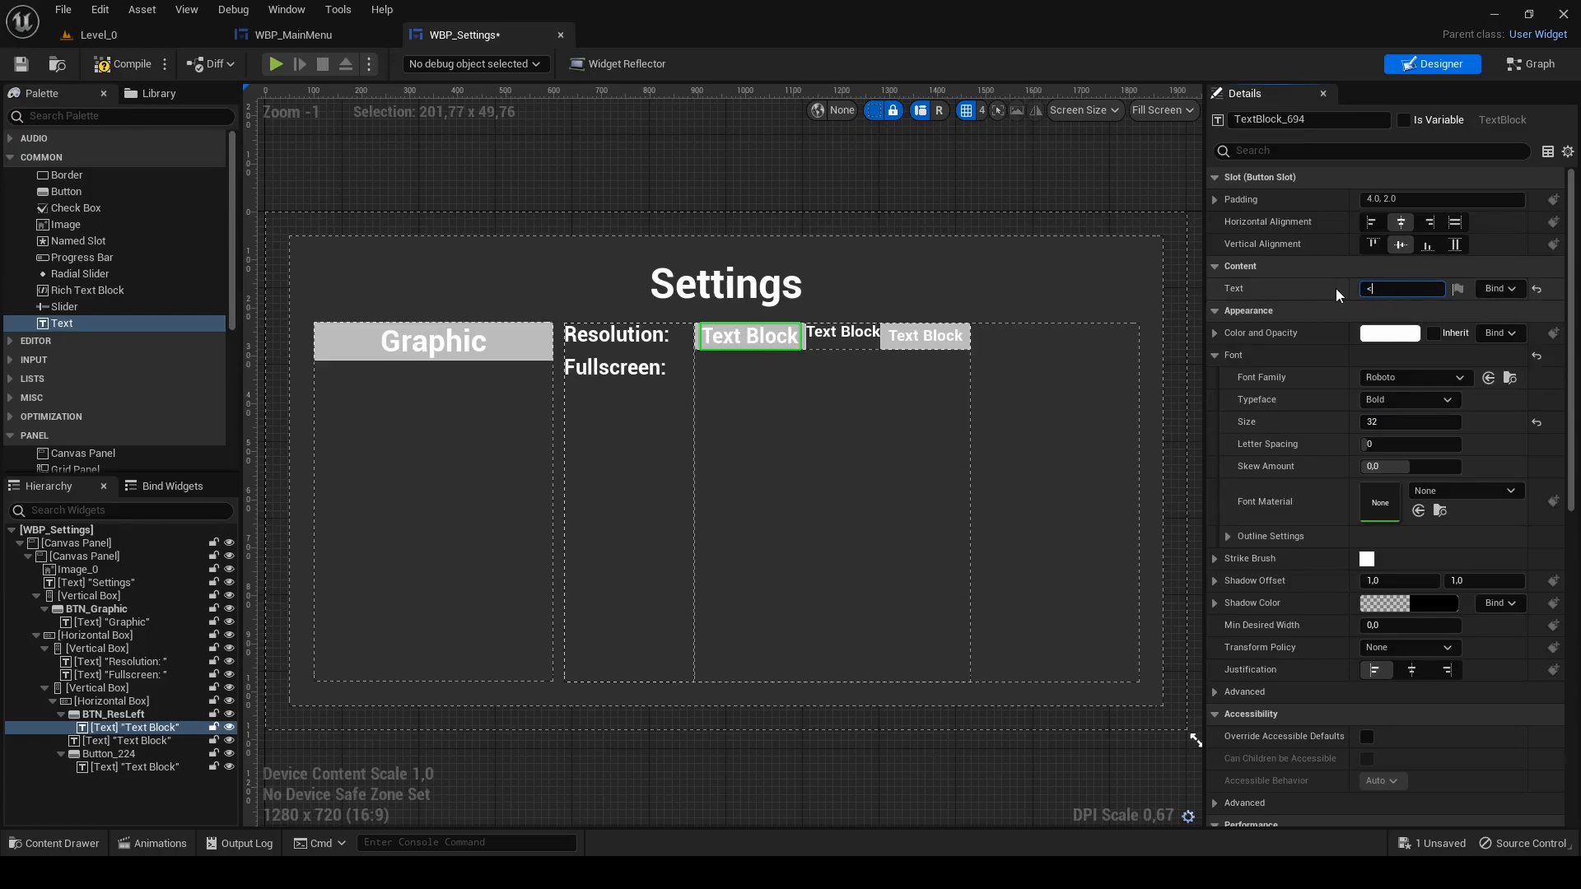
{"action": "left_click", "coordinate": [126, 739]}
{"action": "type", "text": ">"}
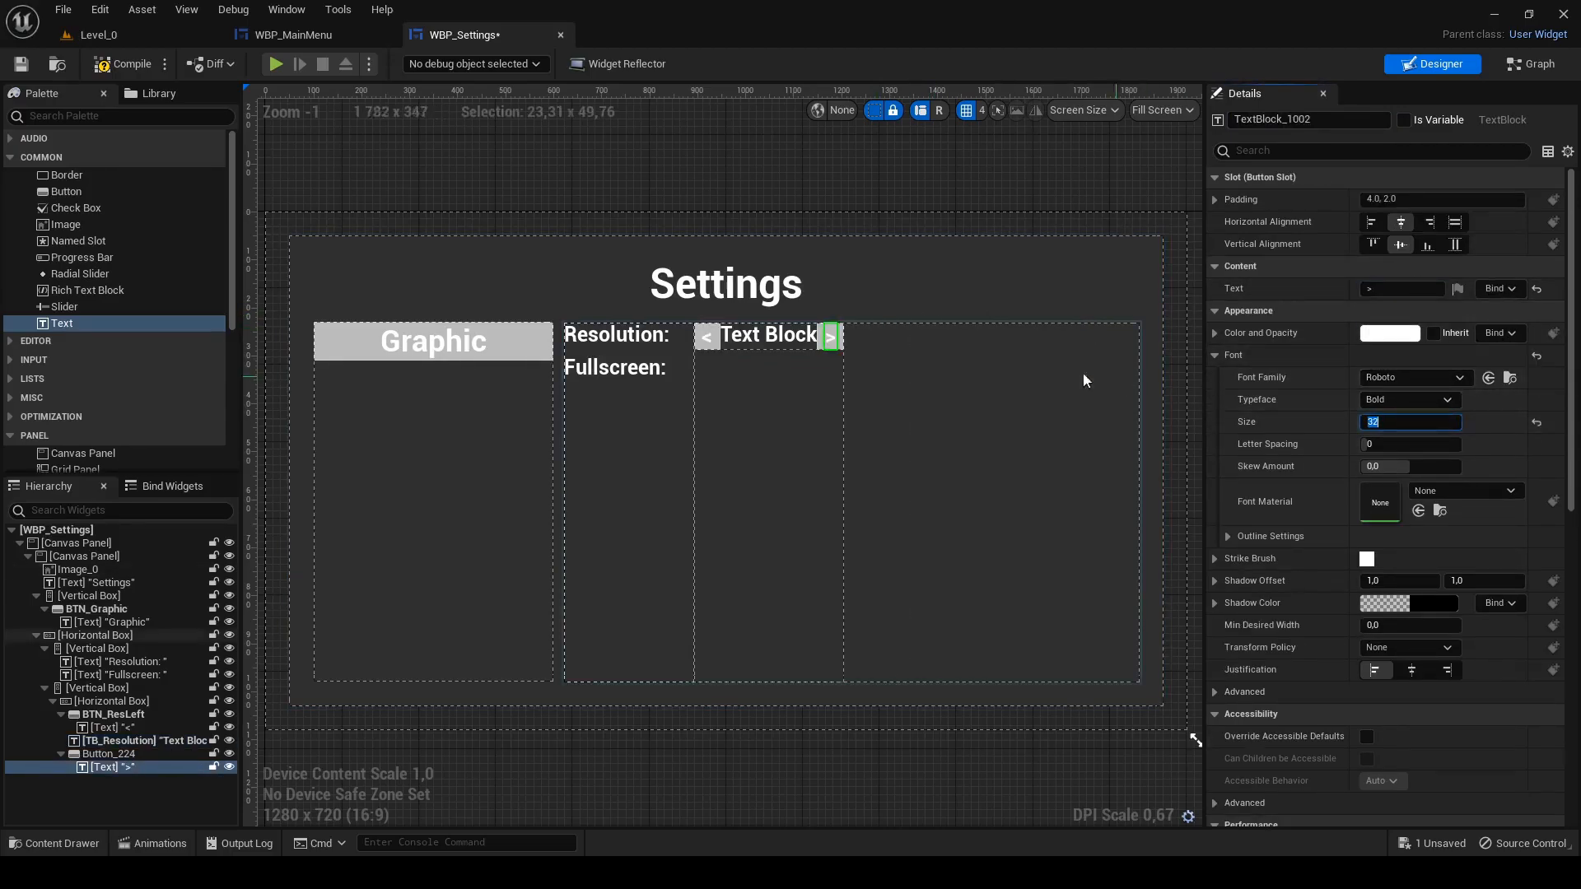
- Name the right arrow button BTN_ResR and give TB_Resolution a Left padding of 20
{"action": "left_click", "coordinate": [106, 754]}
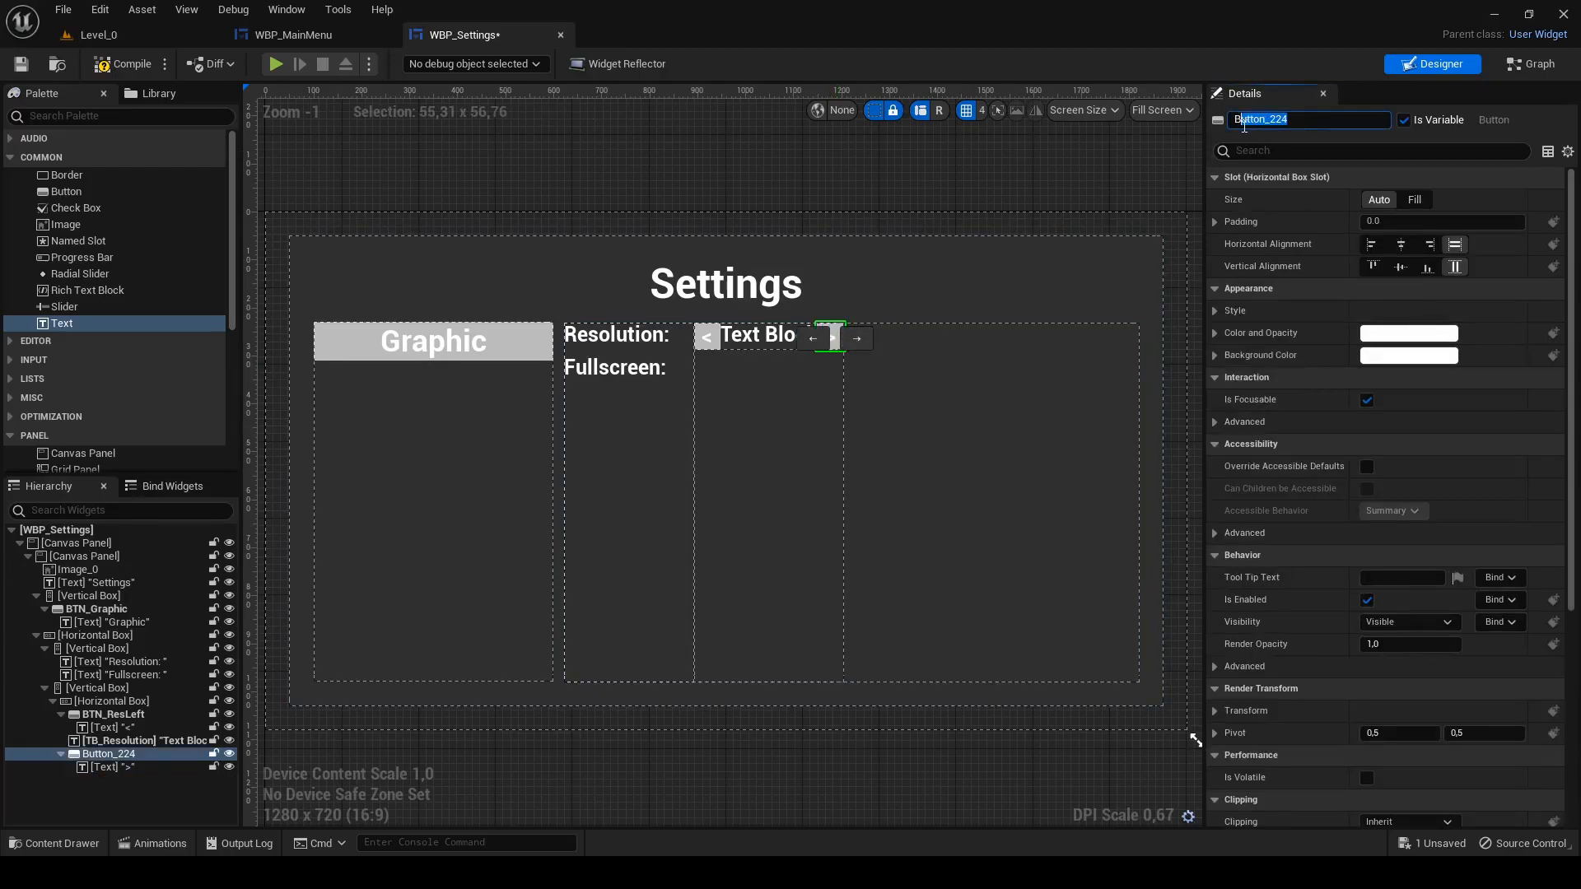
{"action": "type", "text": "BTN_ResRight"}
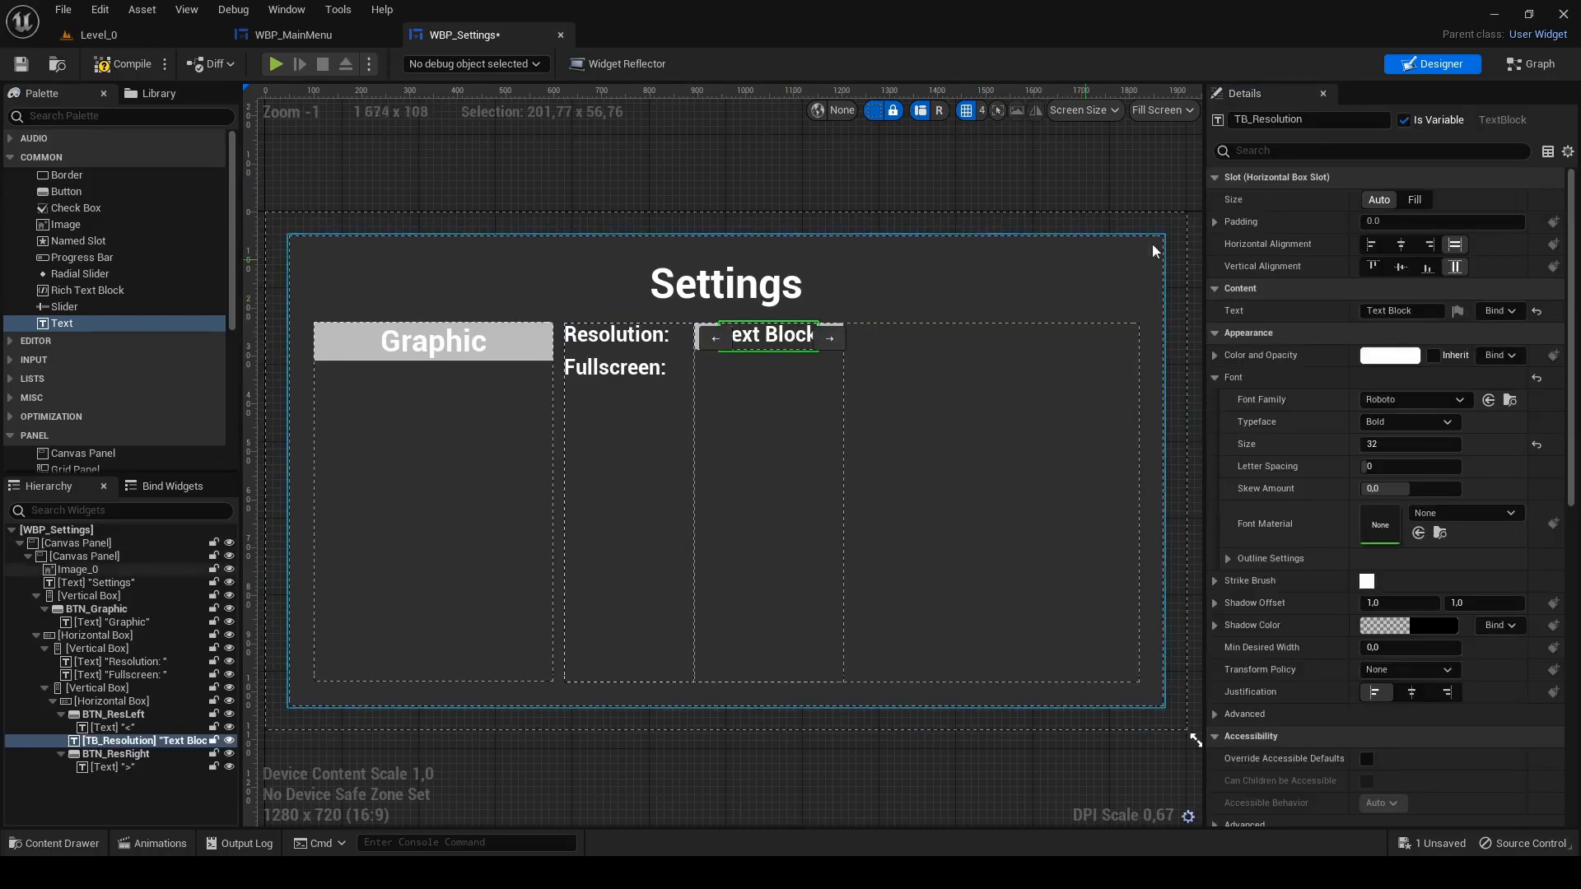
{"action": "left_click", "coordinate": [1215, 221]}
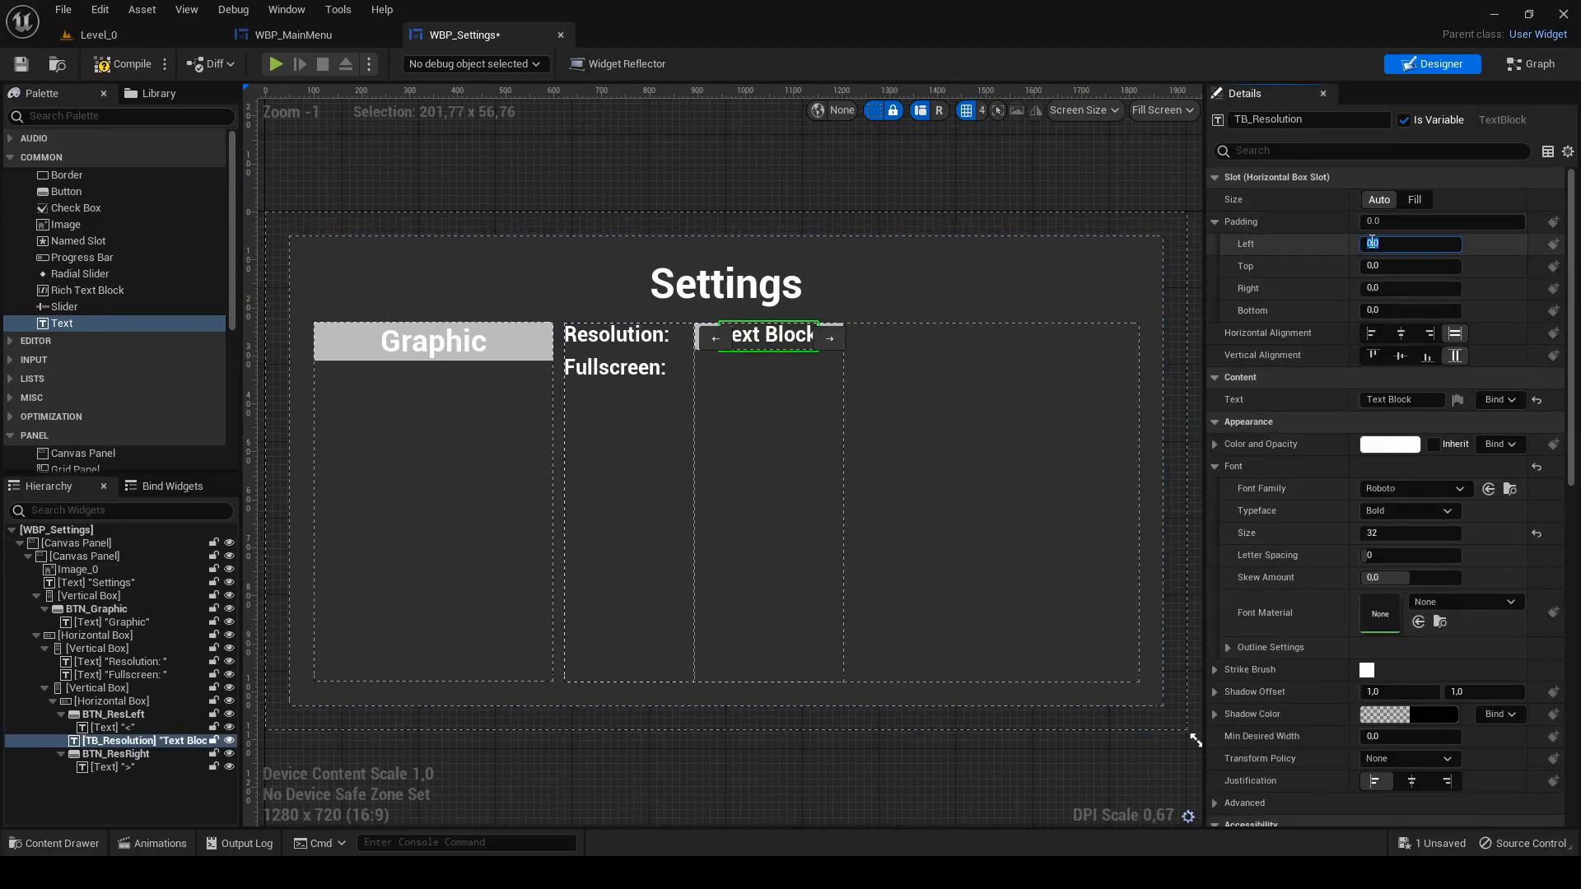
{"action": "type", "text": "20"}
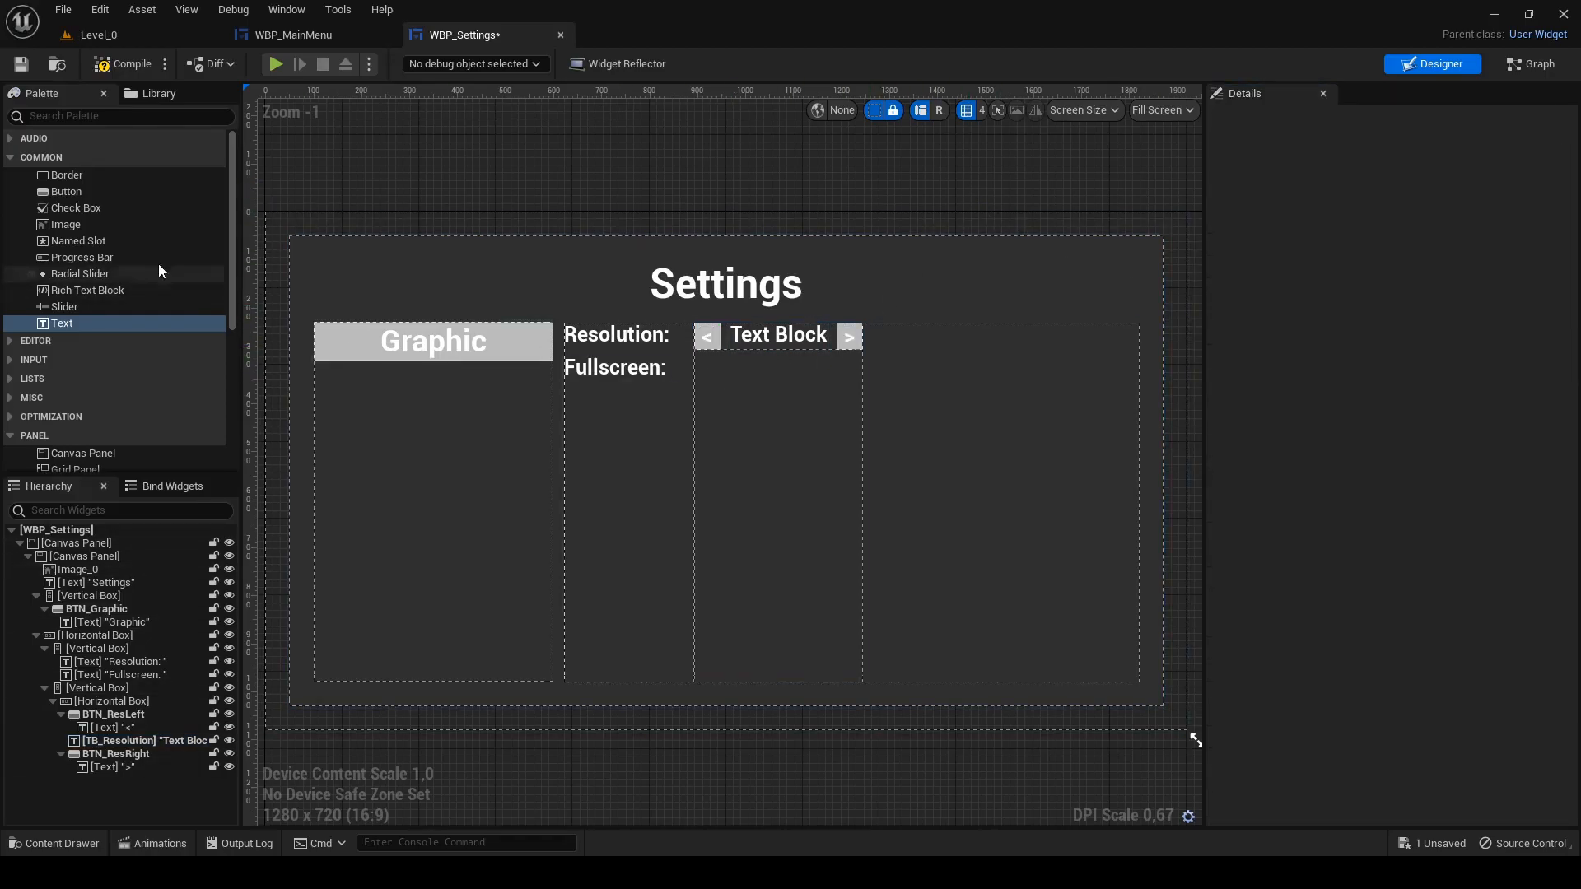
- Add a button with a text child beside Fullscreen:, named BTN_Fullscreen and TB_Fullscreen
{"action": "left_click", "coordinate": [66, 191]}
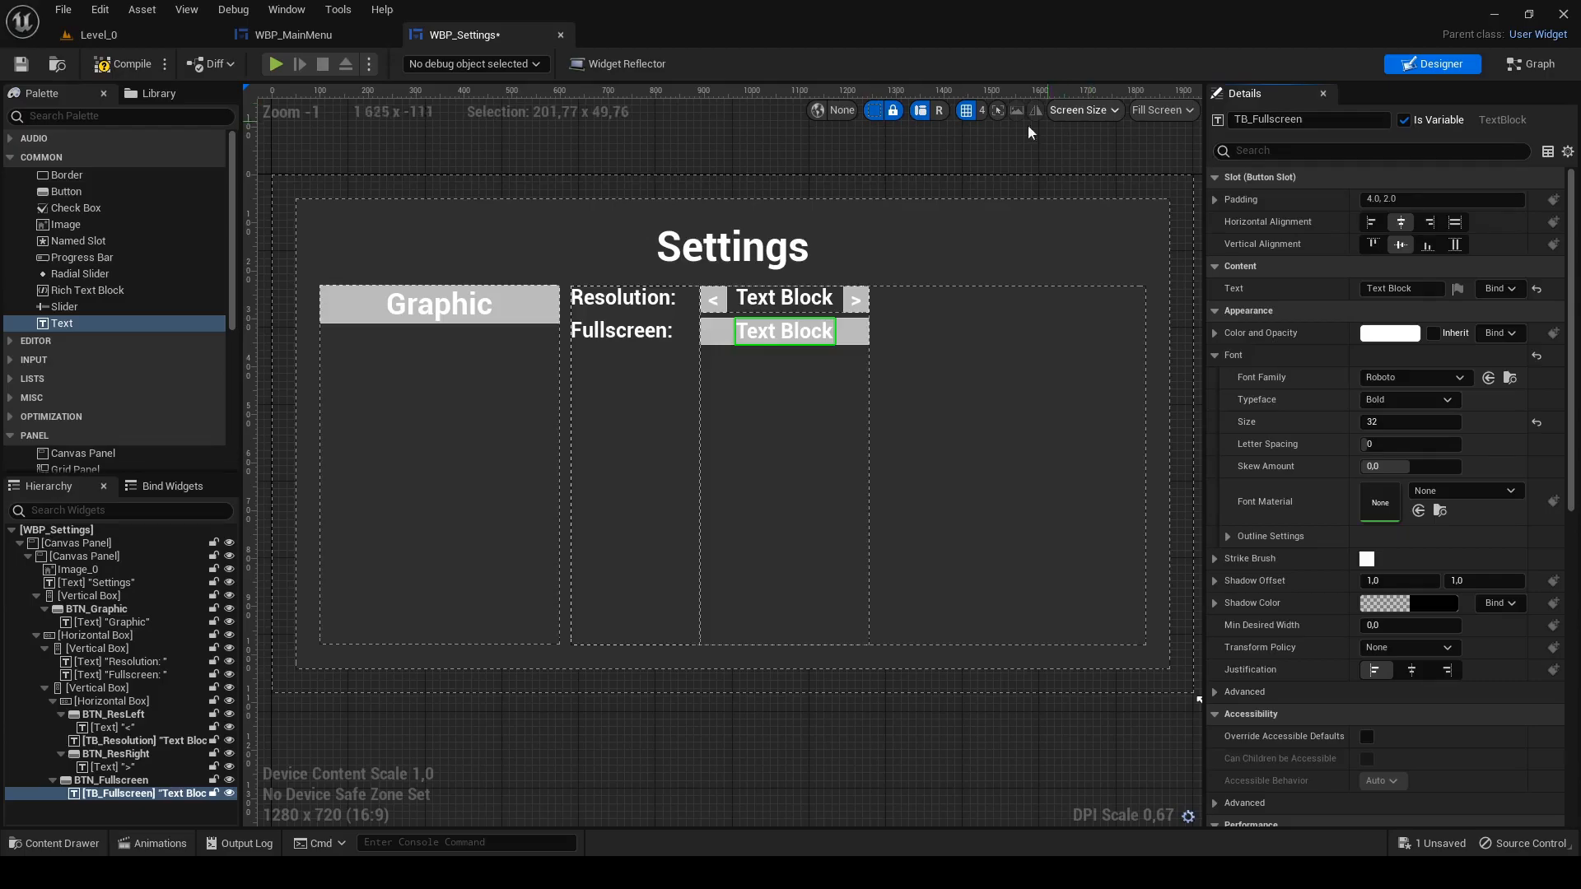
{"action": "left_click", "coordinate": [101, 779]}
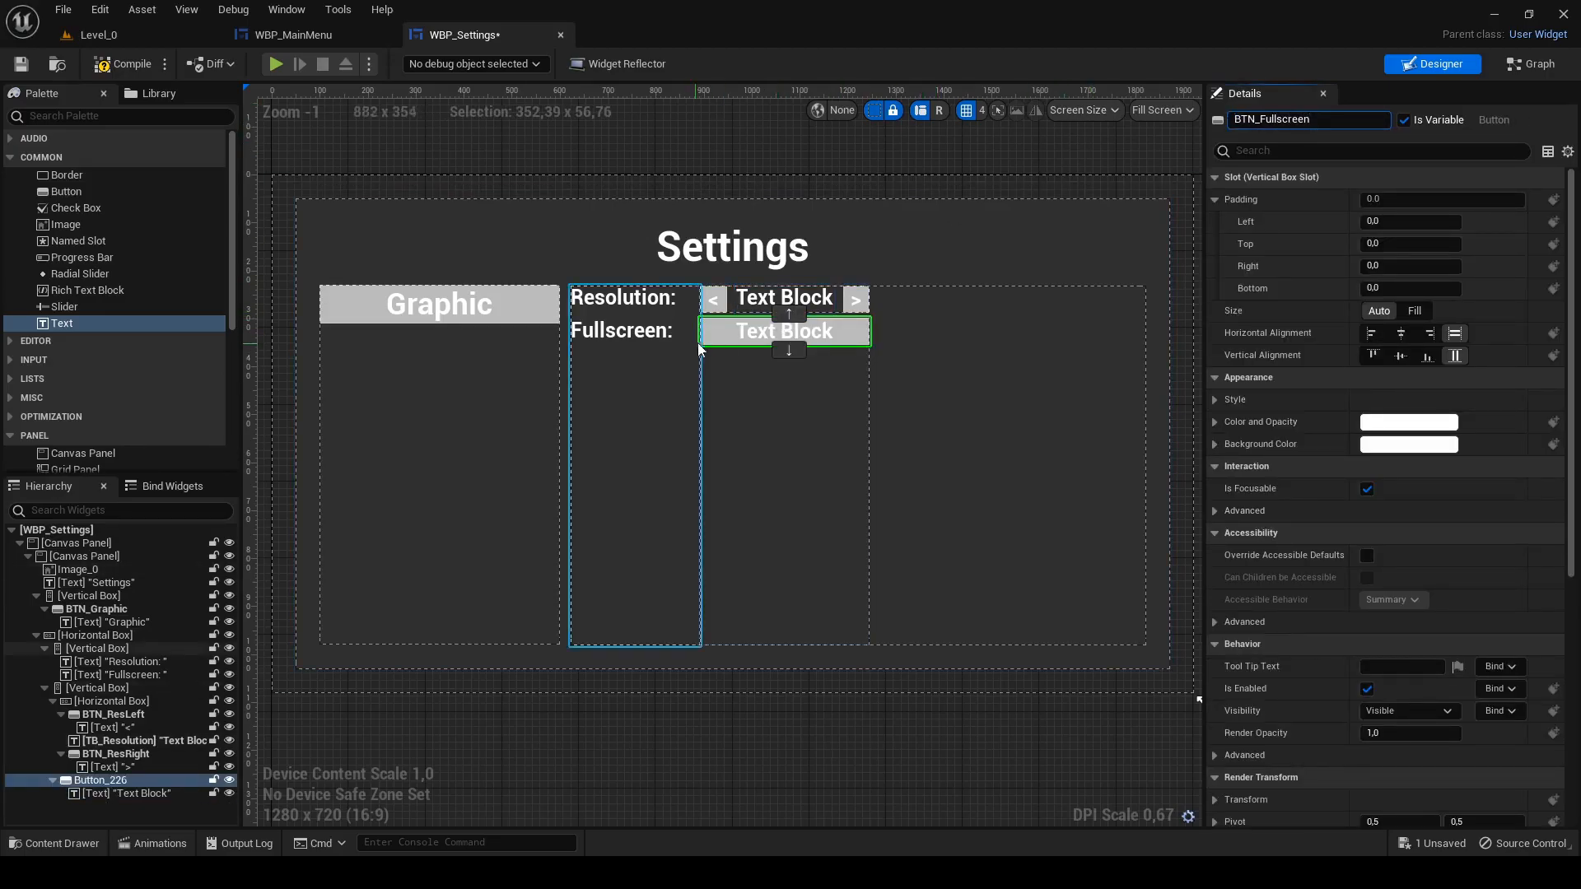
{"action": "left_click", "coordinate": [110, 702]}
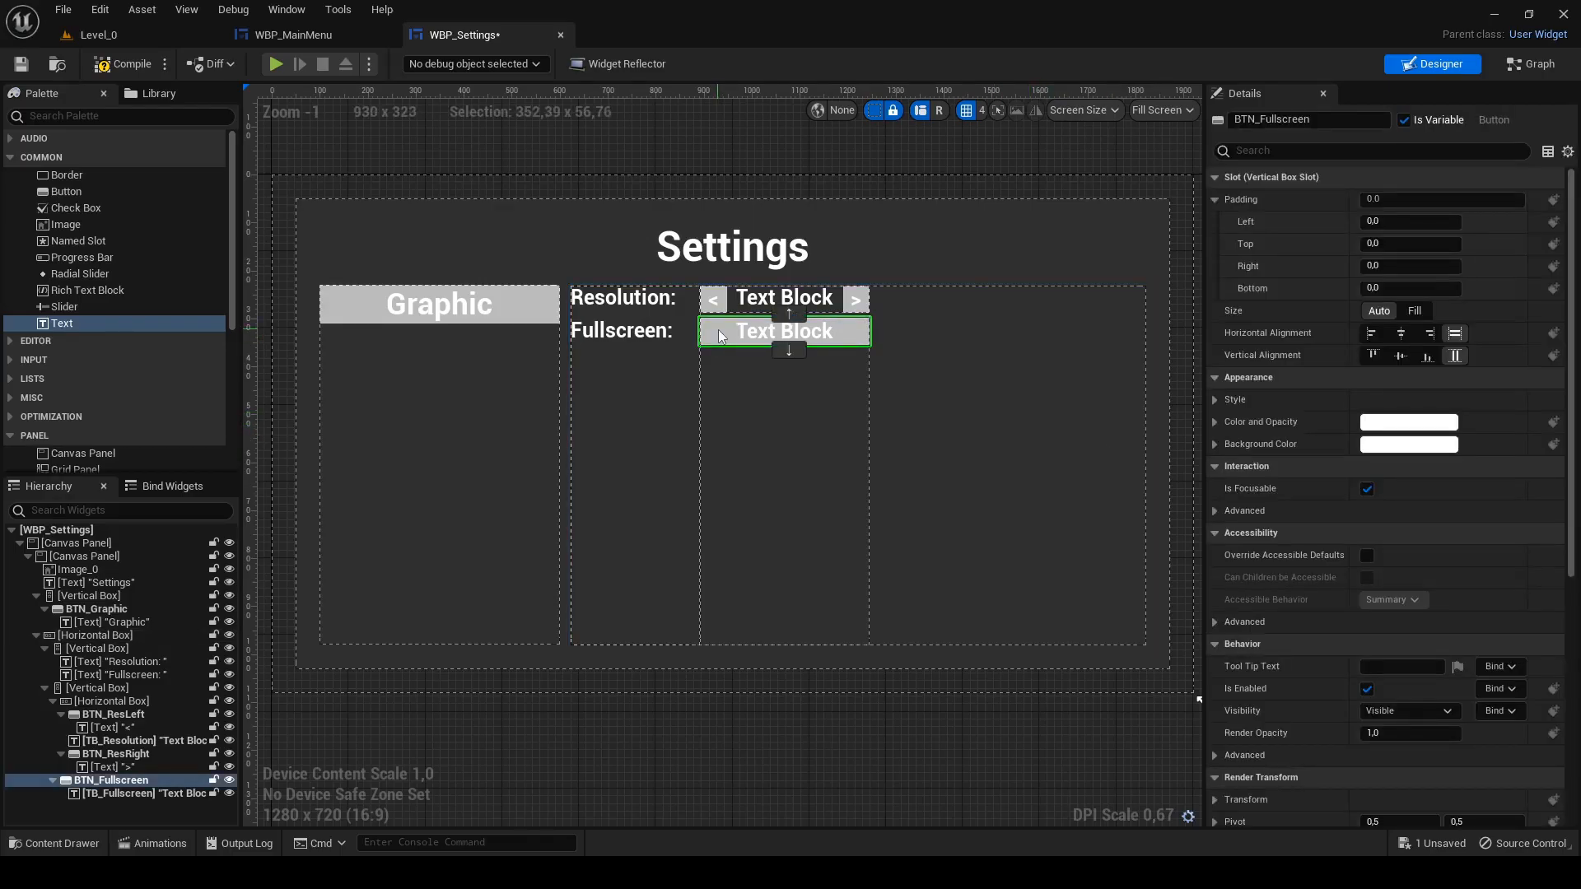
- Place an 'Apply changes' button BTN_Apply anchored bottom-right at -20,-20 on the canvas
{"action": "left_click", "coordinate": [77, 568]}
{"action": "type", "text": "-20"}
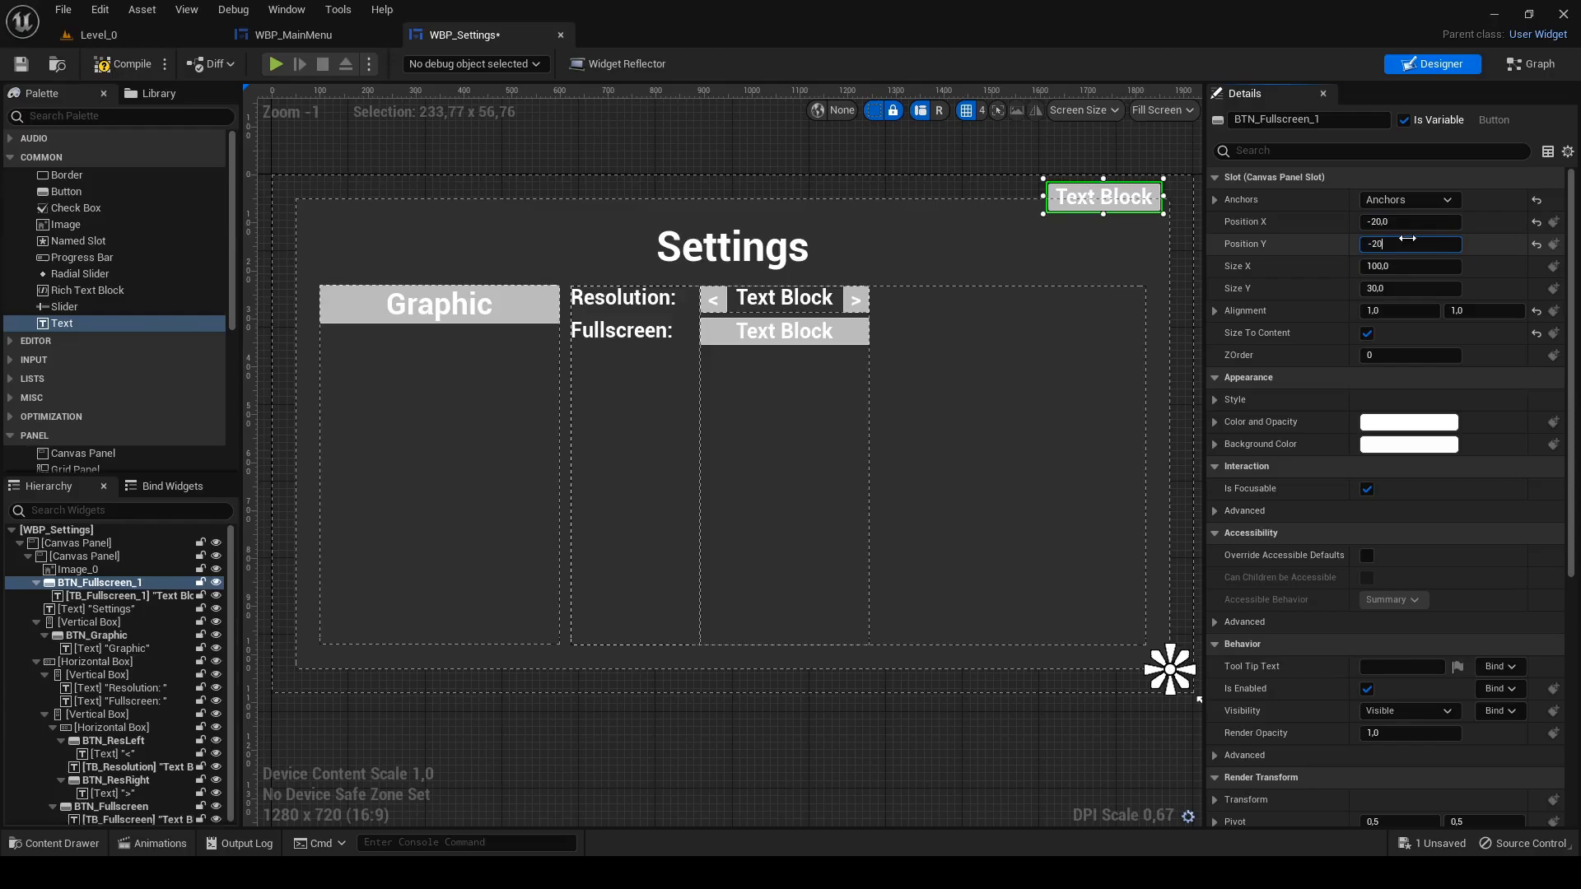
{"action": "left_click", "coordinate": [103, 595]}
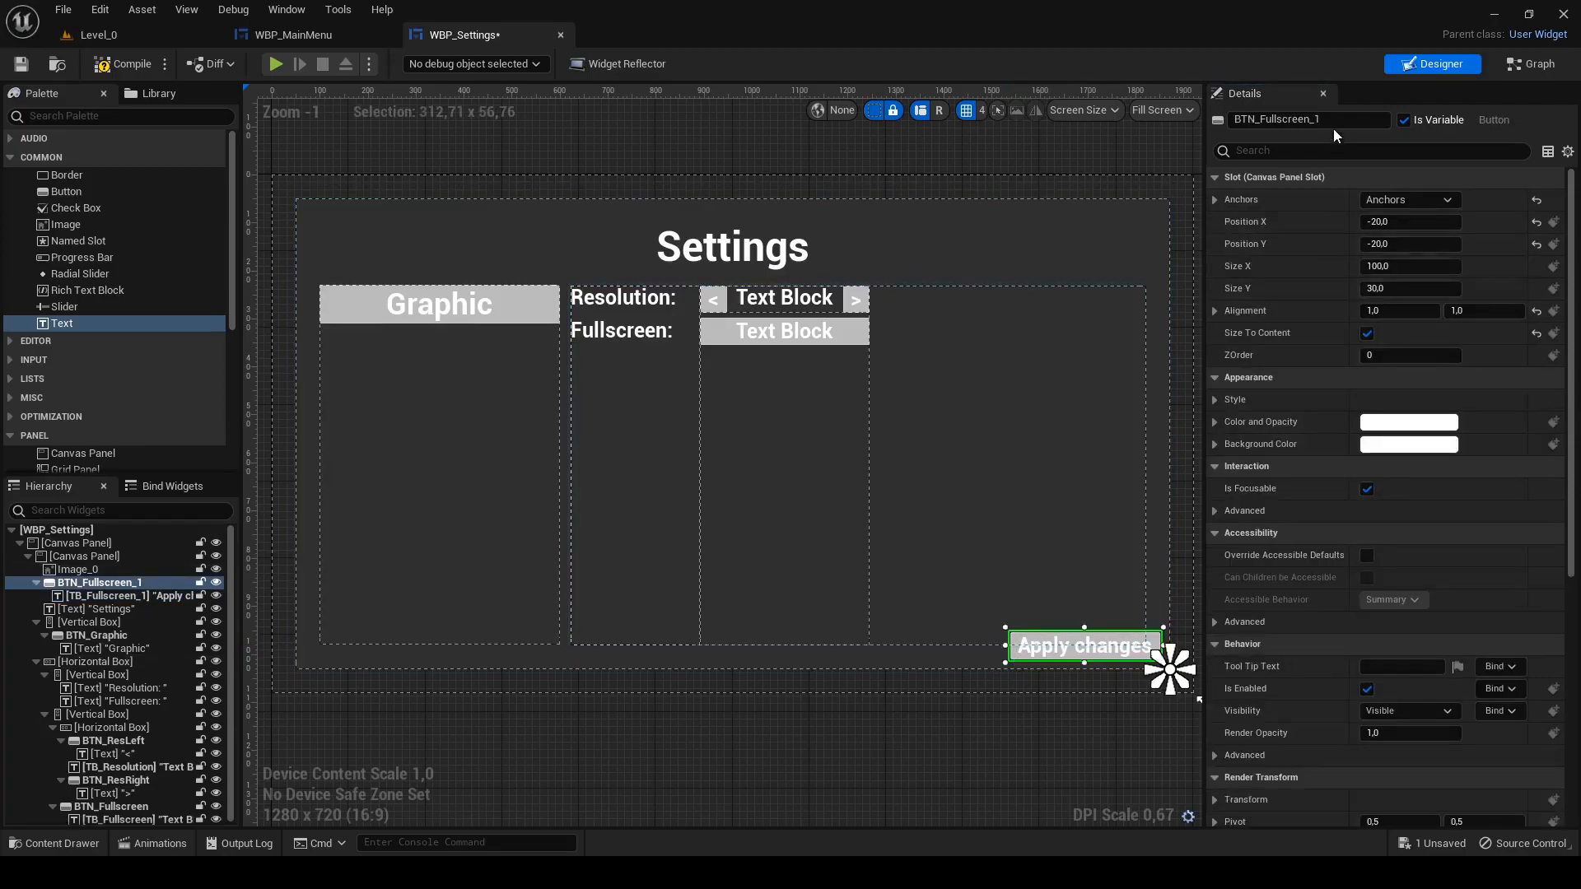
{"action": "type", "text": "BTN_Apply"}
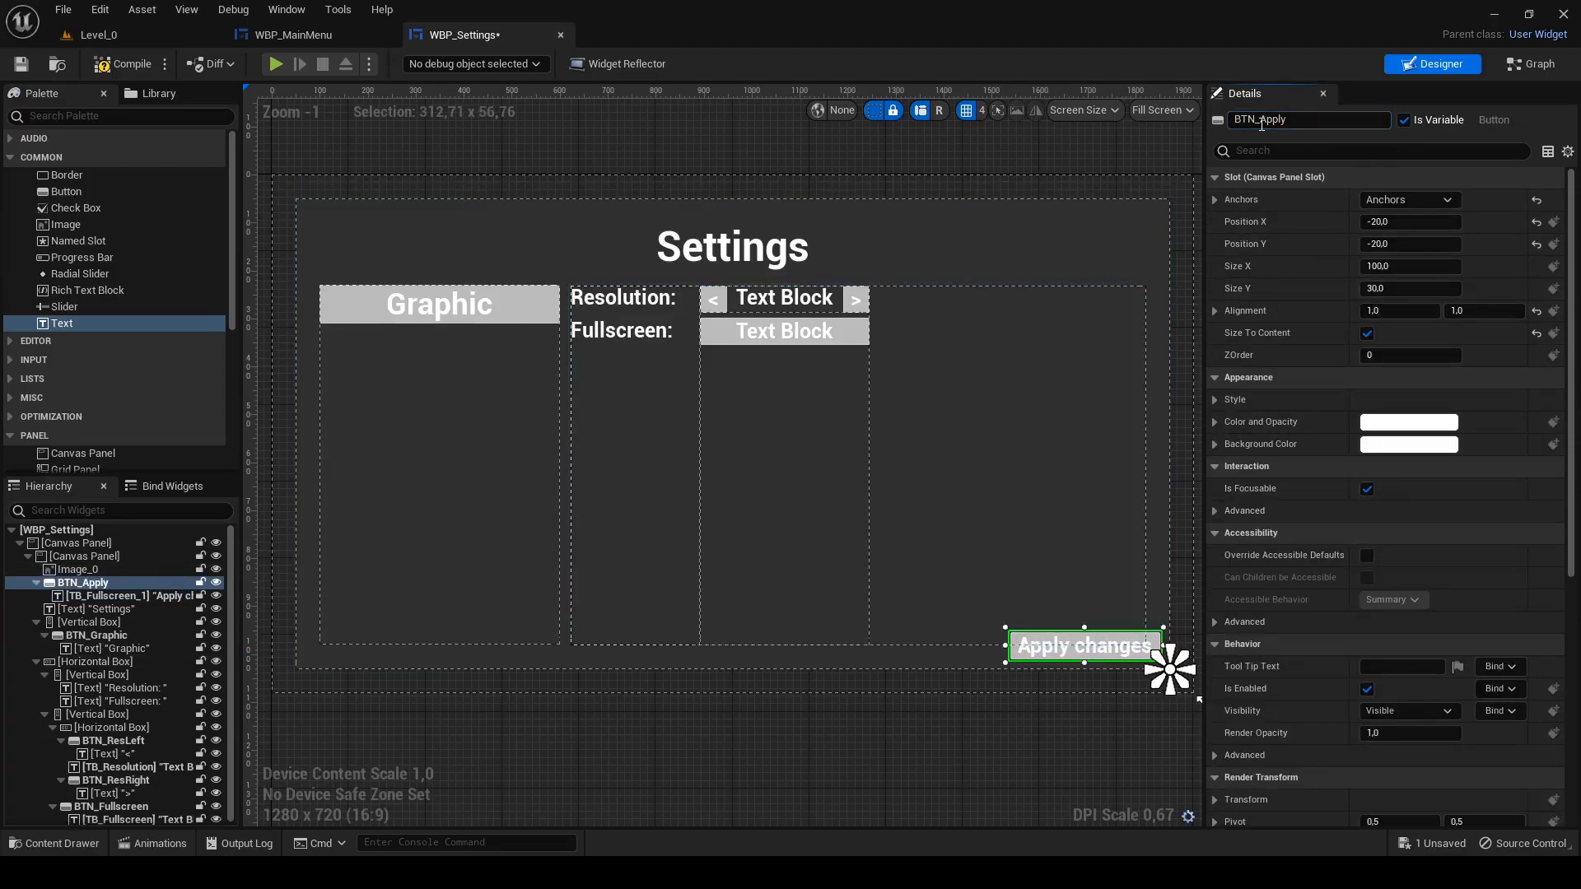
{"action": "left_click", "coordinate": [97, 662]}
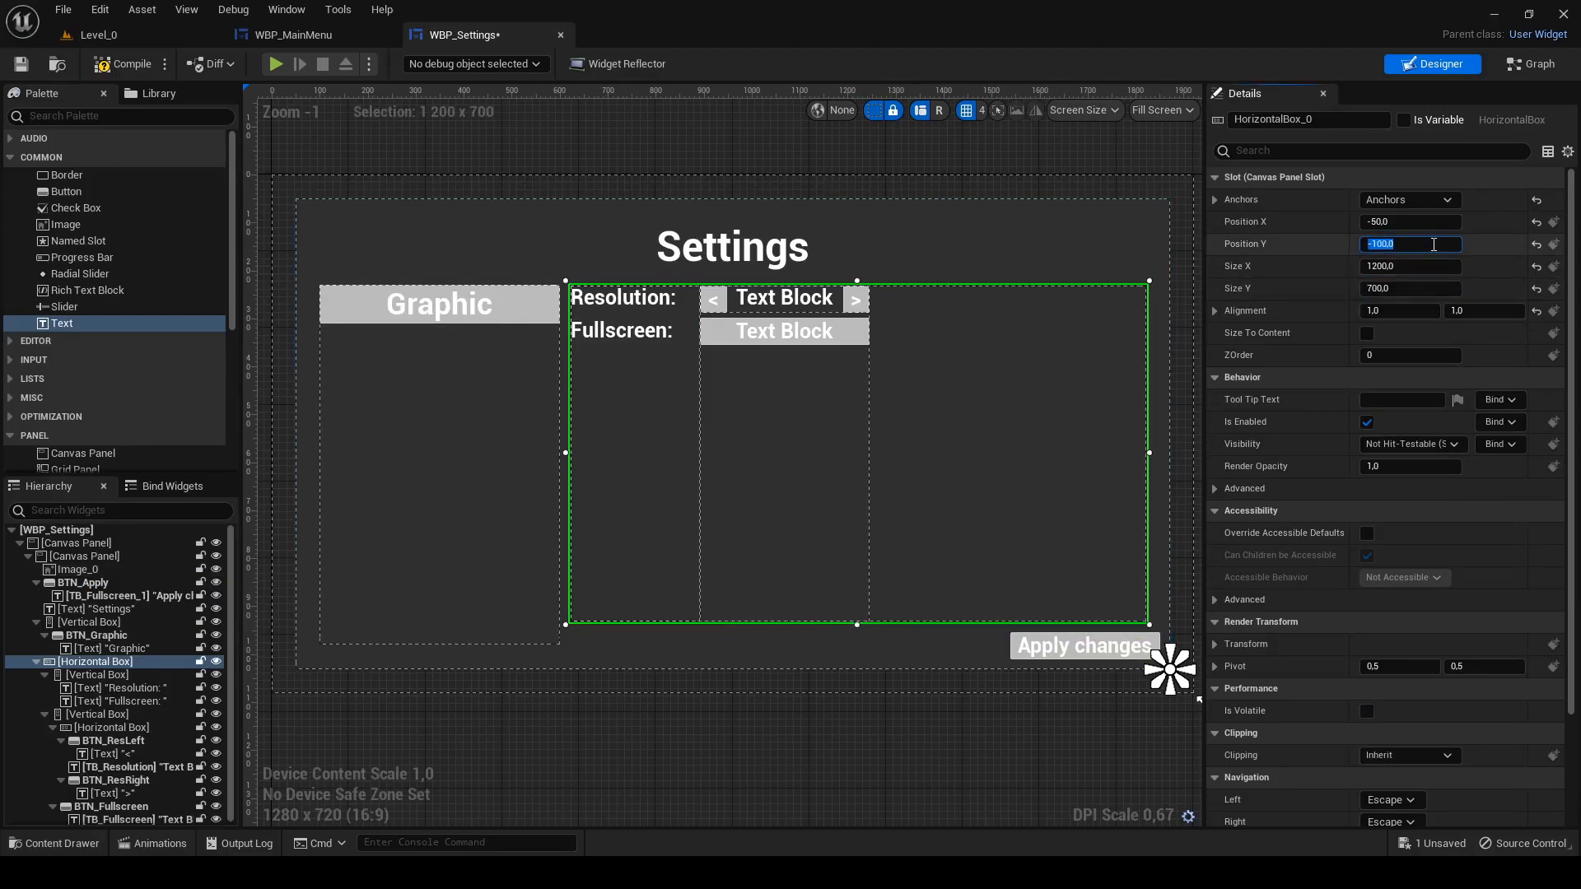
{"action": "left_click", "coordinate": [77, 568]}
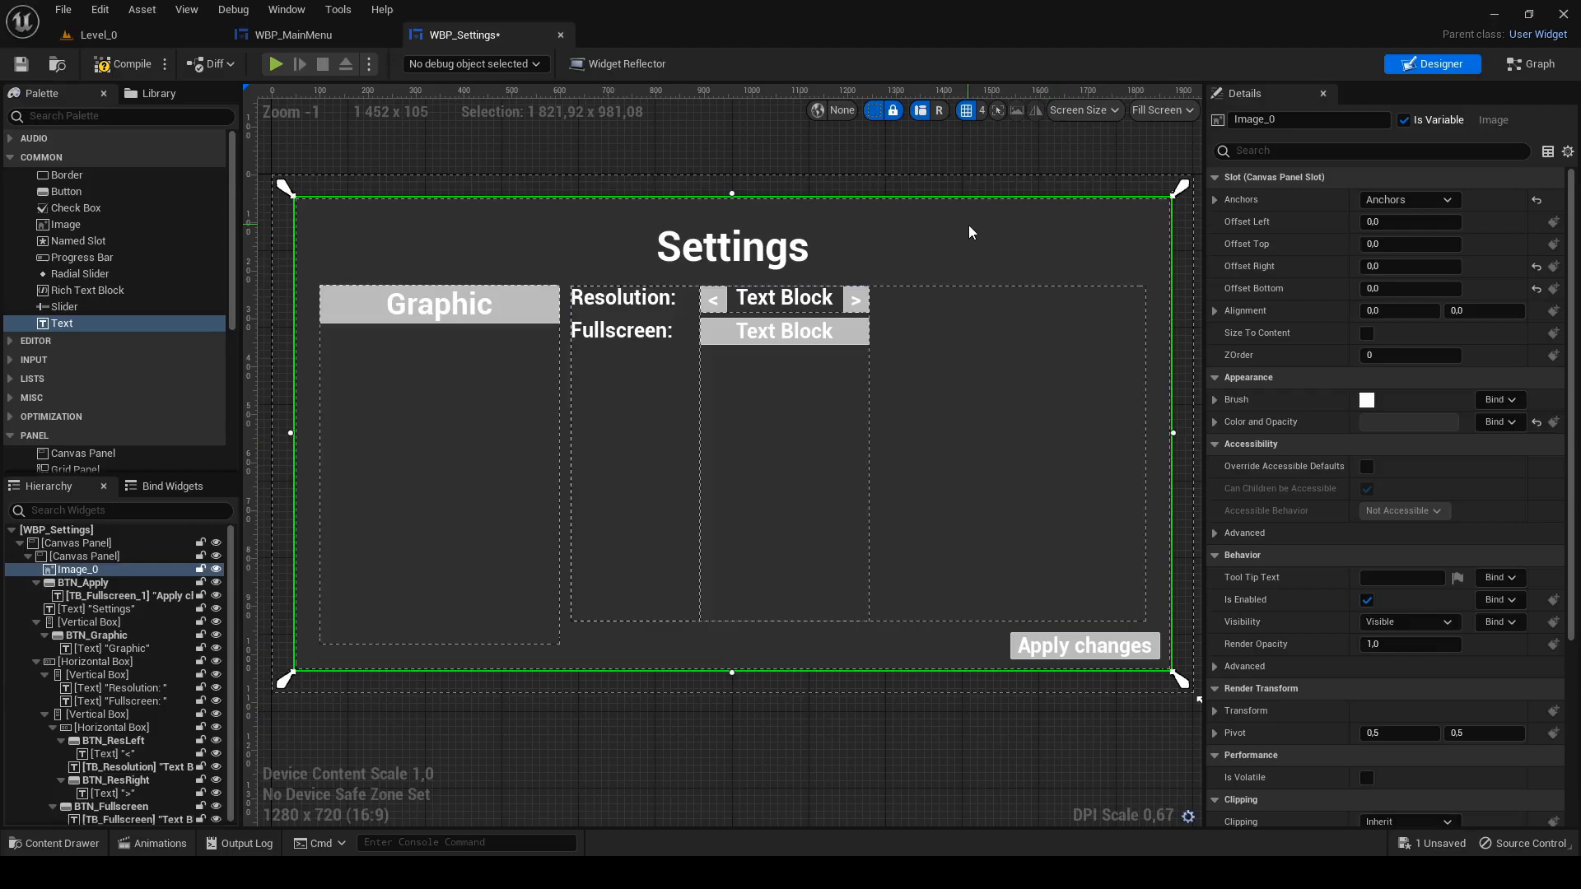
- Add a top-right X button named BTN_Exit with a dark red background colour
{"action": "left_click", "coordinate": [88, 581]}
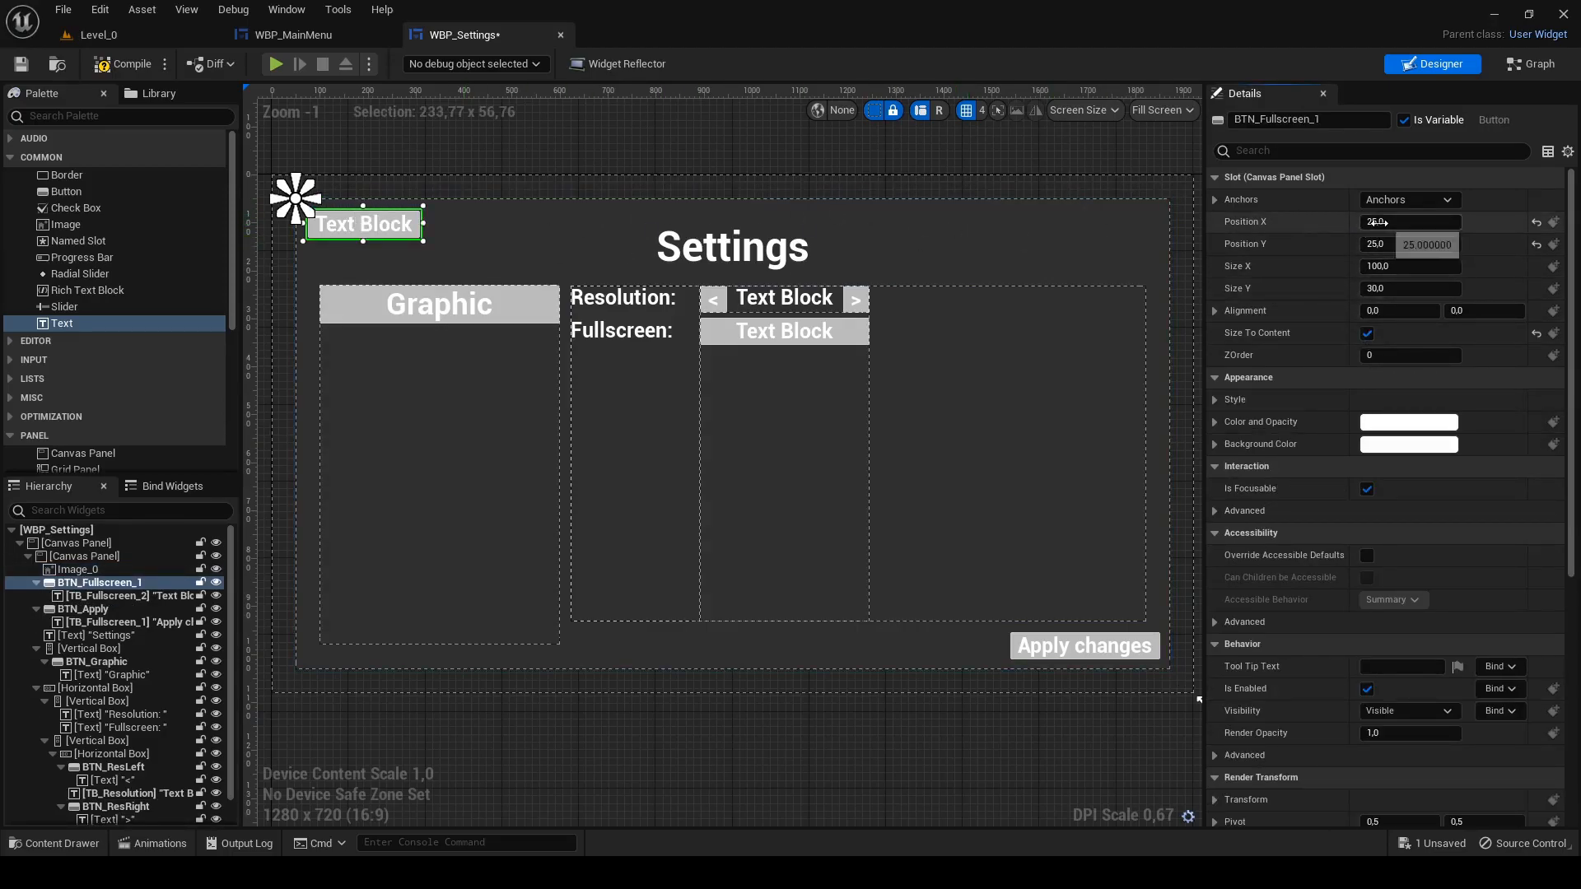
{"action": "left_click", "coordinate": [1449, 199]}
{"action": "type", "text": "X"}
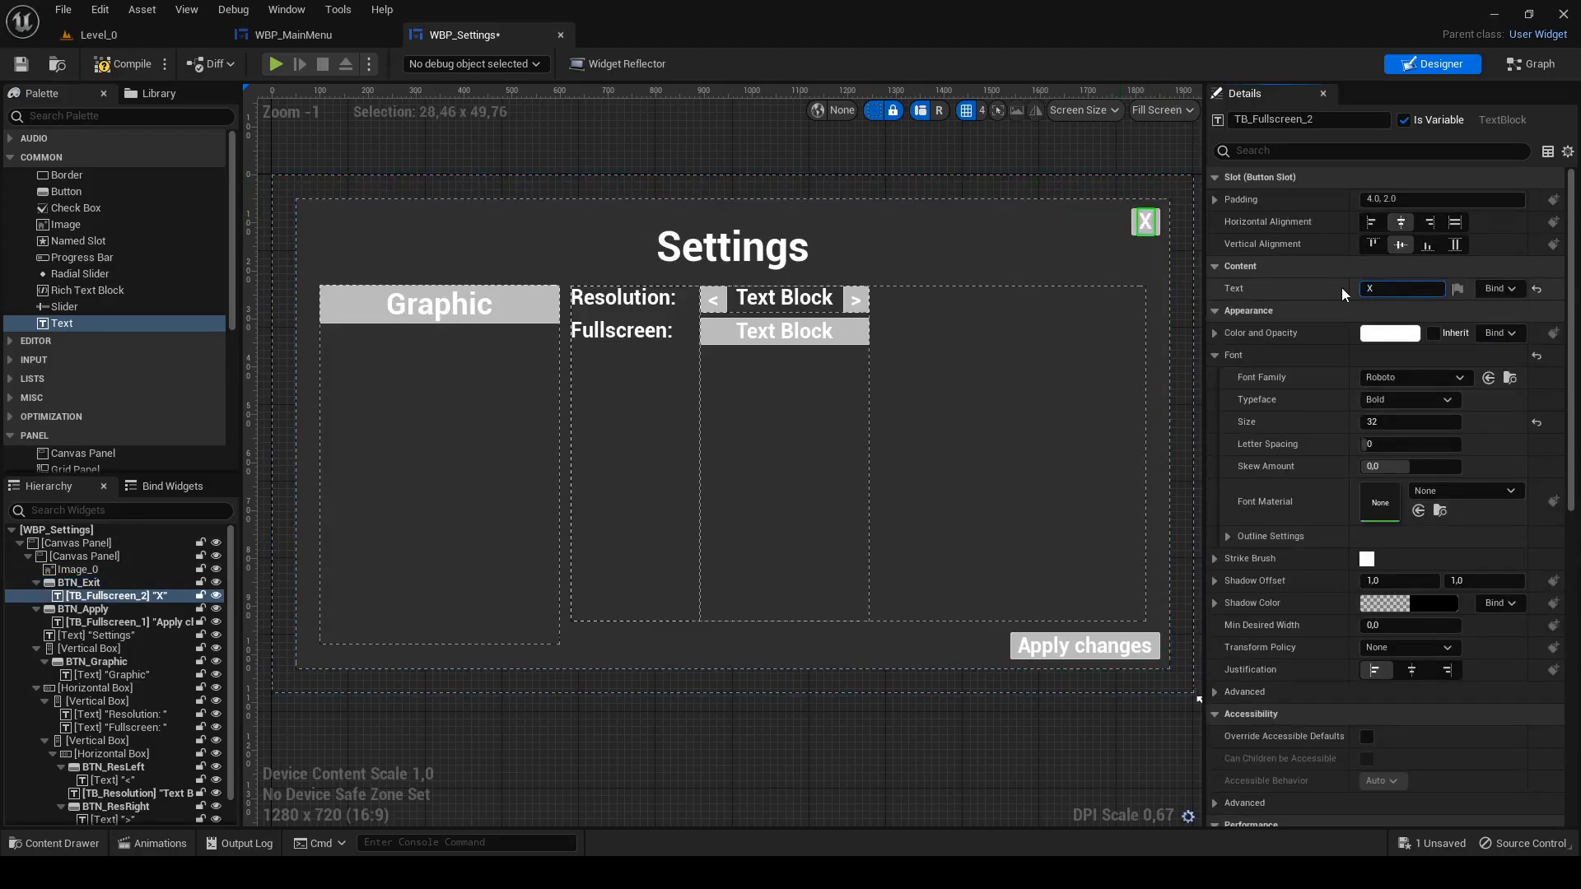
{"action": "left_click", "coordinate": [1144, 222]}
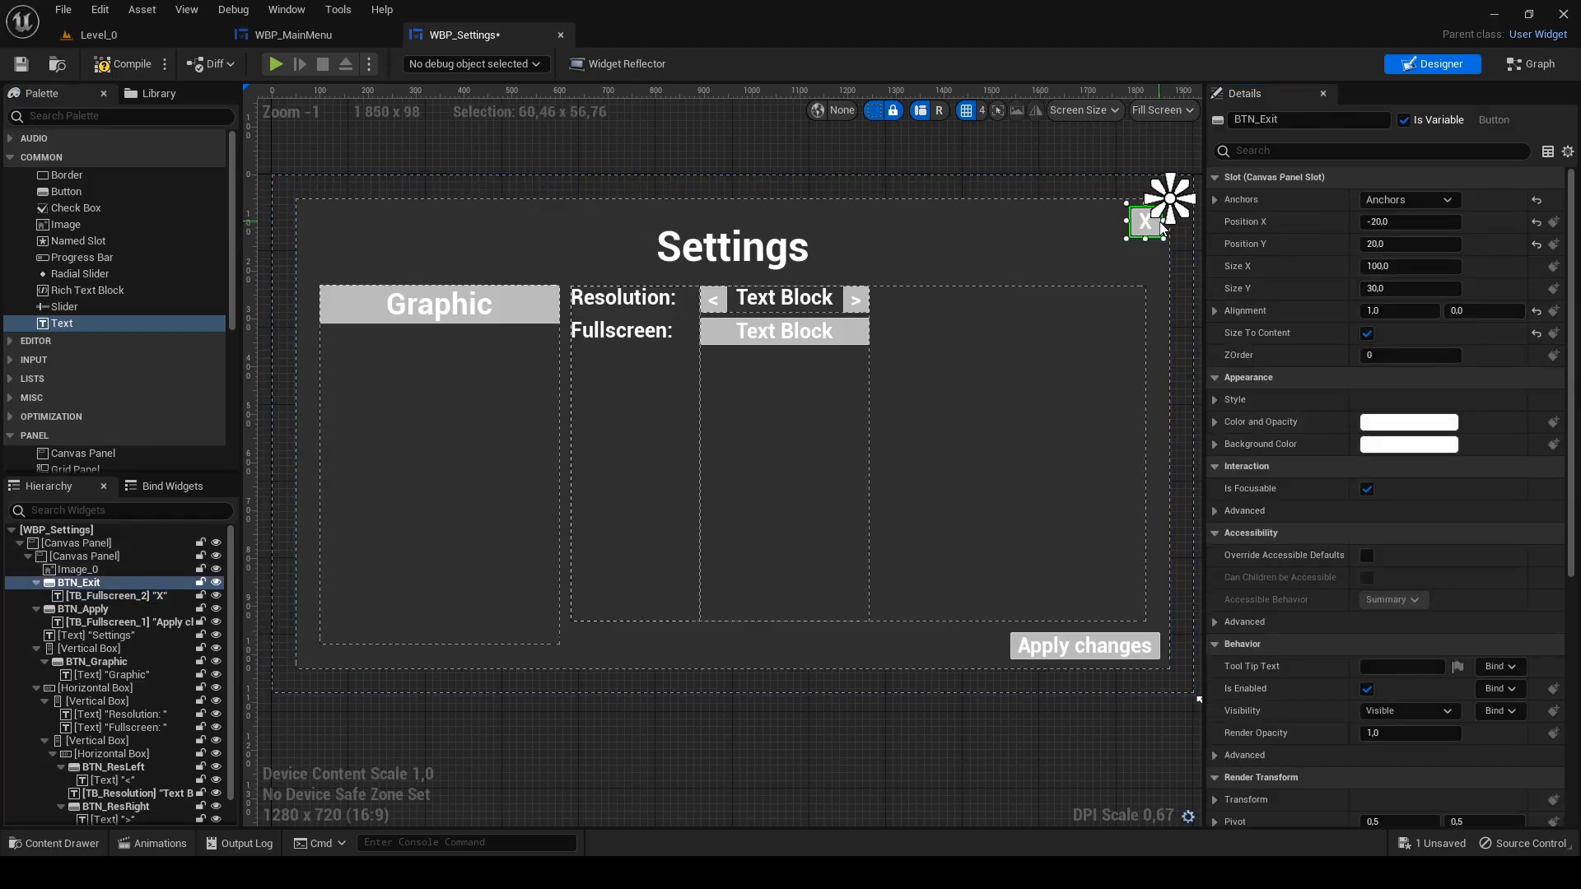
{"action": "left_click", "coordinate": [1408, 422]}
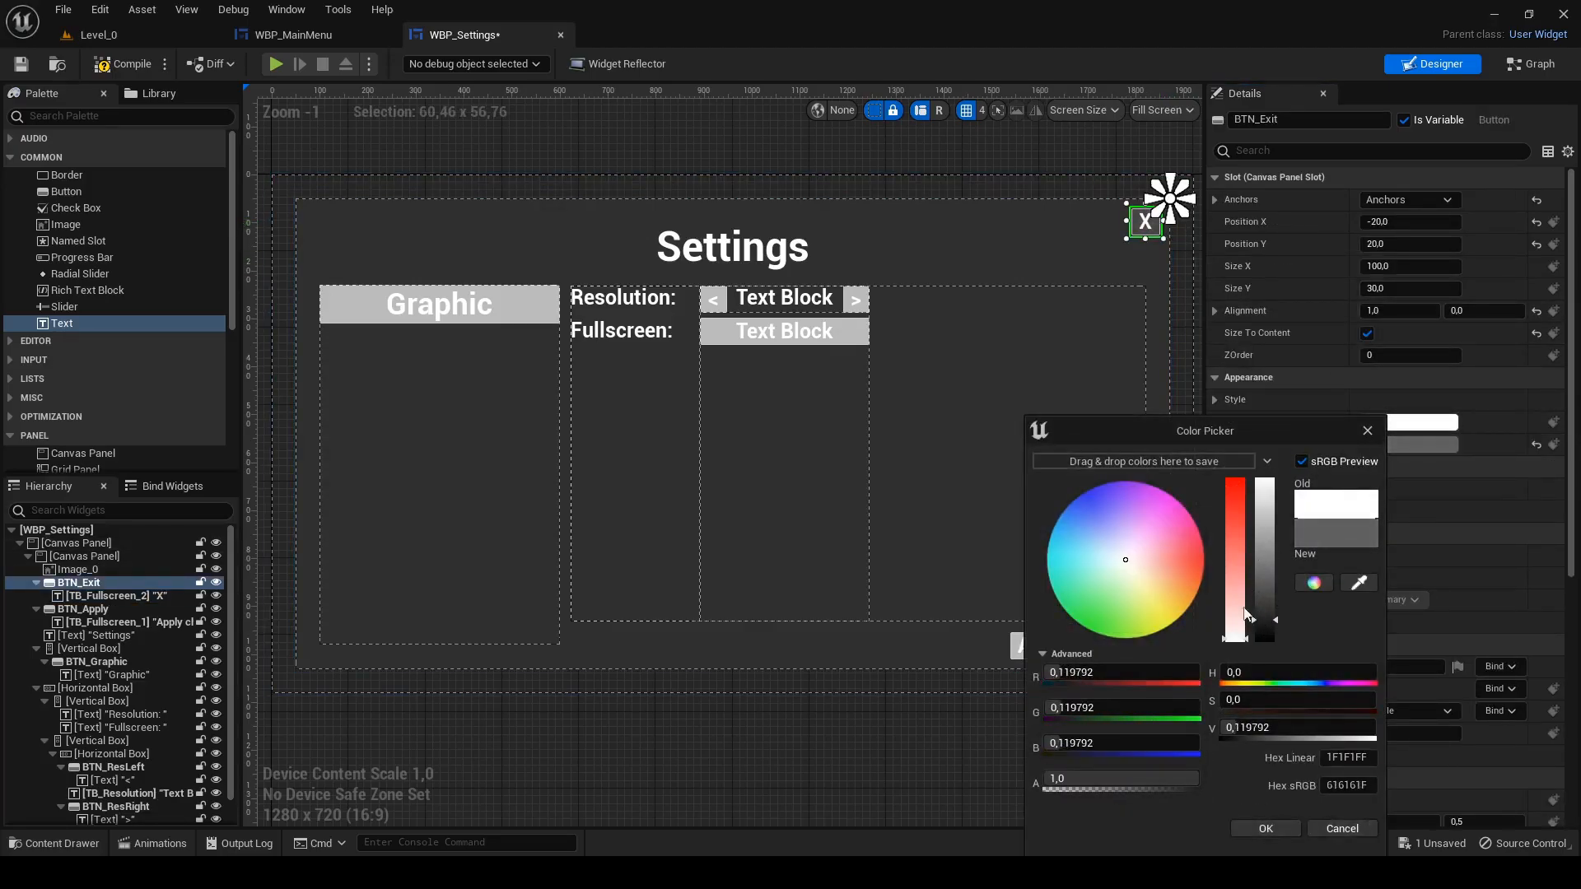
{"action": "left_click", "coordinate": [1262, 829]}
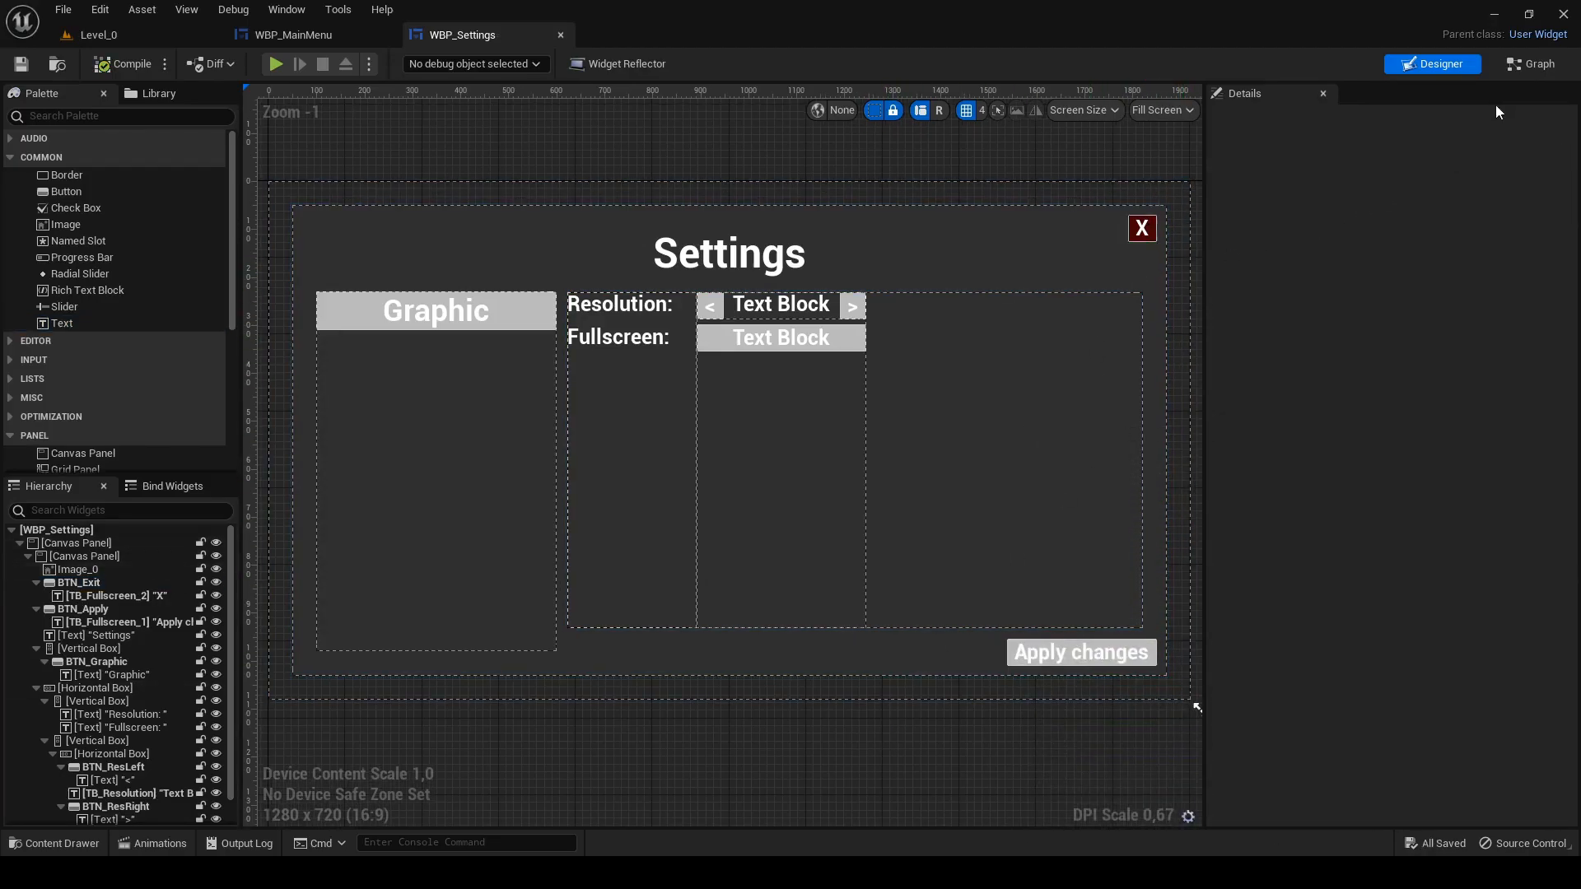
- On Event Construct call Get Supported Fullscreen Resolutions and promote the output to a Resolutions variable
{"action": "left_click", "coordinate": [1529, 64]}
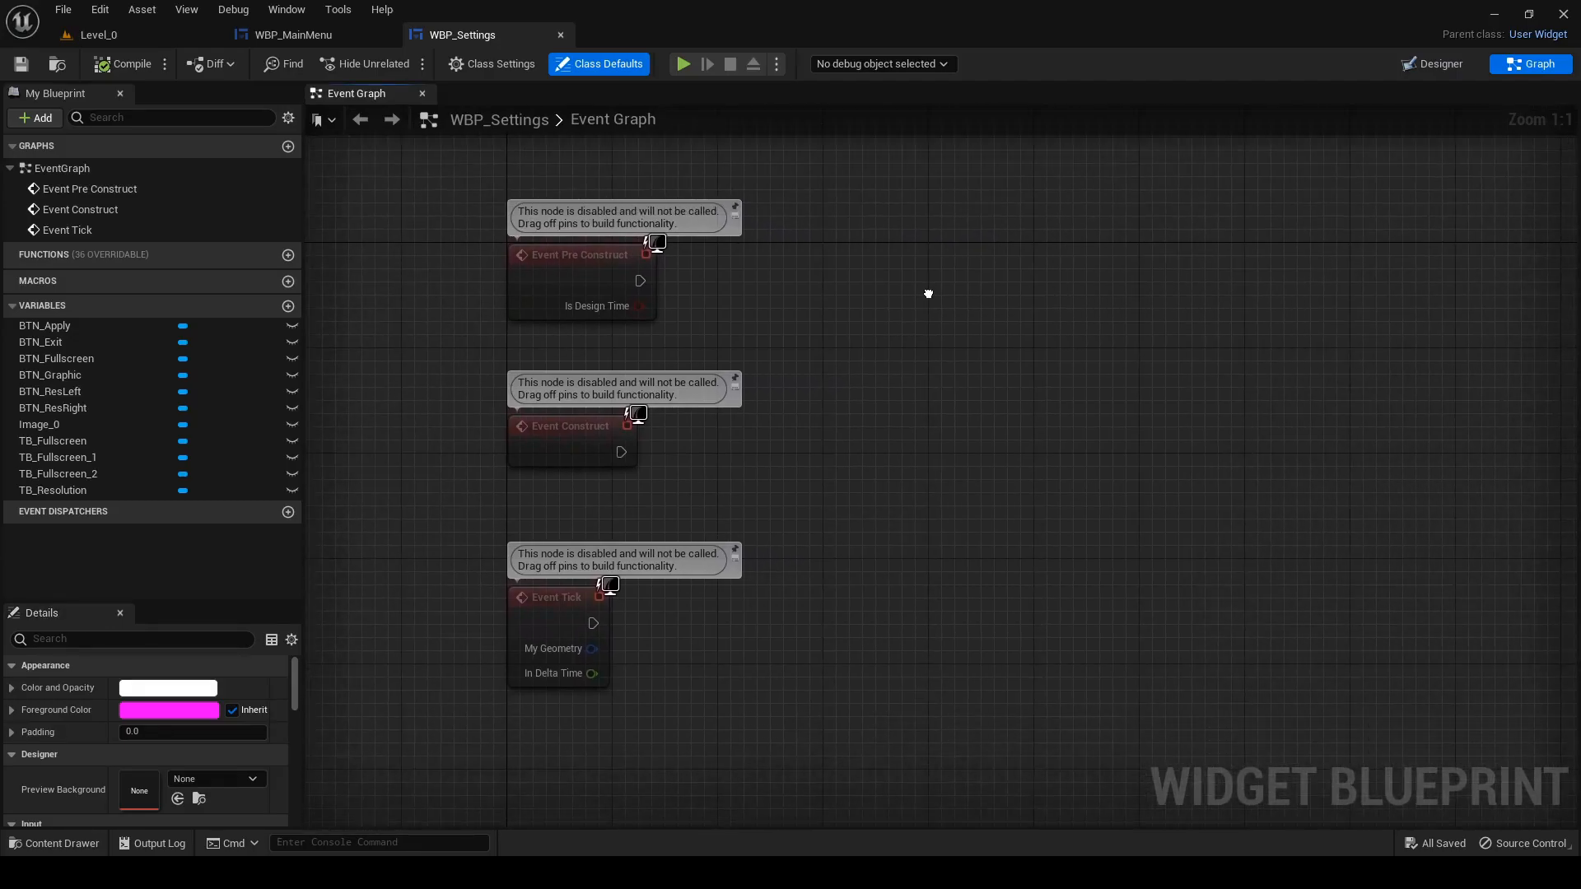
{"action": "mouse_move", "coordinate": [617, 466]}
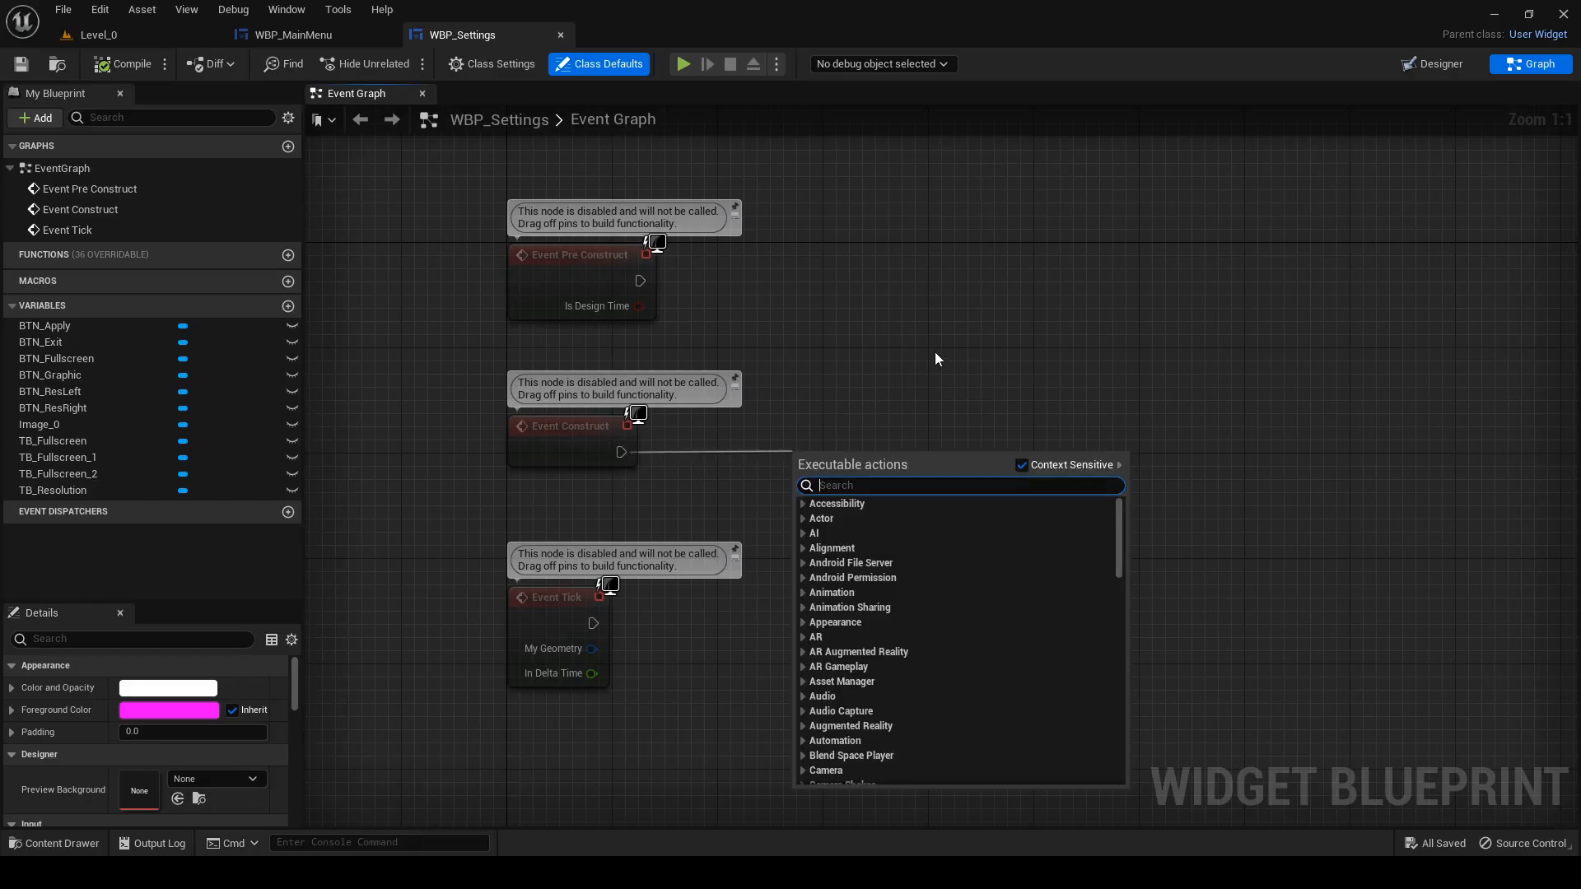
{"action": "type", "text": "resolu"}
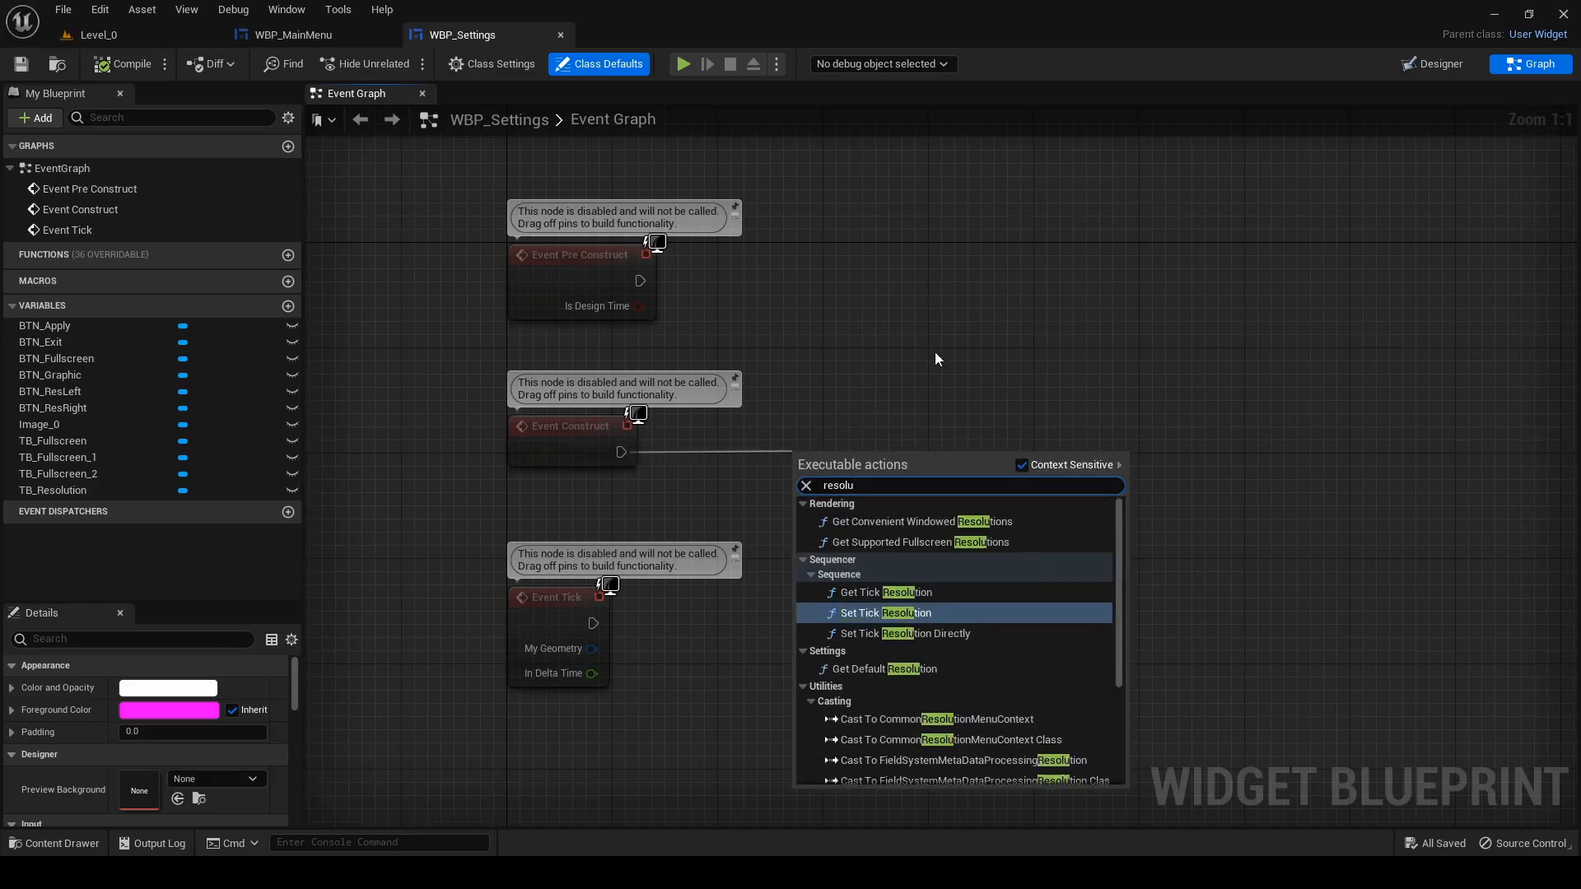
{"action": "type", "text": "tion"}
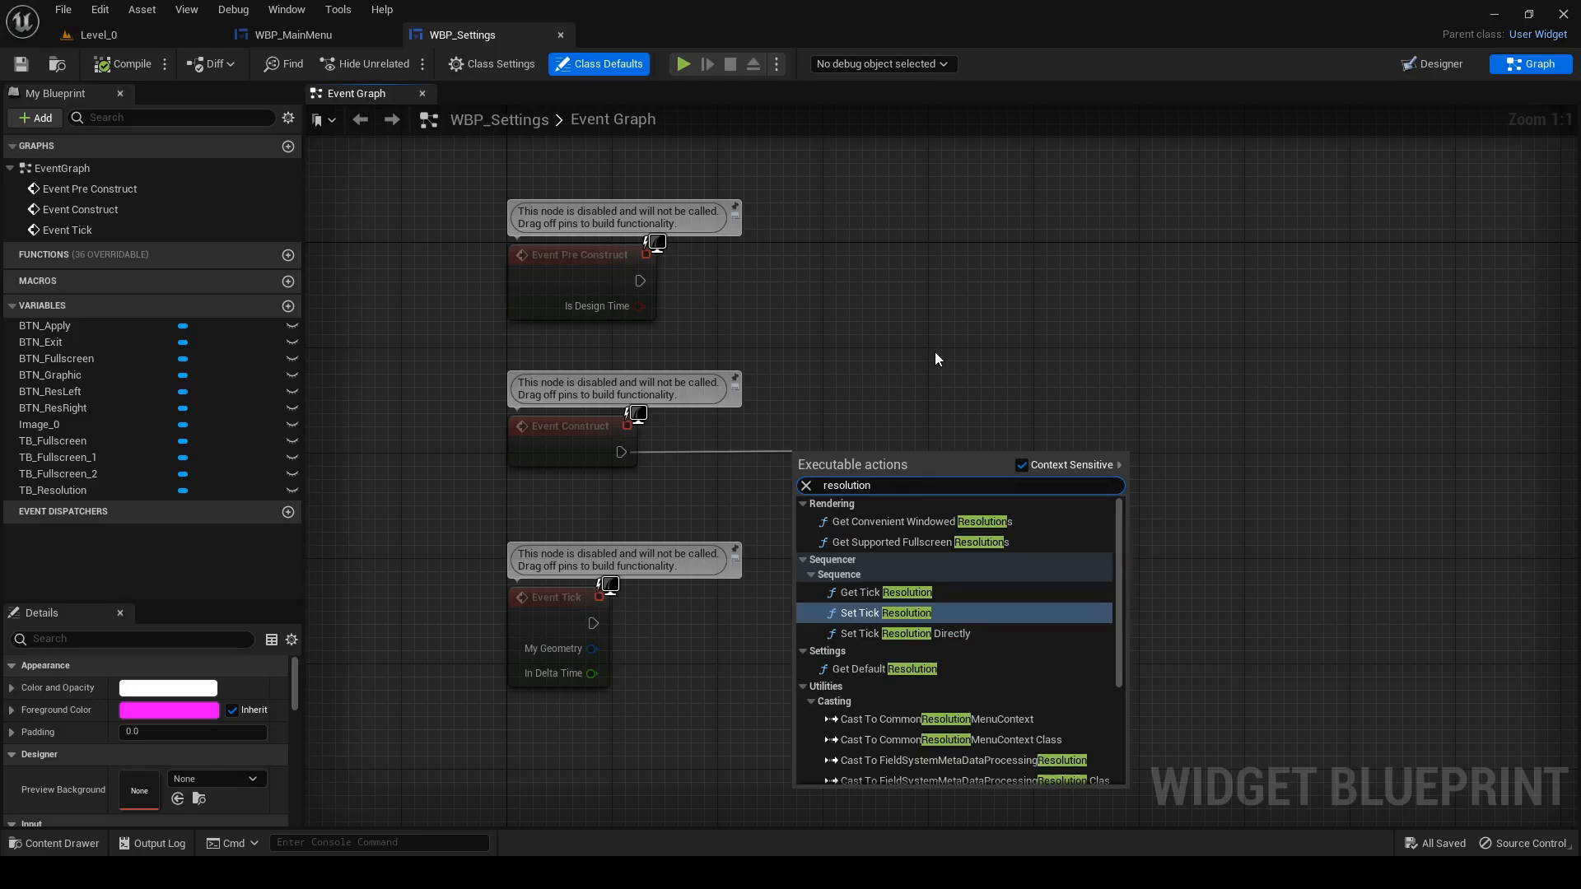
{"action": "mouse_move", "coordinate": [1062, 682]}
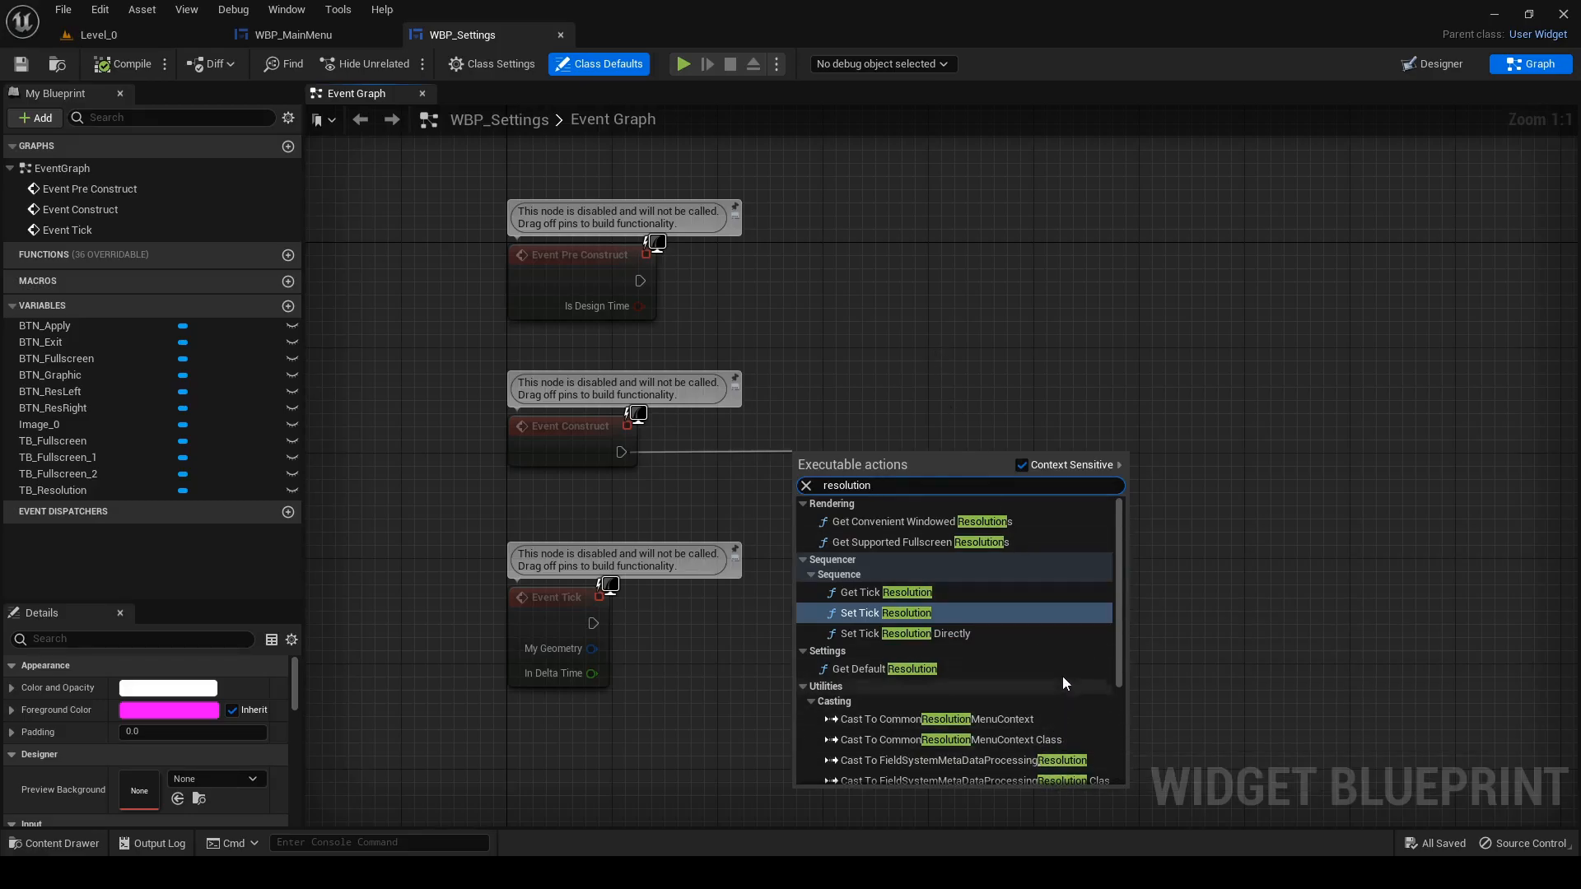
{"action": "mouse_move", "coordinate": [928, 548]}
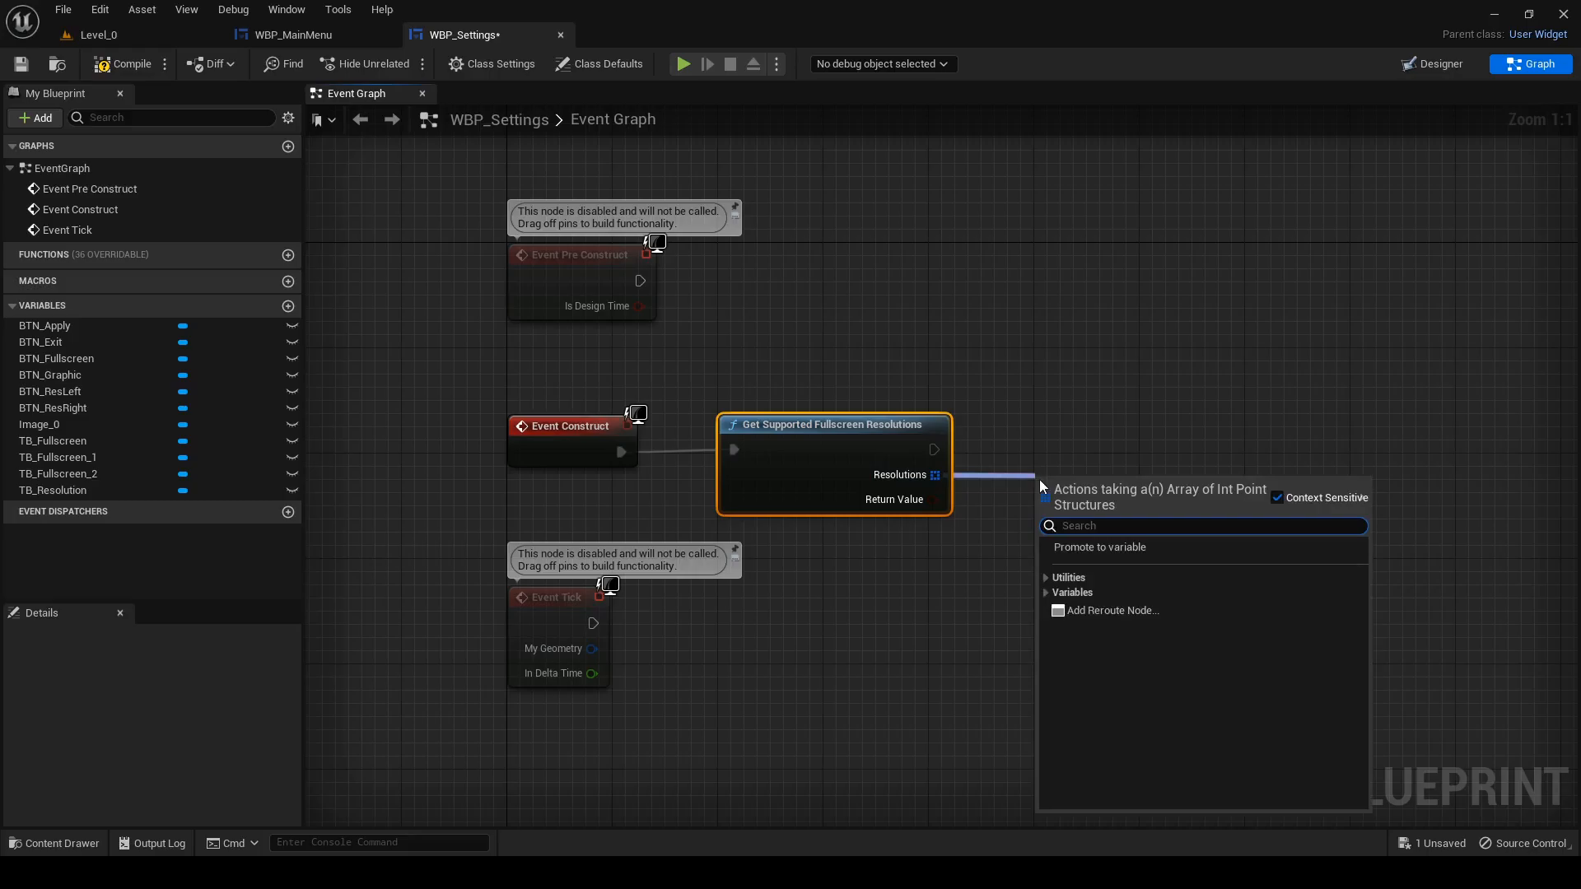
{"action": "type", "text": "for"}
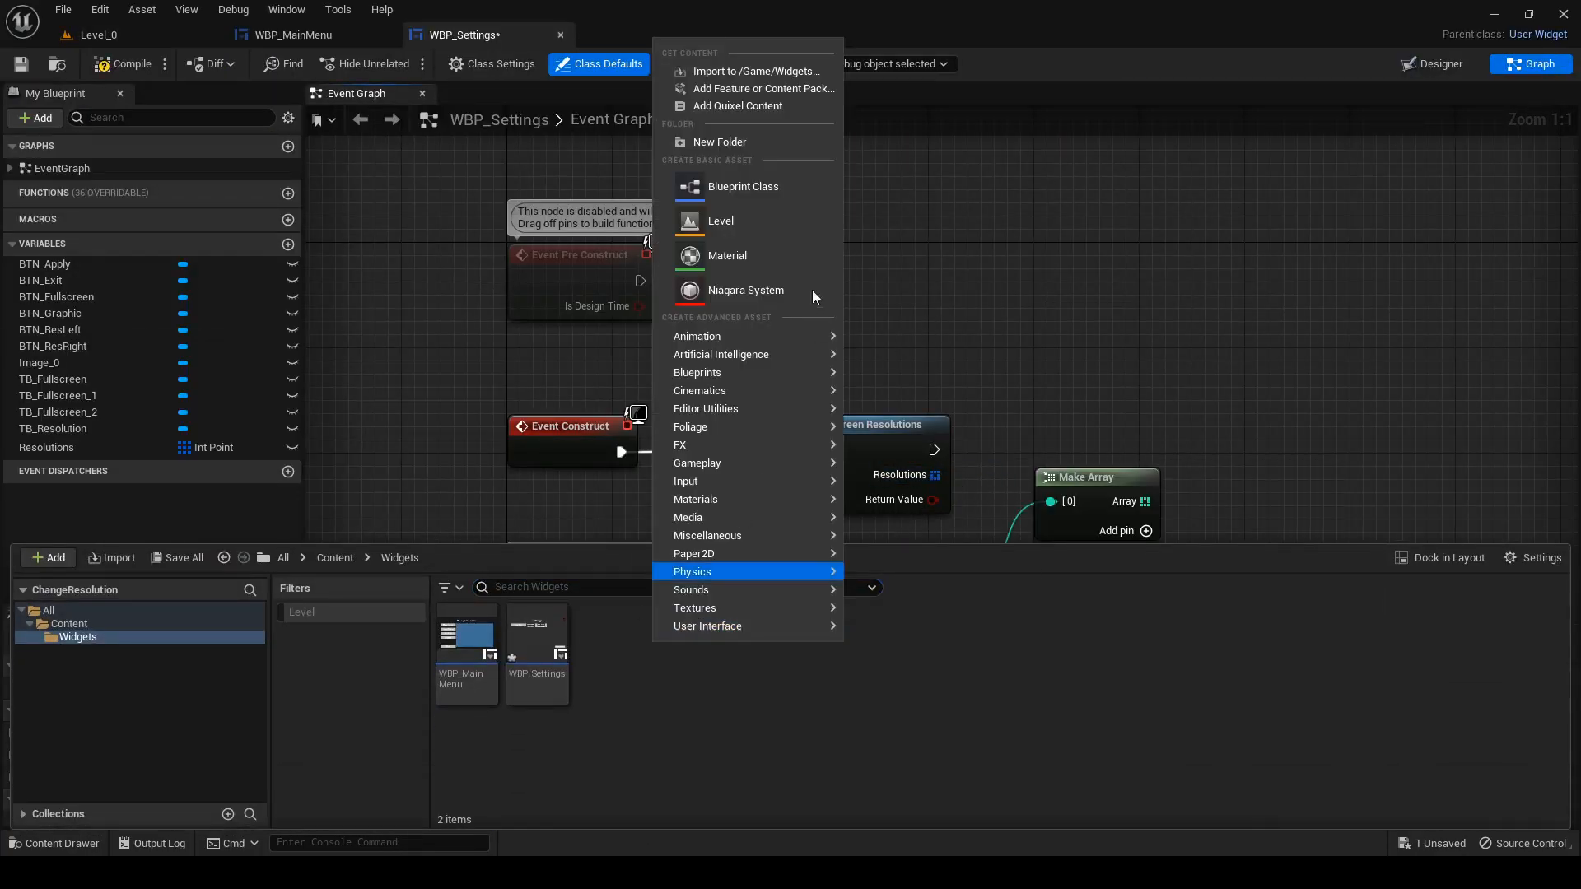
- Add a For Each Loop over Resolutions that breaks each IntPoint, appends X and Y as text and prints it
{"action": "left_click", "coordinate": [743, 186]}
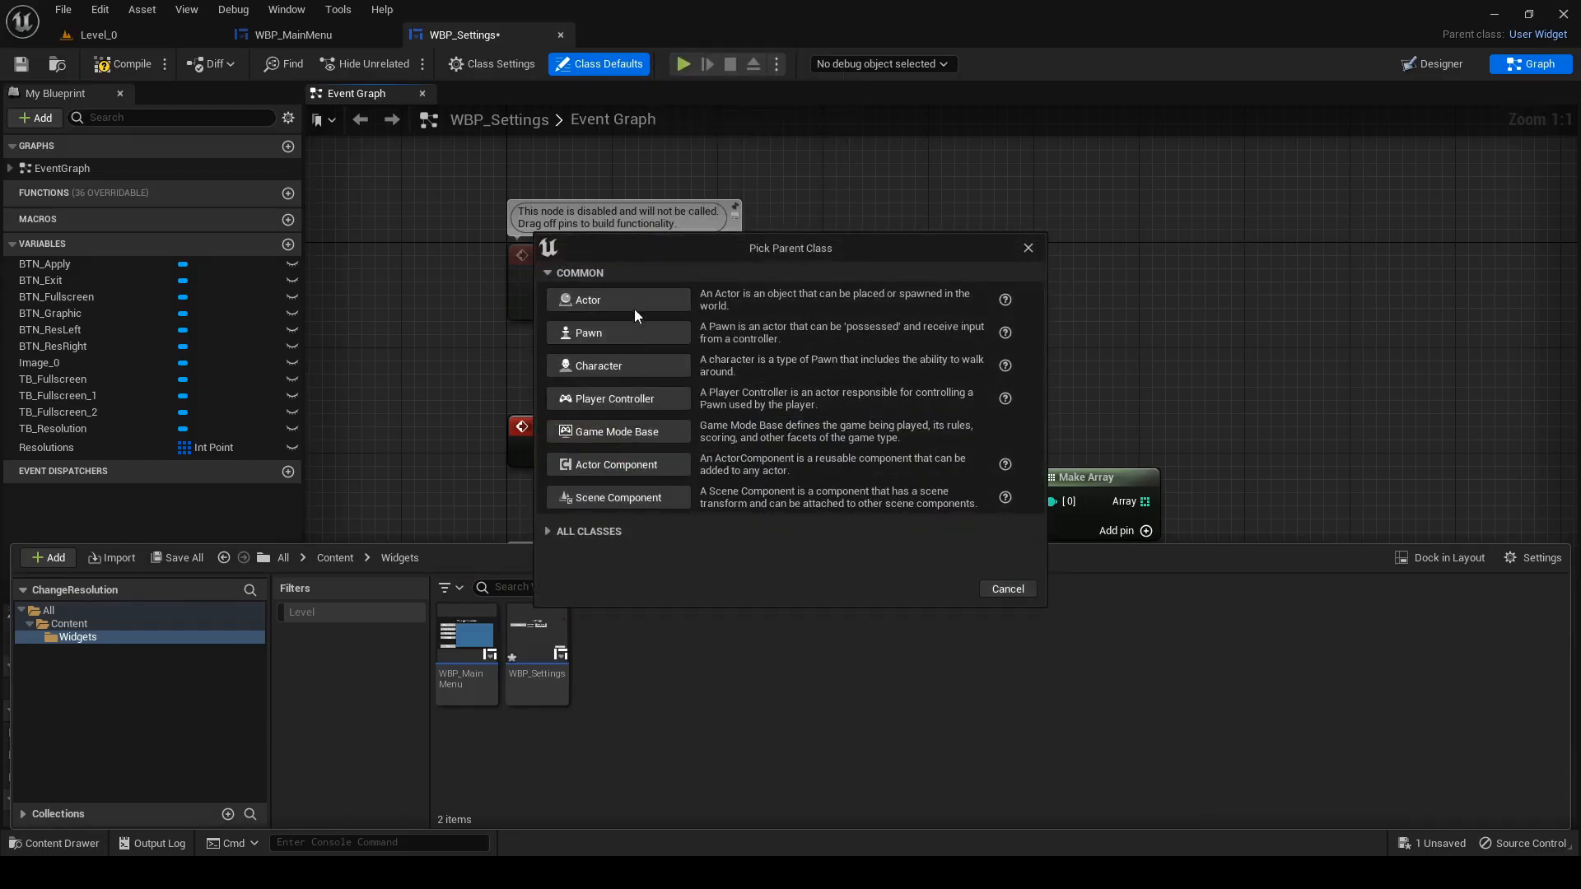
{"action": "left_click", "coordinate": [588, 300]}
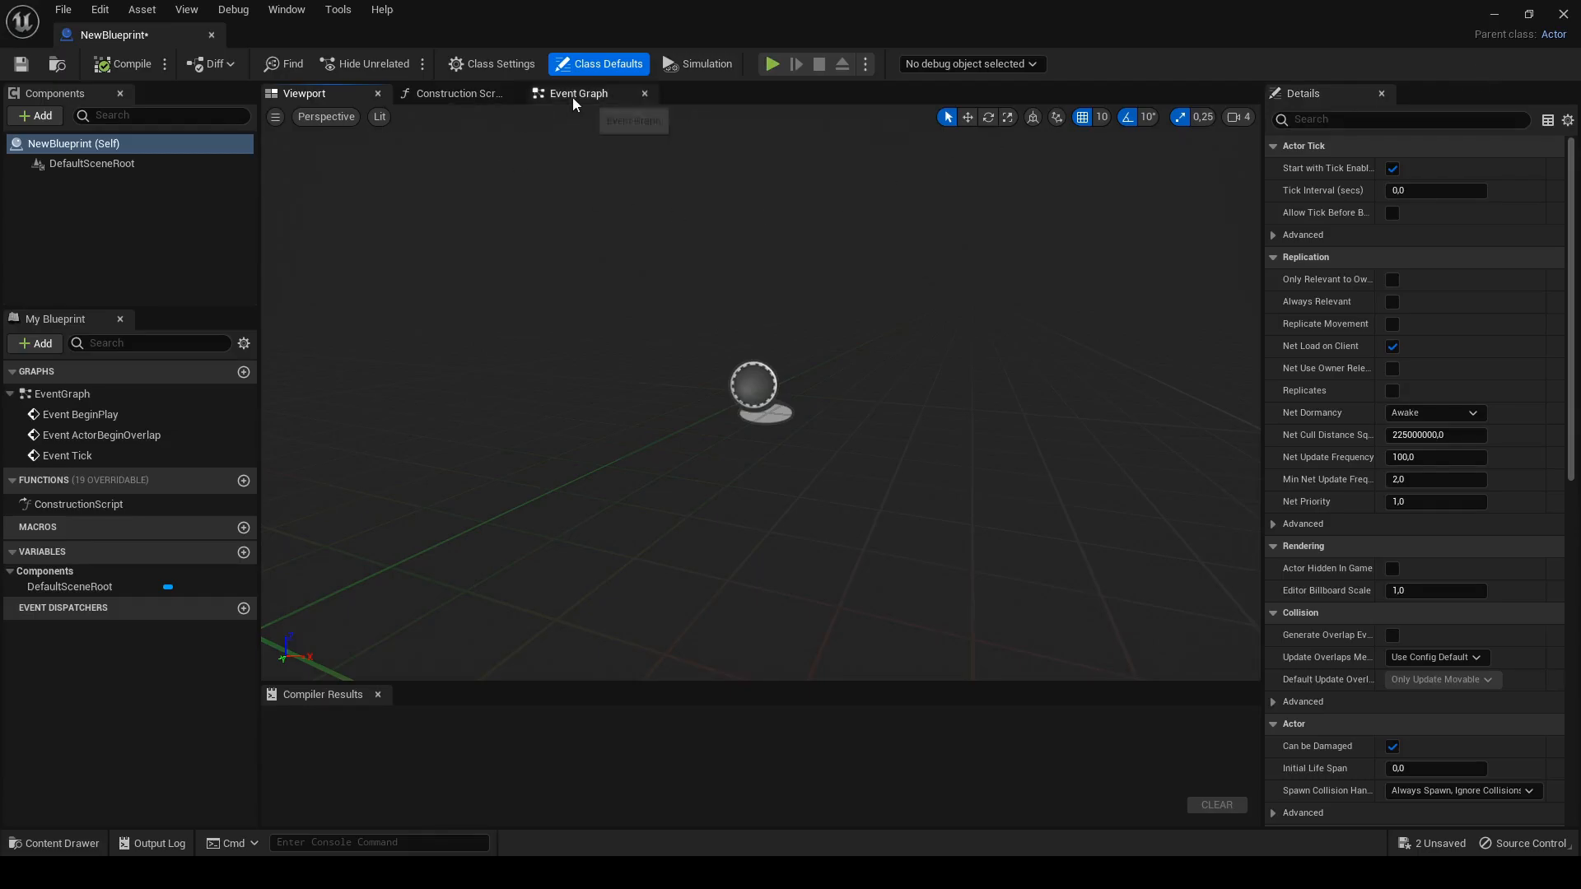
{"action": "left_click", "coordinate": [578, 92]}
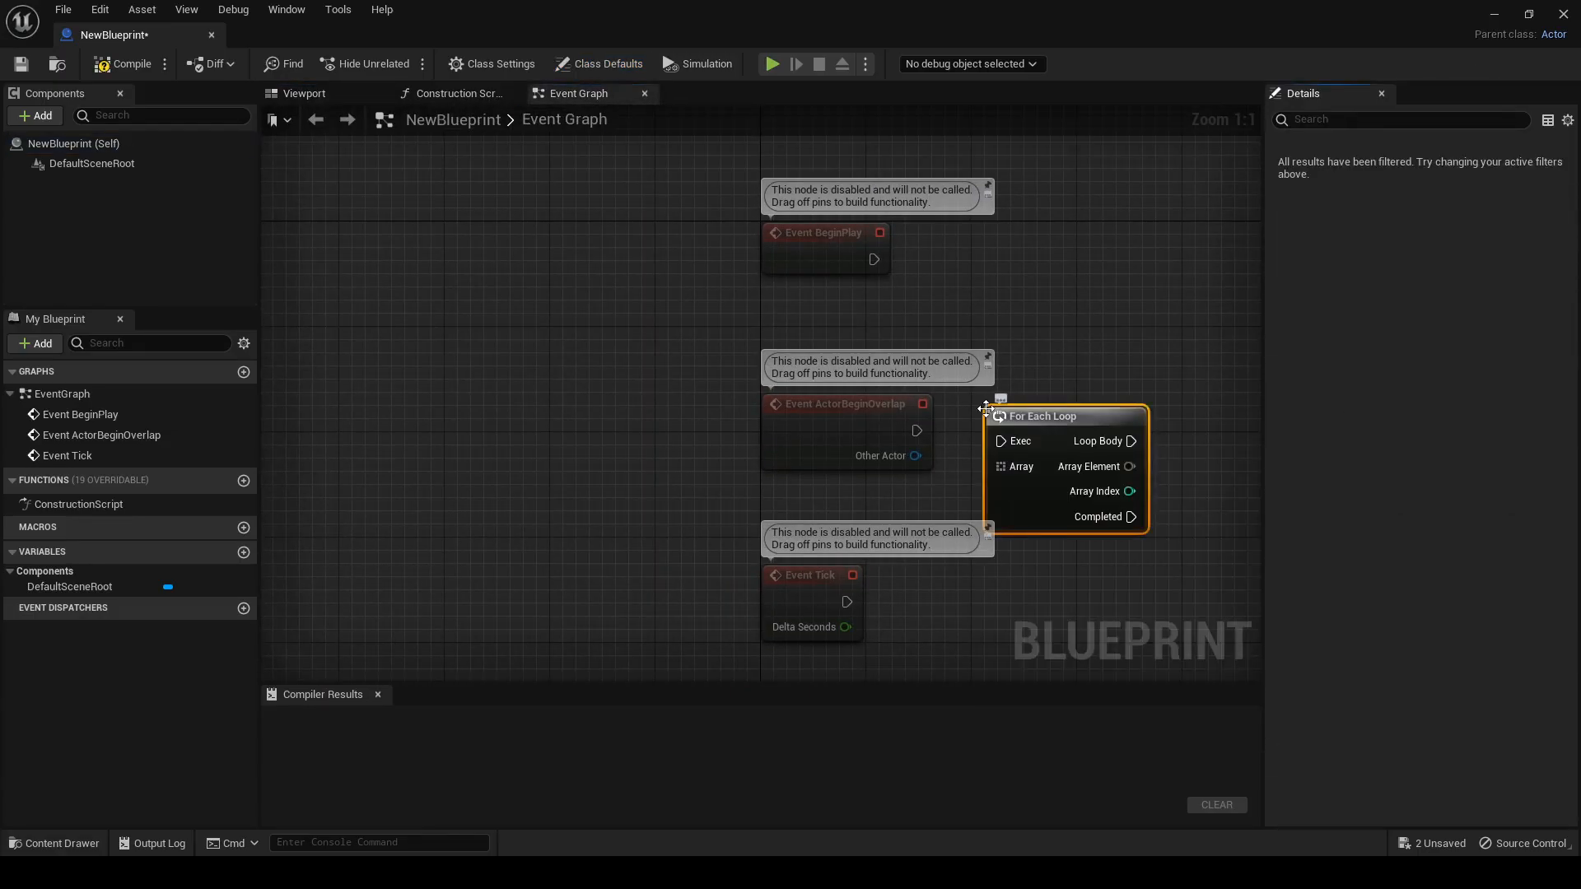
{"action": "left_click", "coordinate": [463, 35]}
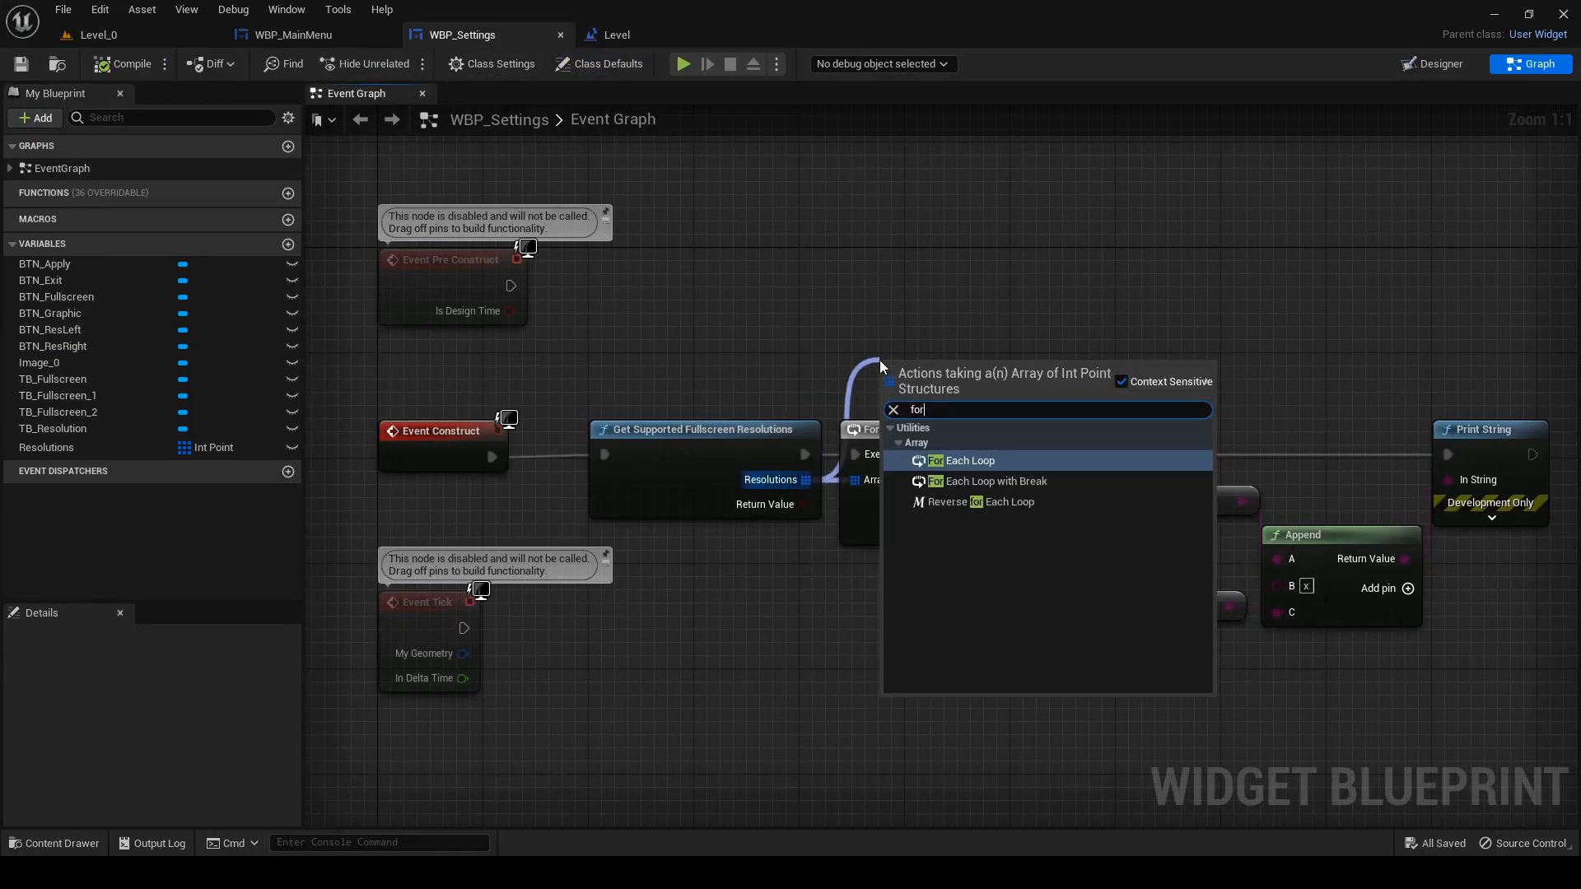
{"action": "left_click", "coordinate": [970, 459]}
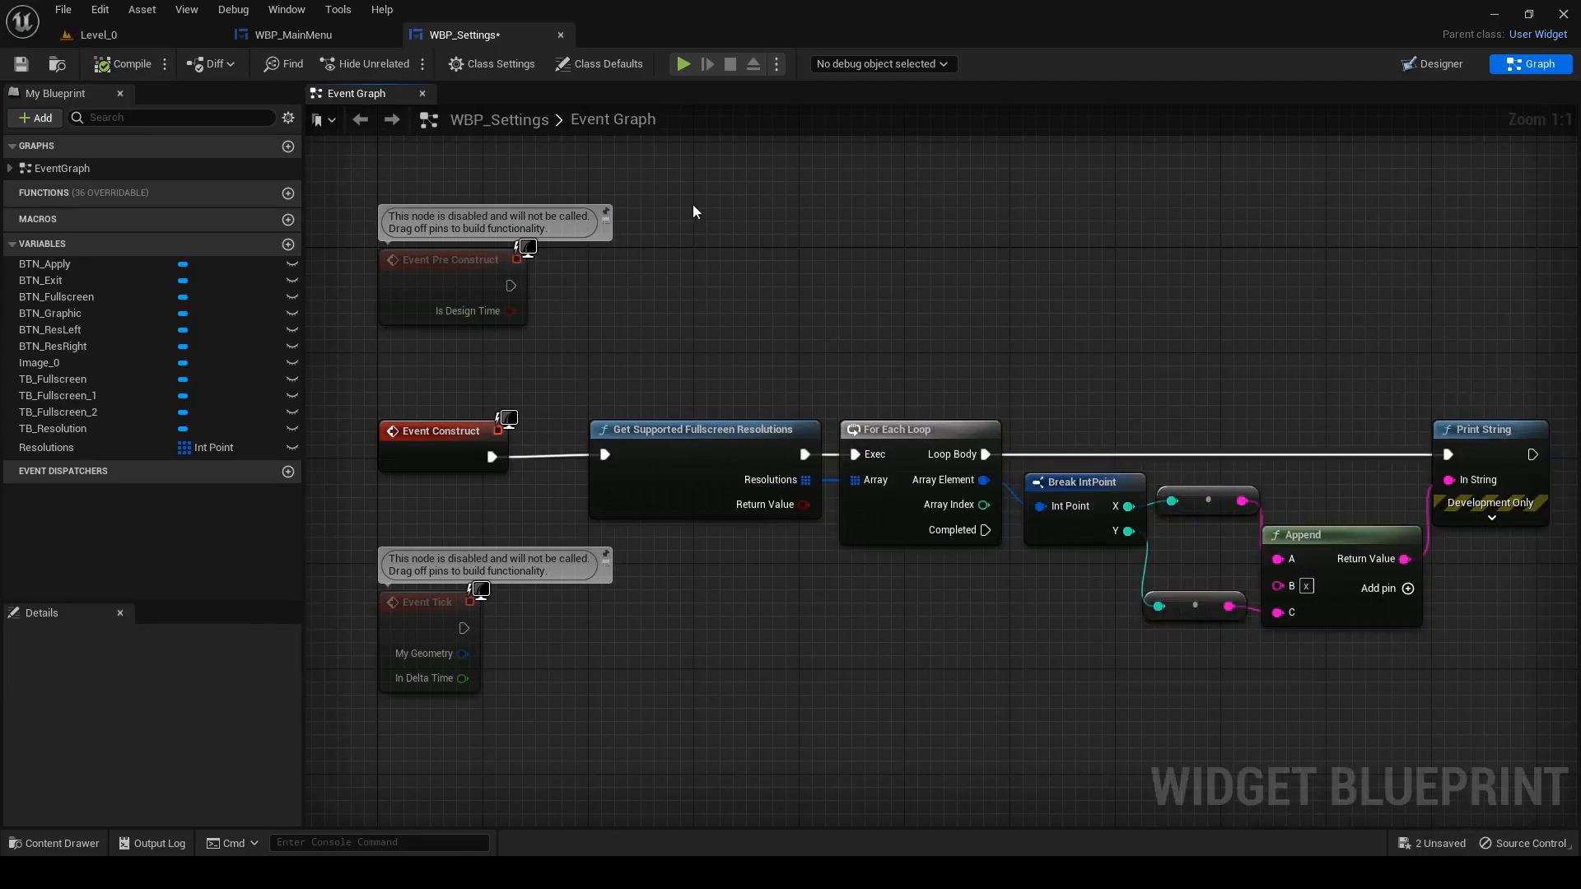
- Wire BTN_Settings On Clicked to Create Widget WBP_Settings and Add to Viewport in WBP_MainMenu
{"action": "left_click", "coordinate": [298, 34]}
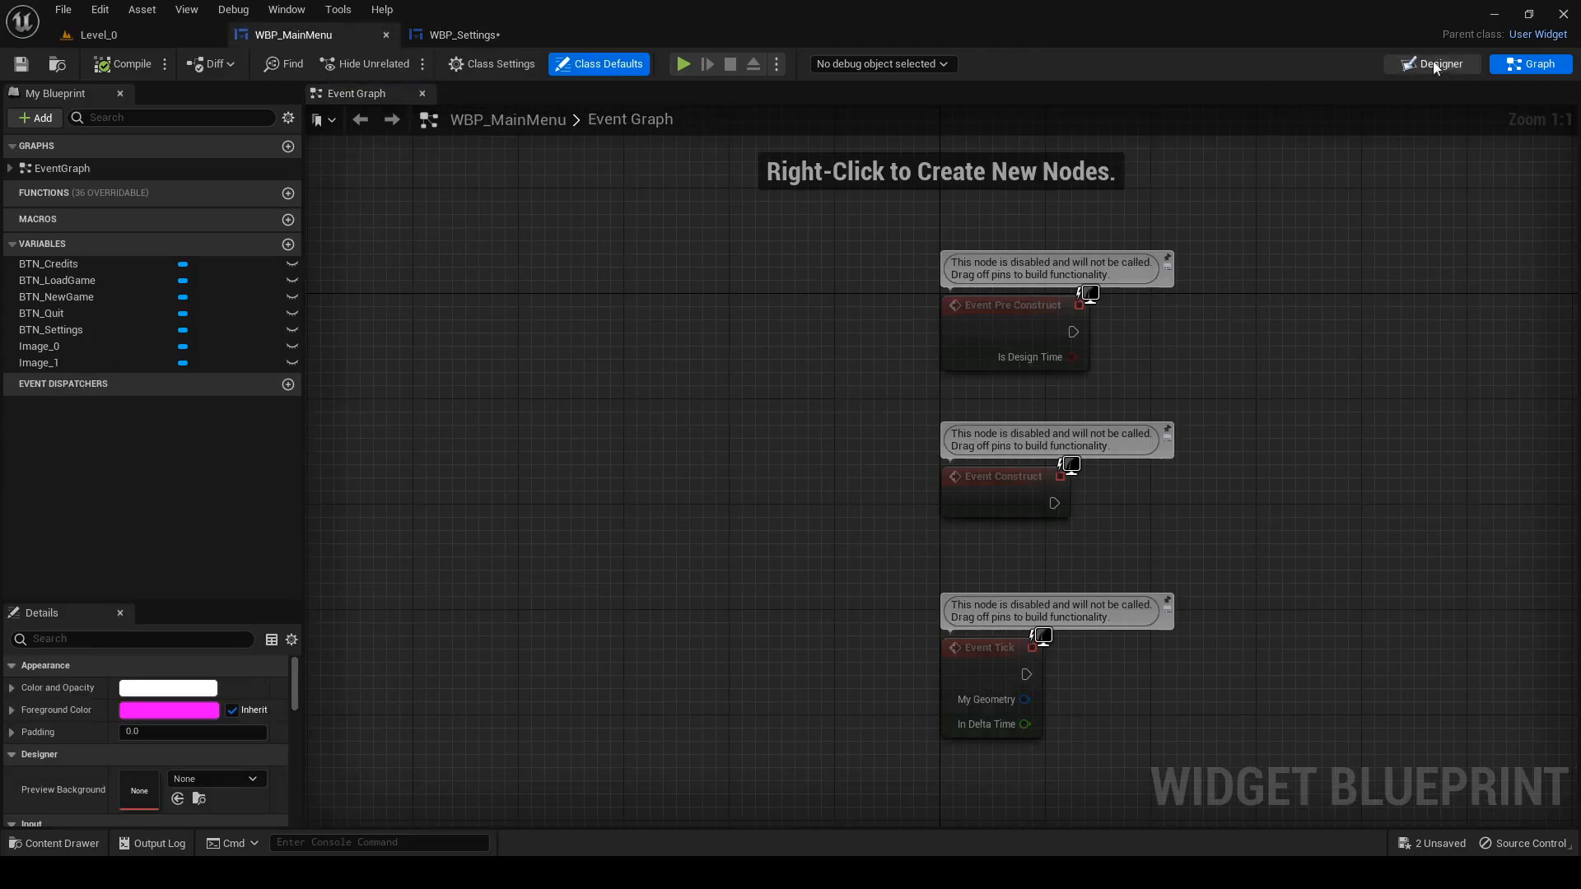
{"action": "left_click", "coordinate": [1431, 64]}
{"action": "type", "text": "create"}
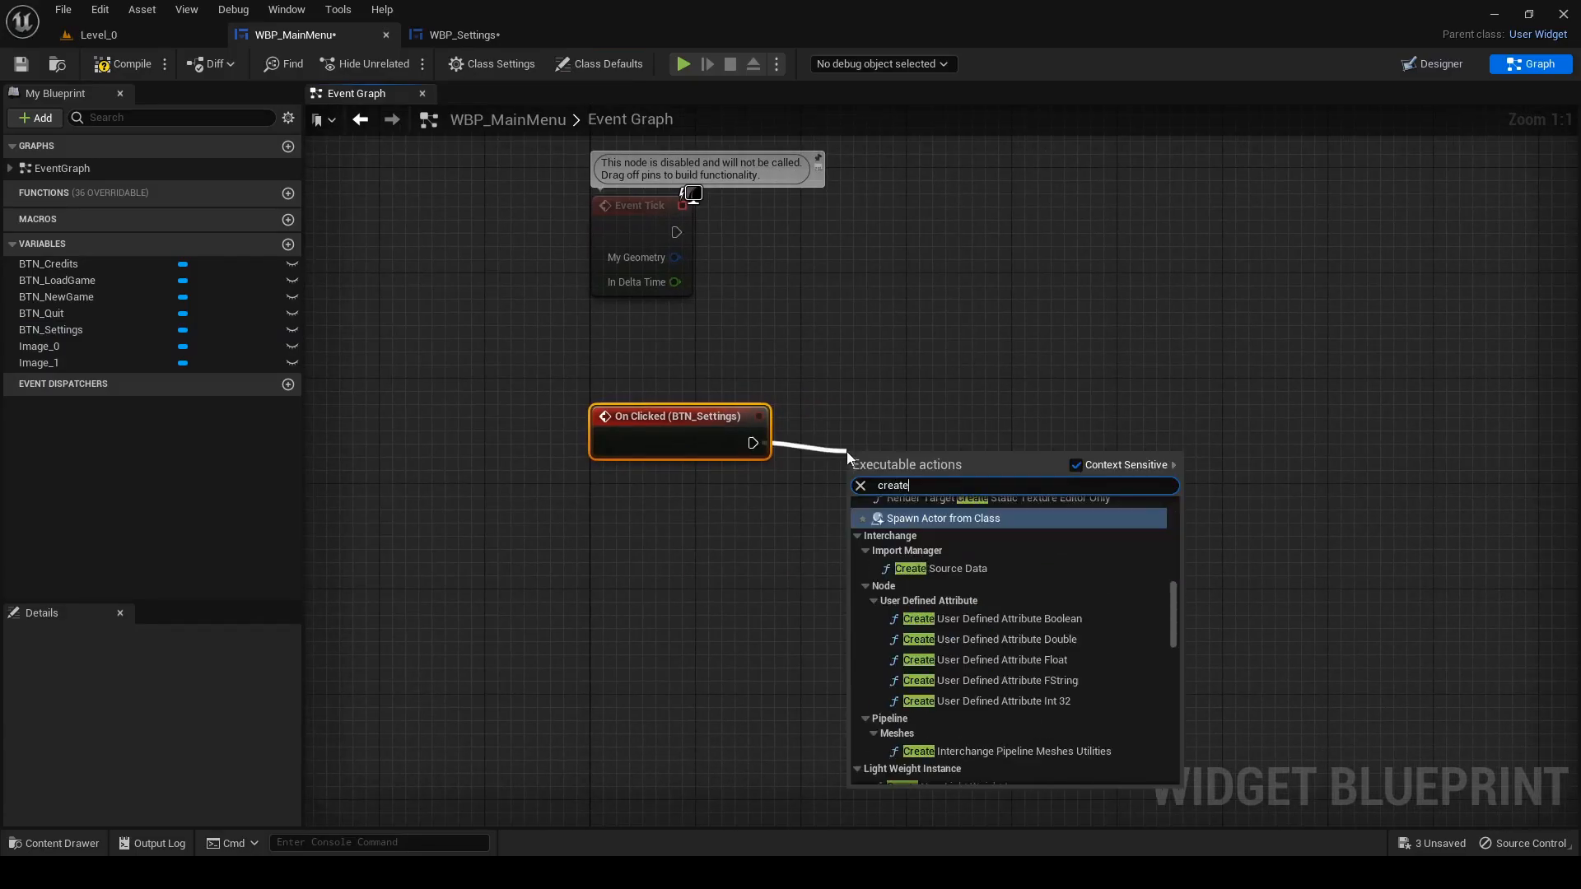
{"action": "left_click", "coordinate": [942, 517]}
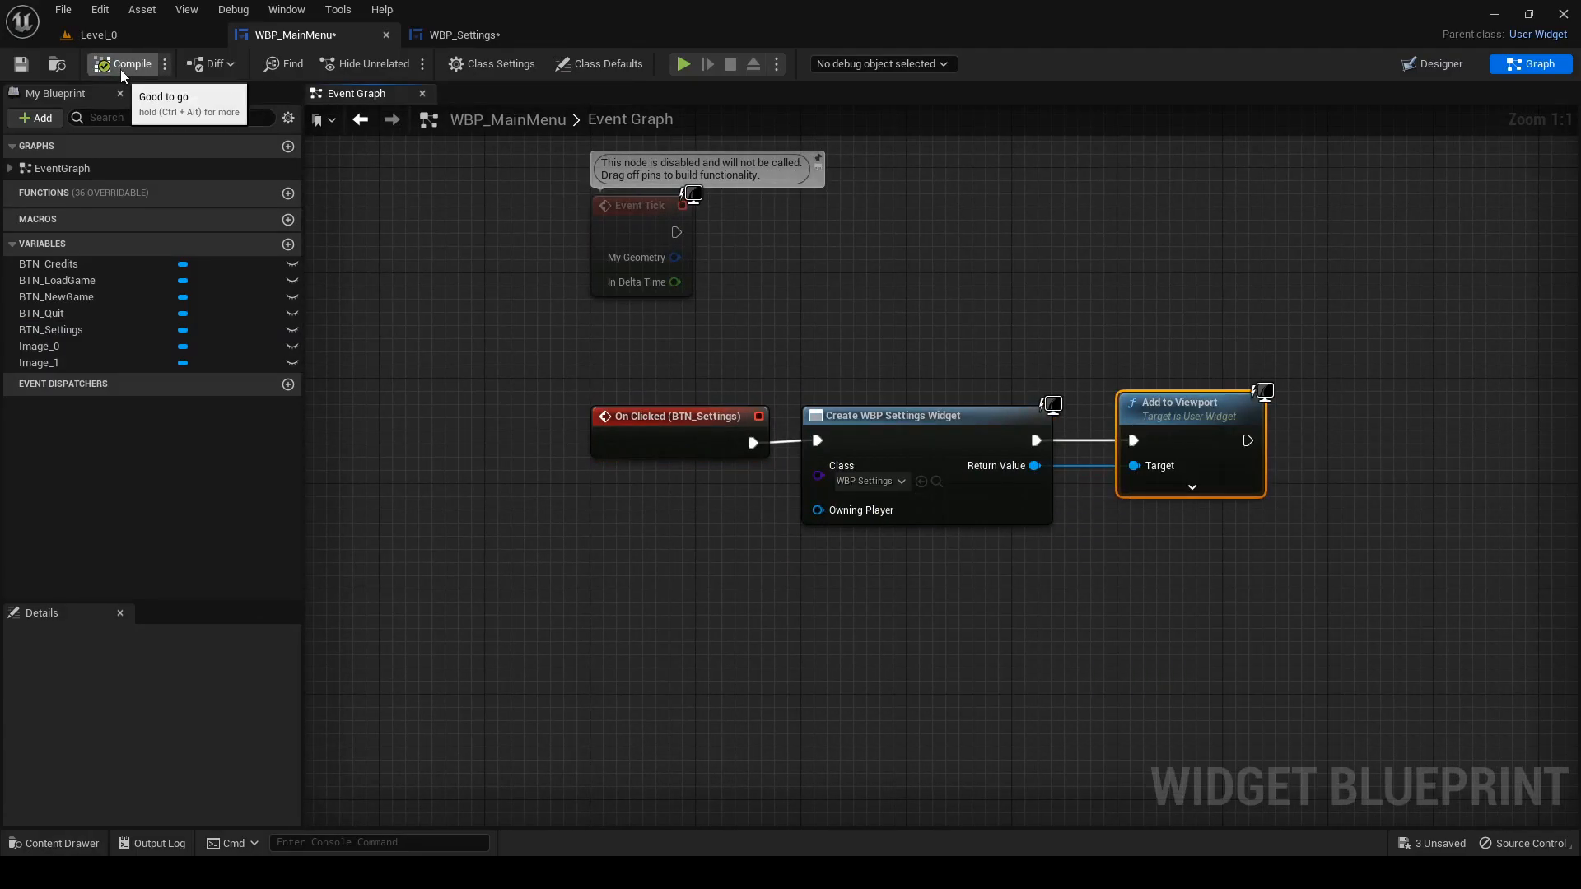
{"action": "mouse_move", "coordinate": [172, 40]}
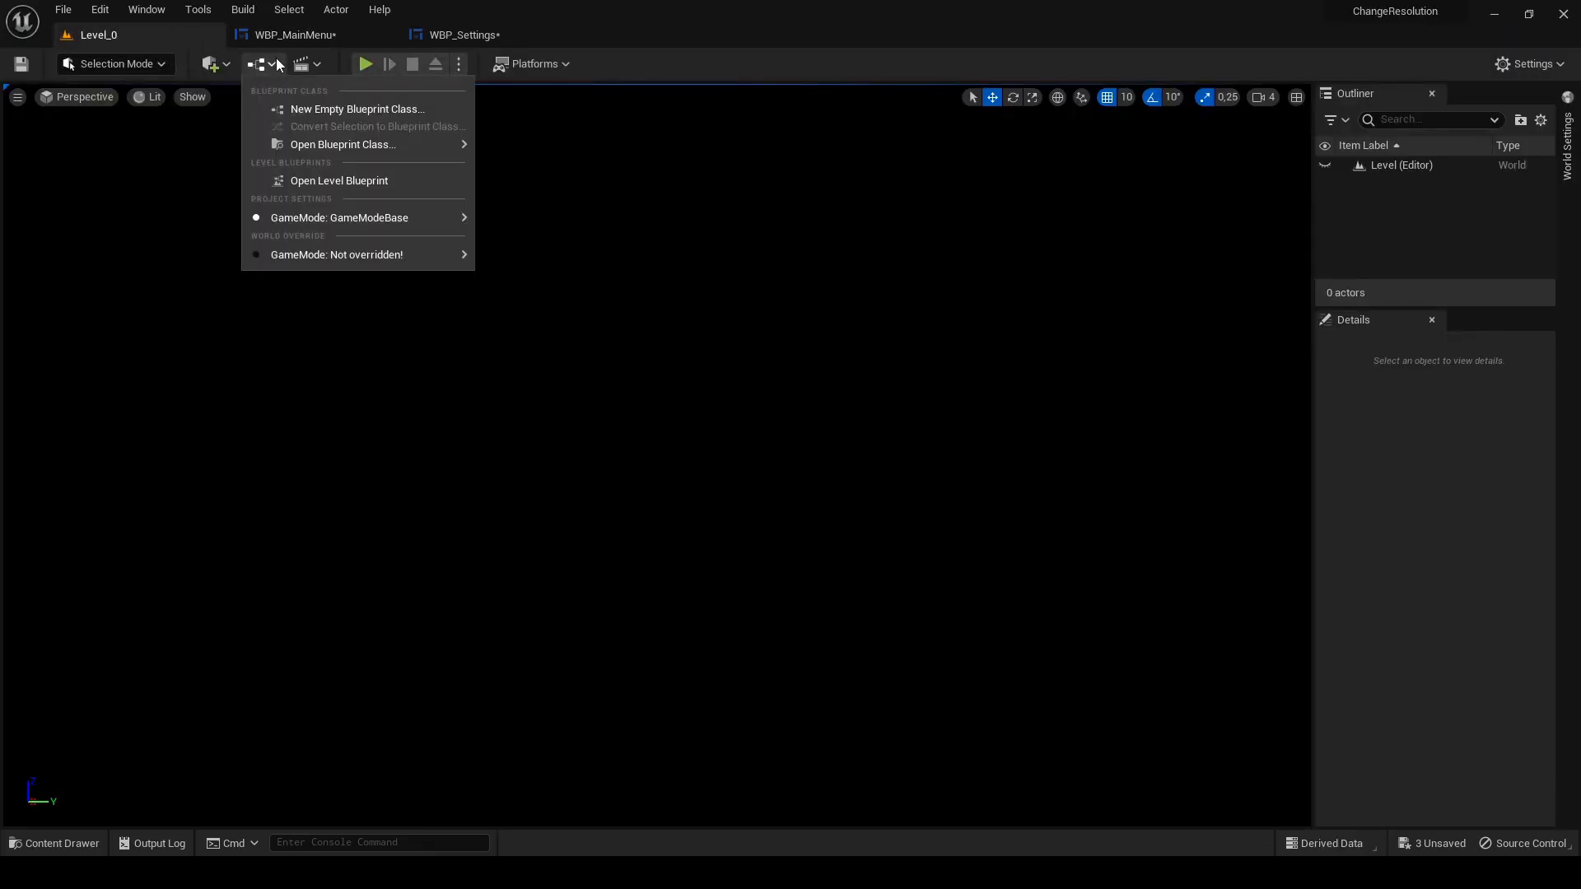
- In the Level Blueprint, add Get Player Controller and Show Mouse Cursor, then return to Level_0
{"action": "left_click", "coordinate": [339, 181]}
{"action": "type", "text": "get"}
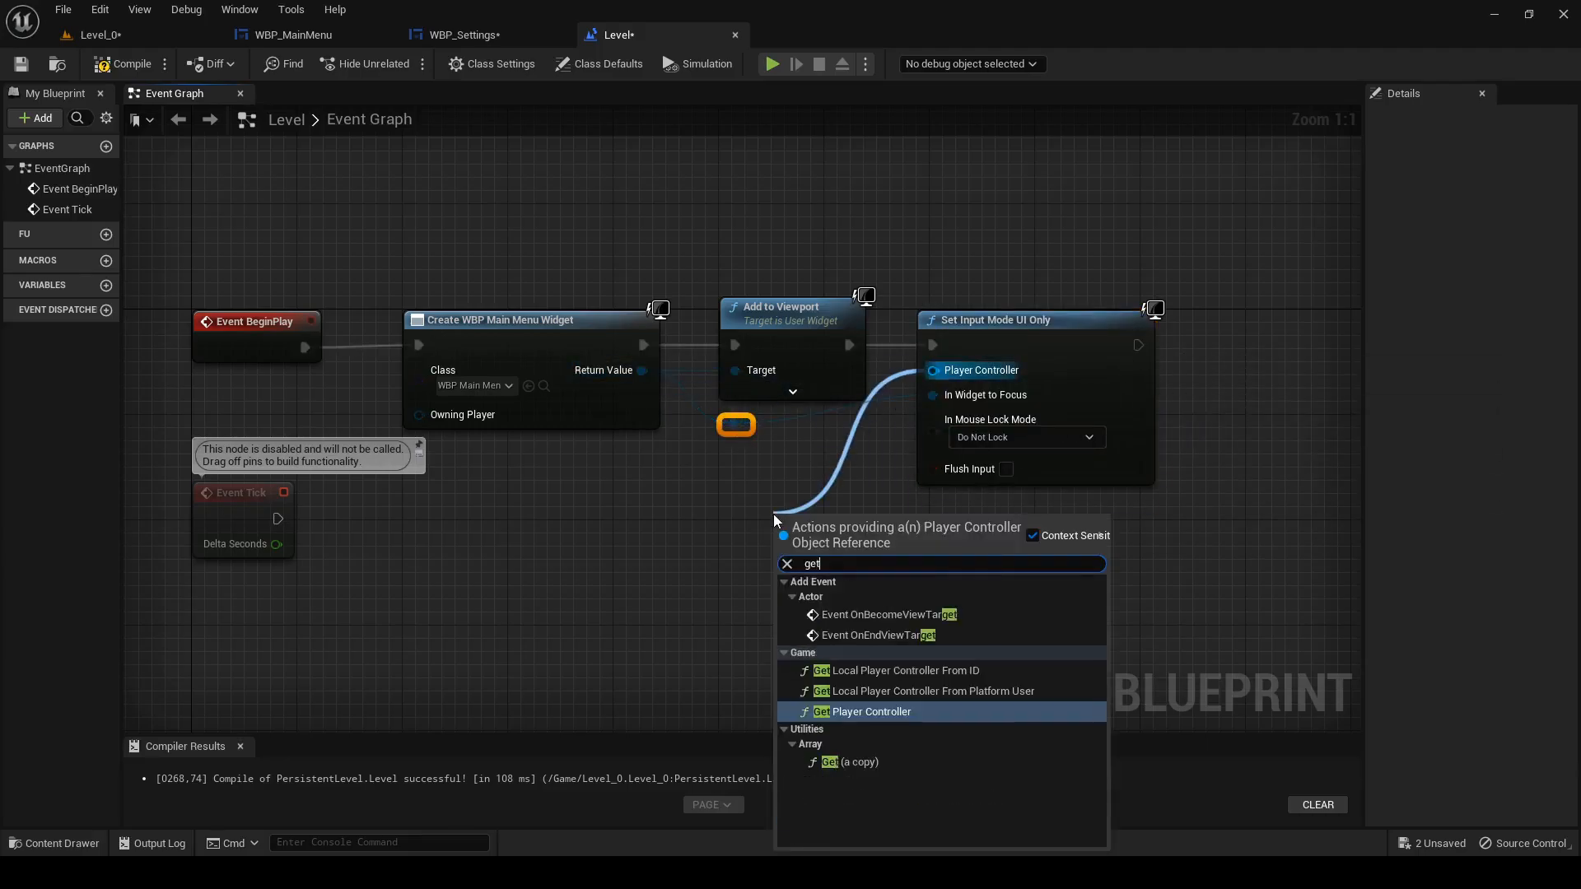
{"action": "left_click", "coordinate": [864, 711]}
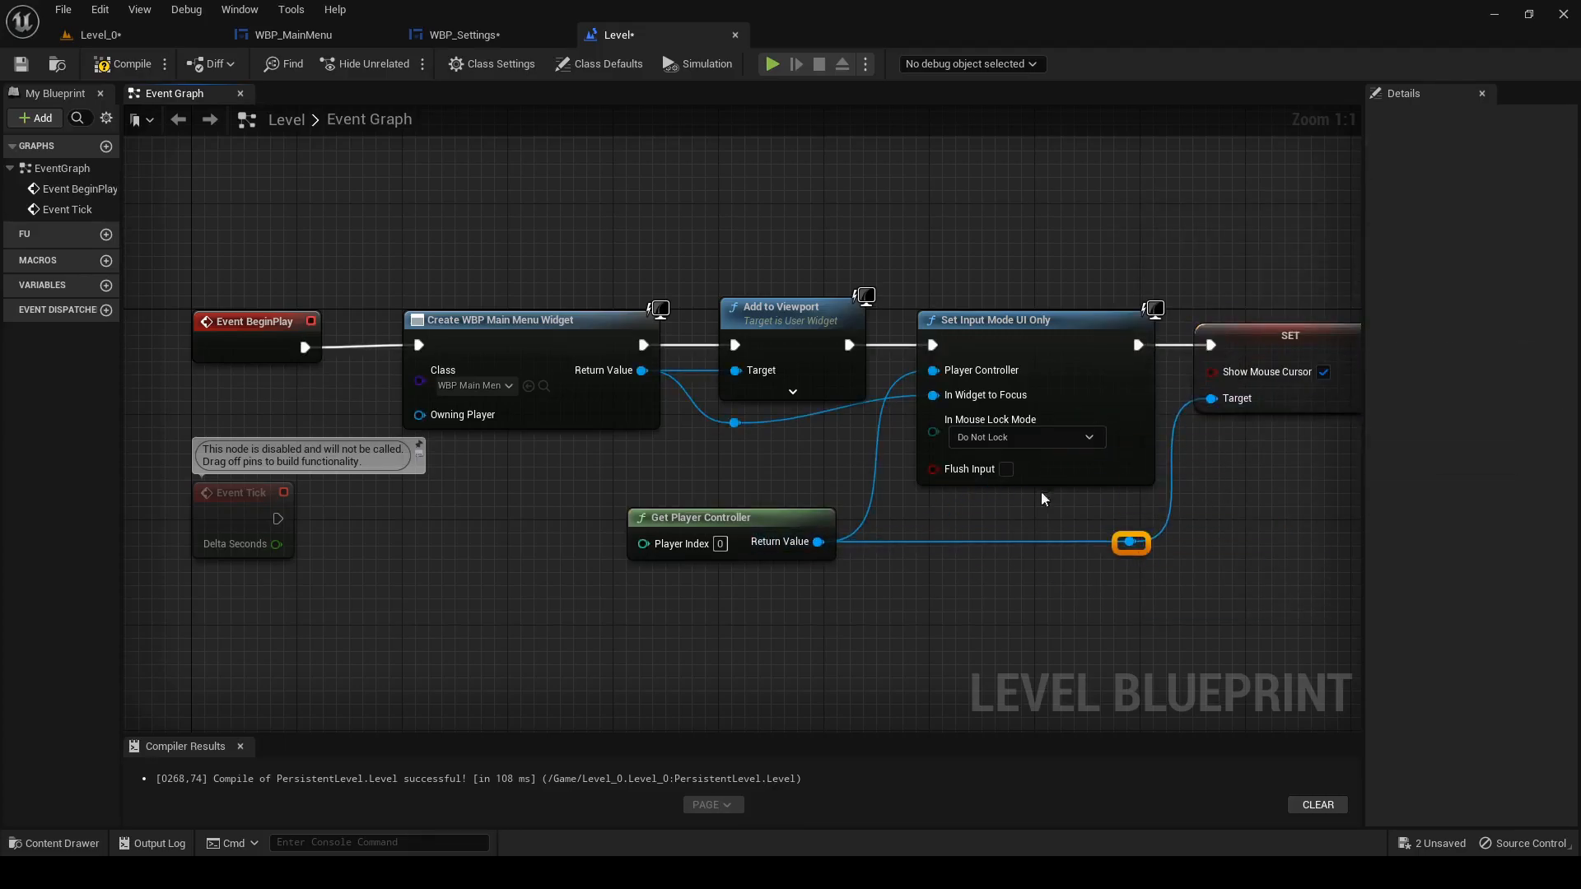
{"action": "left_click", "coordinate": [96, 34]}
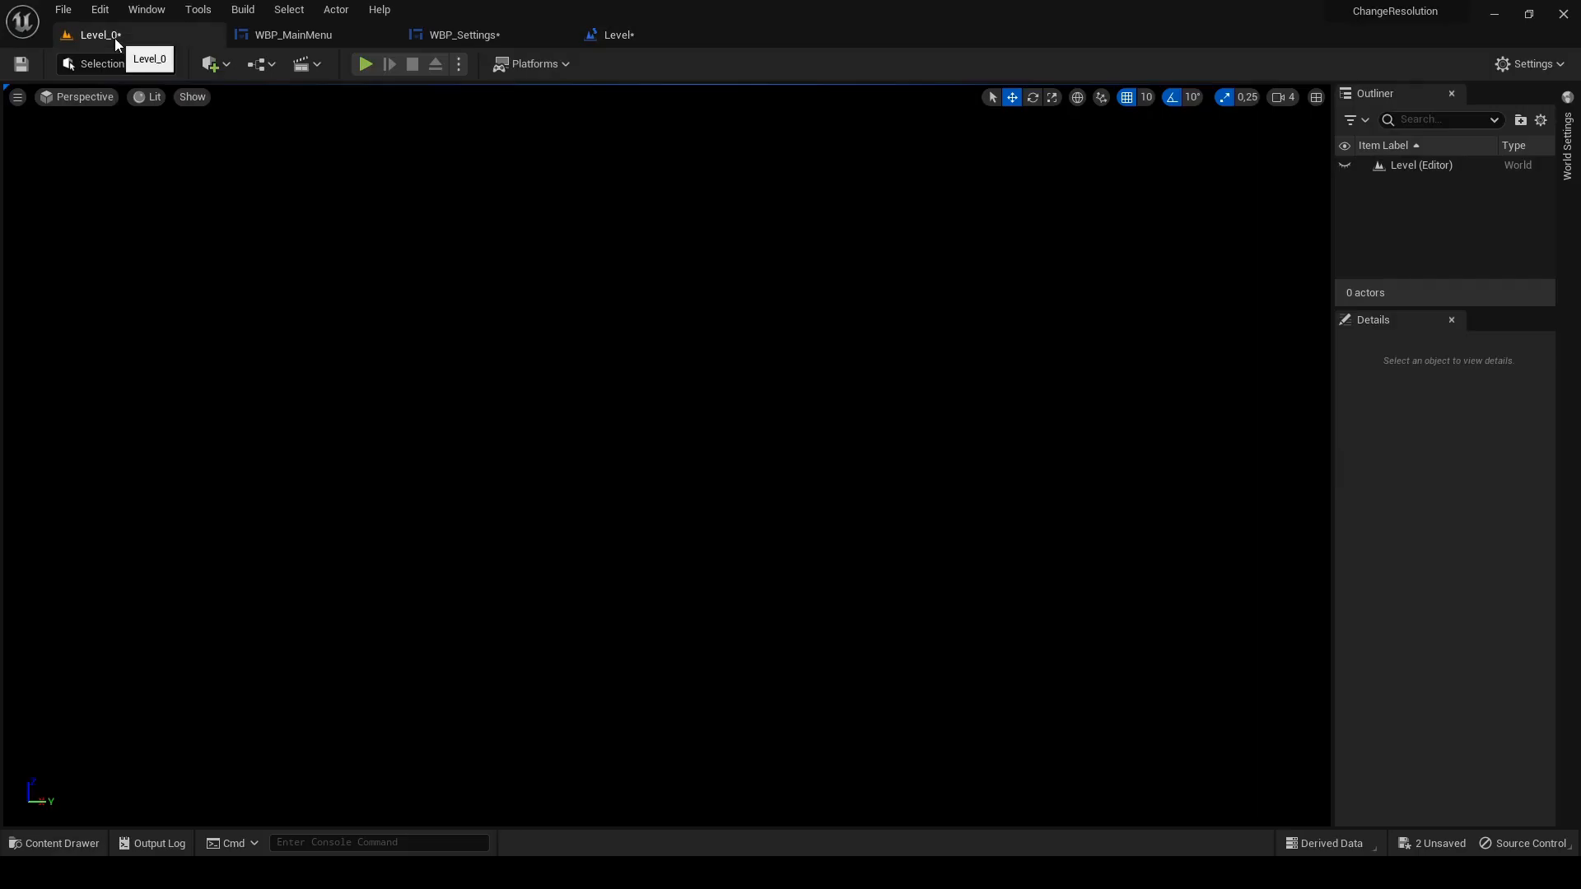
- Play the level to view the printed supported resolutions, then stop and return to WBP_Settings
{"action": "left_click", "coordinate": [366, 64]}
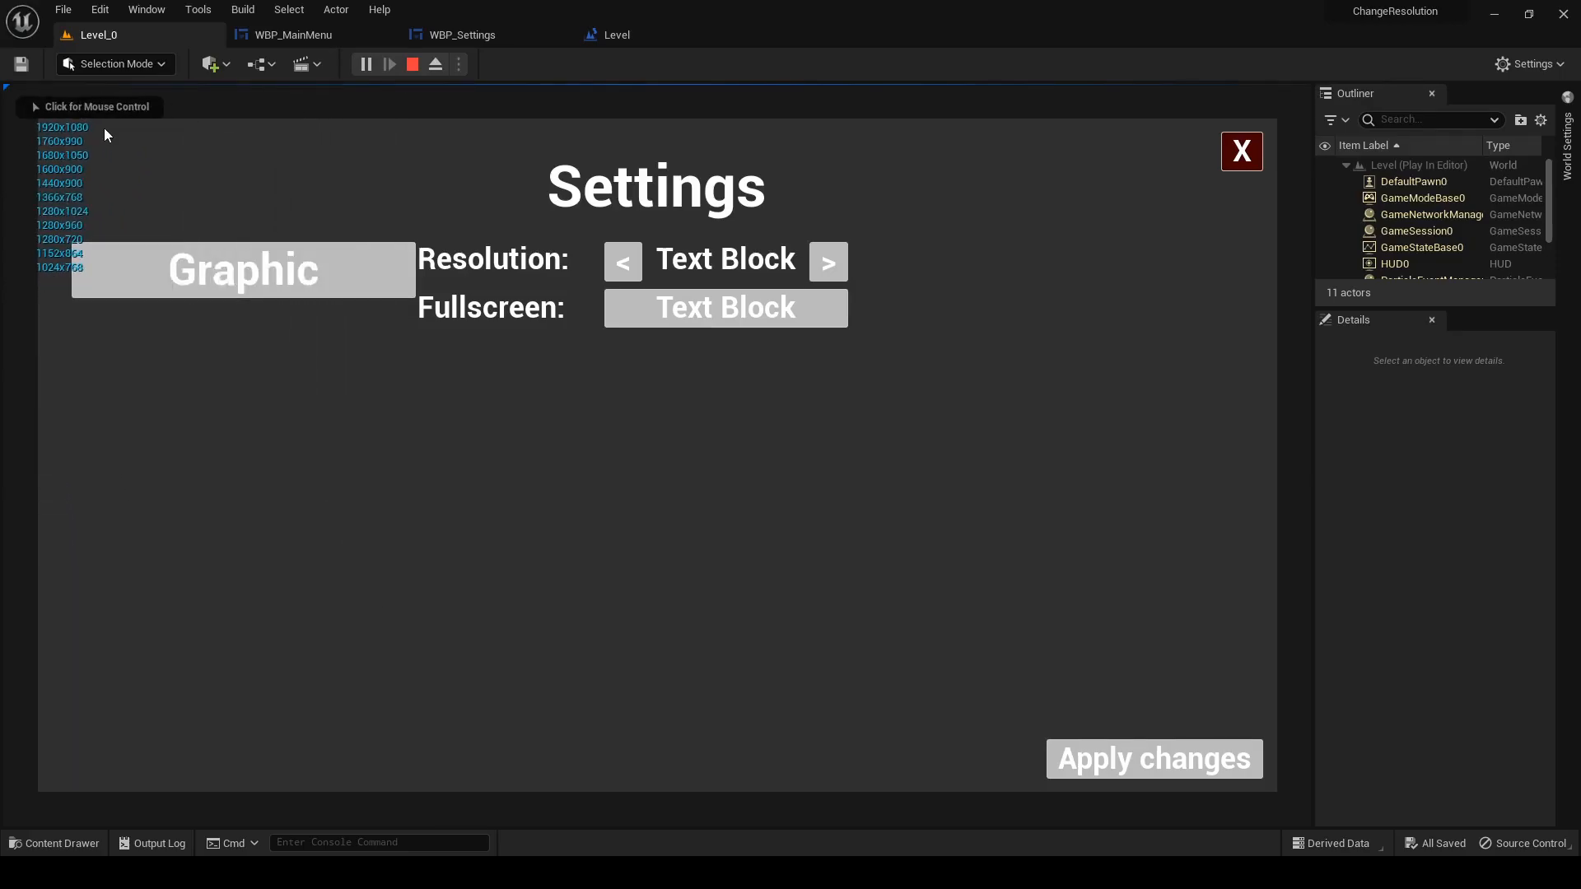
{"action": "left_click", "coordinate": [459, 34]}
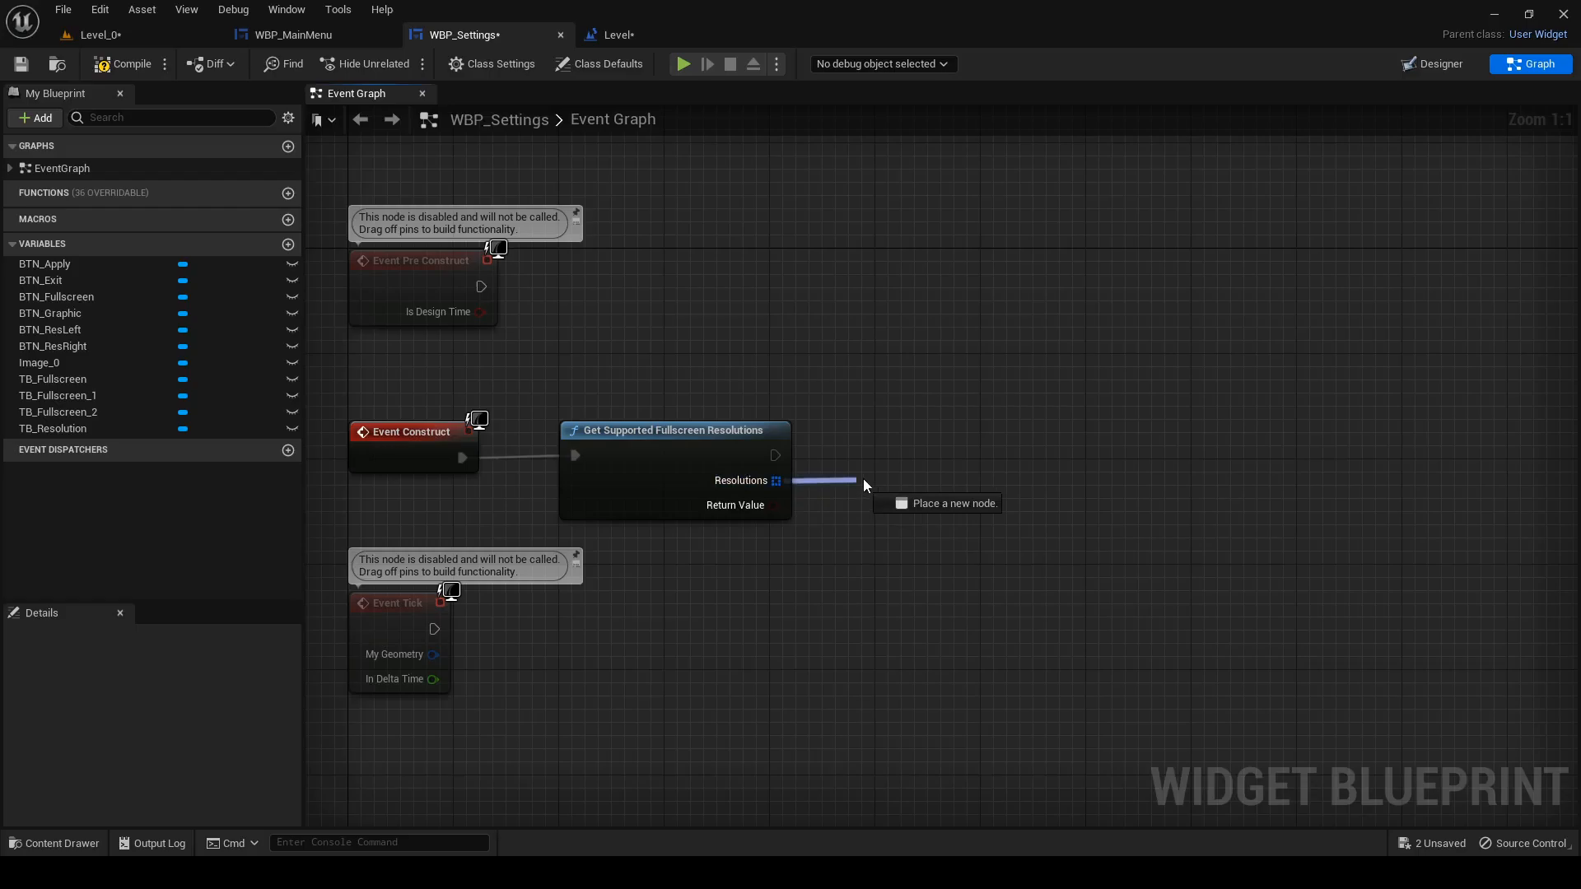
- Create SetUpSettings with a For Each Loop on Resolutions, Break IntPoint and Append of X and Y
{"action": "left_click", "coordinate": [948, 504]}
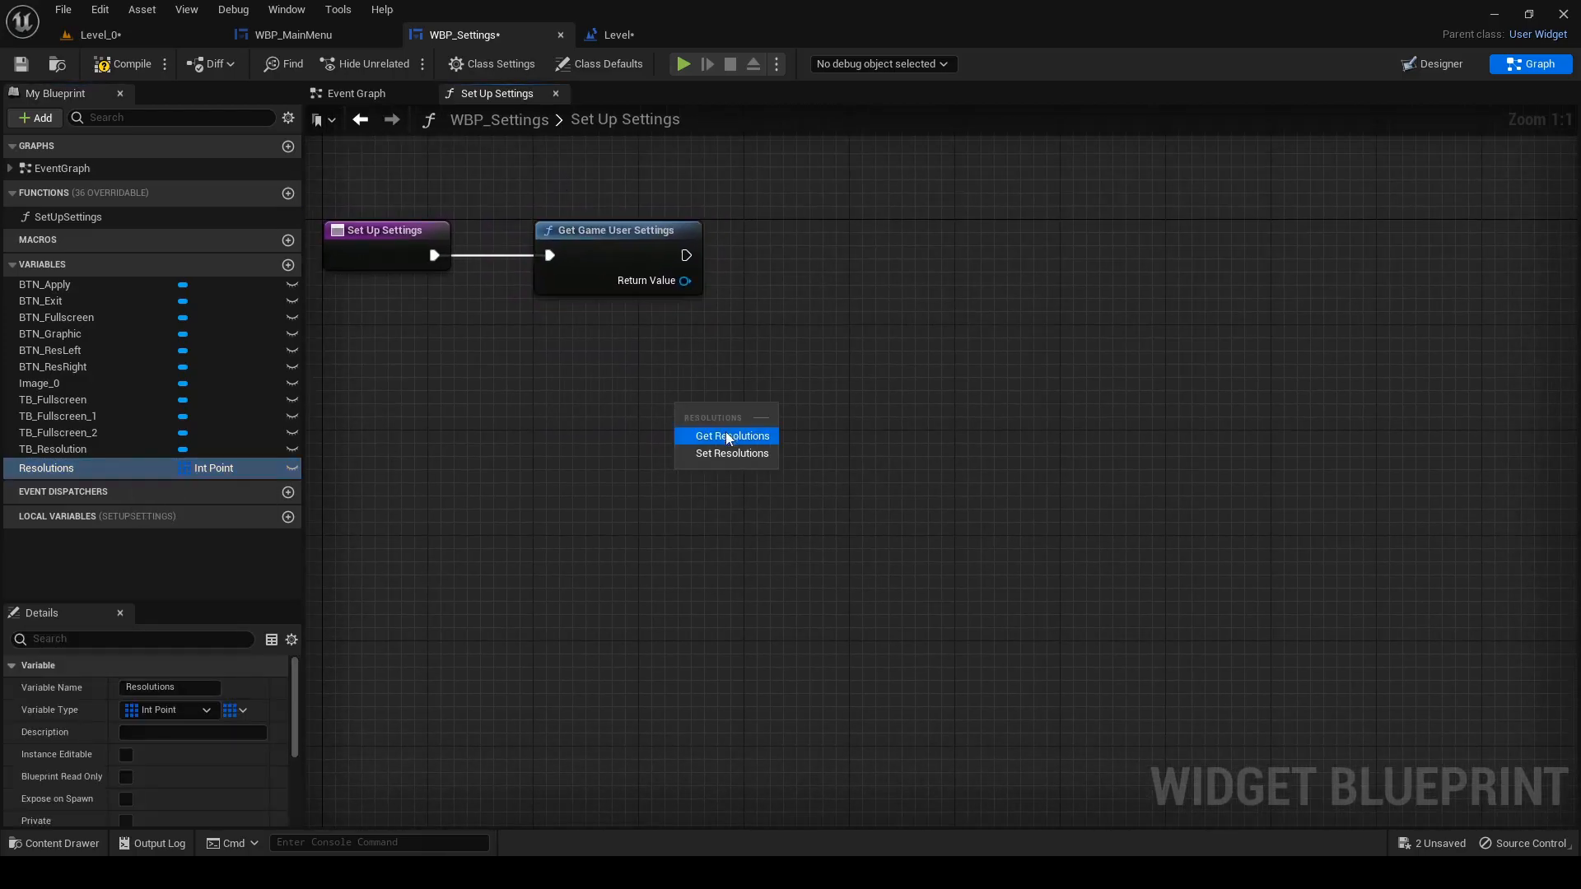
{"action": "left_click", "coordinate": [731, 435]}
{"action": "type", "text": "append"}
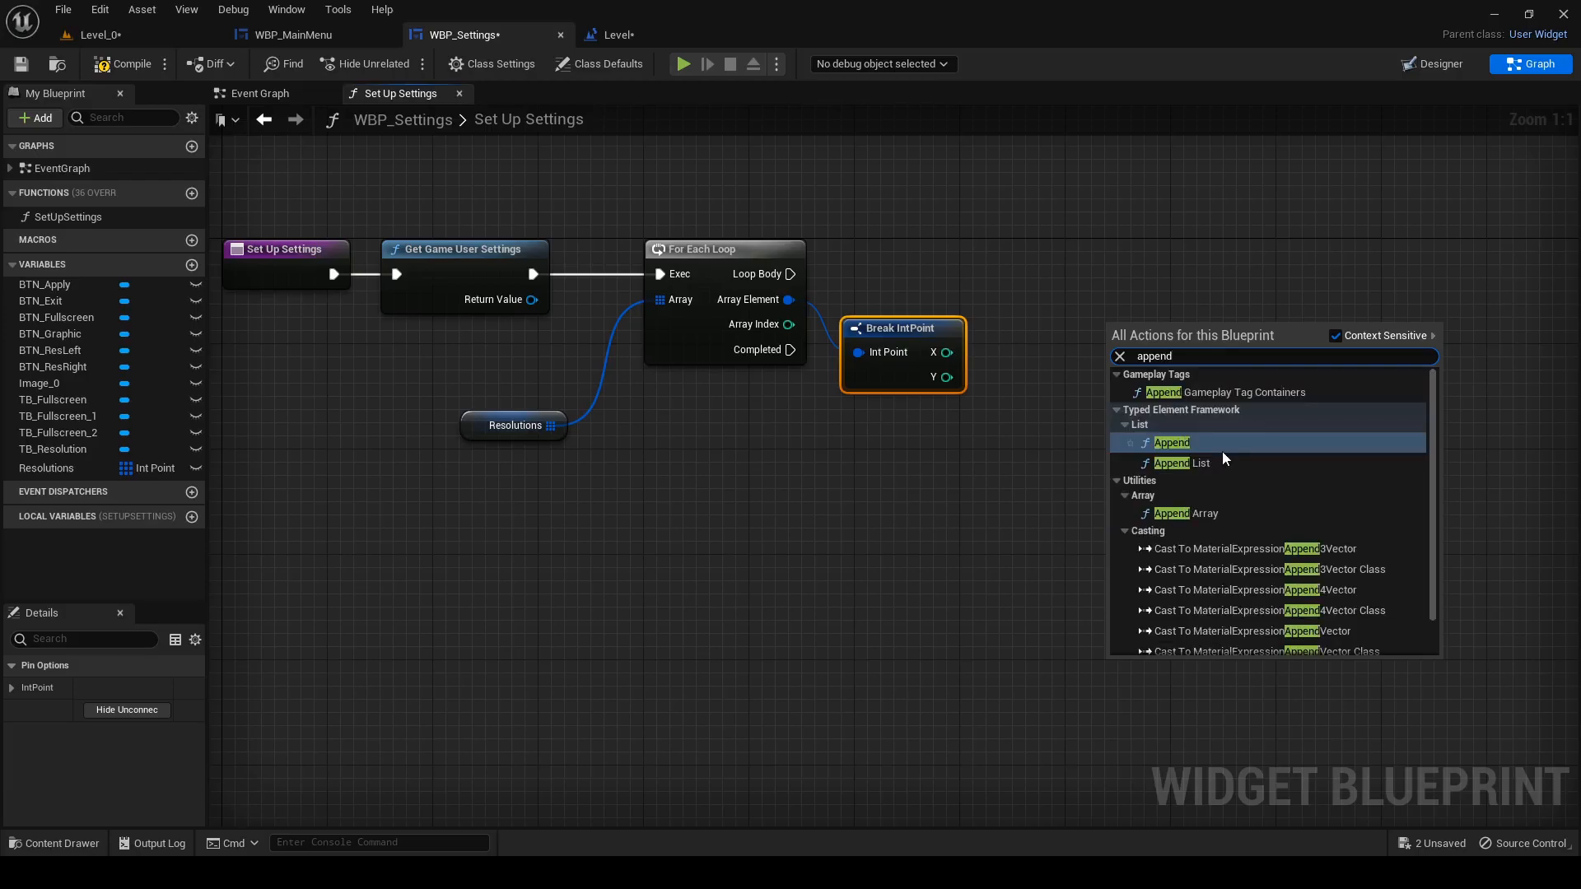
{"action": "left_click", "coordinate": [1171, 441]}
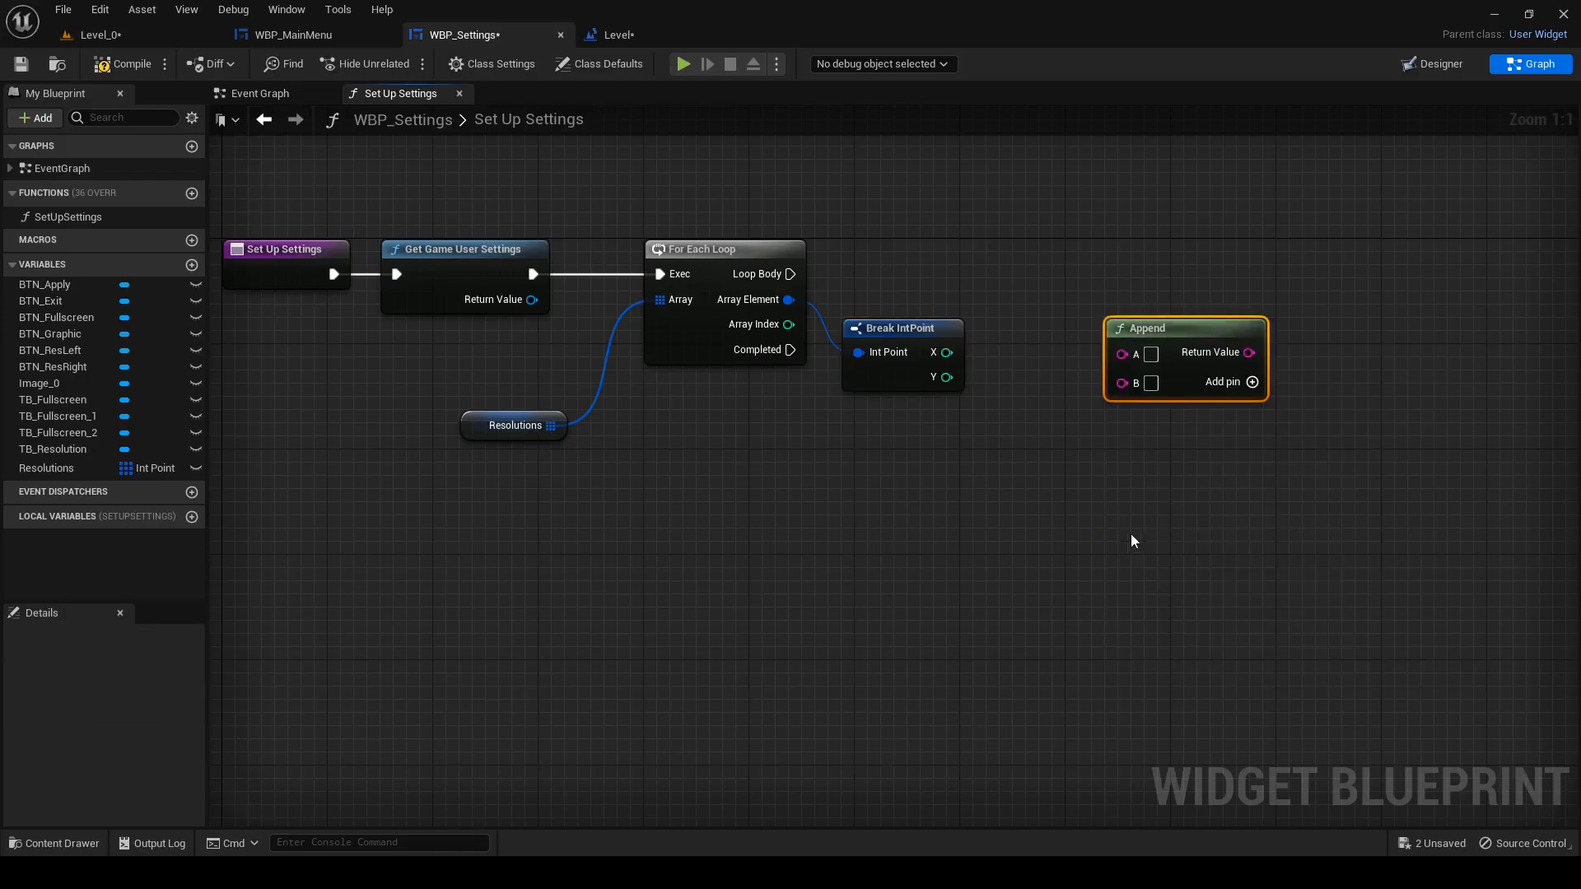
{"action": "left_click", "coordinate": [1251, 381]}
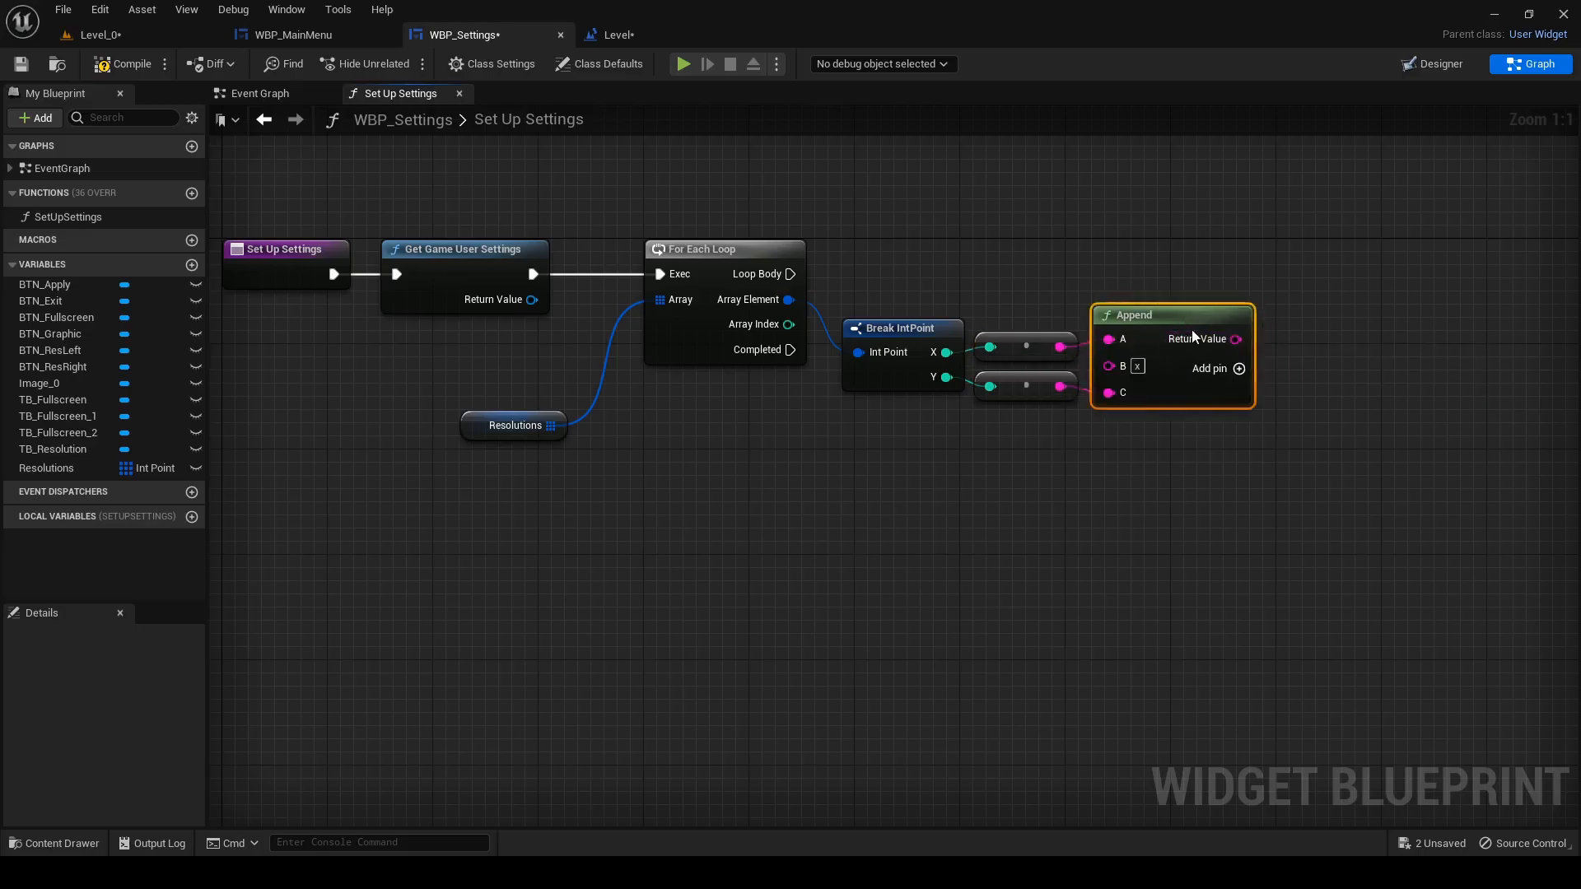
{"action": "mouse_move", "coordinate": [191, 265]}
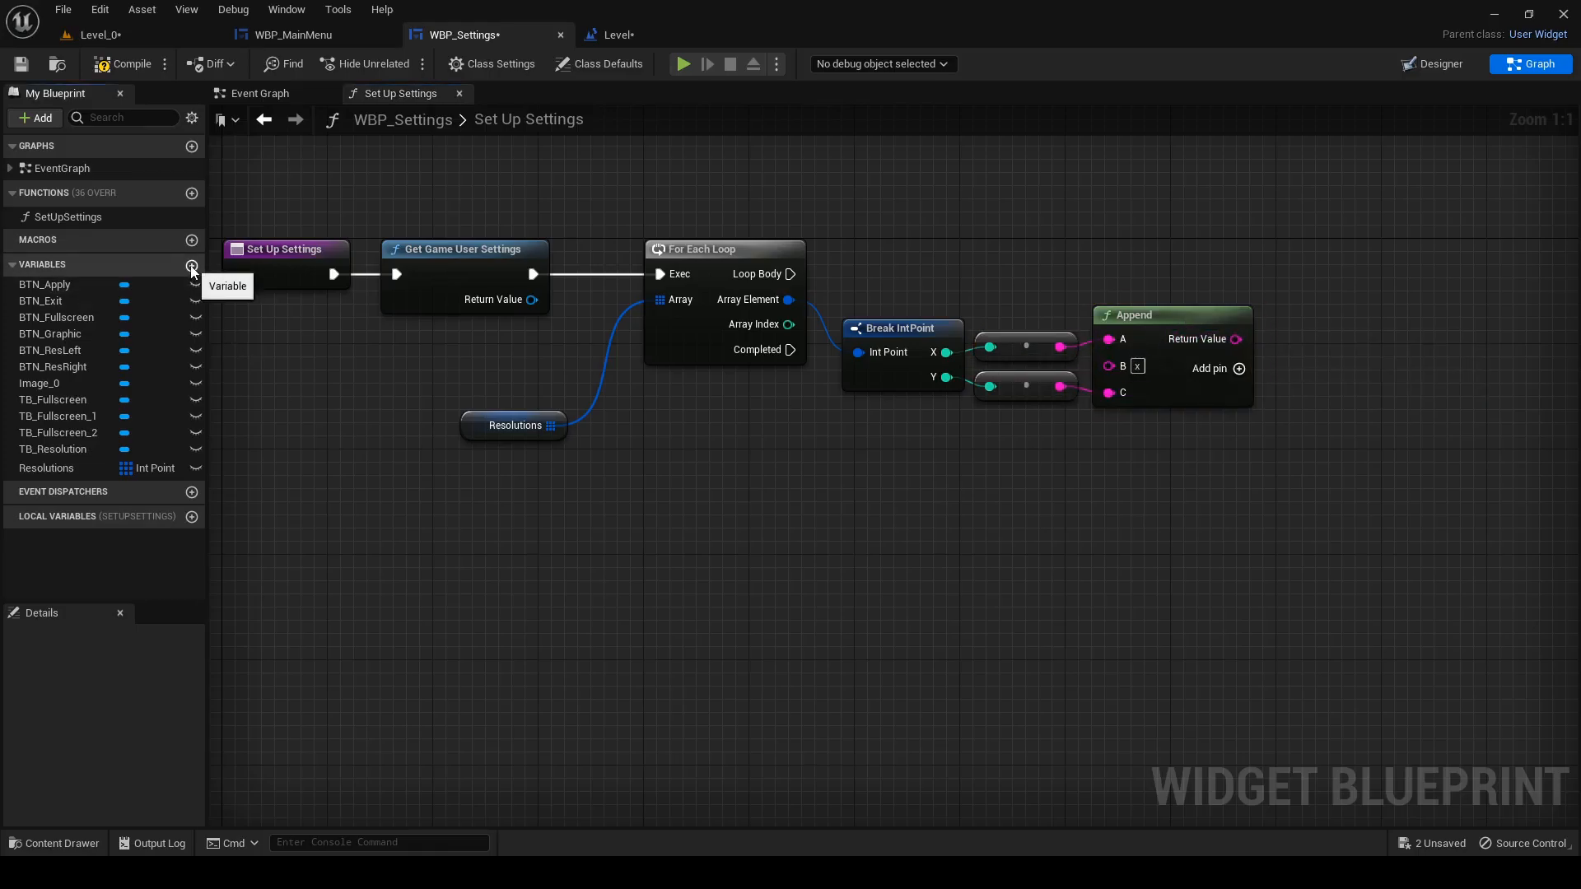
- Add a ResolutionsTxt variable as a Text array
{"action": "left_click", "coordinate": [191, 265]}
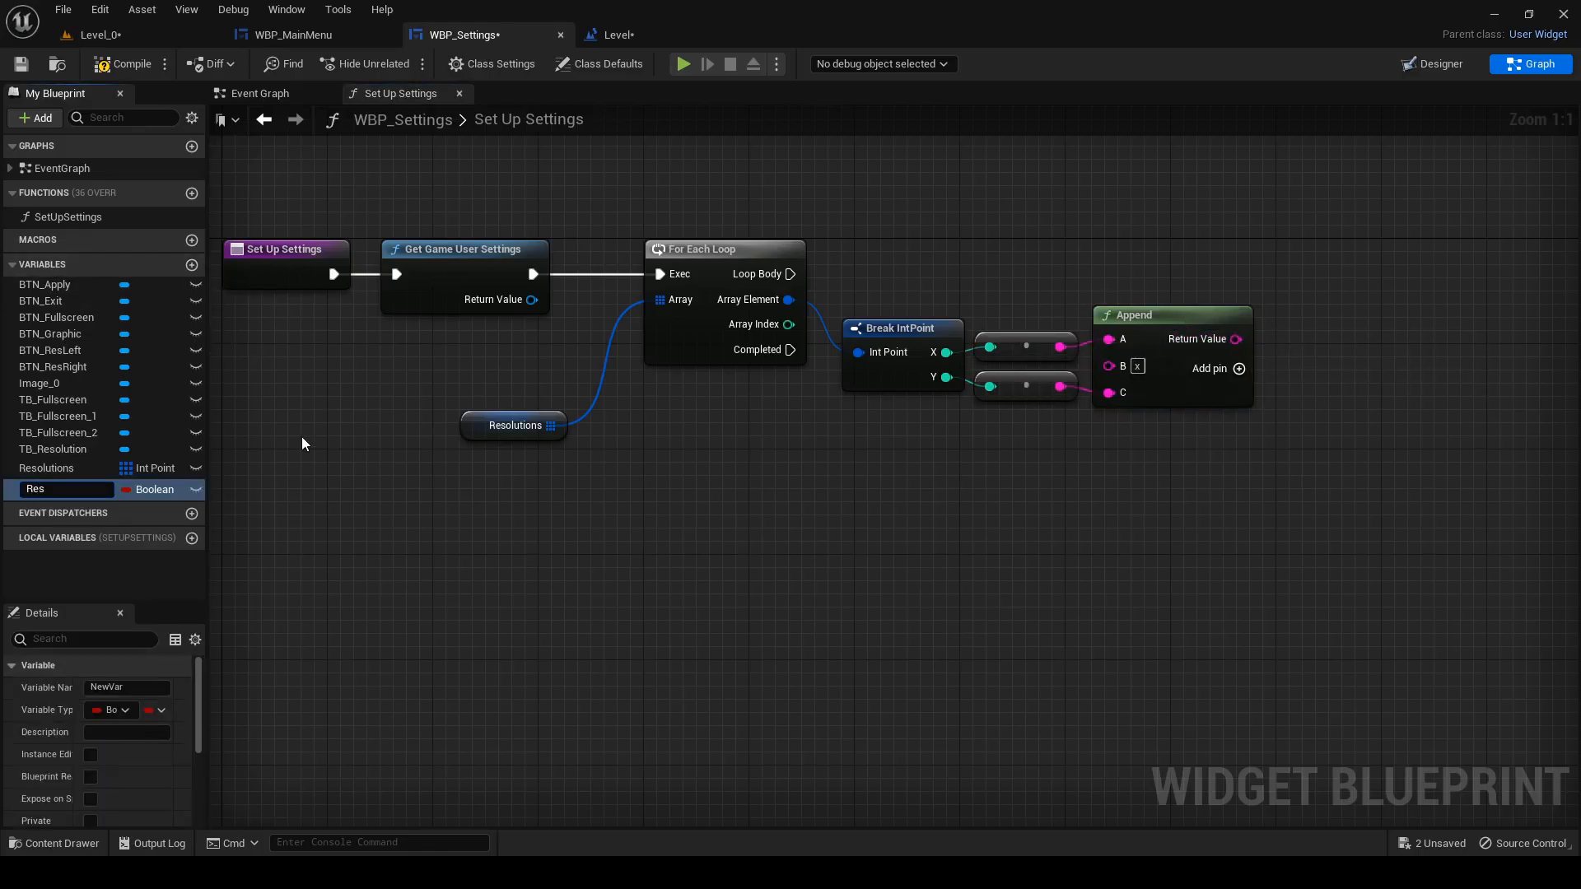
{"action": "type", "text": "Resolutions"}
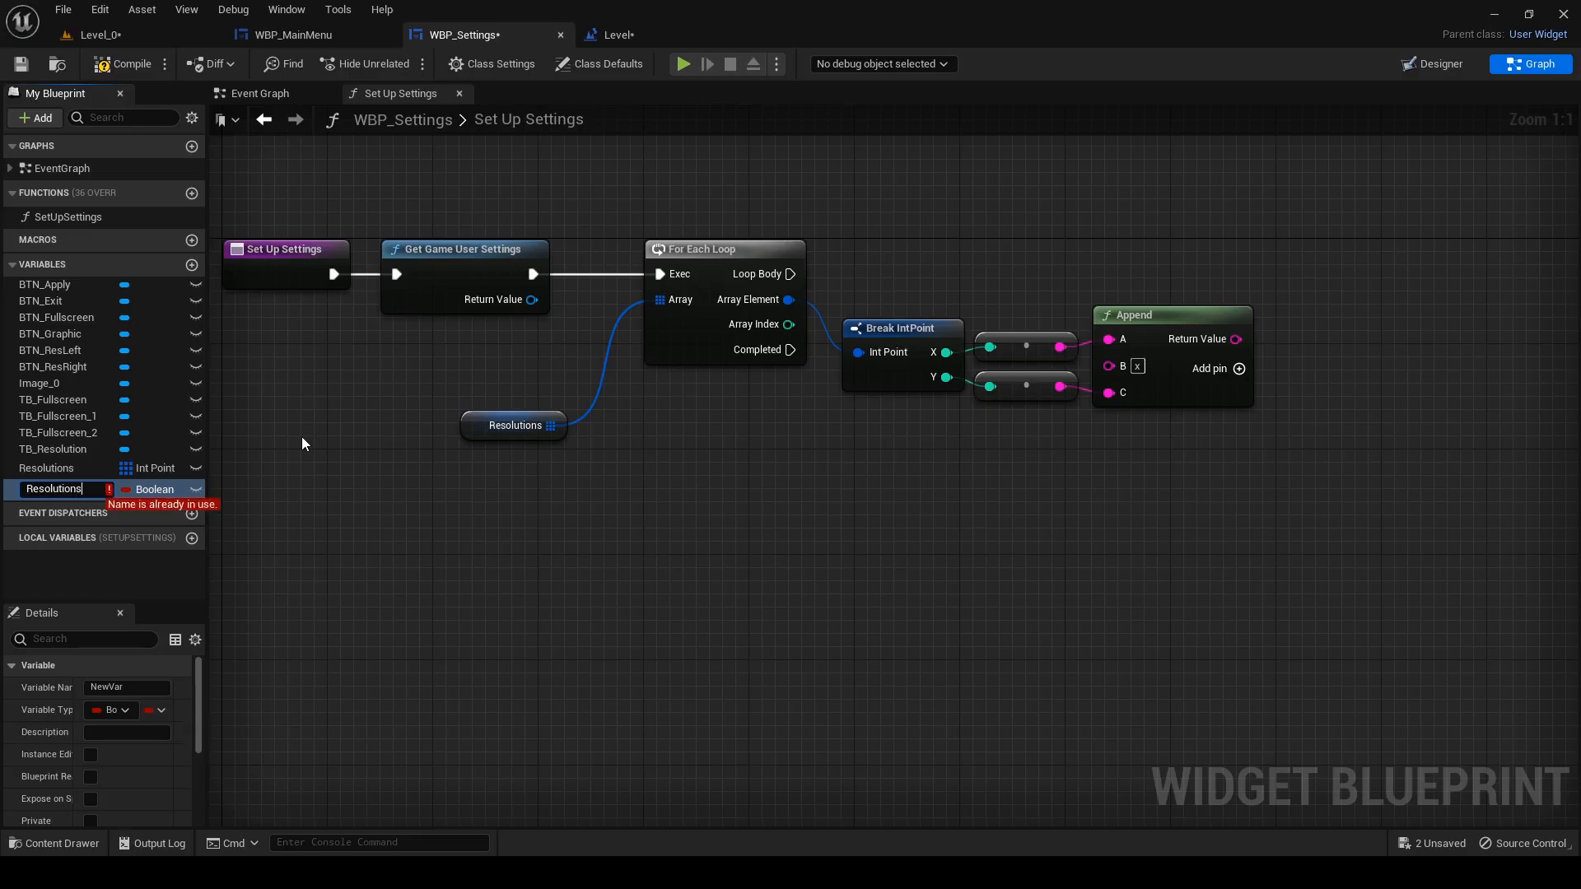
{"action": "type", "text": "Tx"}
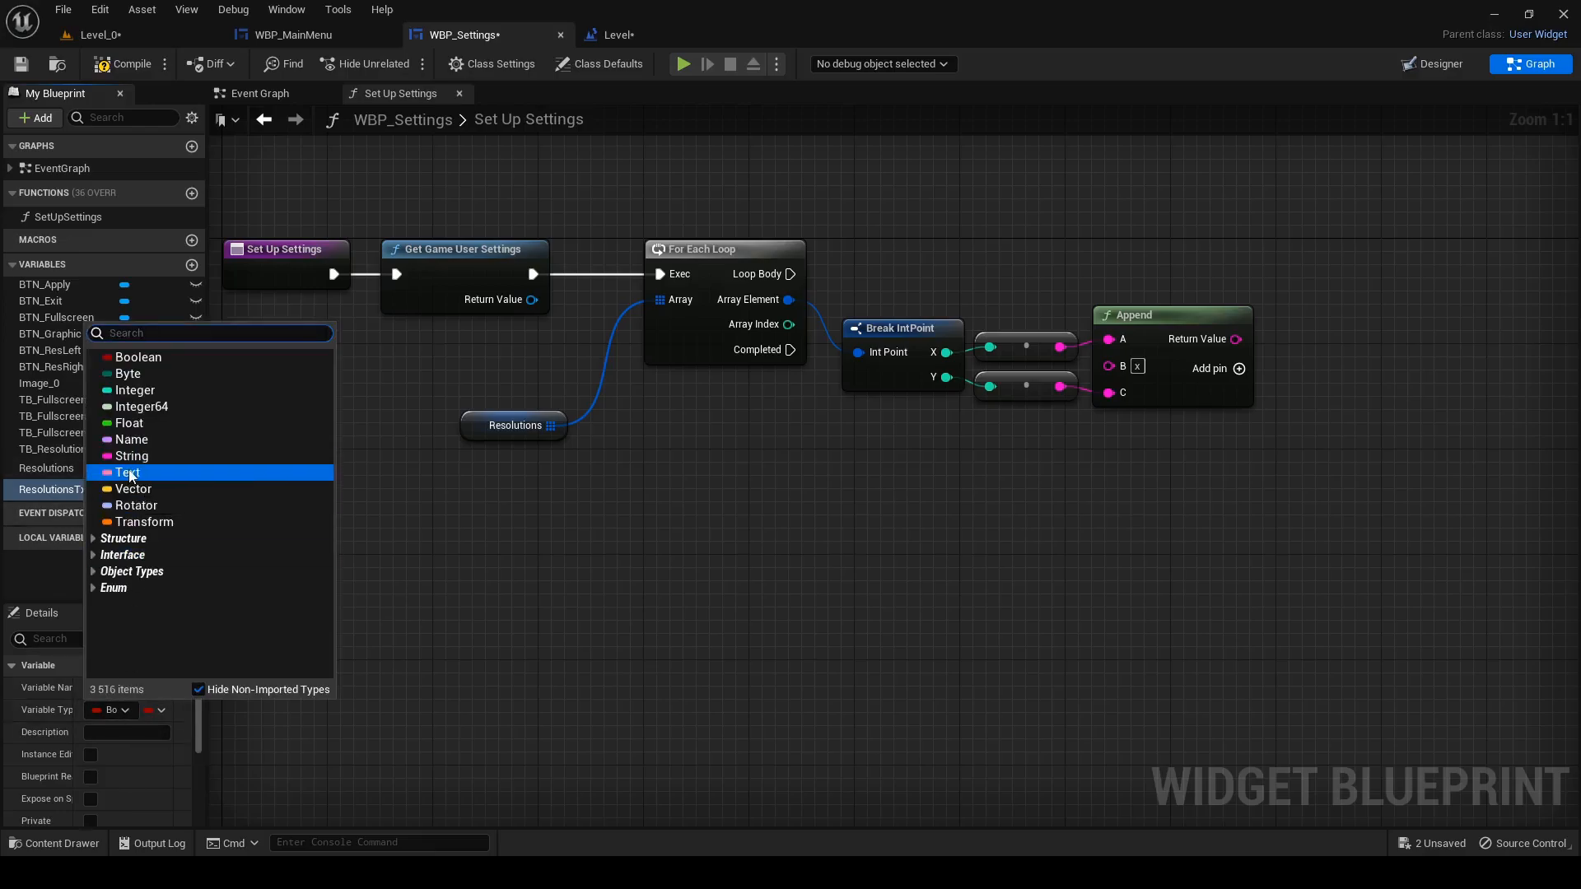
{"action": "left_click", "coordinate": [129, 473]}
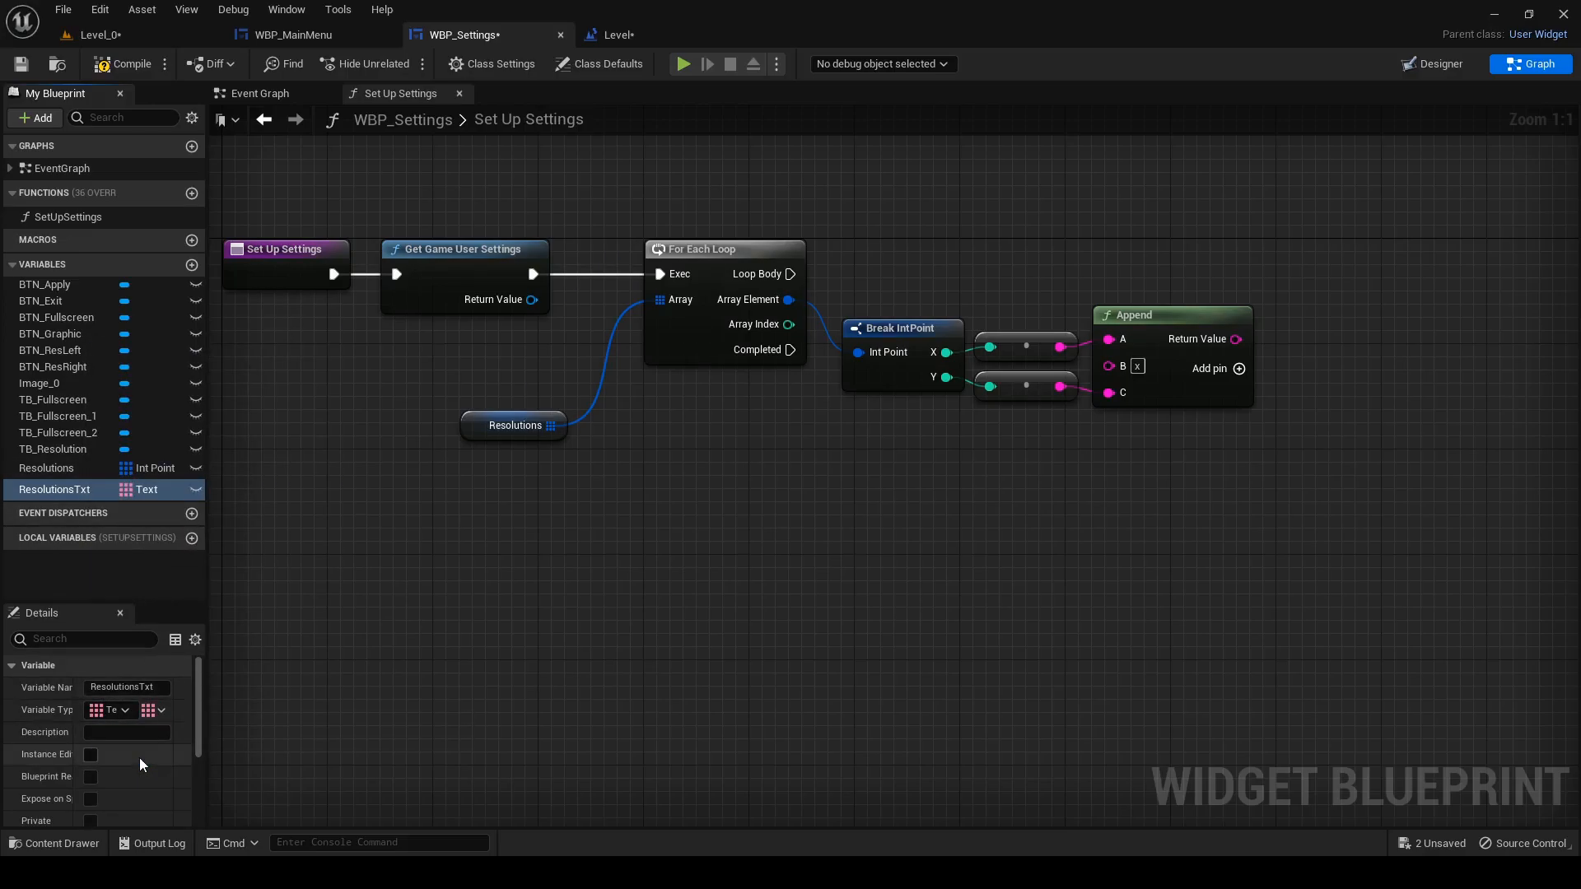
{"action": "mouse_move", "coordinate": [56, 489]}
{"action": "type", "text": "add"}
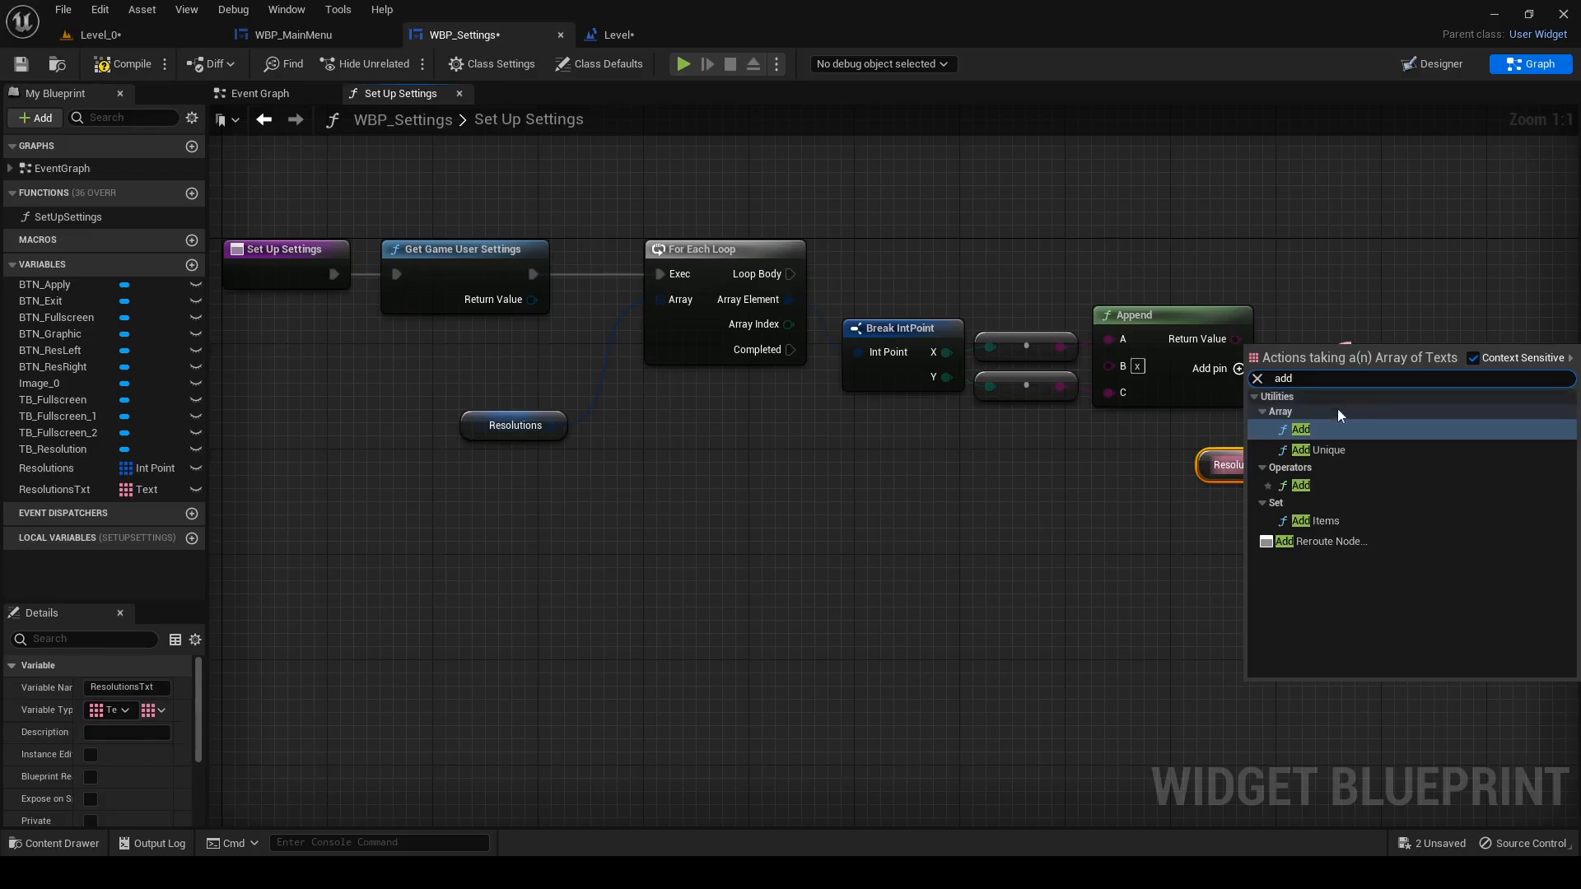
- Add each appended resolution to ResolutionsTxt, add a Branch, a CurrentResIndex integer and SetText on TB_Resolution
{"action": "left_click", "coordinate": [1300, 428]}
{"action": "type", "text": "bra"}
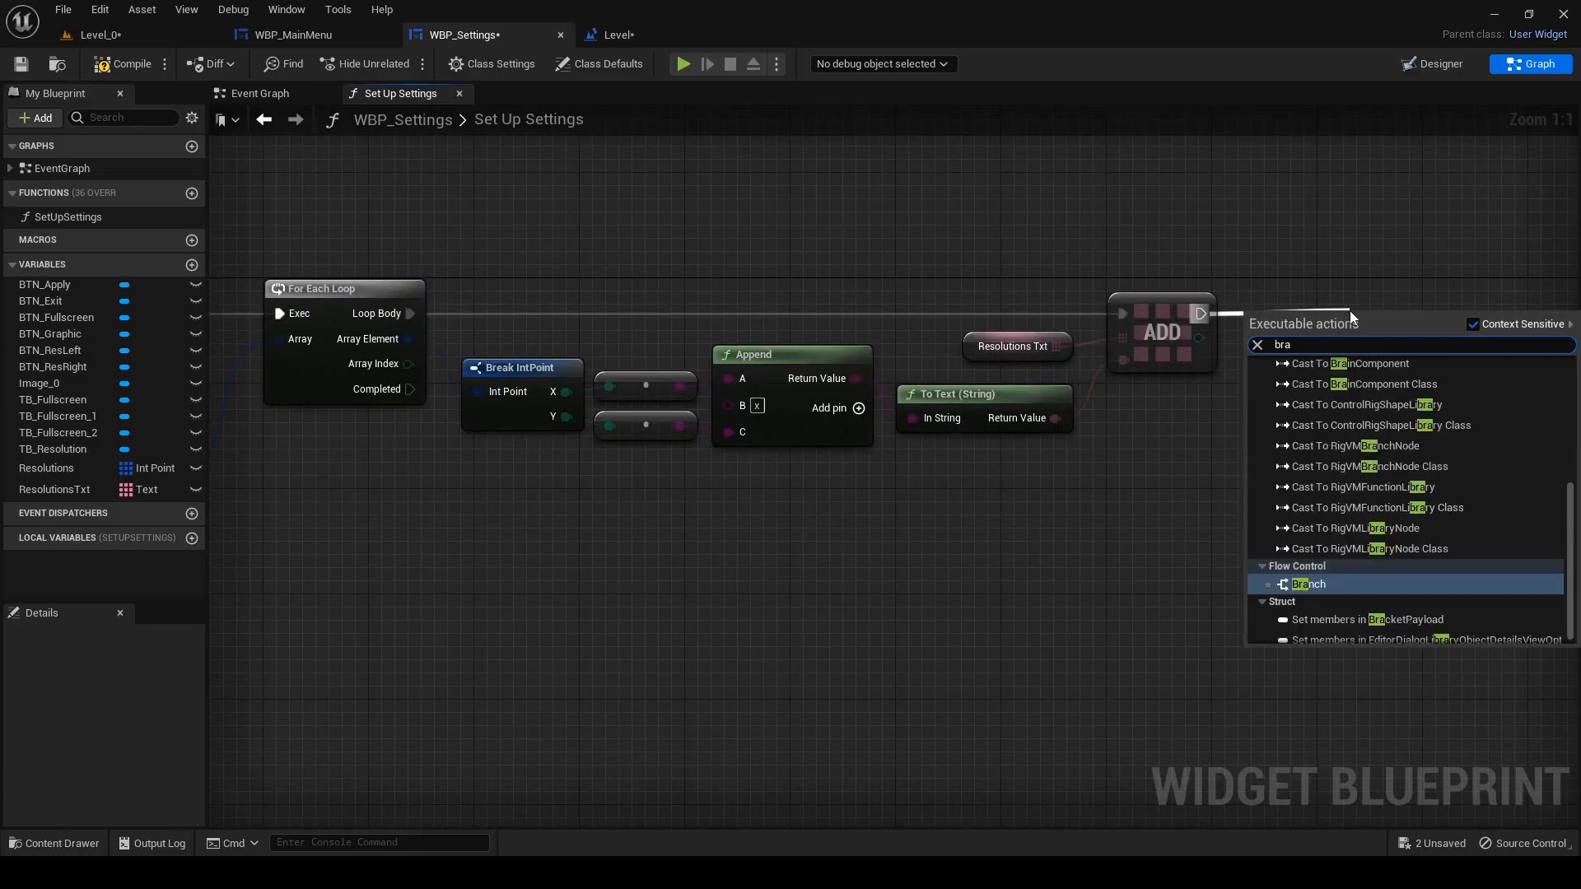
{"action": "left_click", "coordinate": [1308, 583]}
{"action": "type", "text": "CurrentResIndex"}
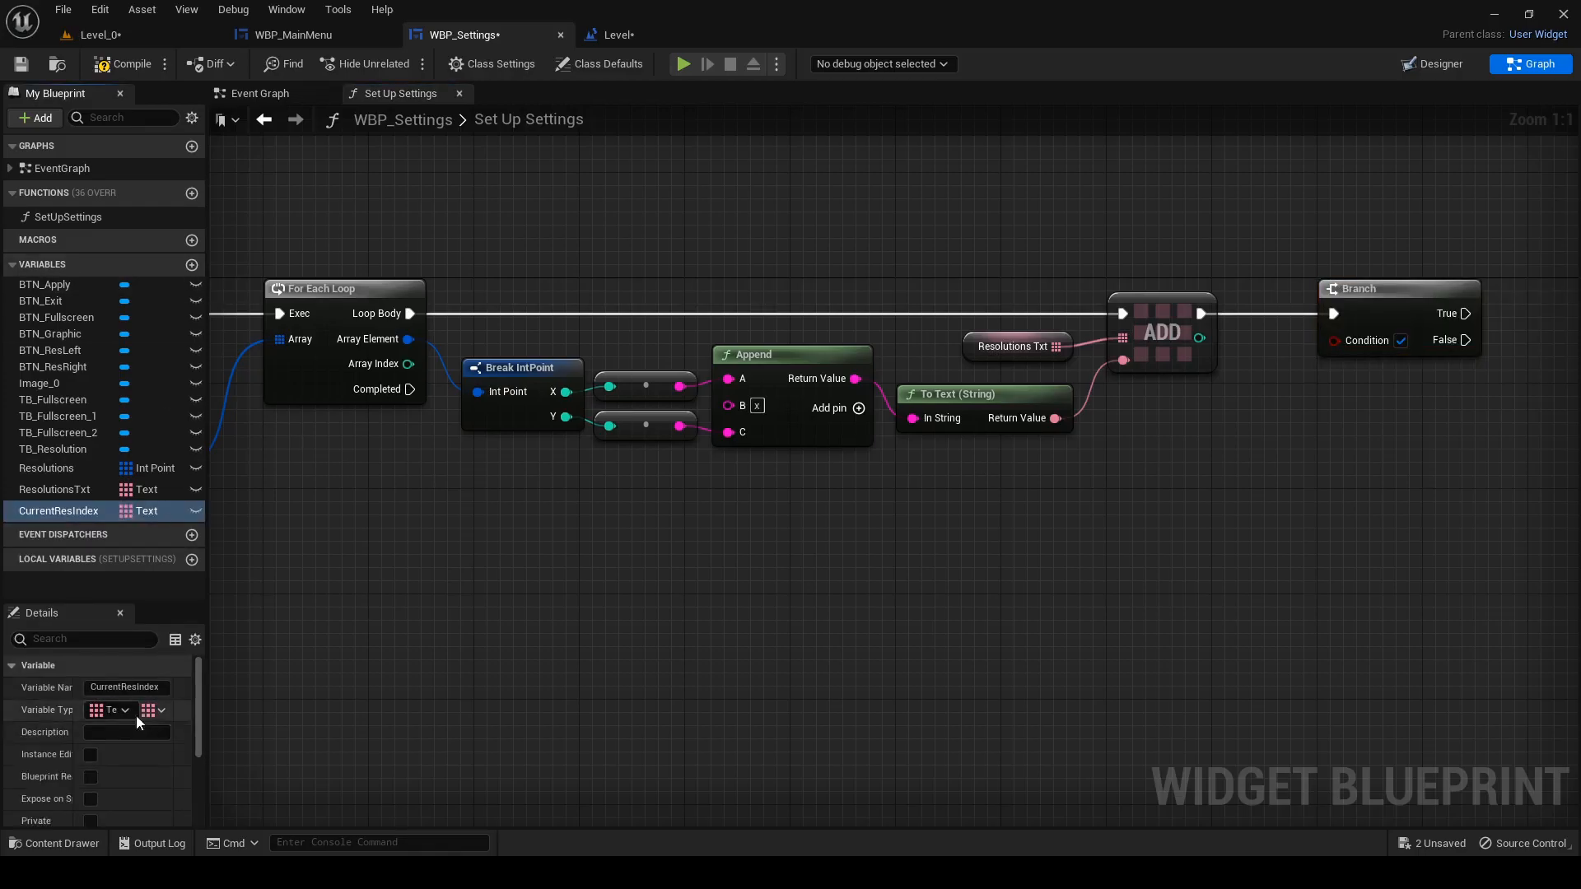
{"action": "left_click", "coordinate": [110, 710]}
{"action": "type", "text": "set text"}
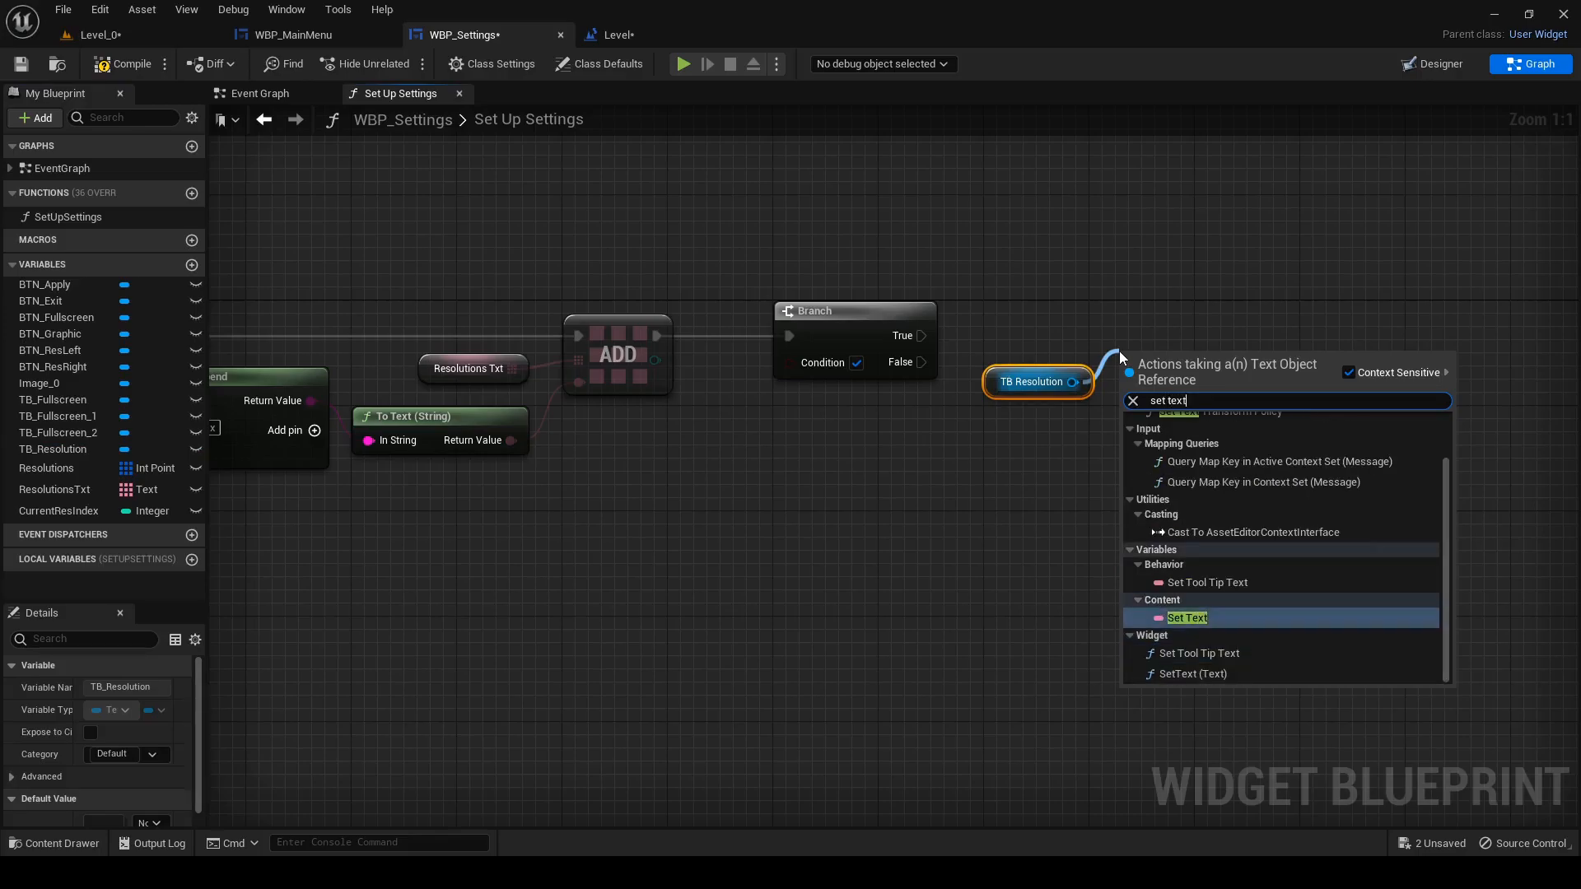
{"action": "left_click", "coordinate": [1185, 617]}
{"action": "type", "text": "get scree"}
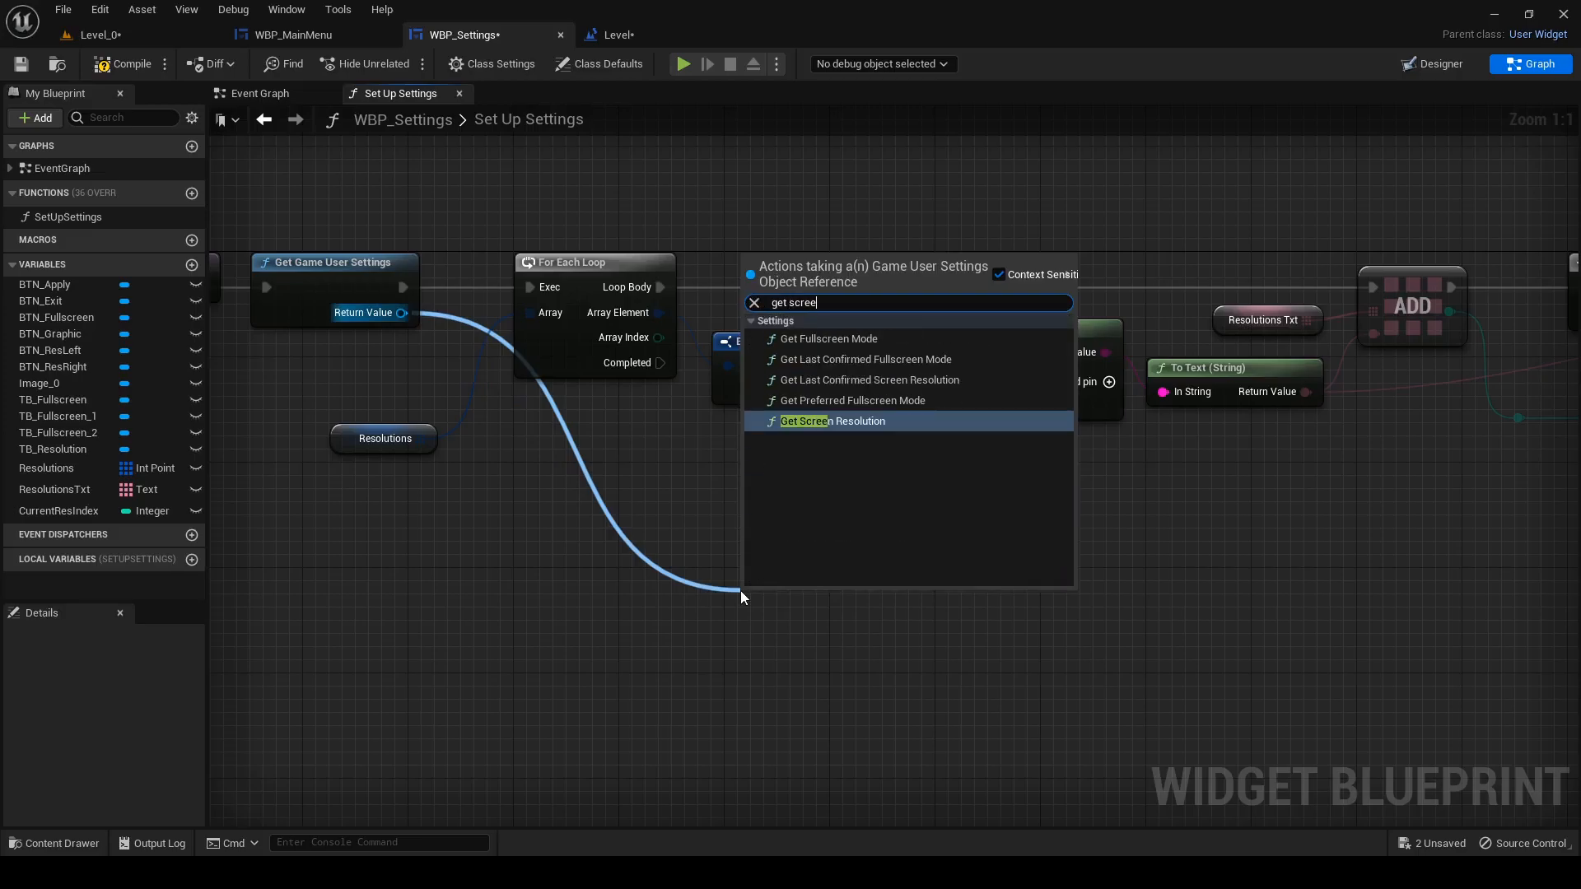
- Add Get Screen Resolution, Break IntPoint and X/Y equality checks combined with an AND node
{"action": "left_click", "coordinate": [831, 420]}
{"action": "type", "text": "get"}
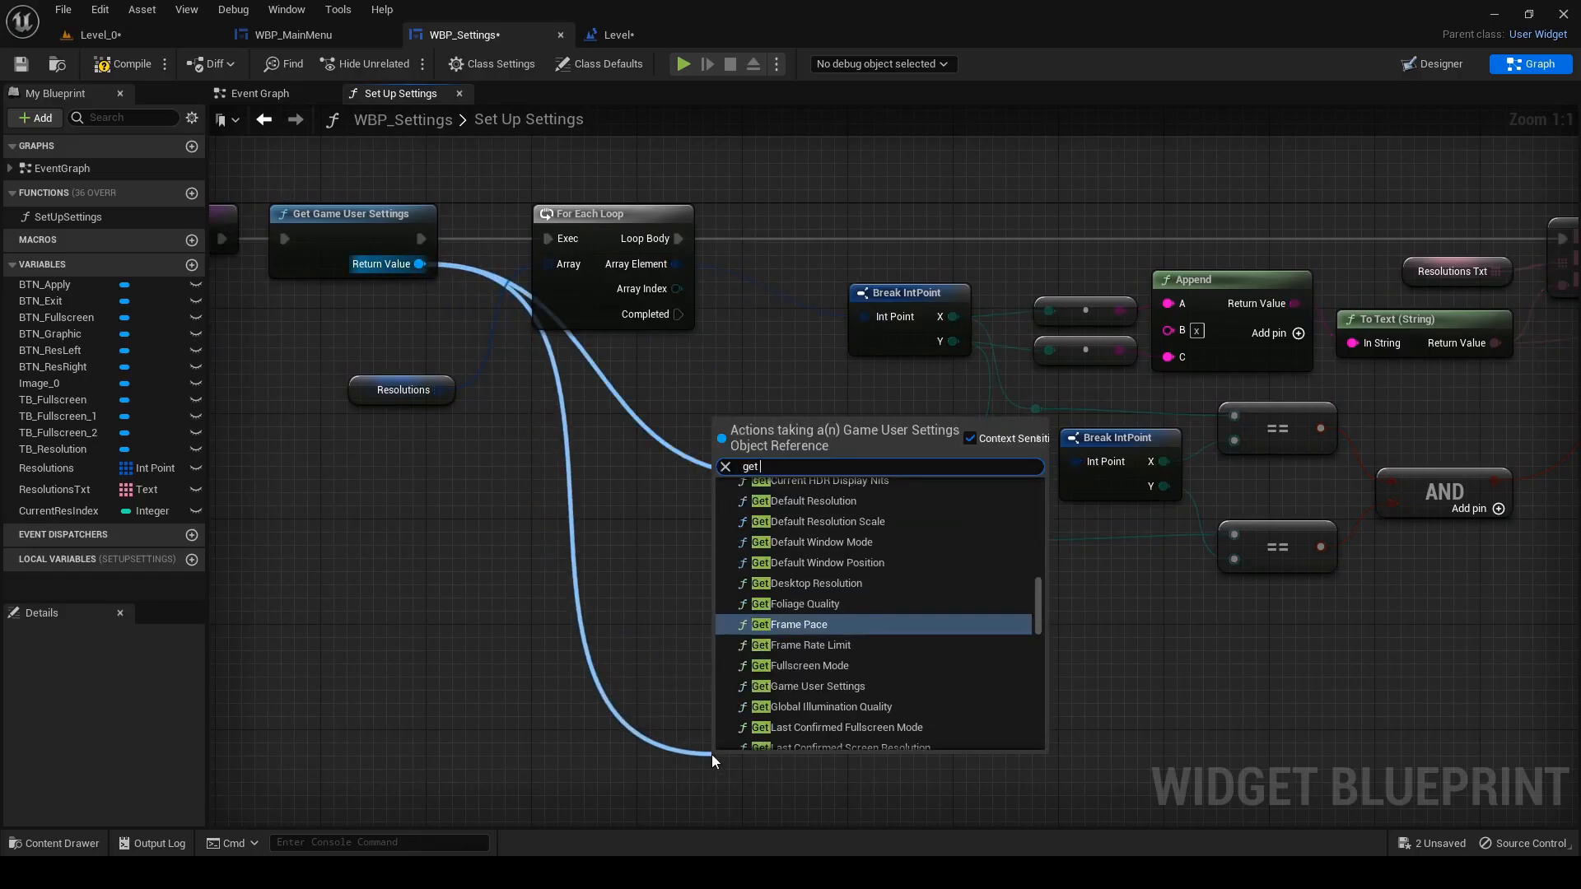
- Add Get Fullscreen Mode feeding a Switch on EWindowMode
{"action": "type", "text": "f"}
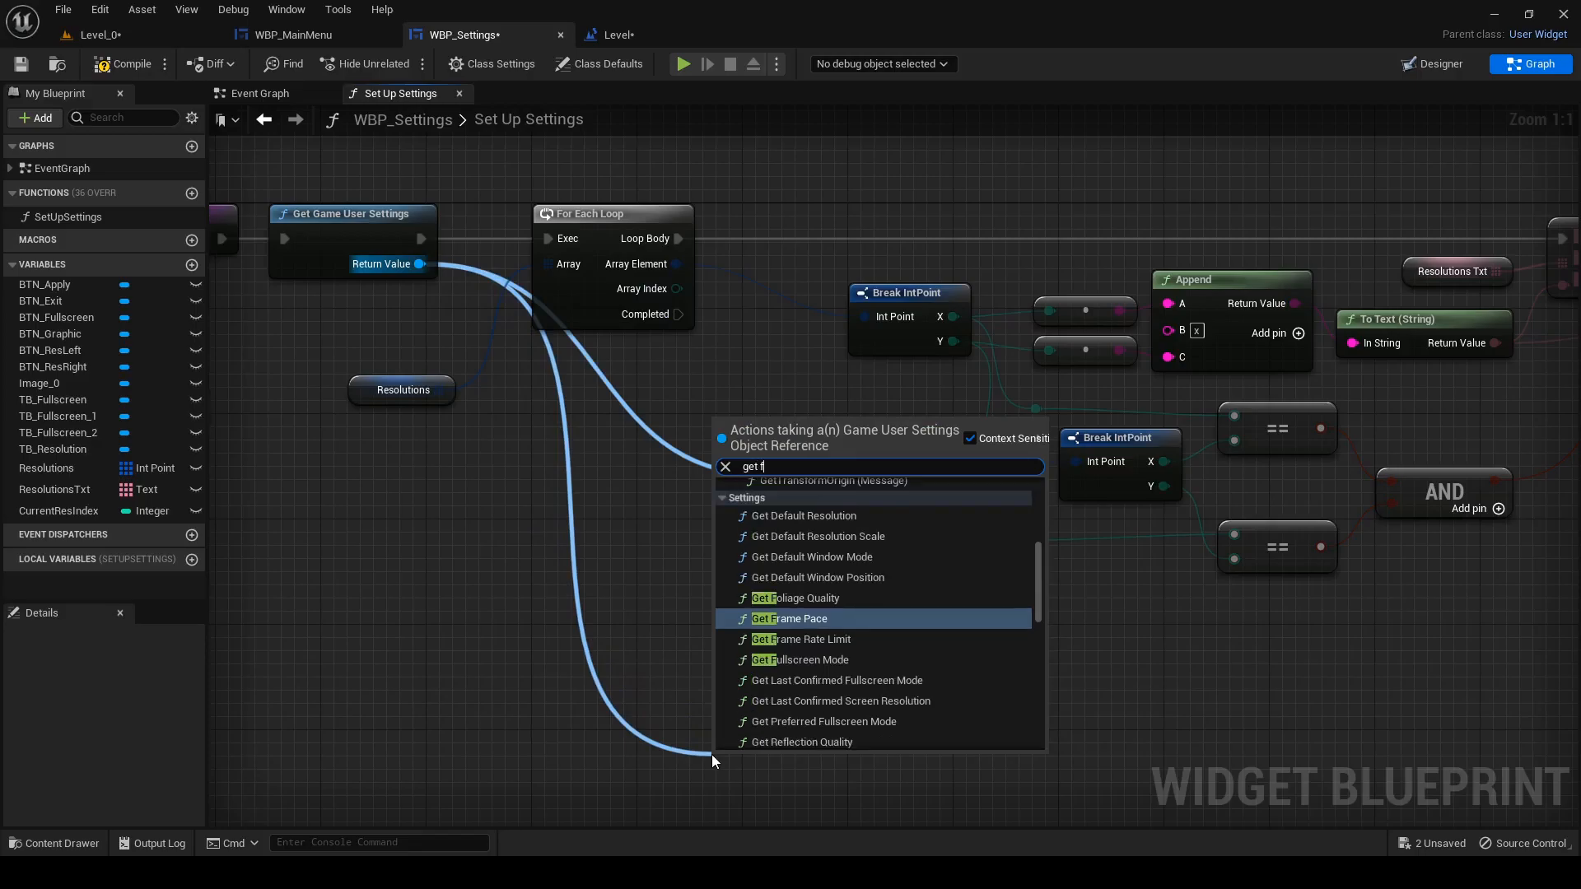
{"action": "left_click", "coordinate": [802, 658]}
{"action": "type", "text": "swi"}
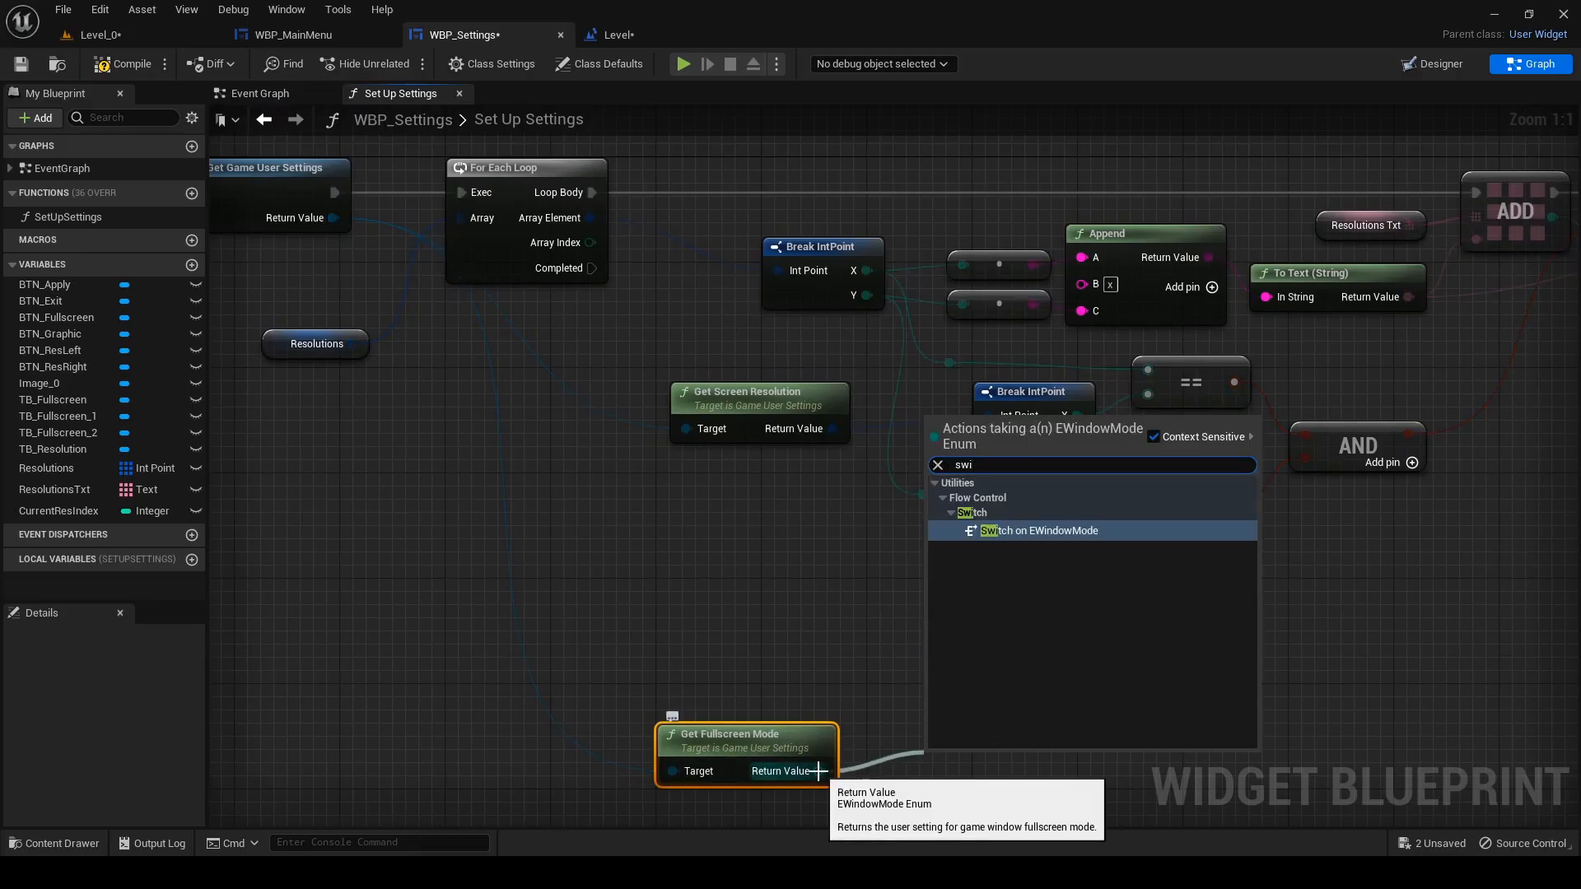
{"action": "left_click", "coordinate": [1039, 530]}
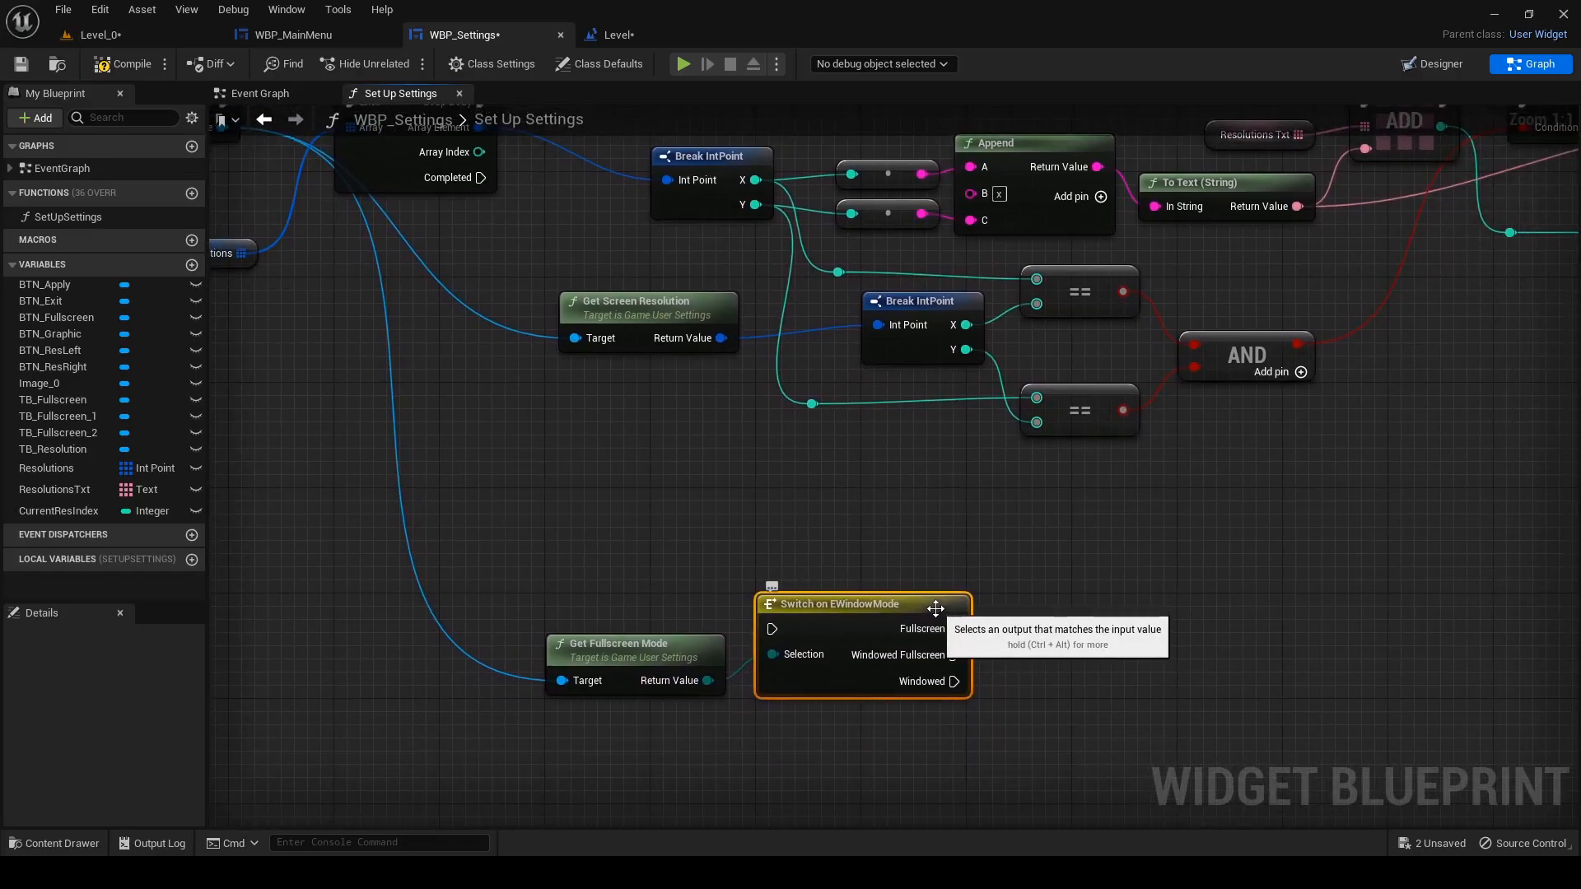
{"action": "mouse_move", "coordinate": [861, 571]}
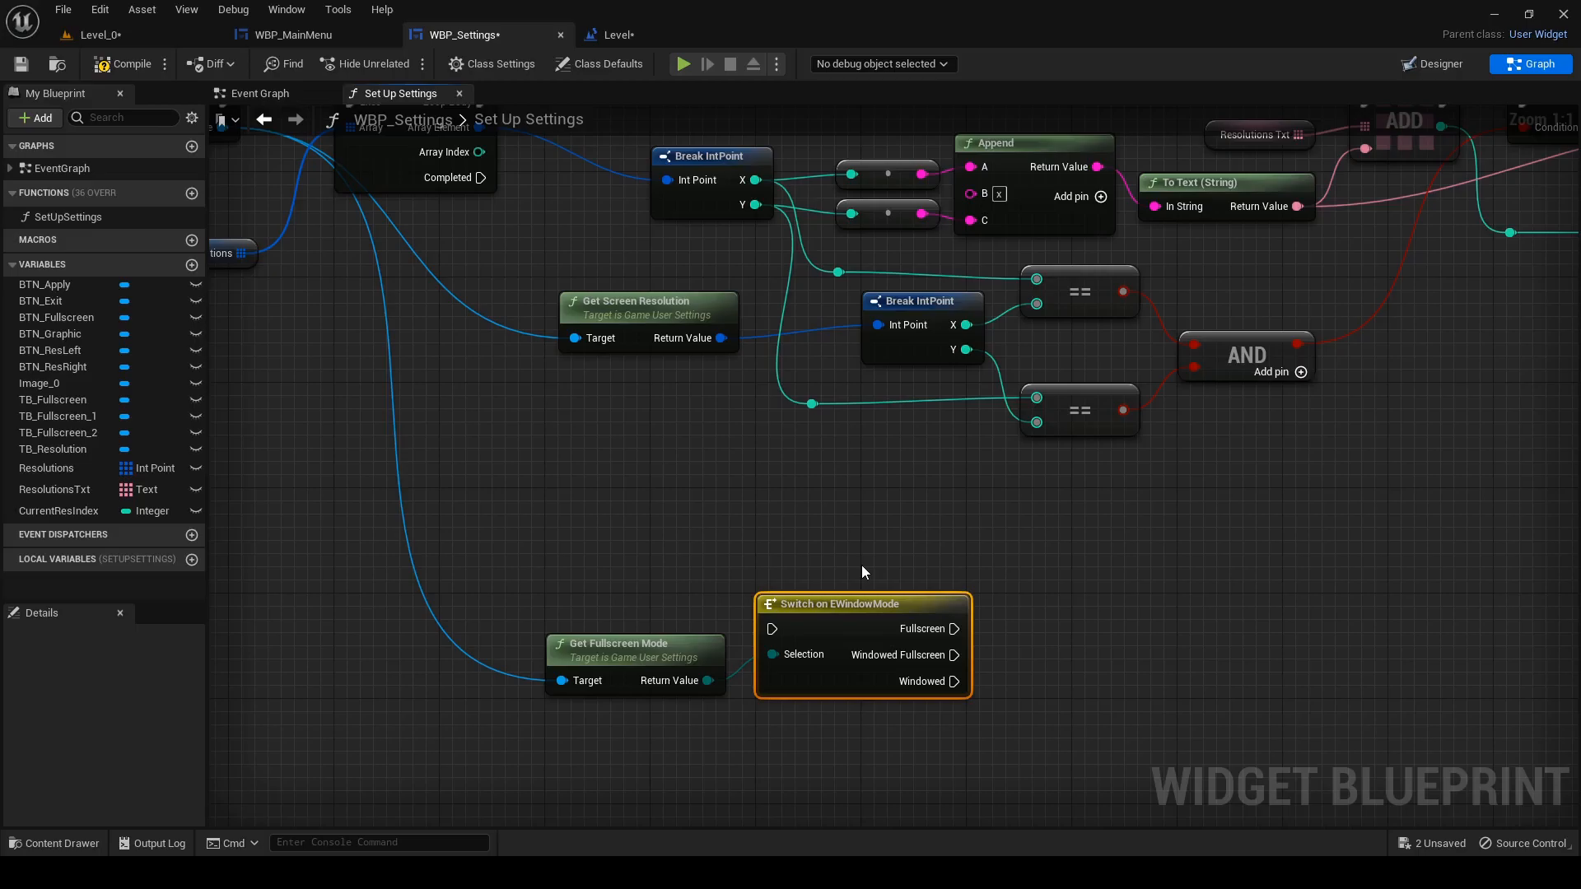
{"action": "mouse_move", "coordinate": [191, 265]}
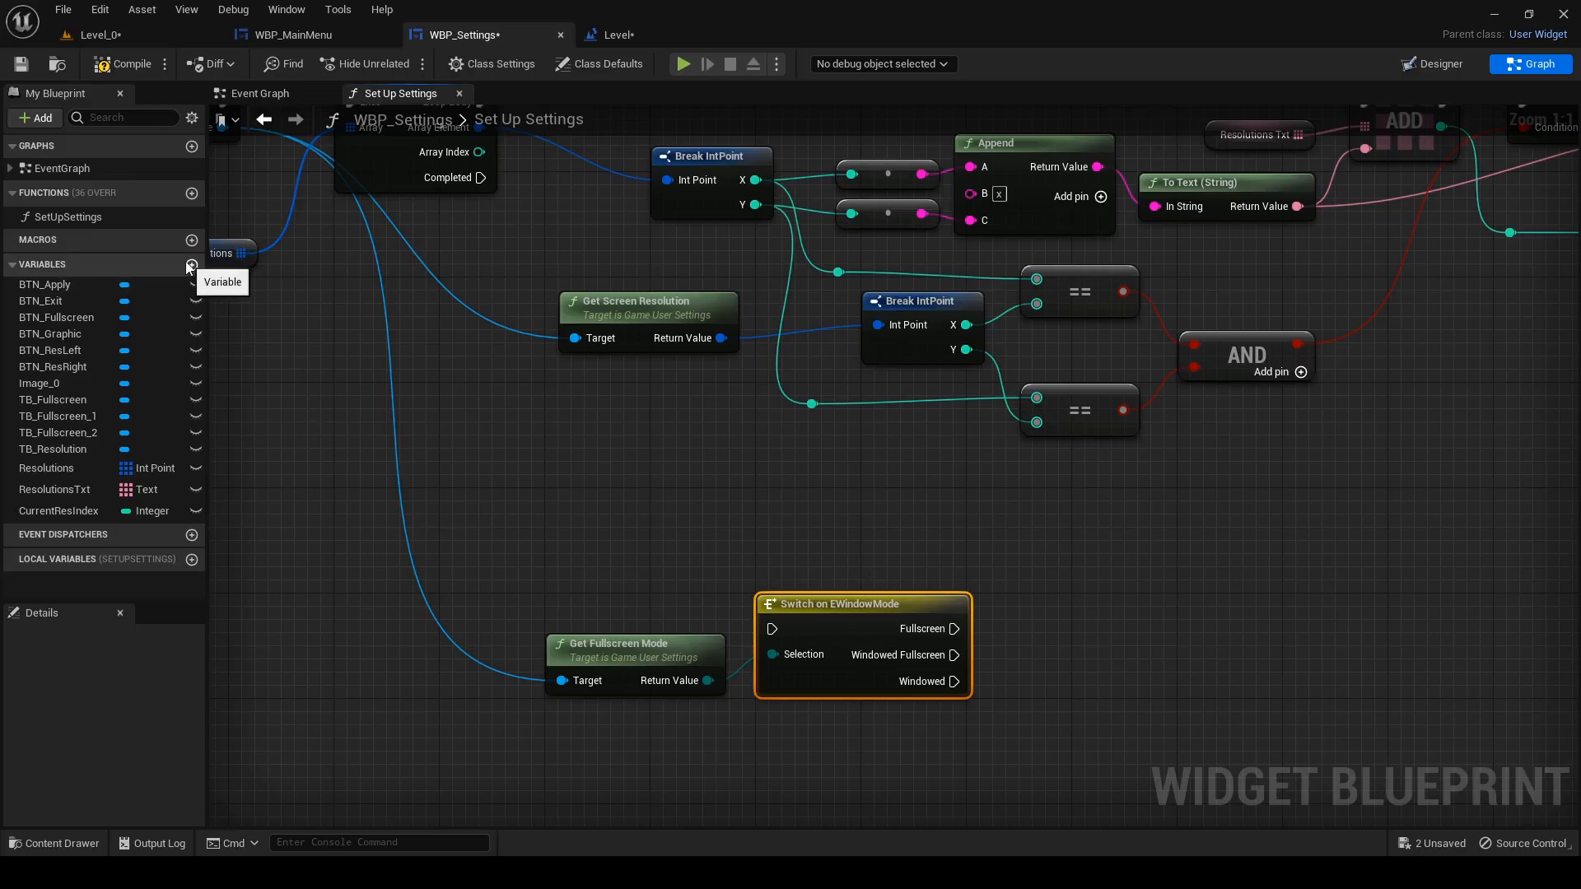
- Create FullscreenMode of type EWindowMode with setters for Fullscreen, Windowed Fullscreen and Windowed
{"action": "left_click", "coordinate": [191, 265]}
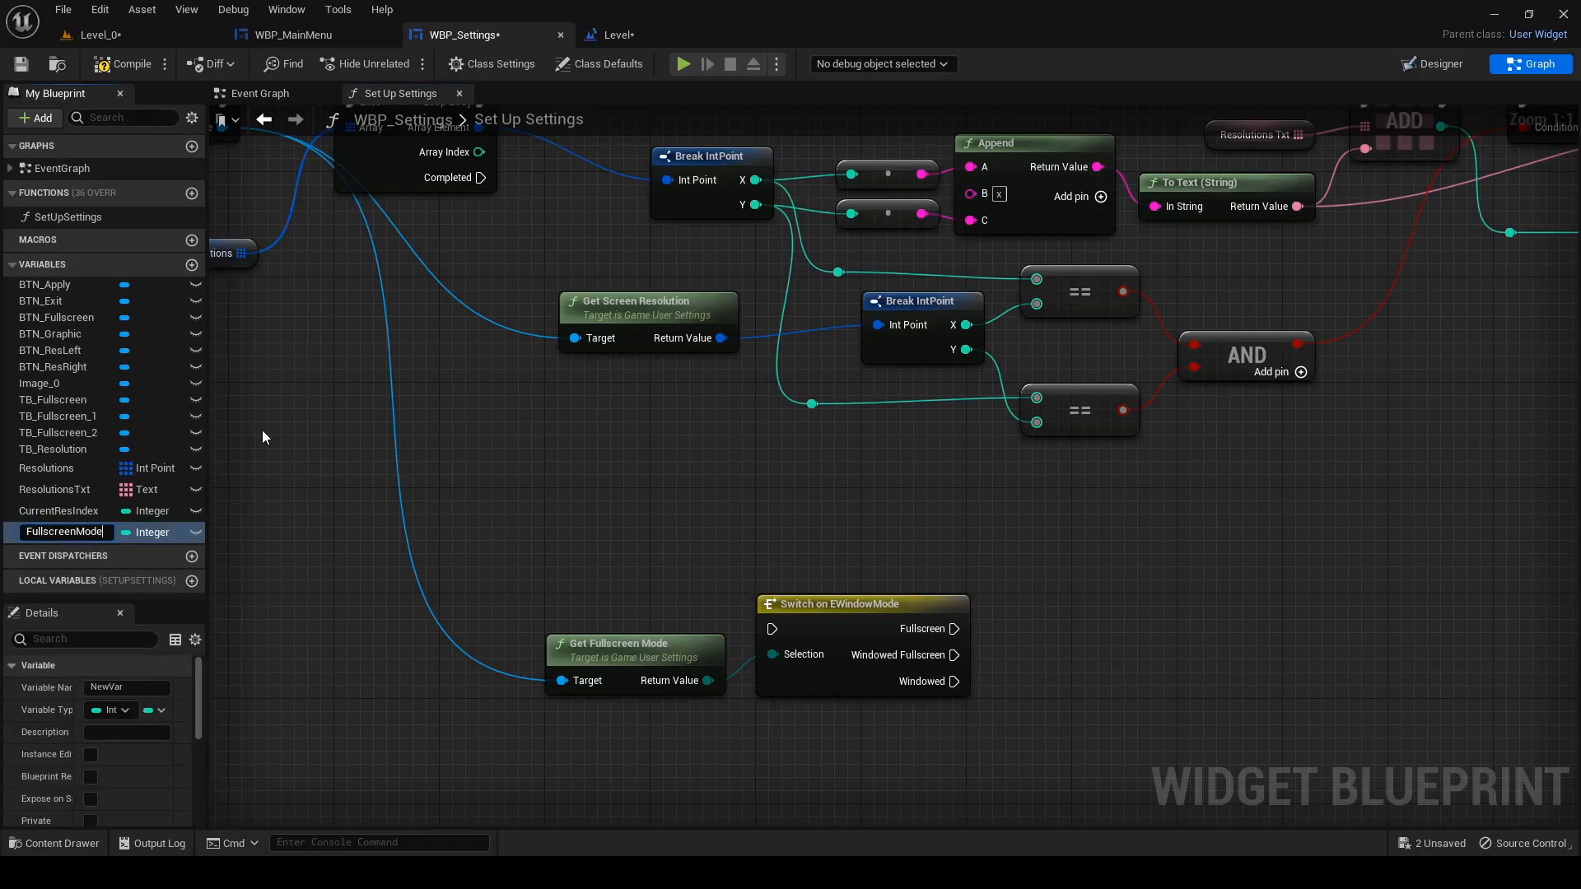
{"action": "left_click", "coordinate": [128, 531]}
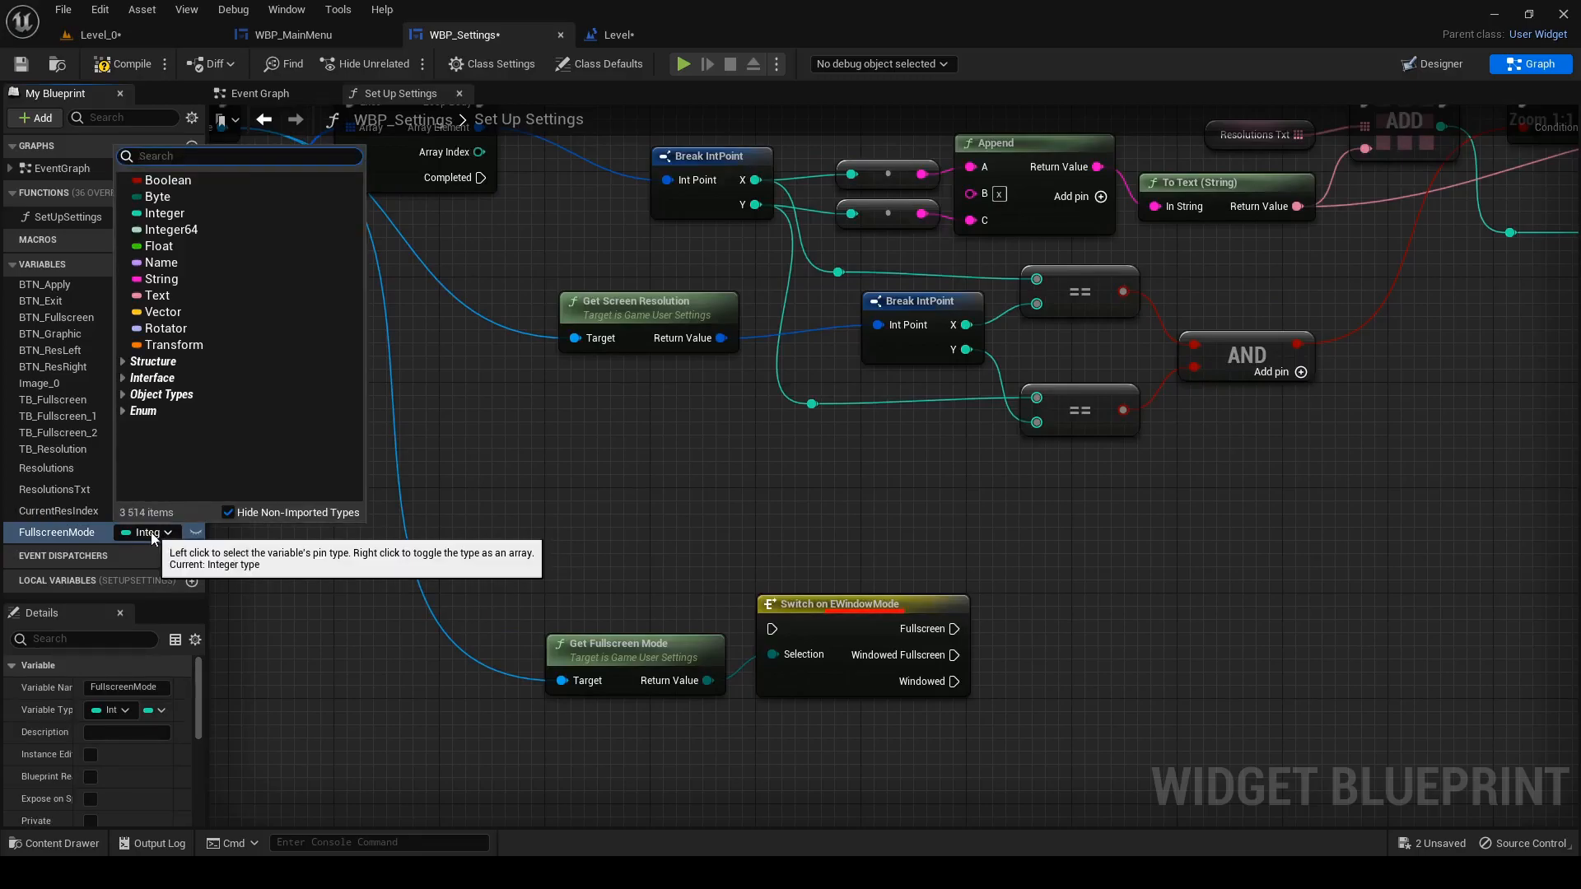
{"action": "type", "text": "ewin"}
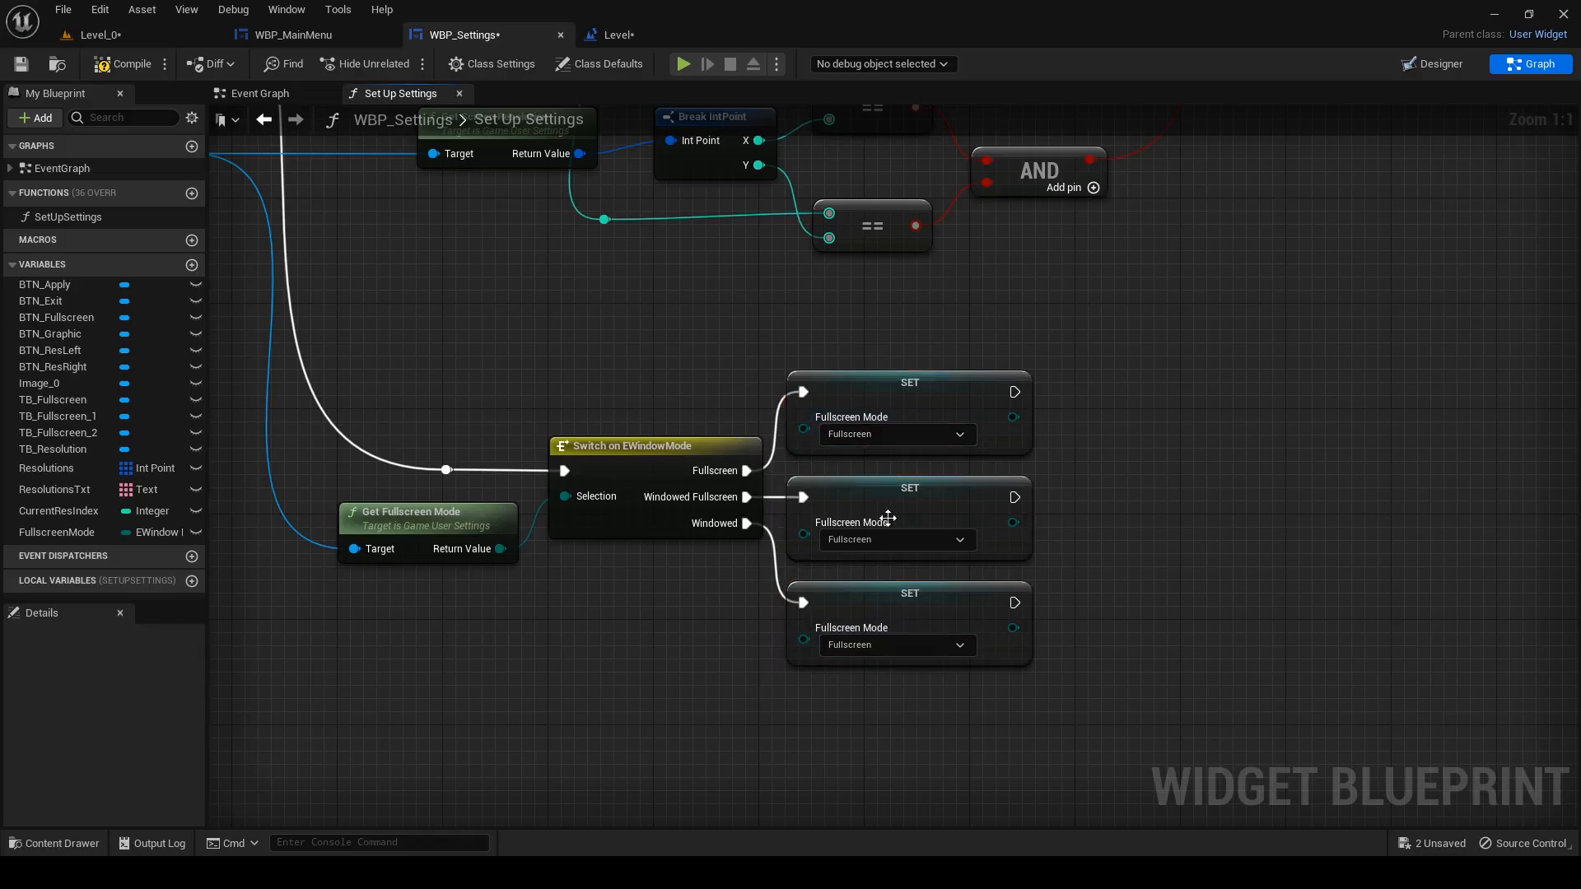
{"action": "left_click", "coordinate": [896, 540]}
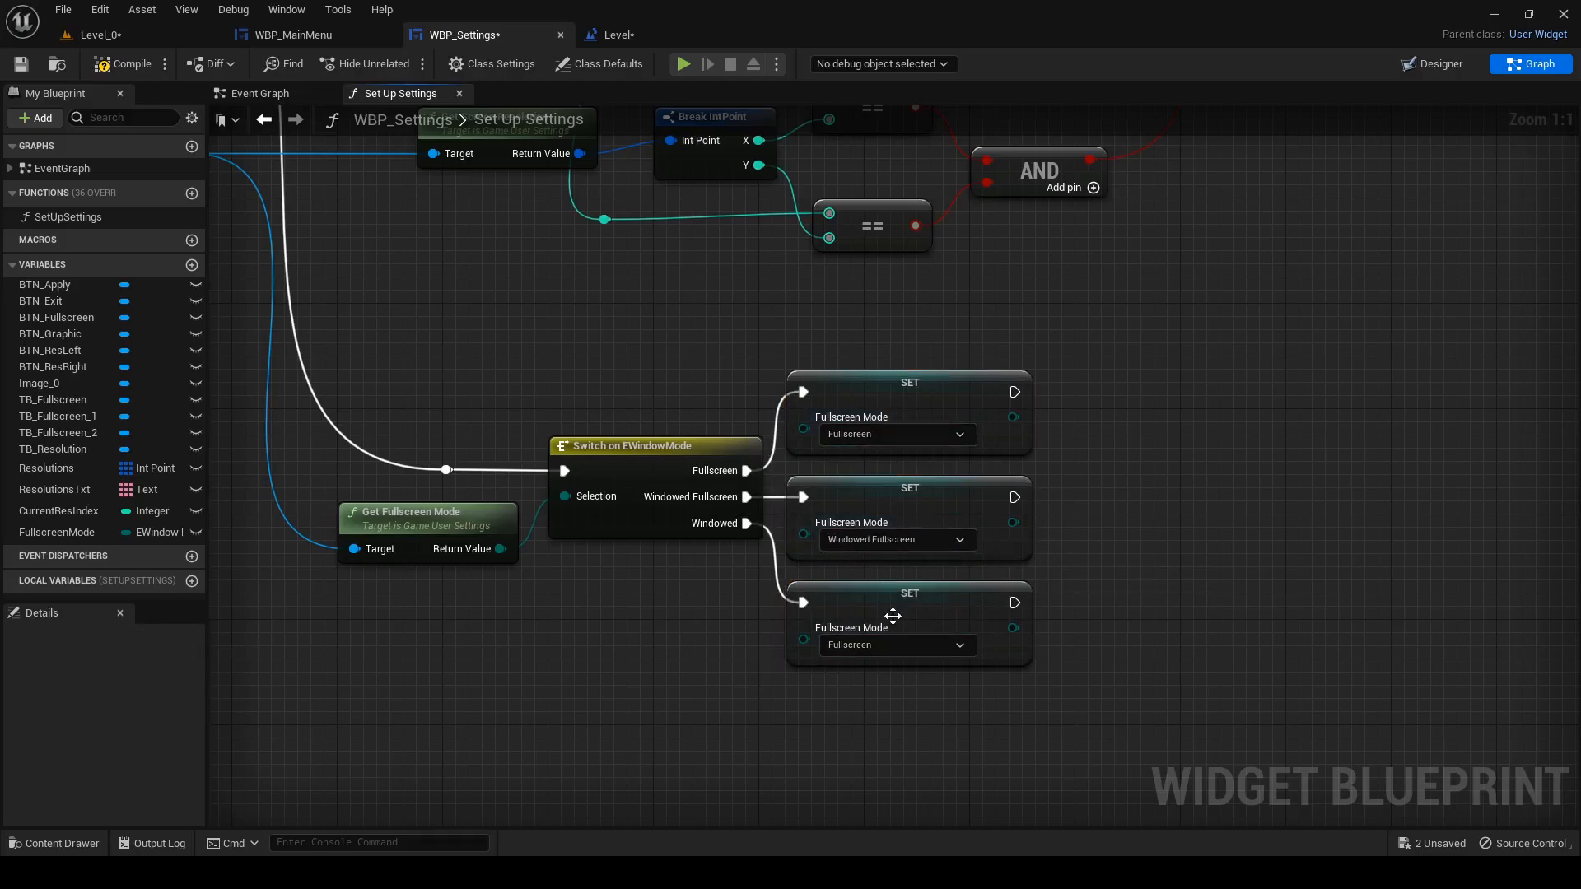
{"action": "left_click", "coordinate": [896, 643]}
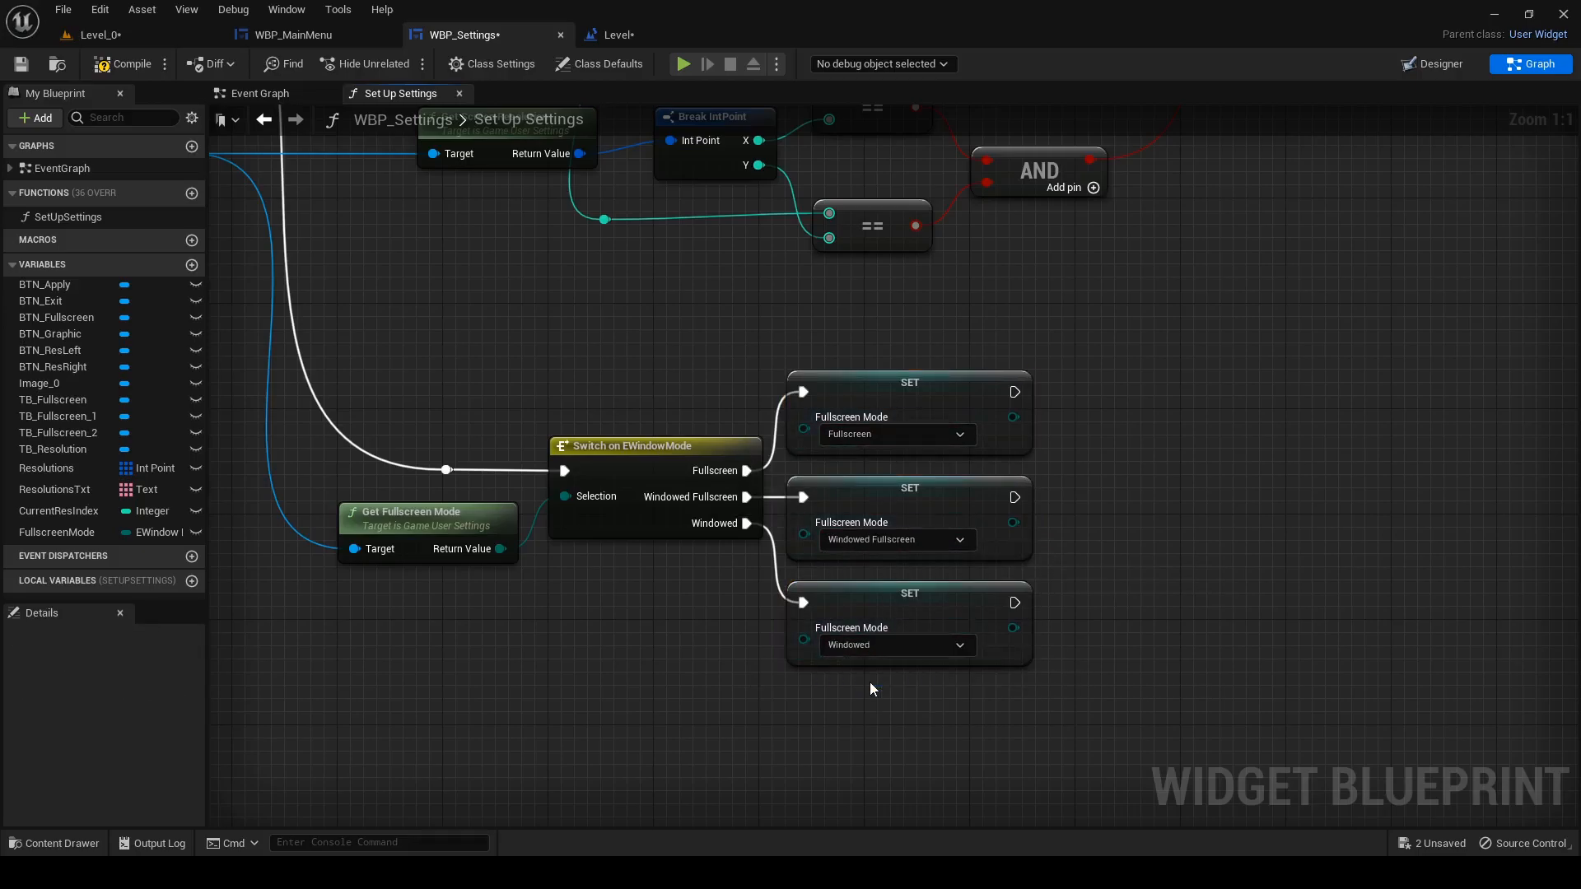
{"action": "left_click", "coordinate": [604, 64]}
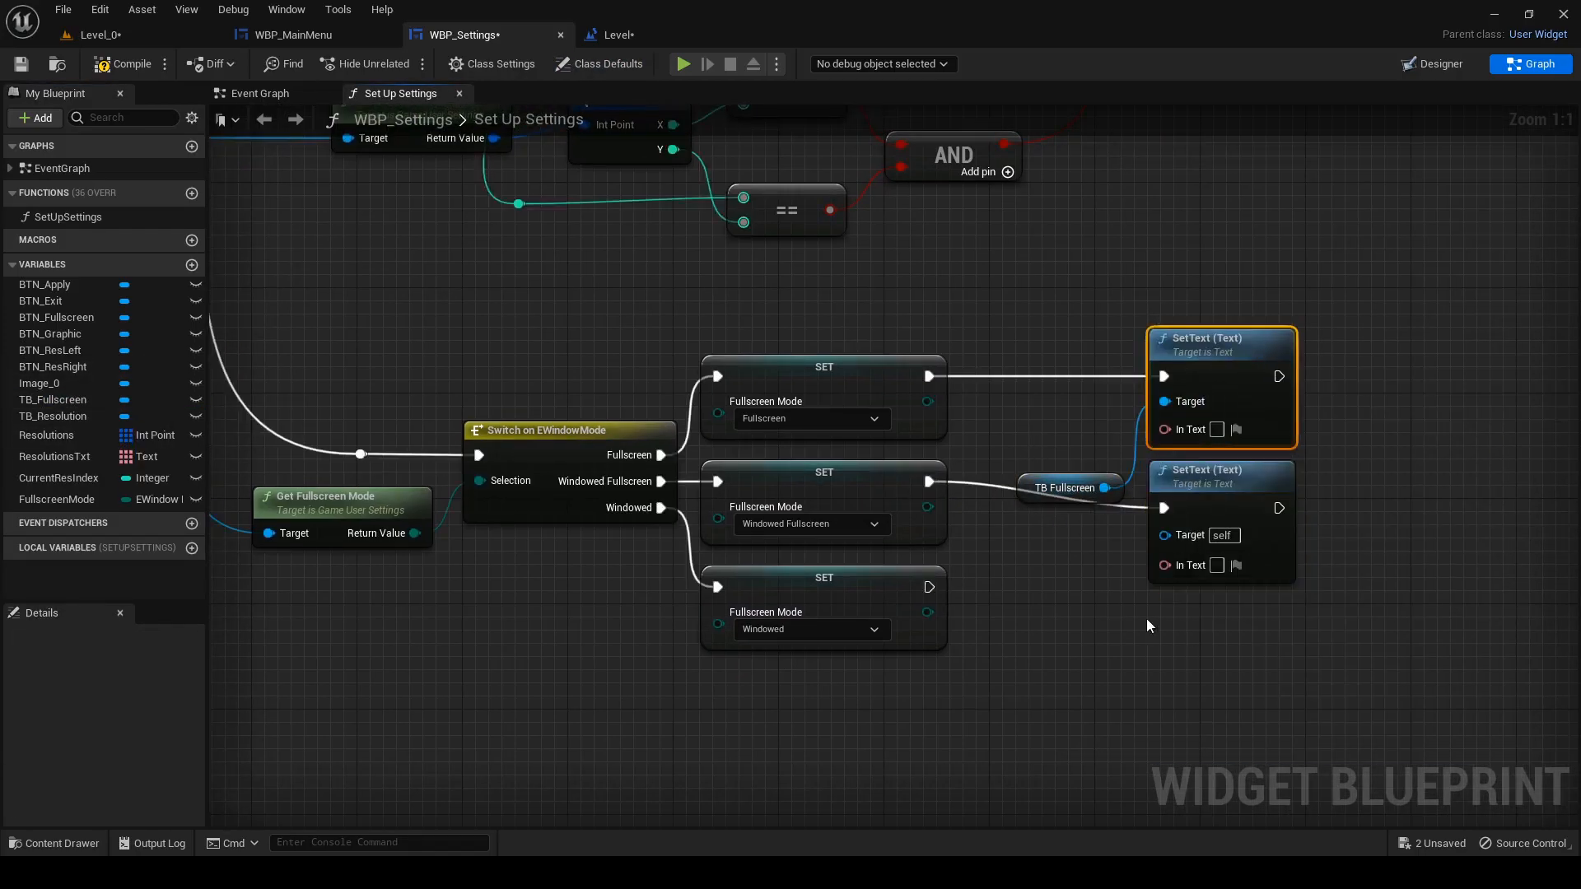
- Fill the TB_Fullscreen SetText nodes with Fullscreen, Windowed Fullscreen and Windowed labels
{"action": "left_click", "coordinate": [1027, 501]}
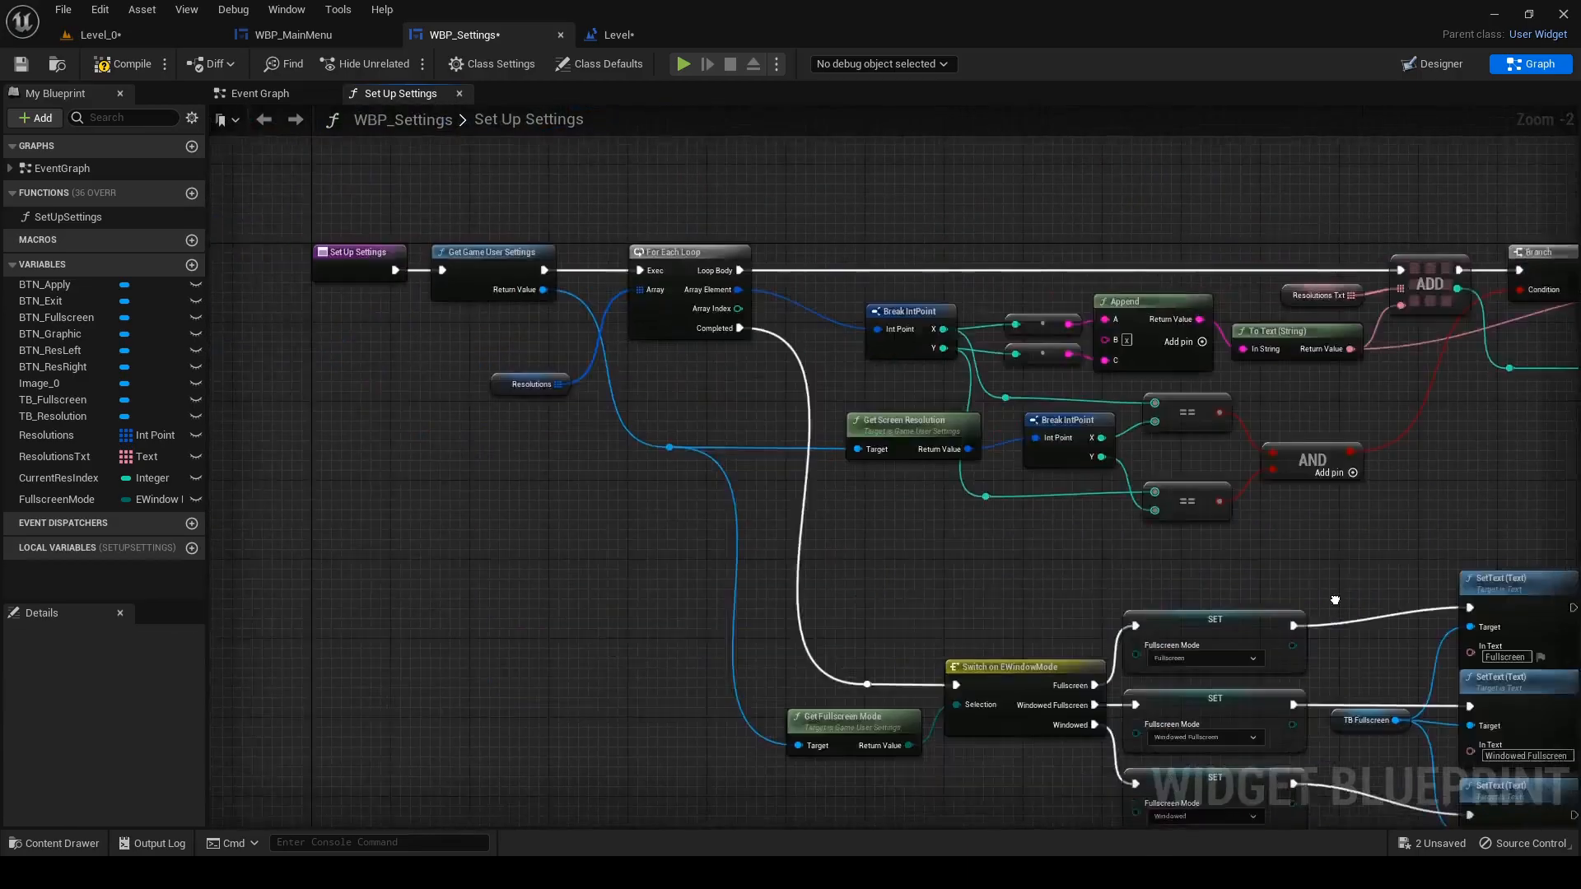
{"action": "scroll", "scroll_direction": "down", "scroll_amount": 3}
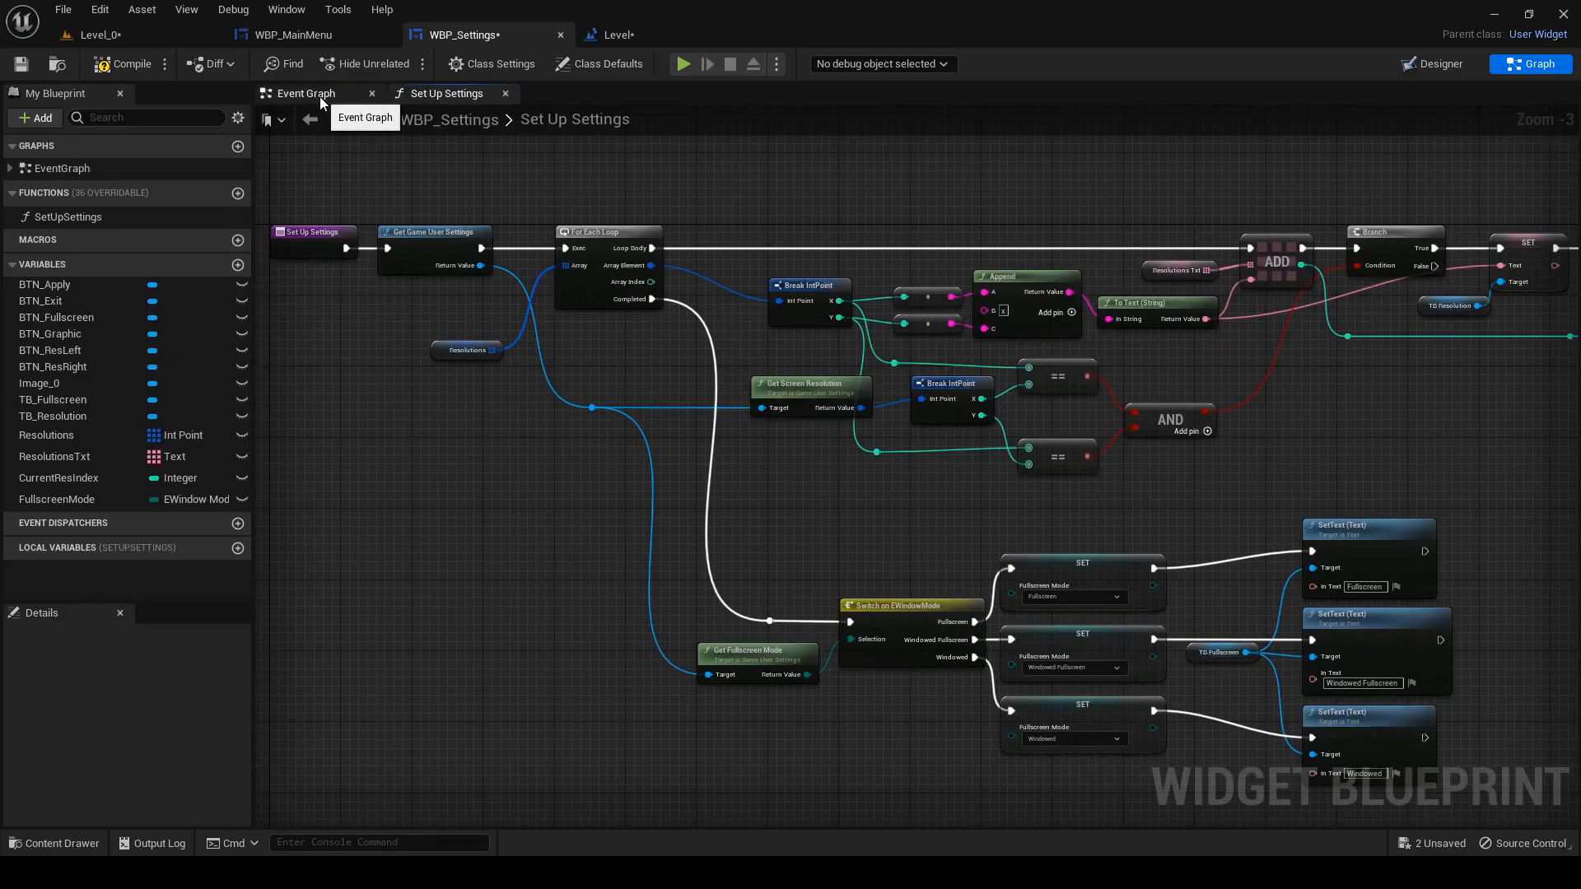
- Play the level, open Settings to verify 1920x1080 and Windowed Fullscreen, then stop play
{"action": "left_click", "coordinate": [303, 92]}
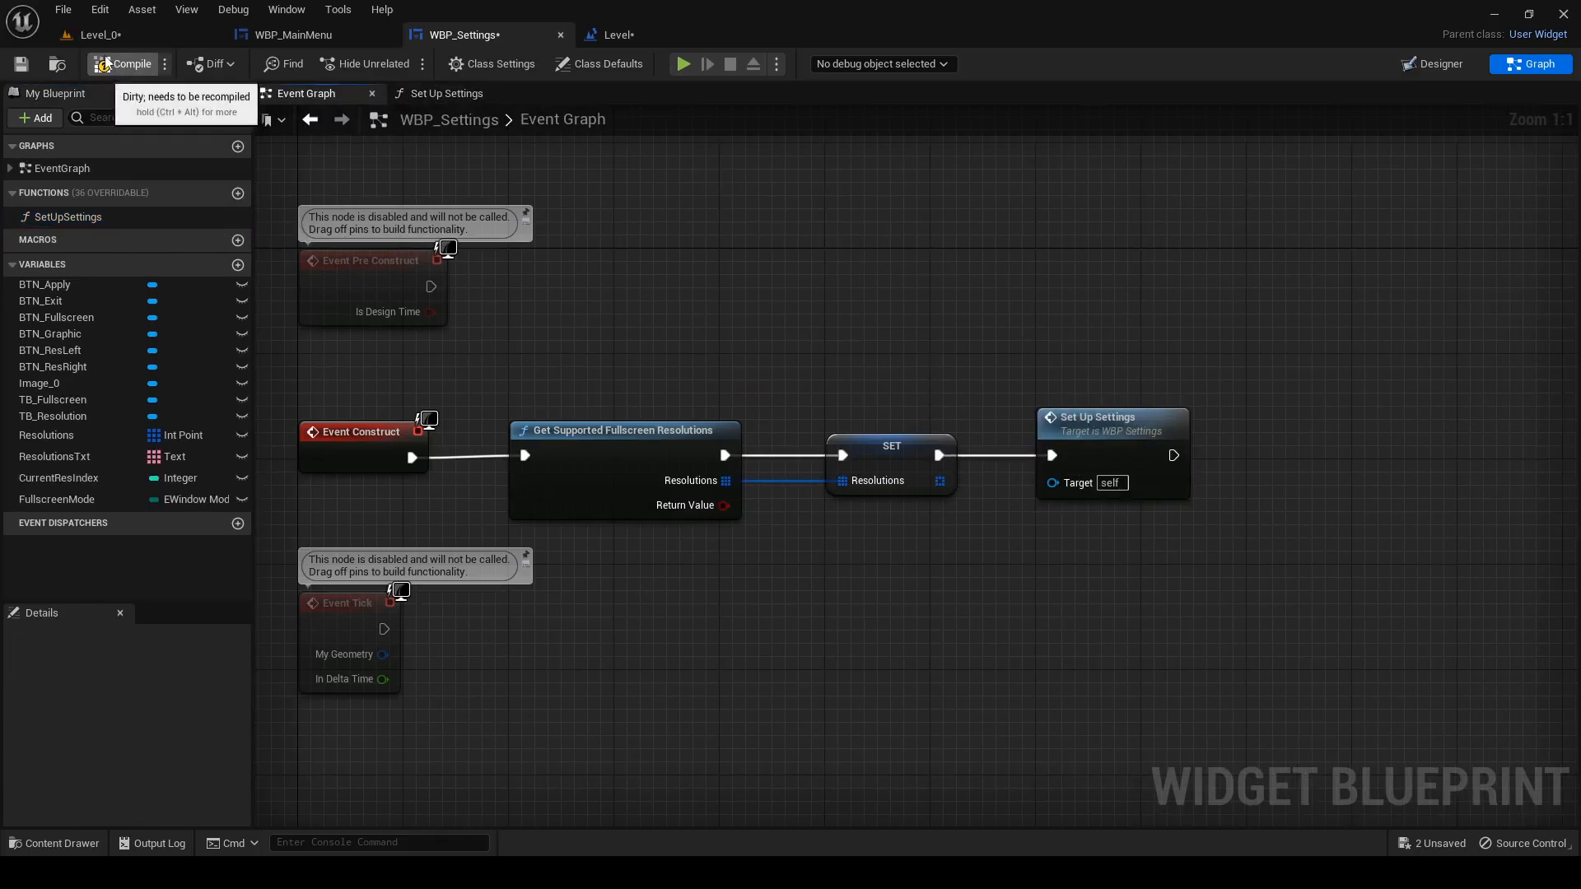
{"action": "left_click", "coordinate": [97, 35]}
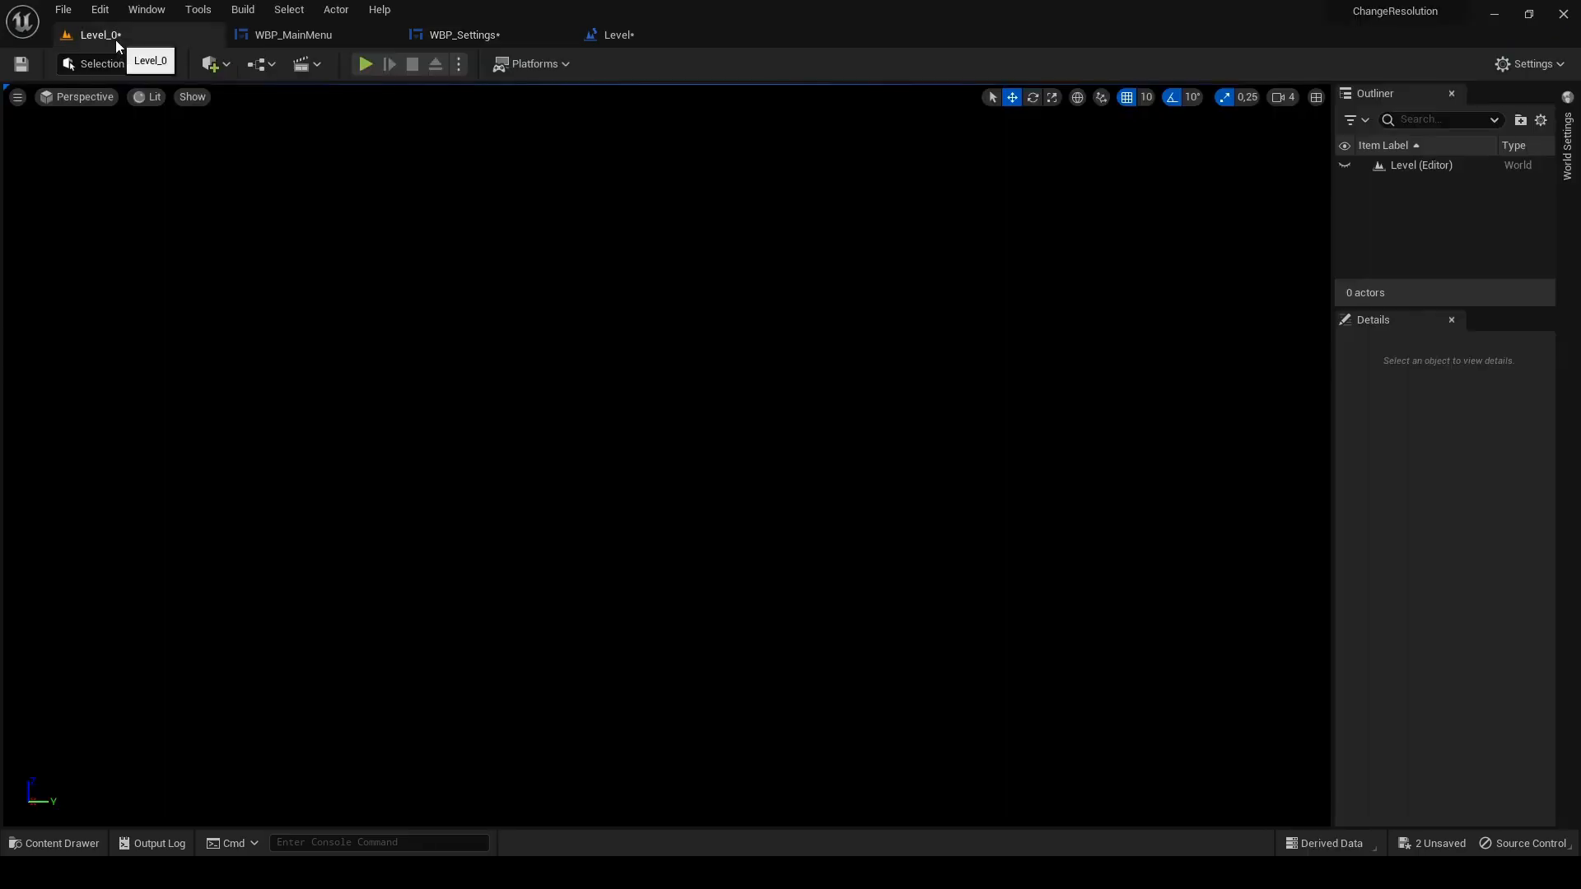
{"action": "left_click", "coordinate": [365, 64]}
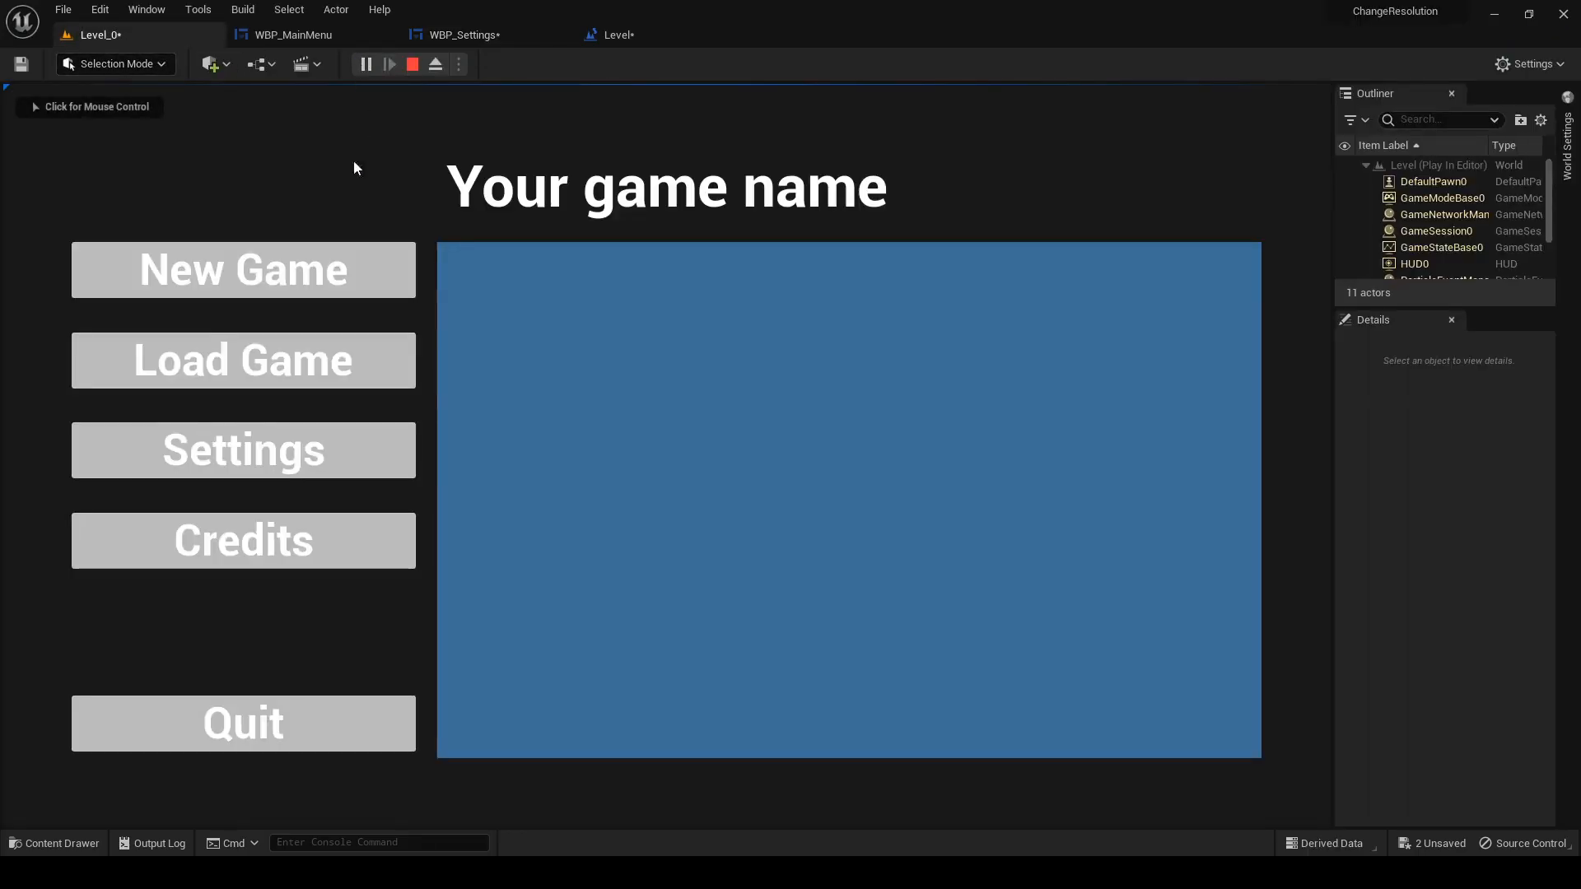
{"action": "left_click", "coordinate": [242, 449]}
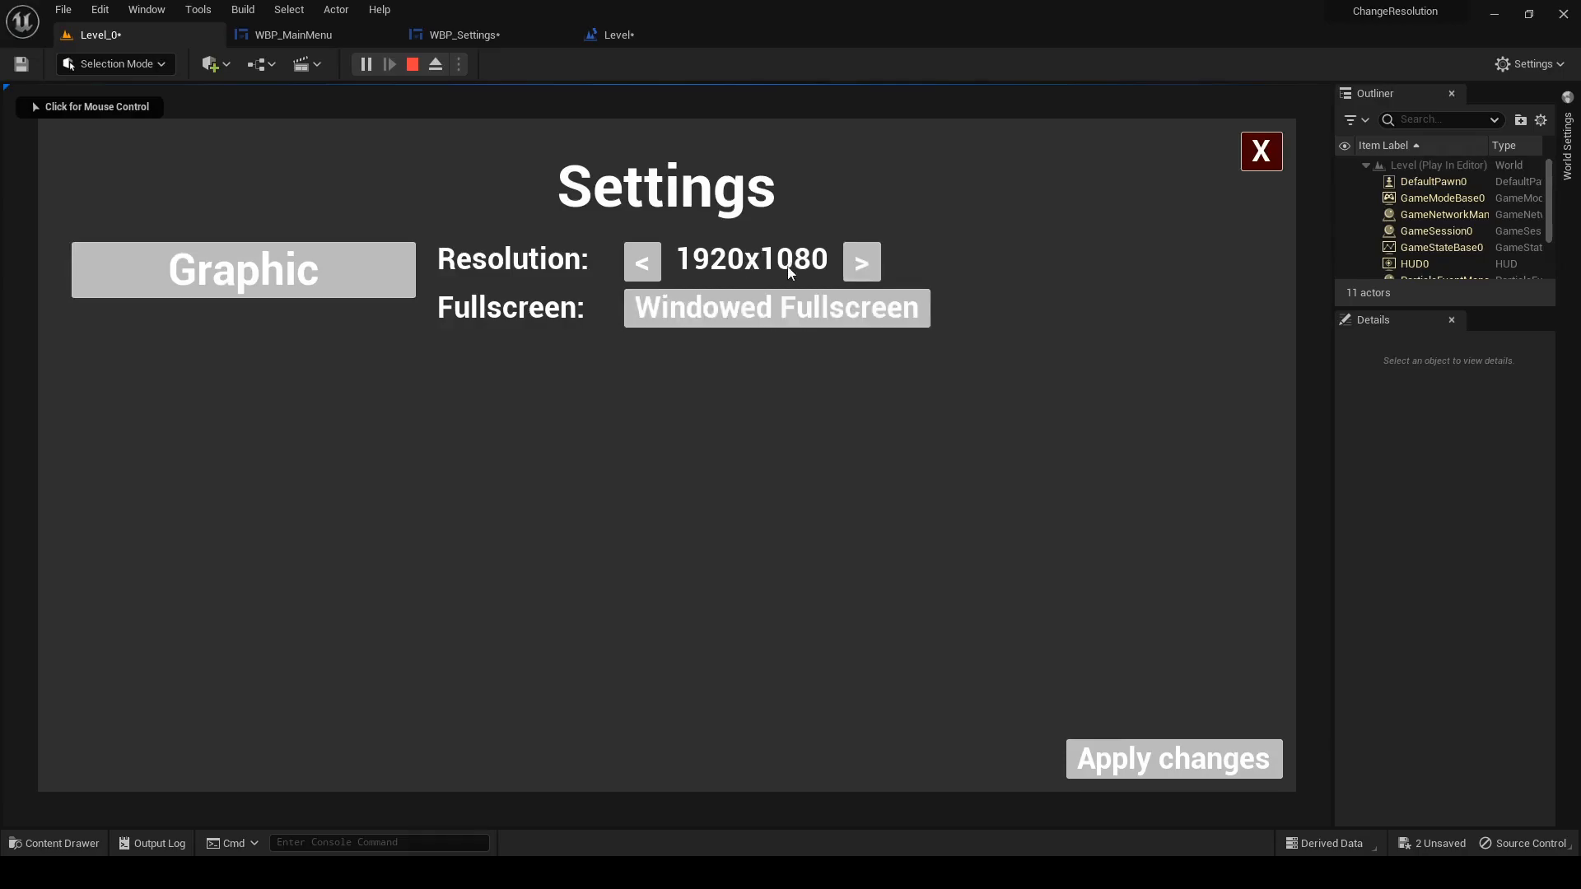
{"action": "mouse_move", "coordinate": [753, 303]}
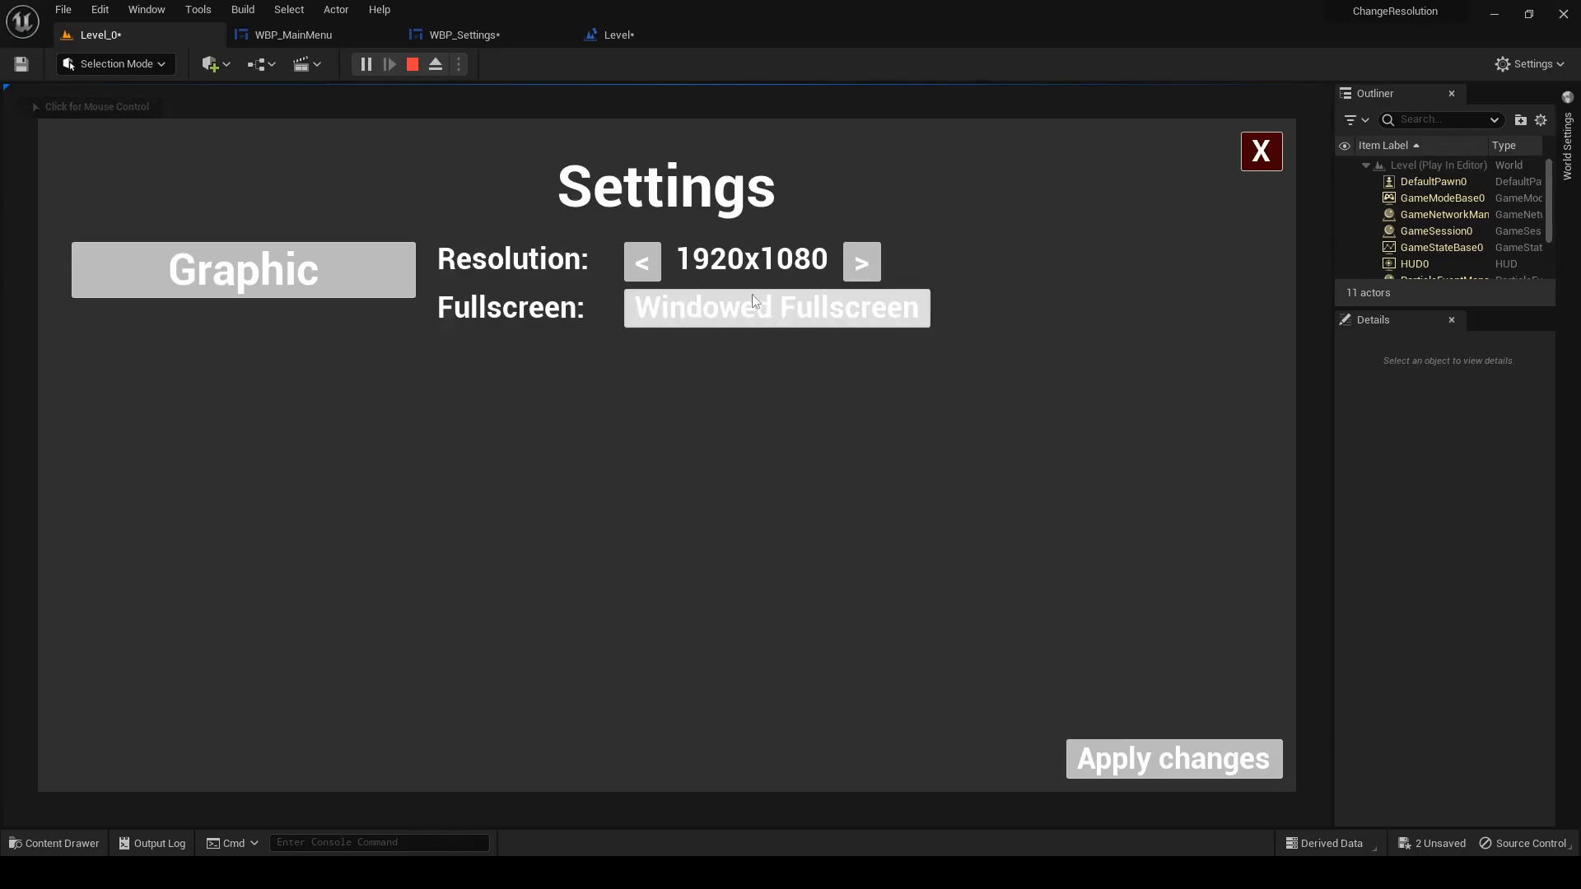
{"action": "mouse_move", "coordinate": [411, 65]}
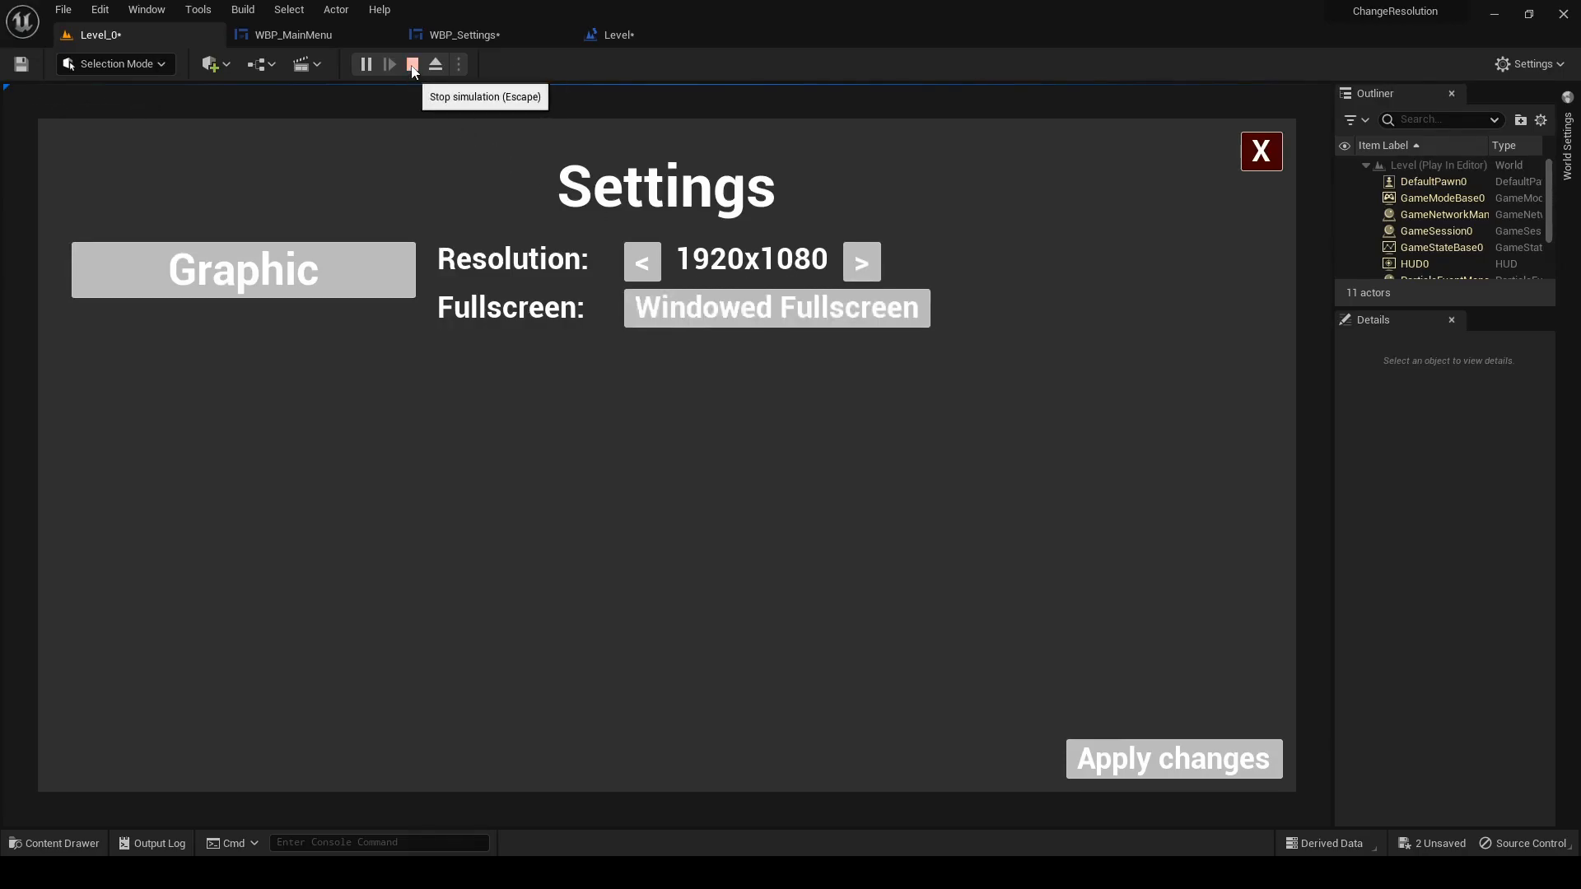
{"action": "left_click", "coordinate": [410, 64]}
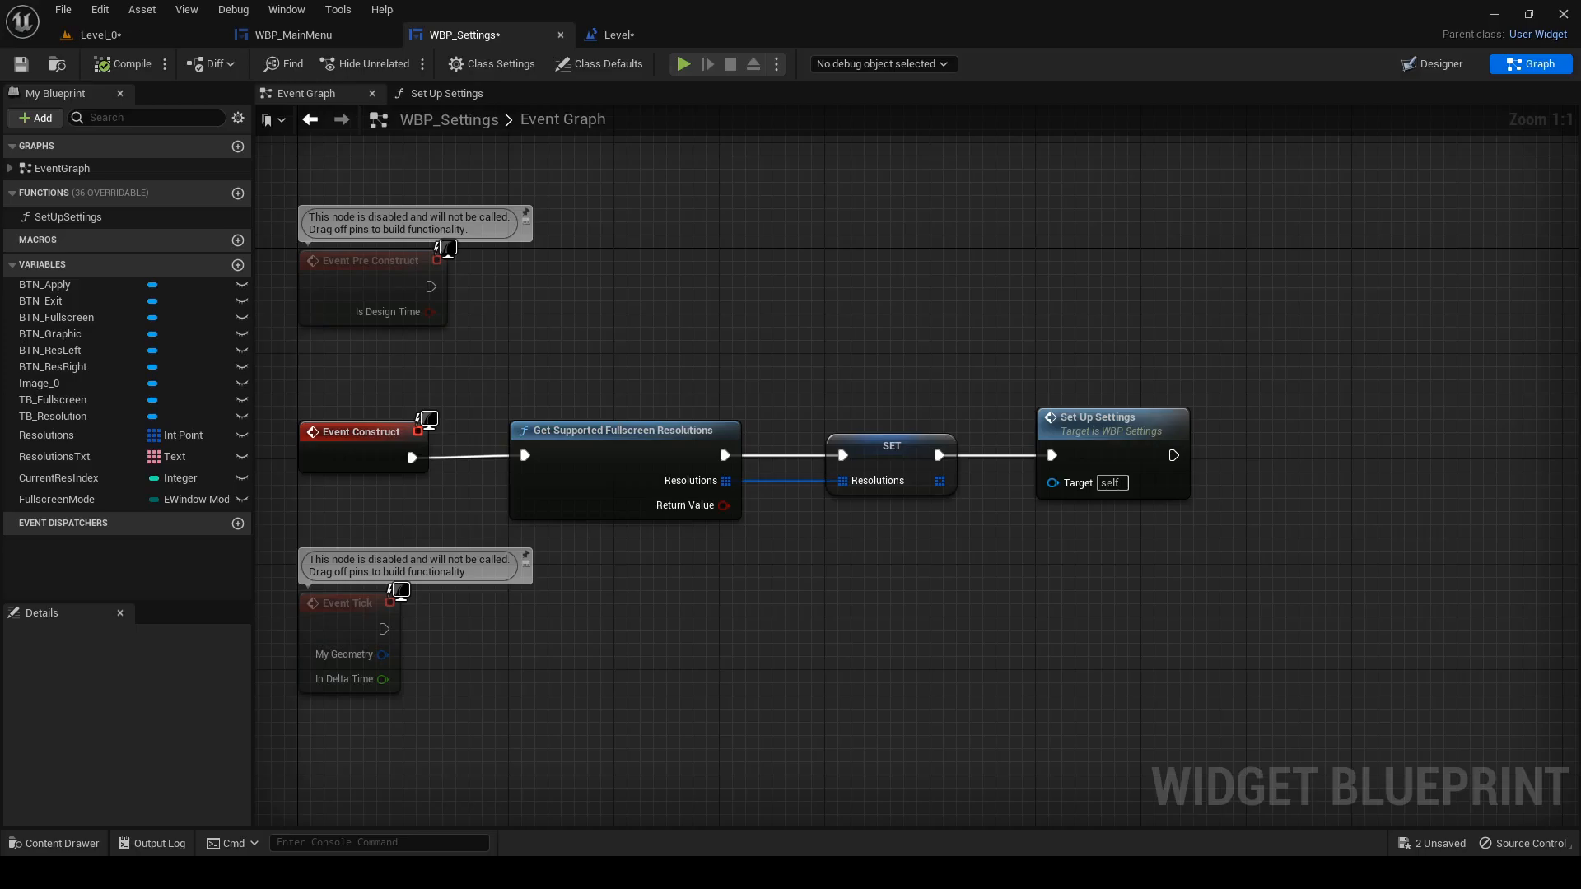
- Add On Clicked events for BTN_ResLeft and BTN_ResRight with Branch nodes
{"action": "left_click", "coordinate": [1432, 65]}
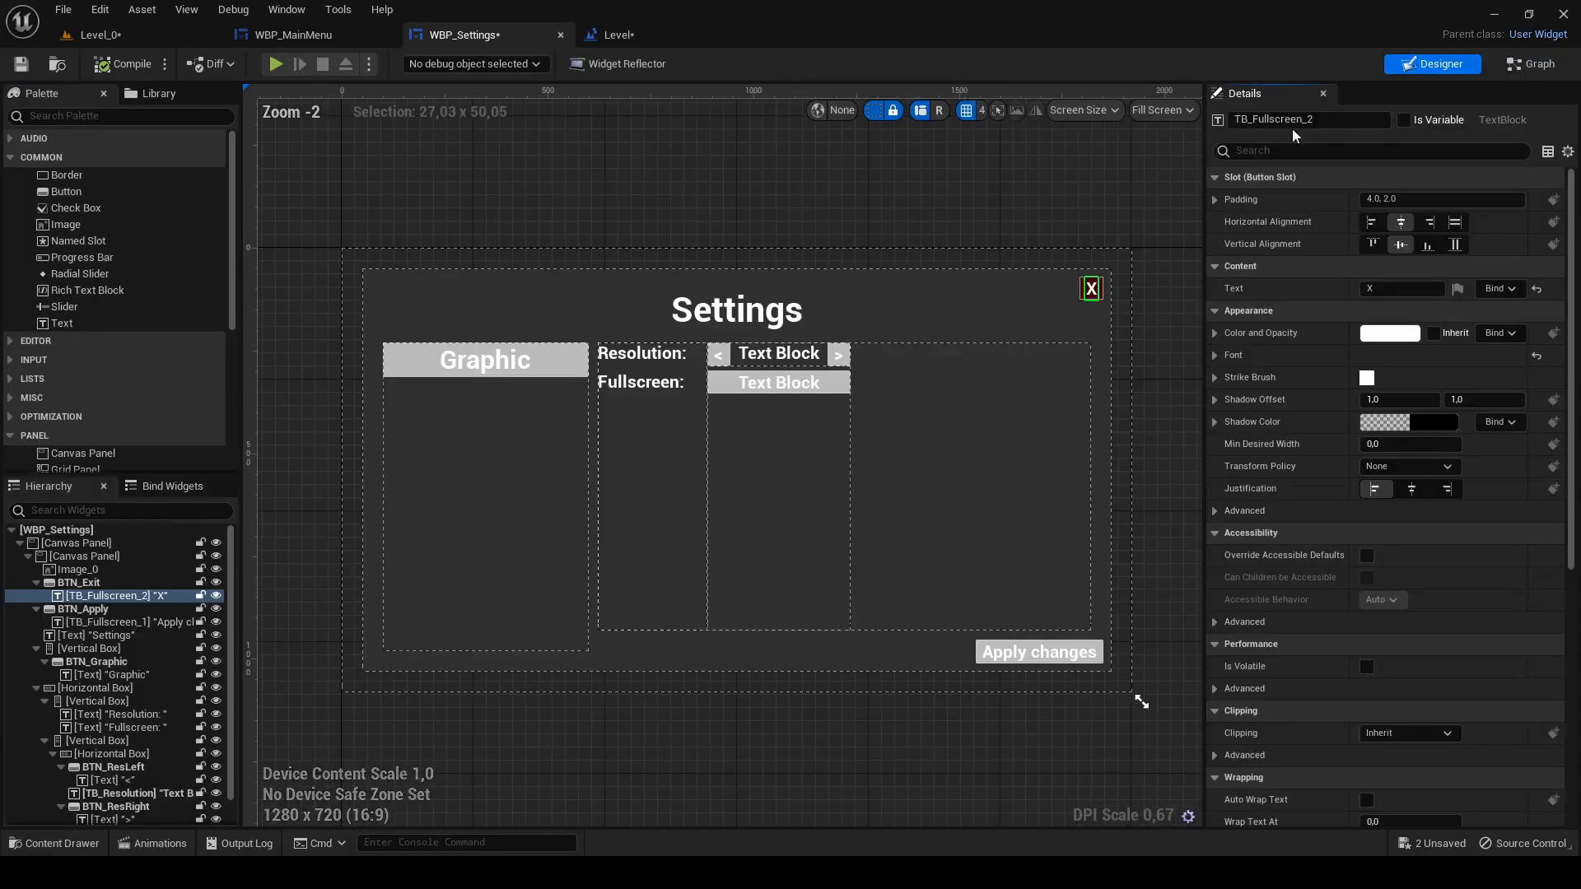
{"action": "left_click", "coordinate": [109, 768]}
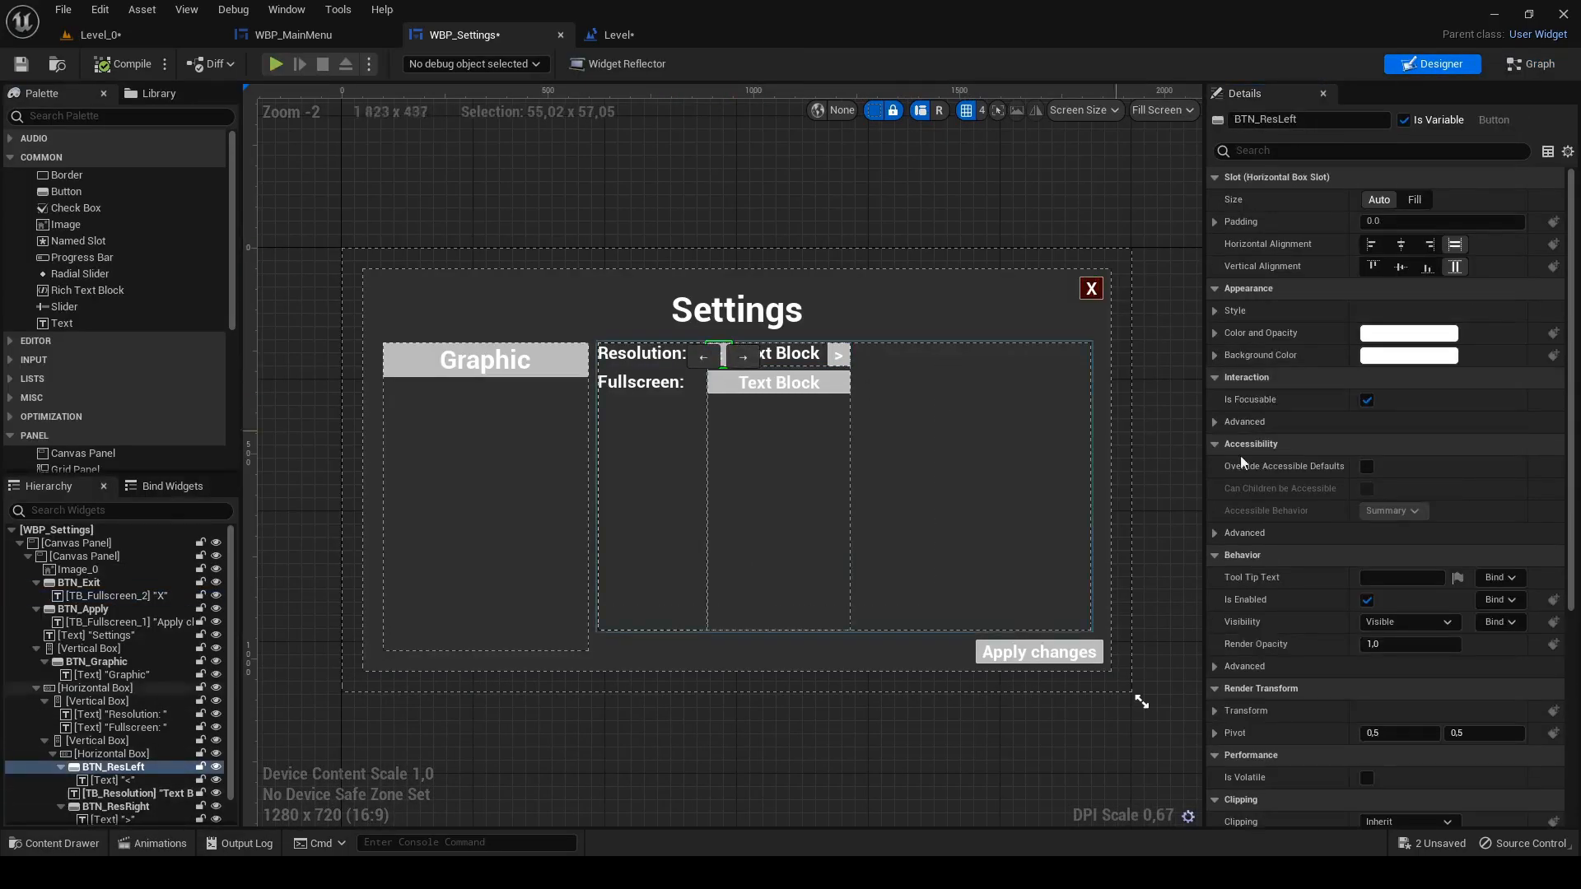
{"action": "scroll", "scroll_direction": "down", "scroll_amount": 3}
{"action": "type", "text": "br"}
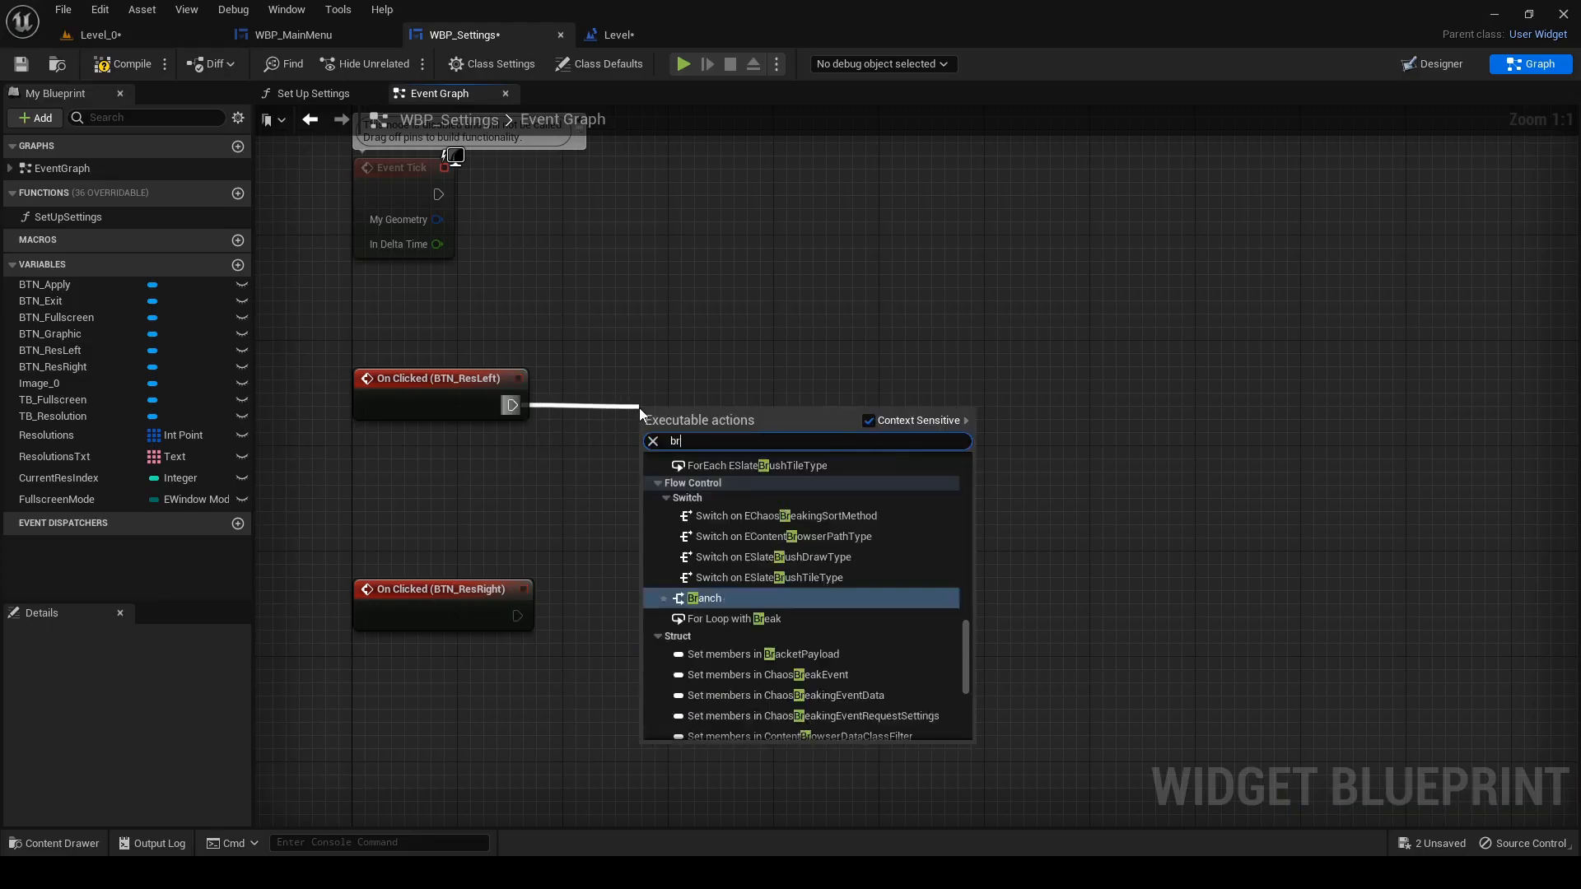
{"action": "left_click", "coordinate": [703, 598]}
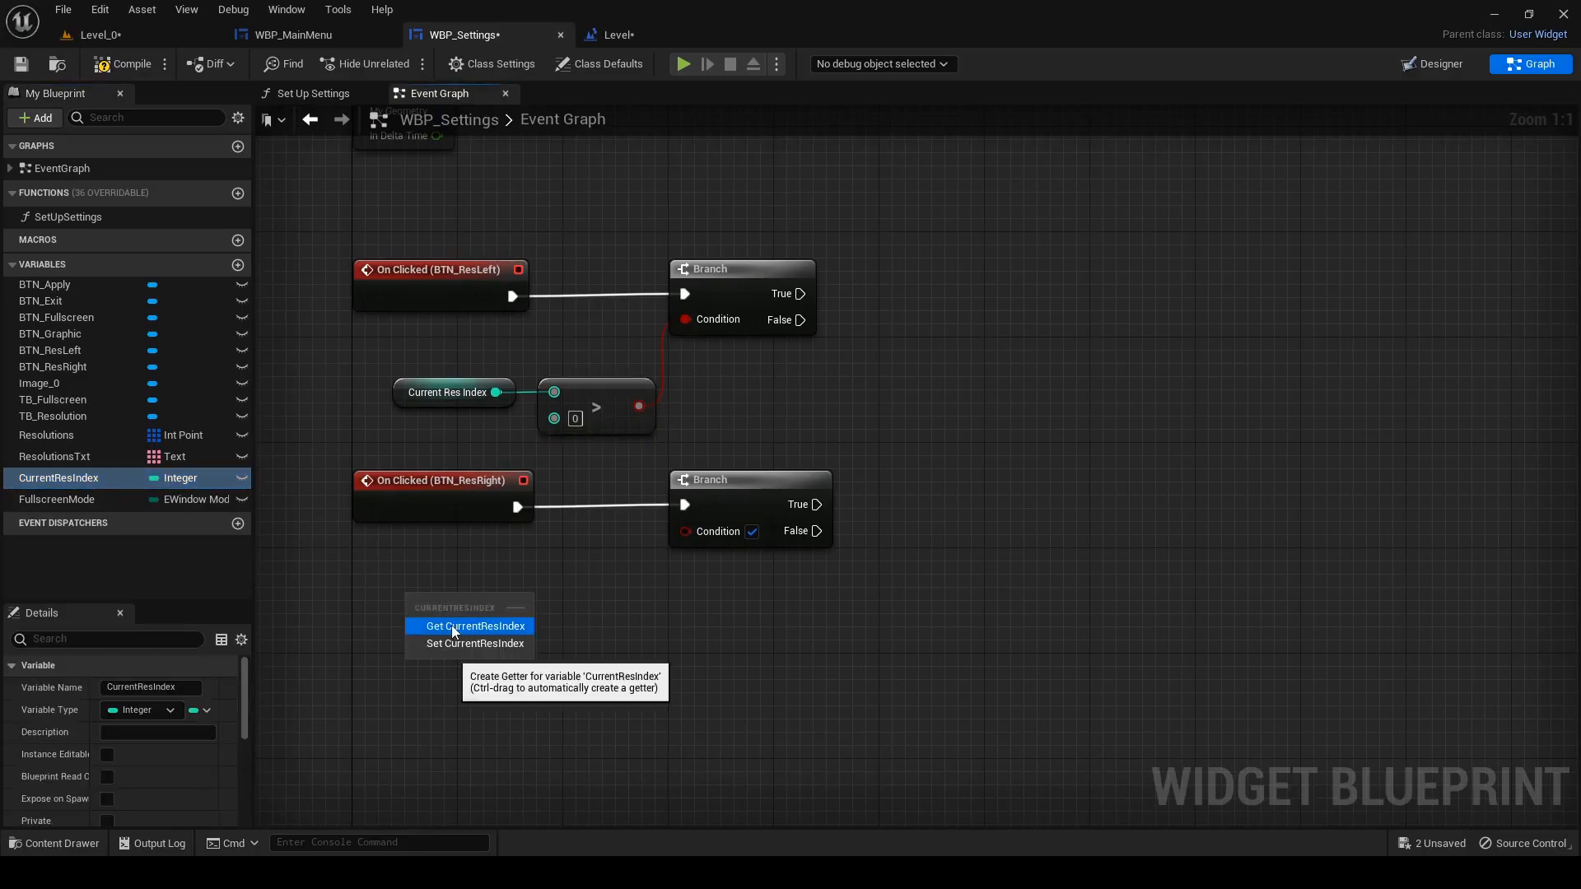
- Check CurrentResIndex > 0 and < LAST INDEX of ResolutionsTxt, then decrement or increment it
{"action": "left_click", "coordinate": [474, 626]}
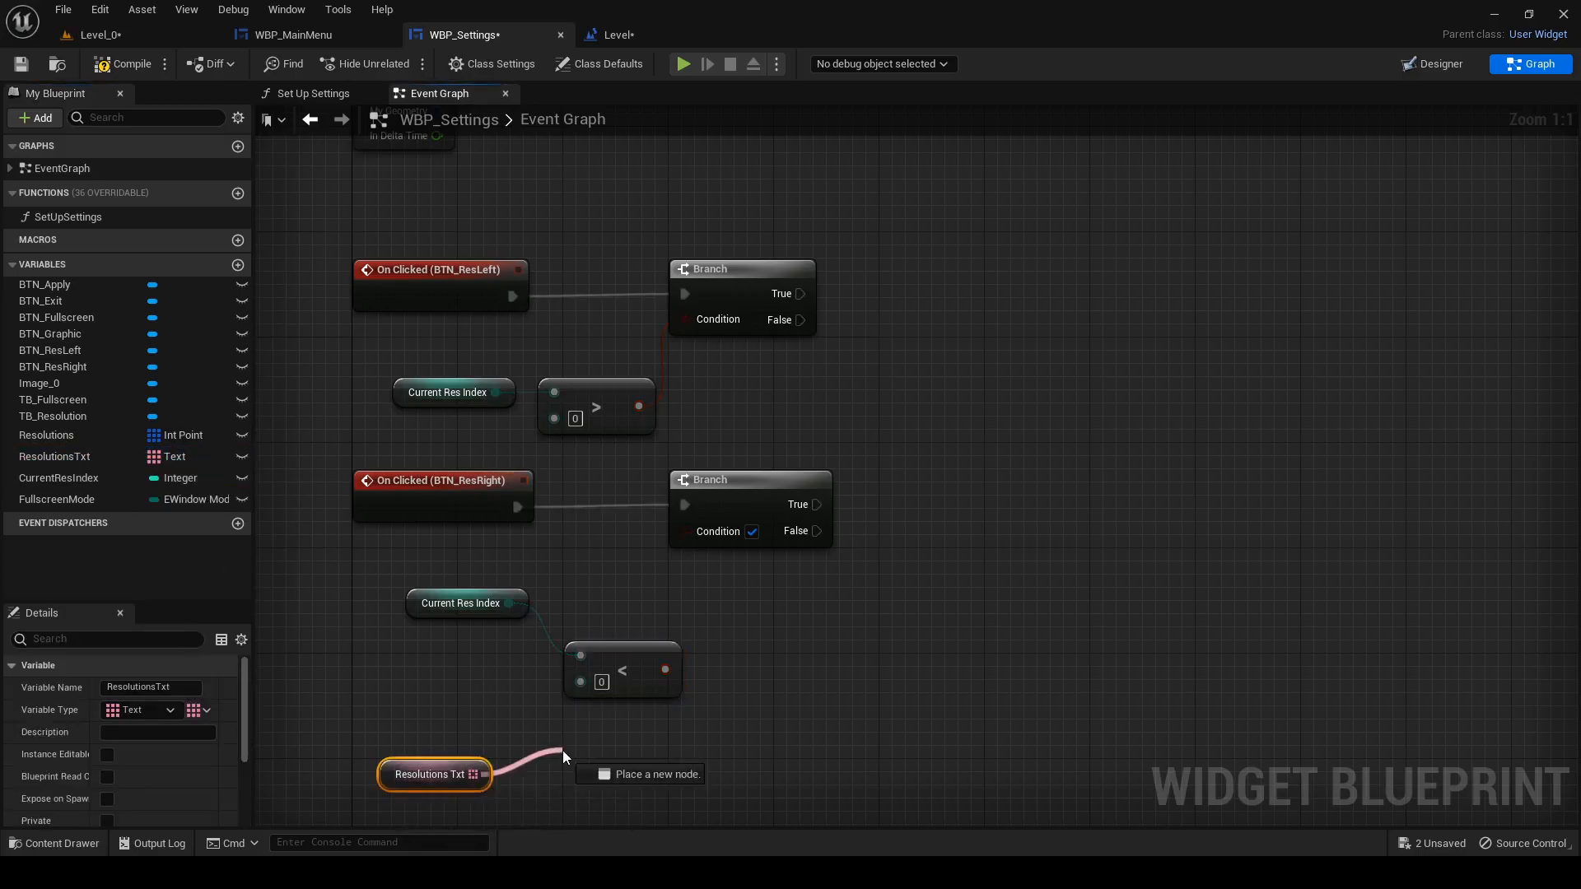
{"action": "left_click", "coordinate": [650, 774]}
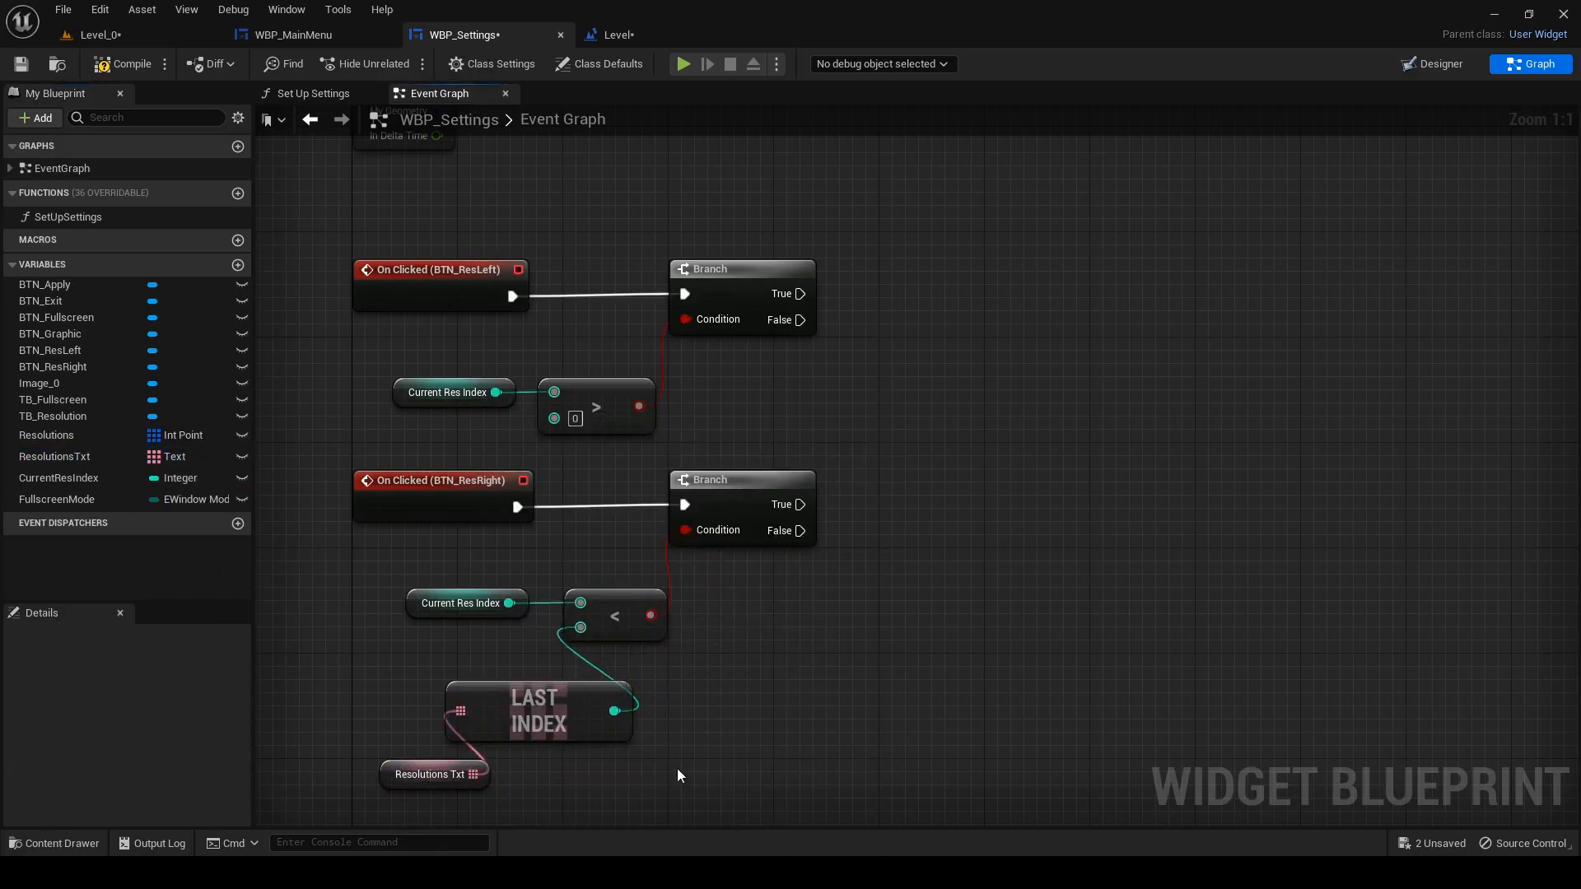
{"action": "left_click", "coordinate": [57, 478]}
{"action": "type", "text": "--"}
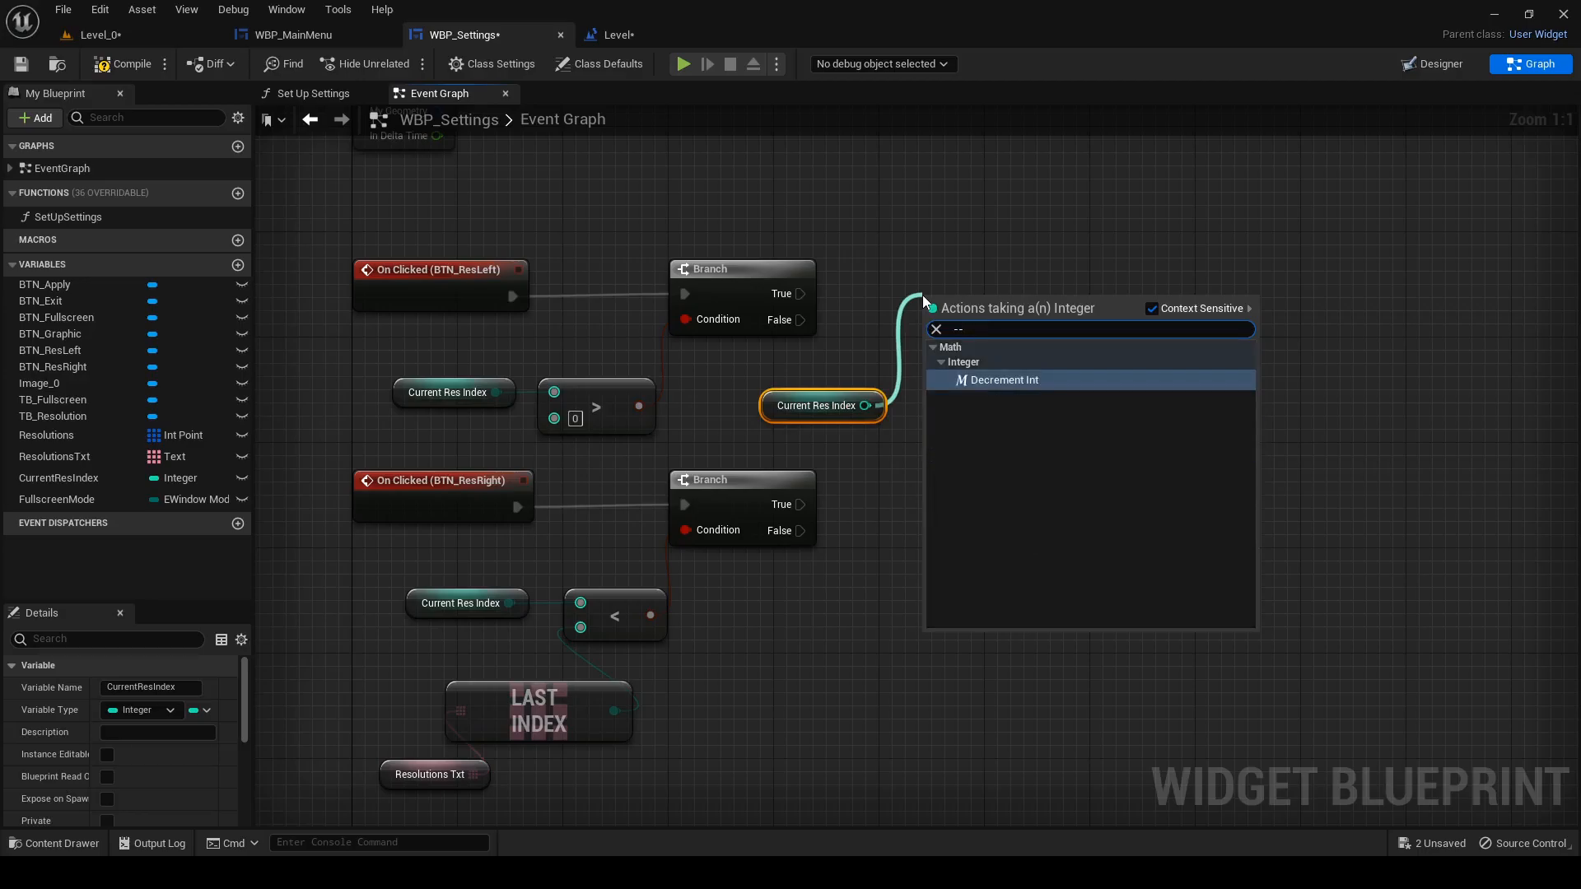
{"action": "left_click", "coordinate": [1001, 380]}
{"action": "type", "text": "++"}
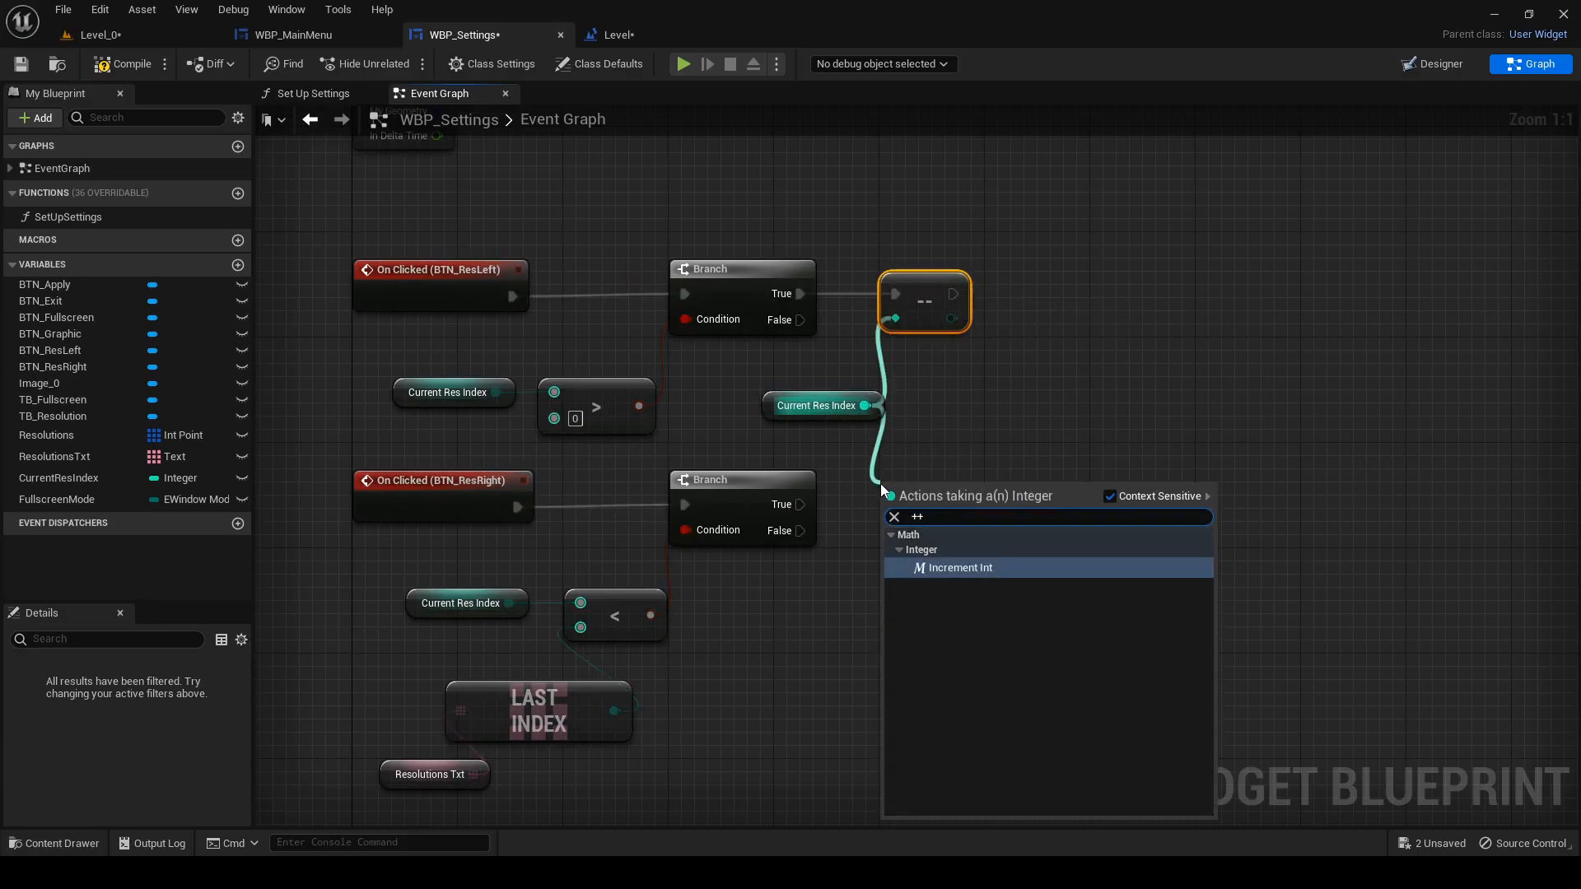
{"action": "left_click", "coordinate": [955, 568]}
{"action": "type", "text": "set tex"}
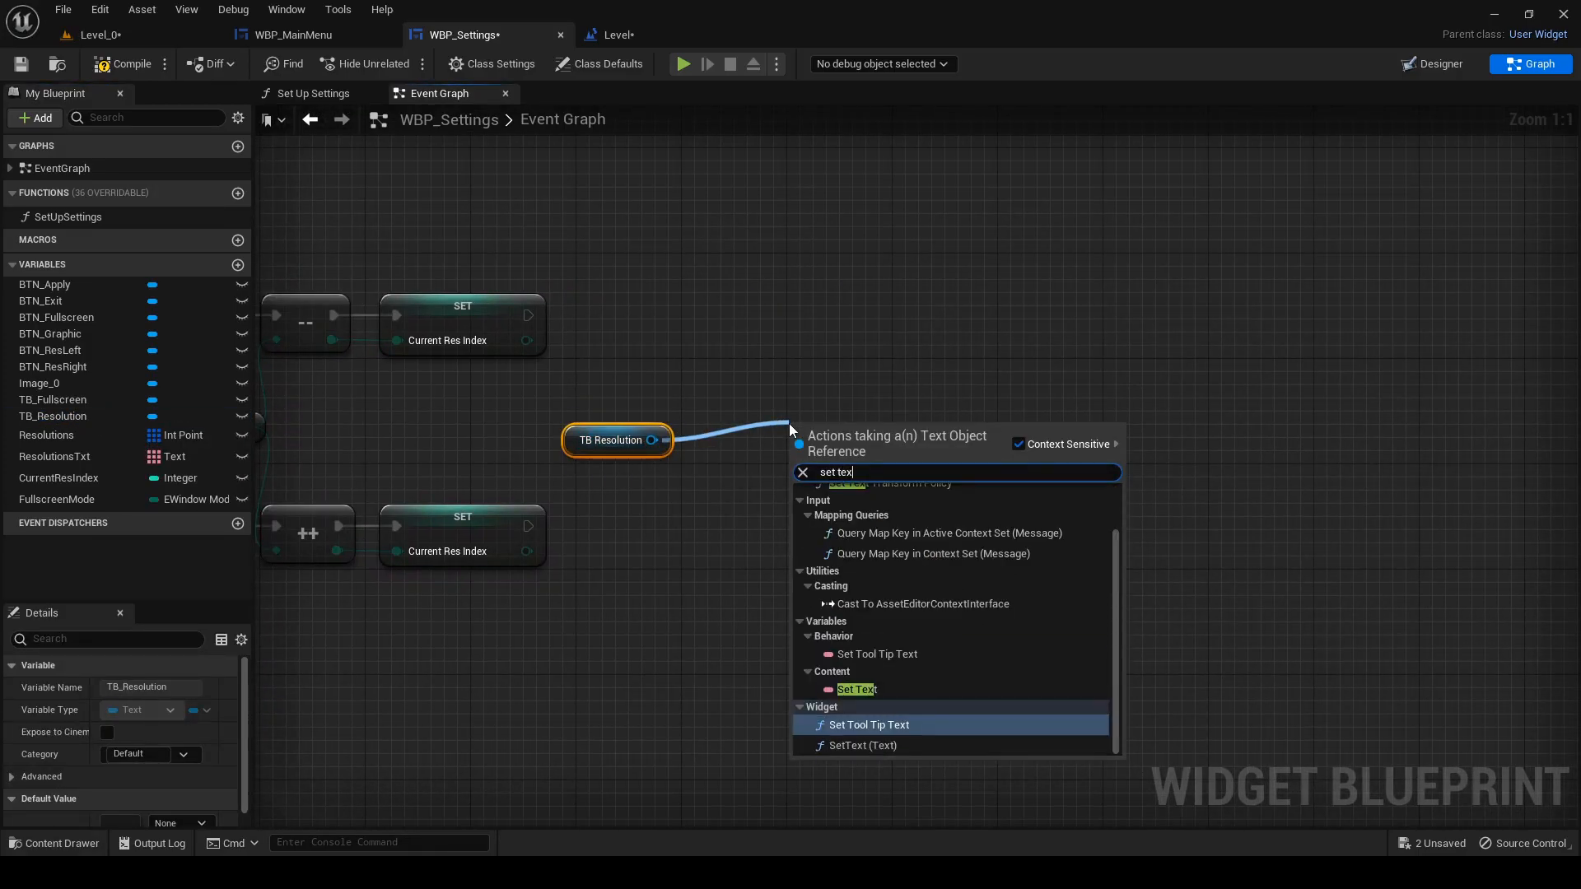
- Set TB_Resolution's text from ResolutionsTxt and call Set Screen Resolution with the indexed Resolutions entry
{"action": "left_click", "coordinate": [864, 744]}
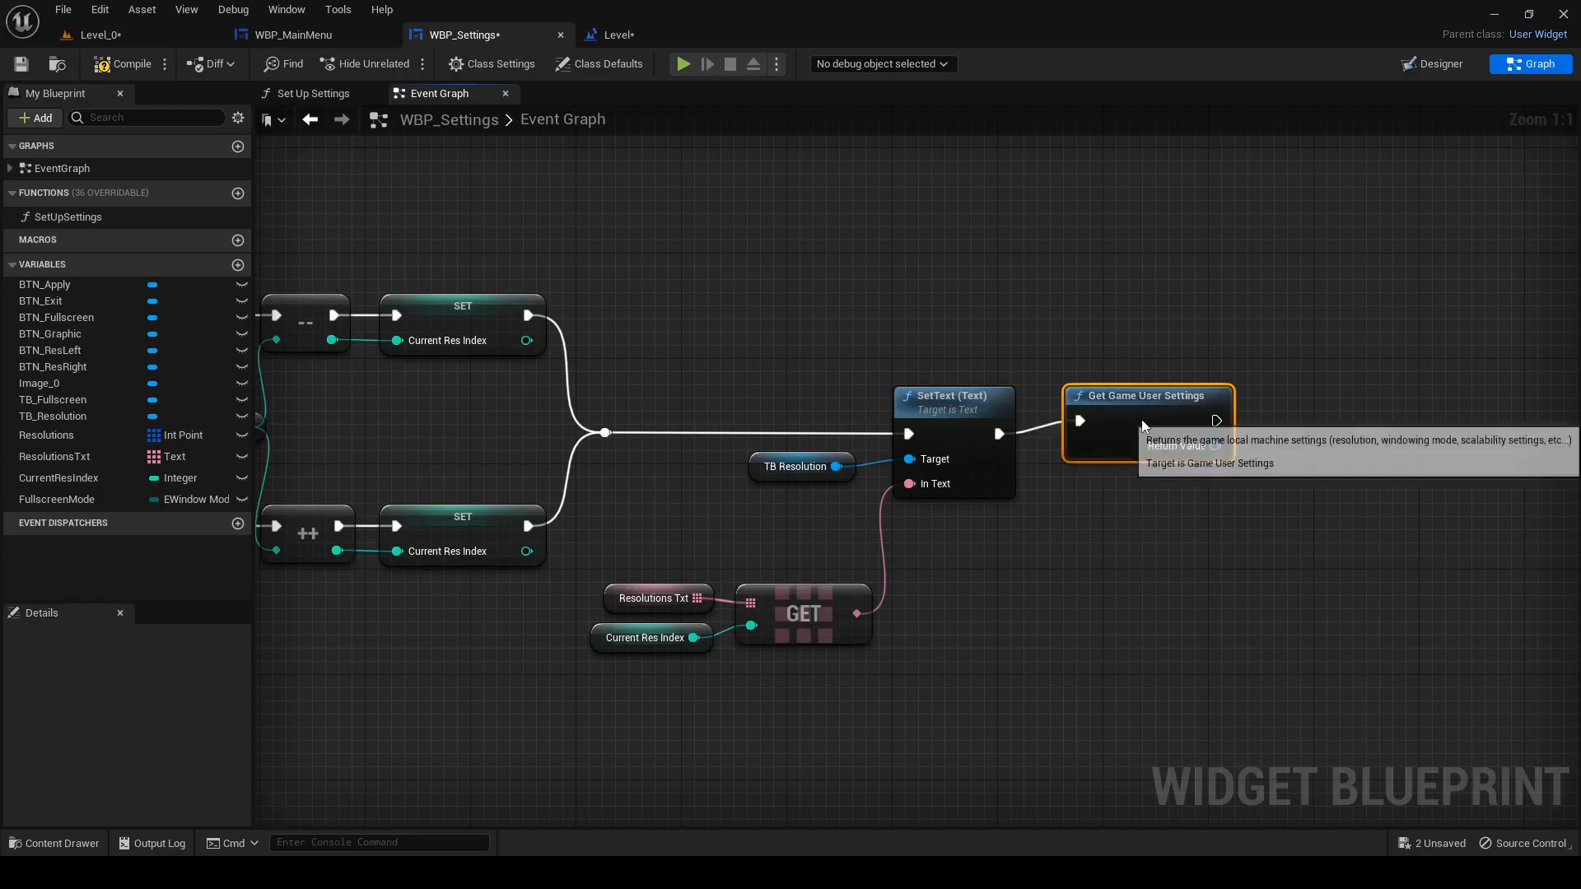
{"action": "left_click", "coordinate": [430, 673]}
{"action": "type", "text": "get"}
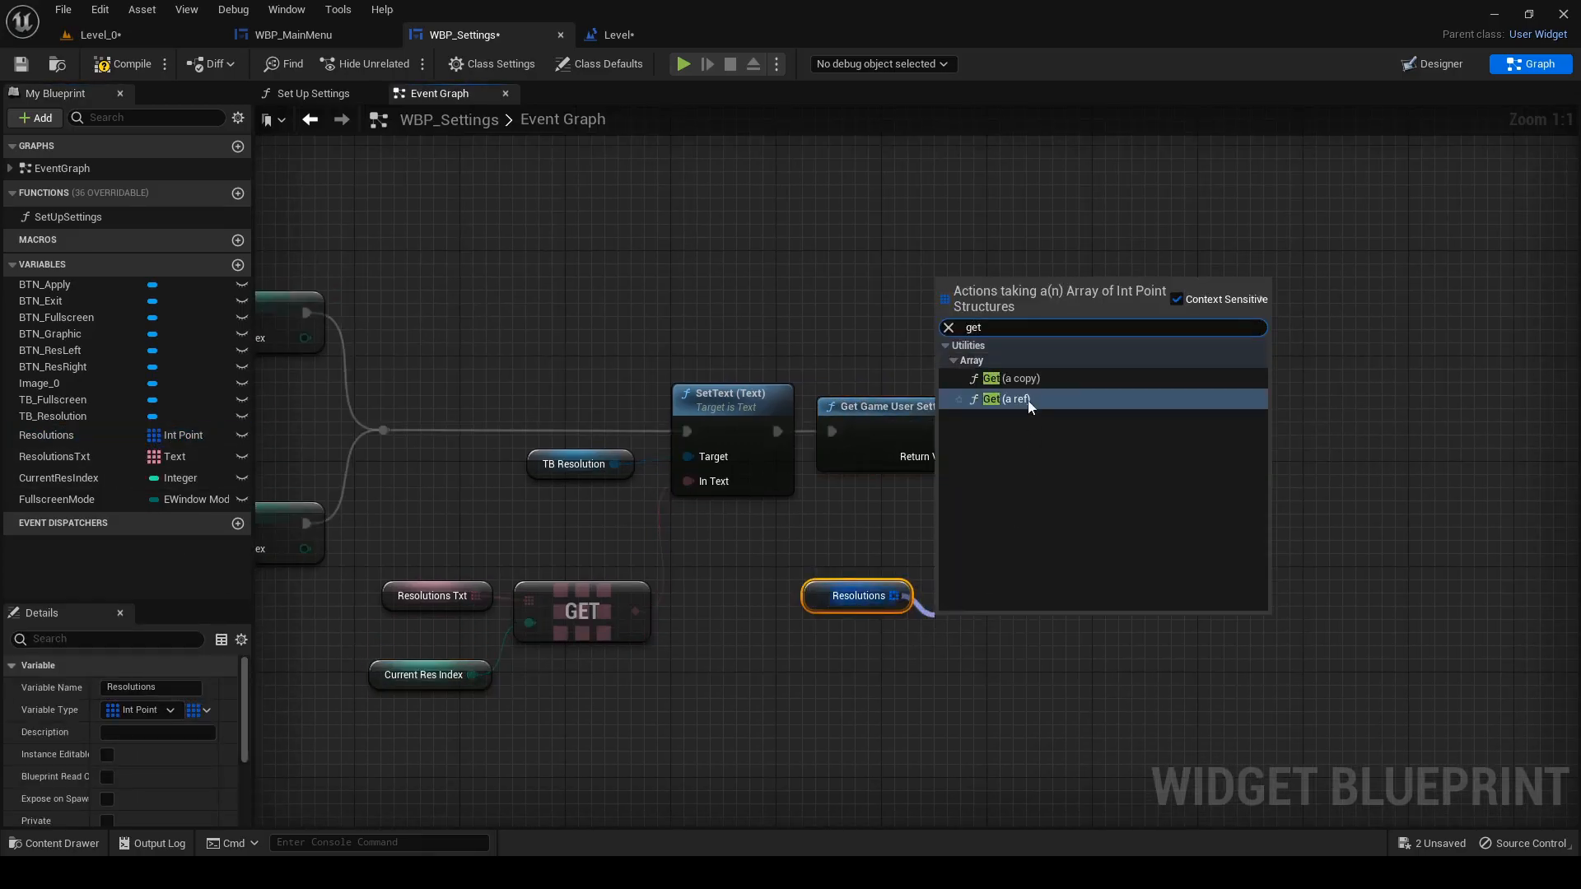
{"action": "left_click", "coordinate": [1012, 399]}
{"action": "type", "text": "set scr"}
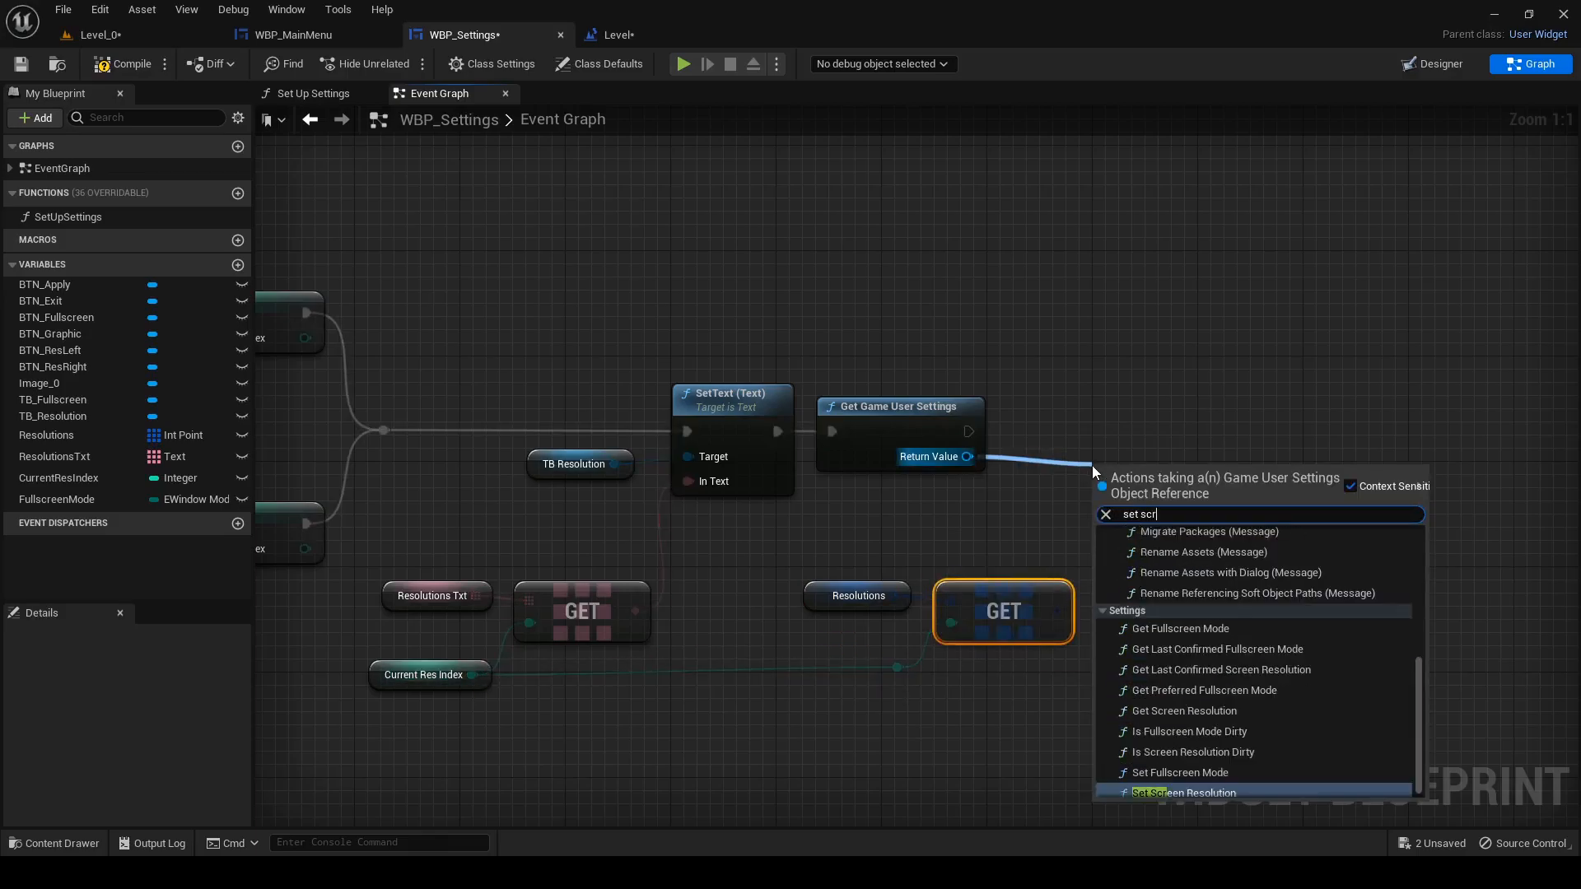
{"action": "left_click", "coordinate": [1185, 792]}
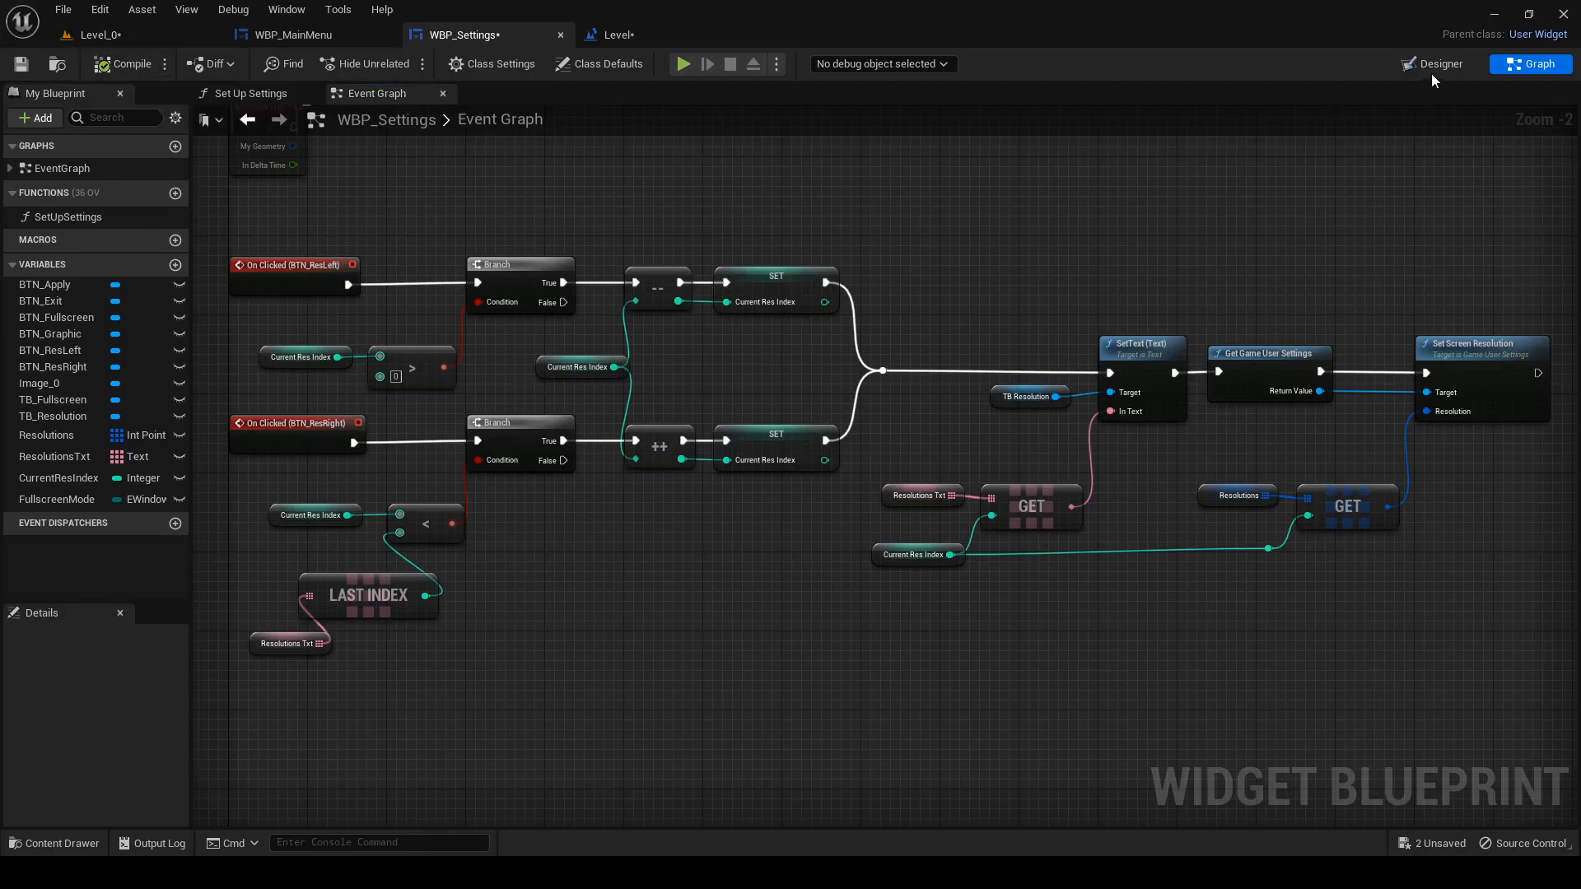
- Add an On Clicked event for BTN_Fullscreen from the Designer's Details events
{"action": "left_click", "coordinate": [1439, 65]}
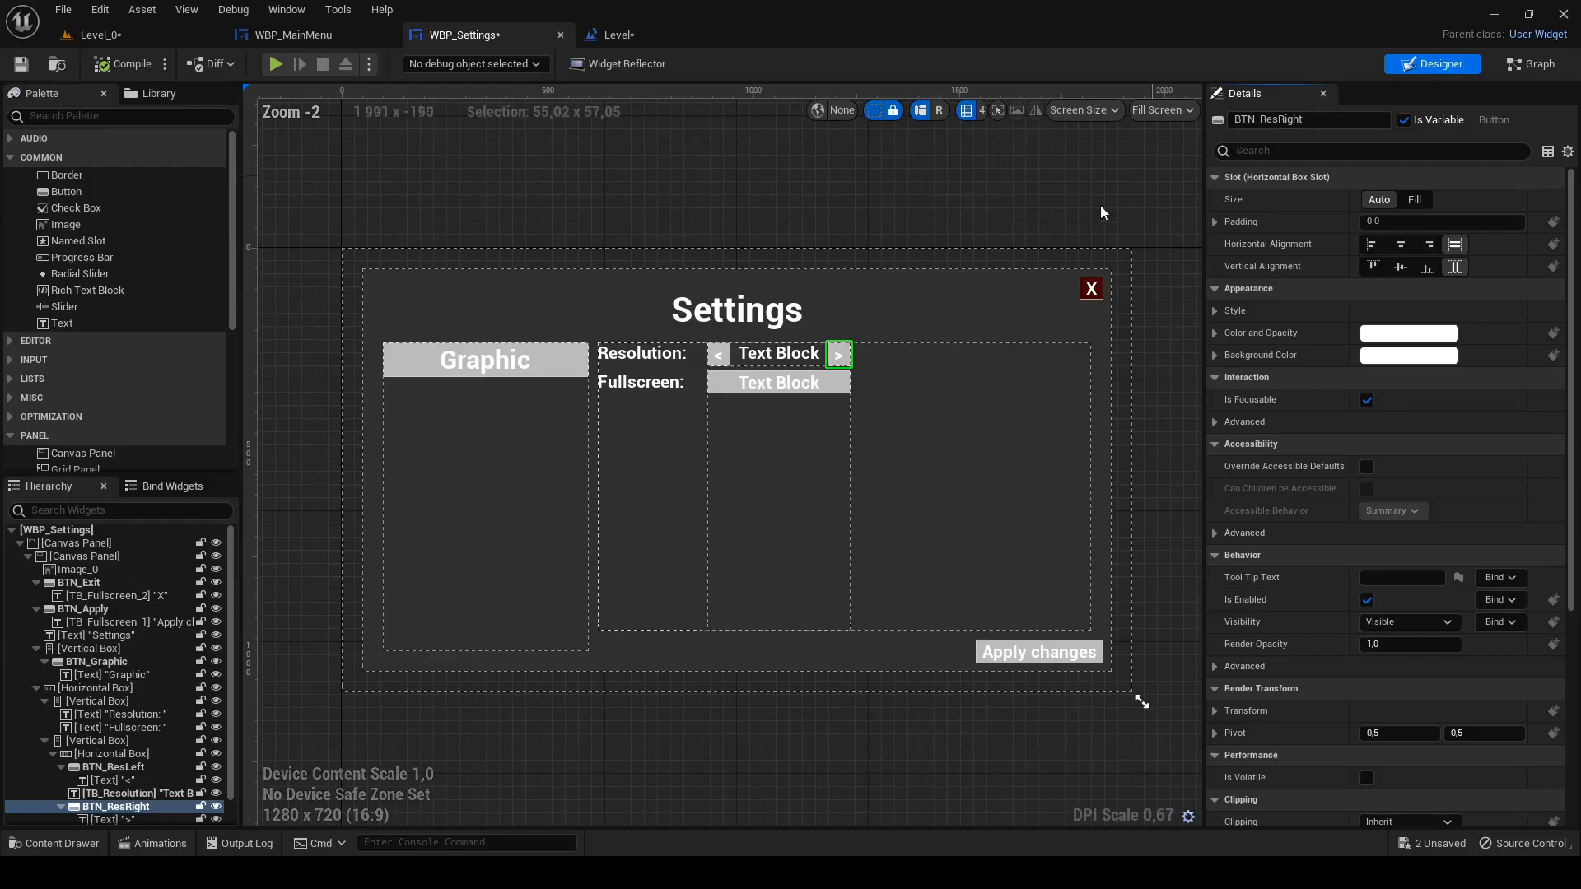
{"action": "left_click", "coordinate": [777, 382]}
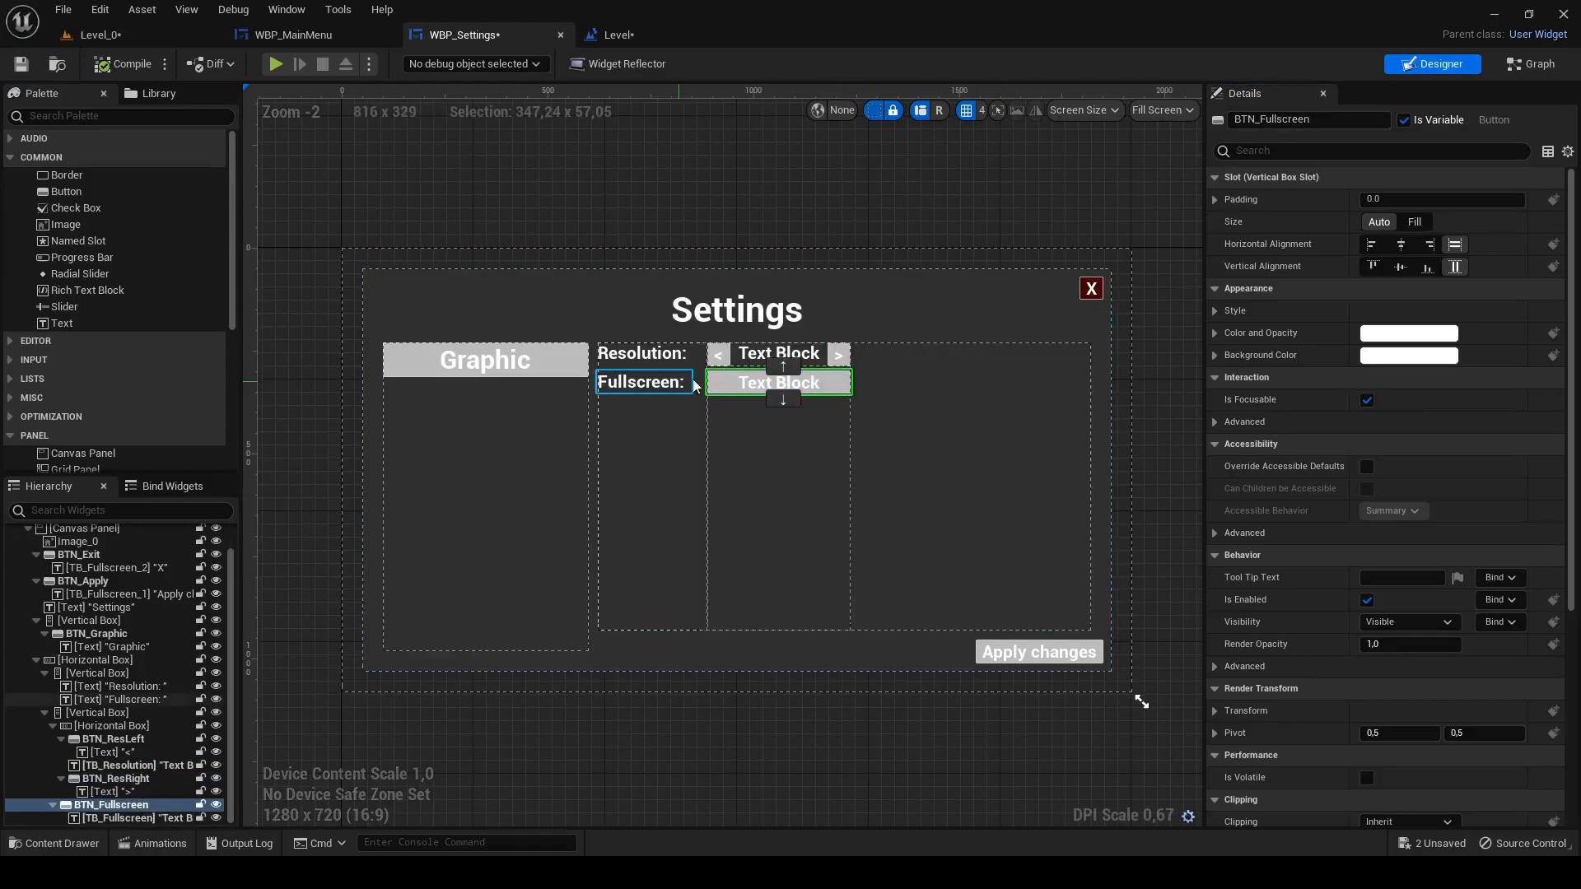
{"action": "scroll", "scroll_direction": "down", "scroll_amount": 3}
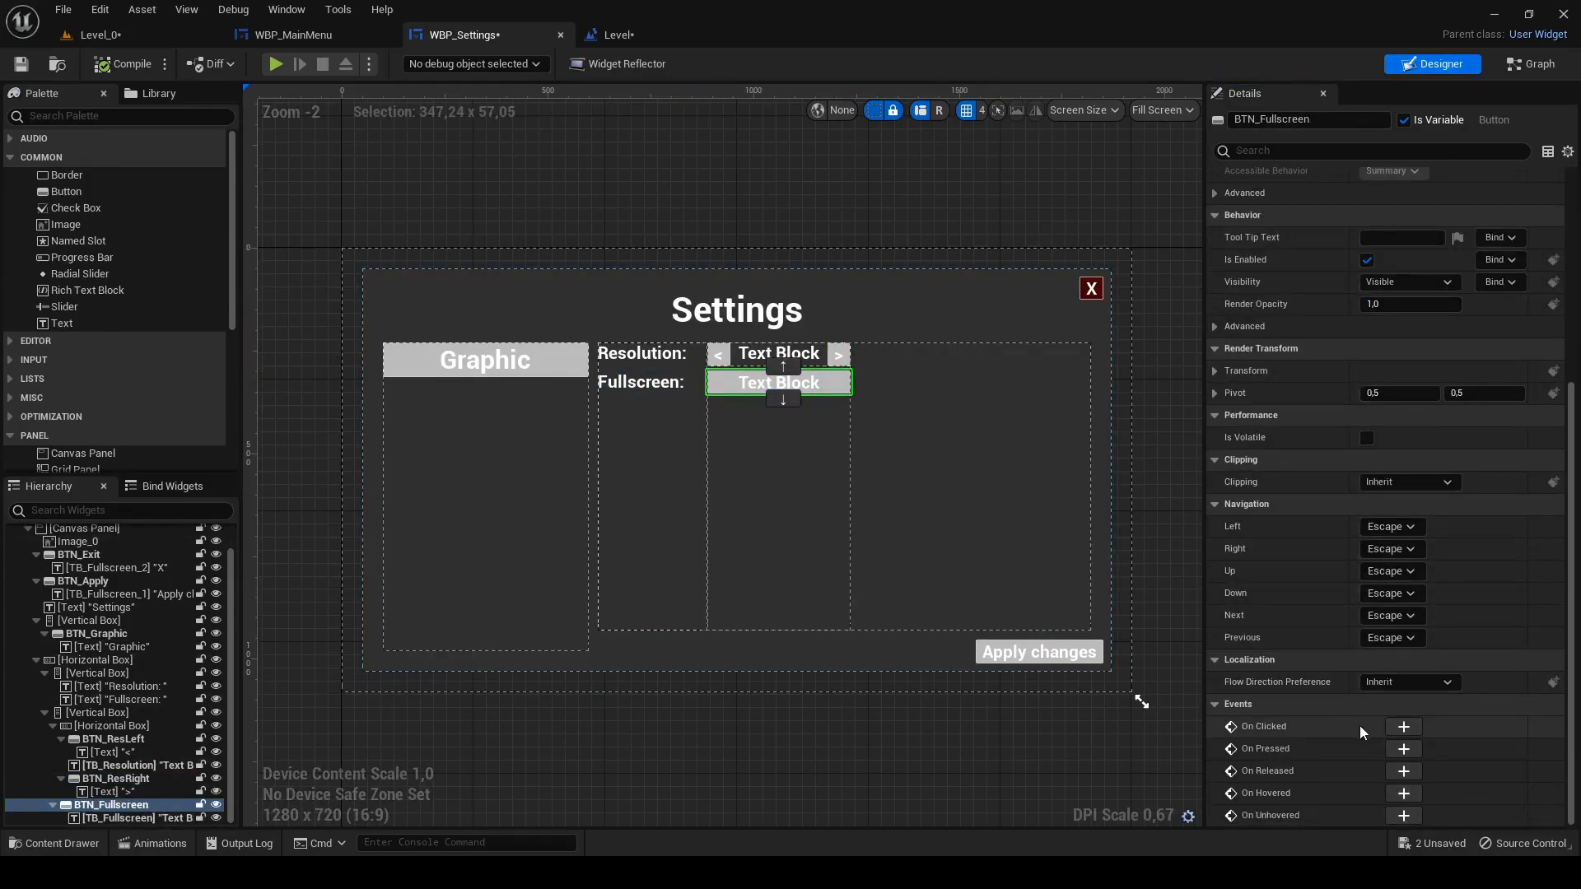
{"action": "left_click", "coordinate": [1403, 727]}
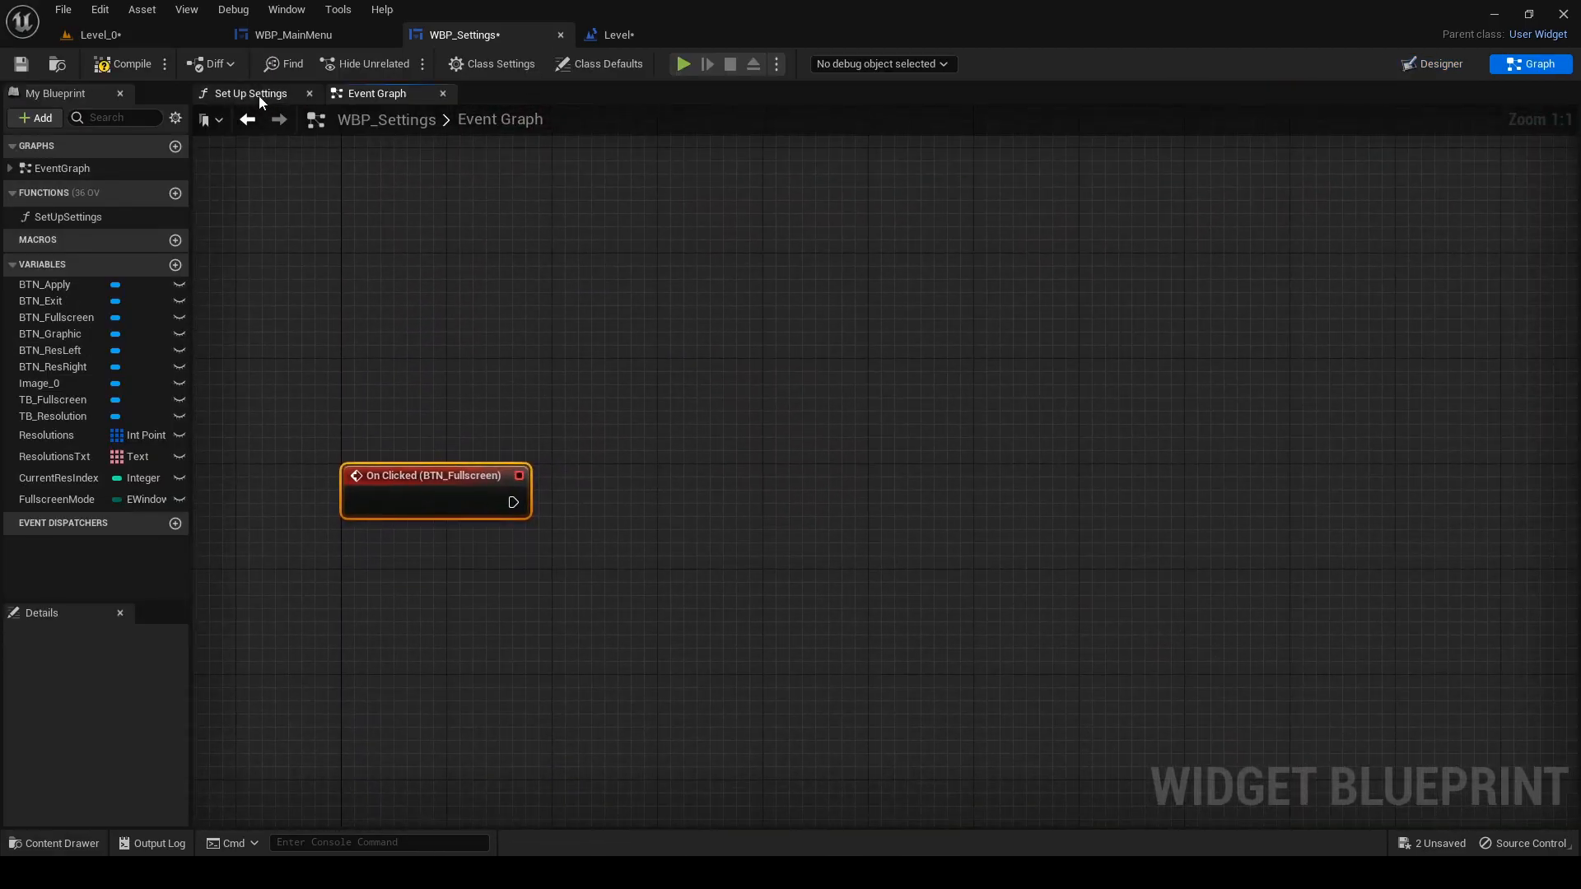
{"action": "left_click", "coordinate": [250, 92]}
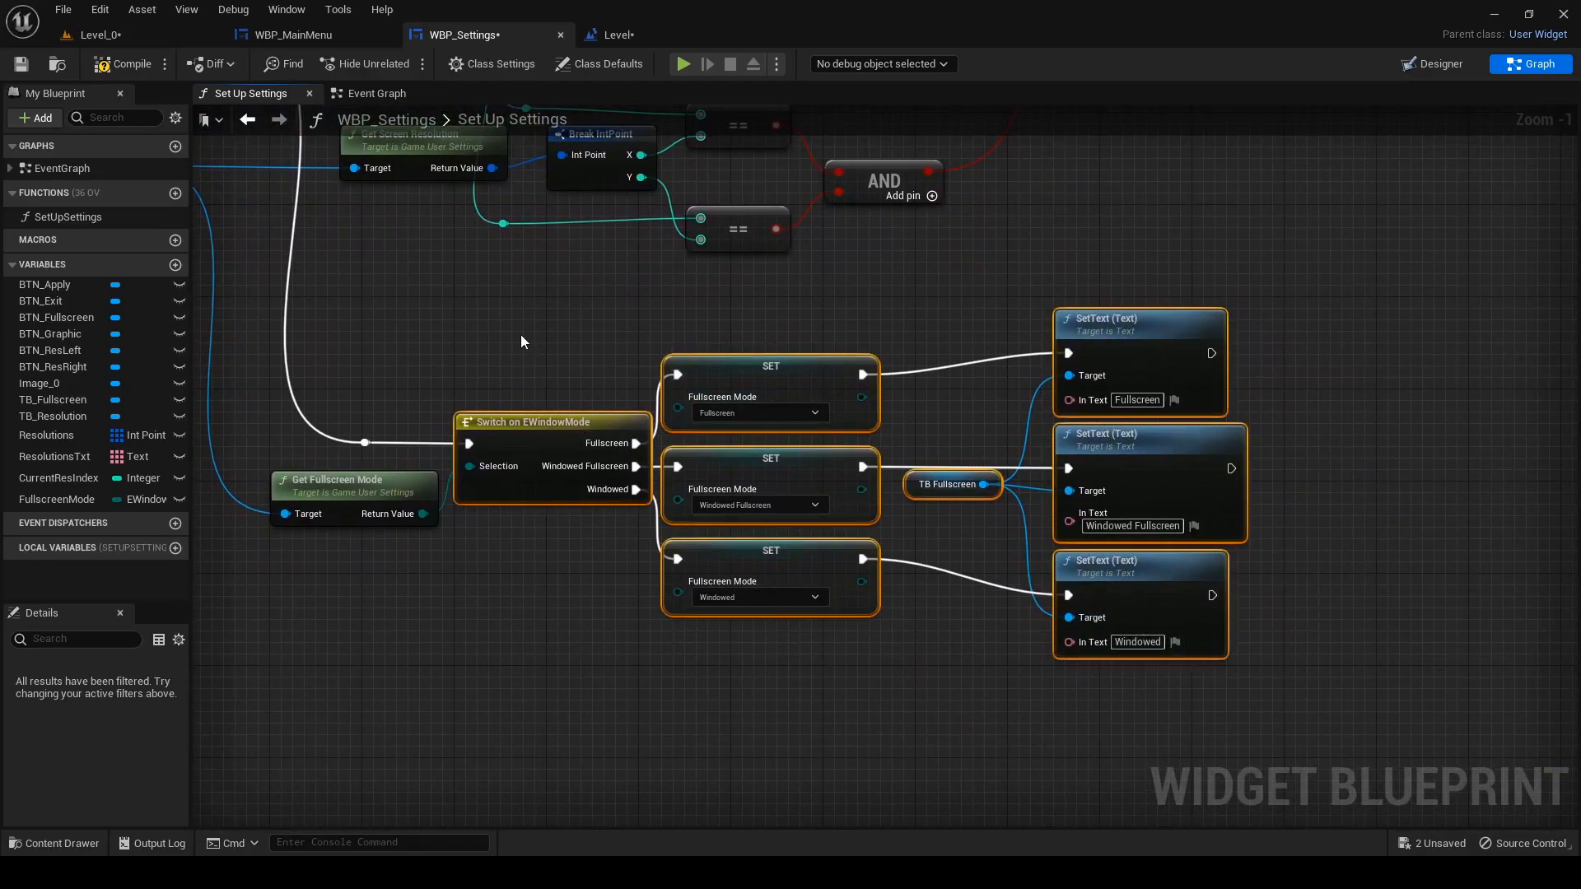
- On BTN_Fullscreen click, get Game User Settings and call Set Fullscreen Mode with FullscreenMode
{"action": "left_click", "coordinate": [375, 92]}
{"action": "type", "text": "get"}
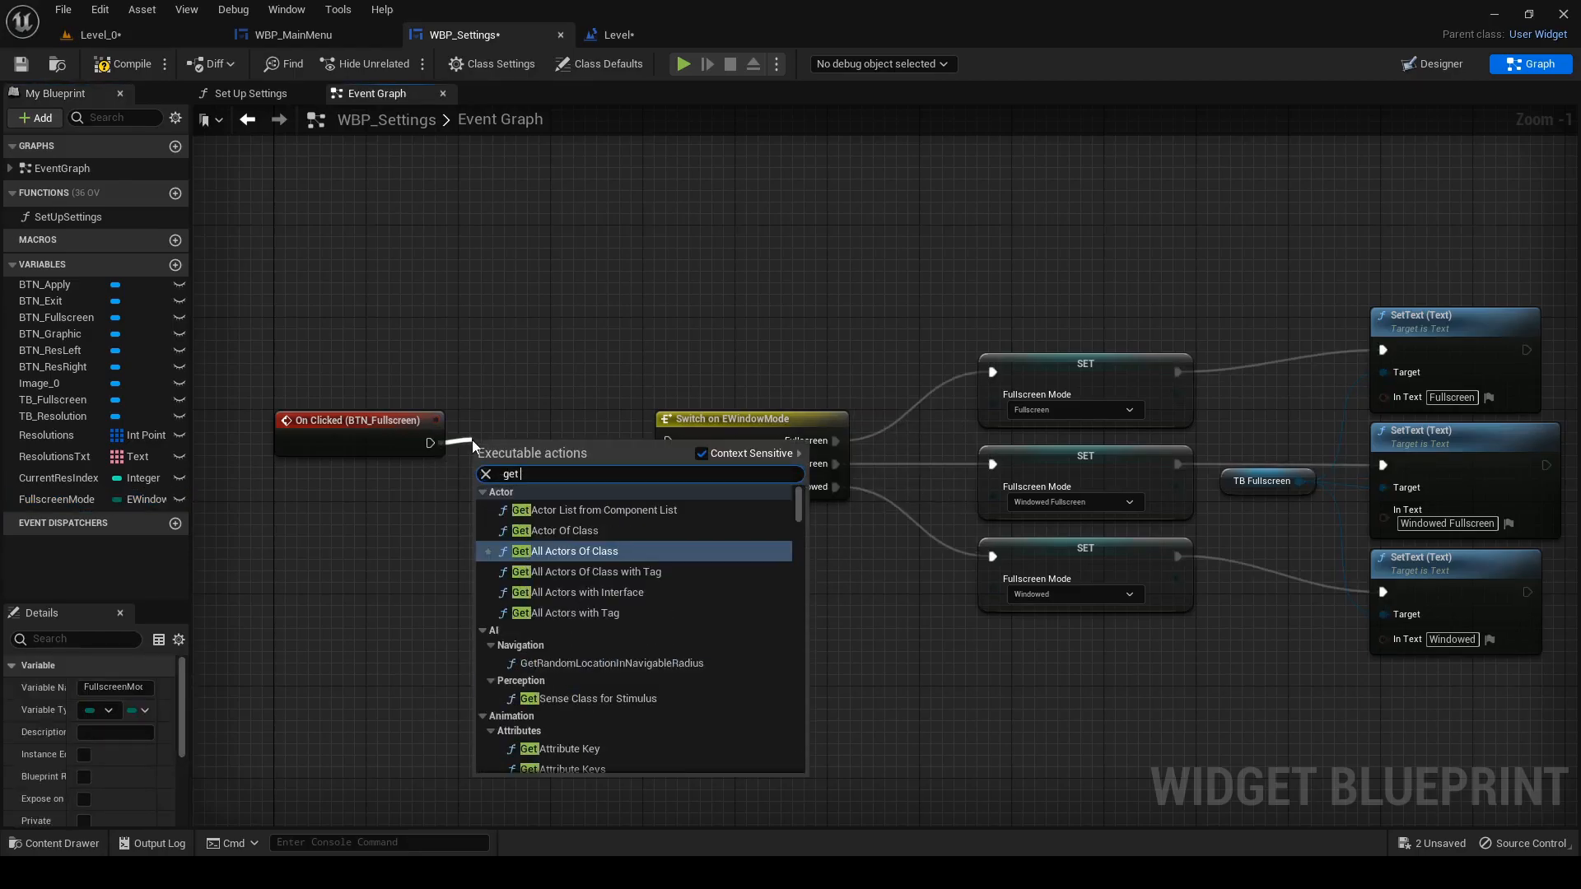
{"action": "type", "text": "game"}
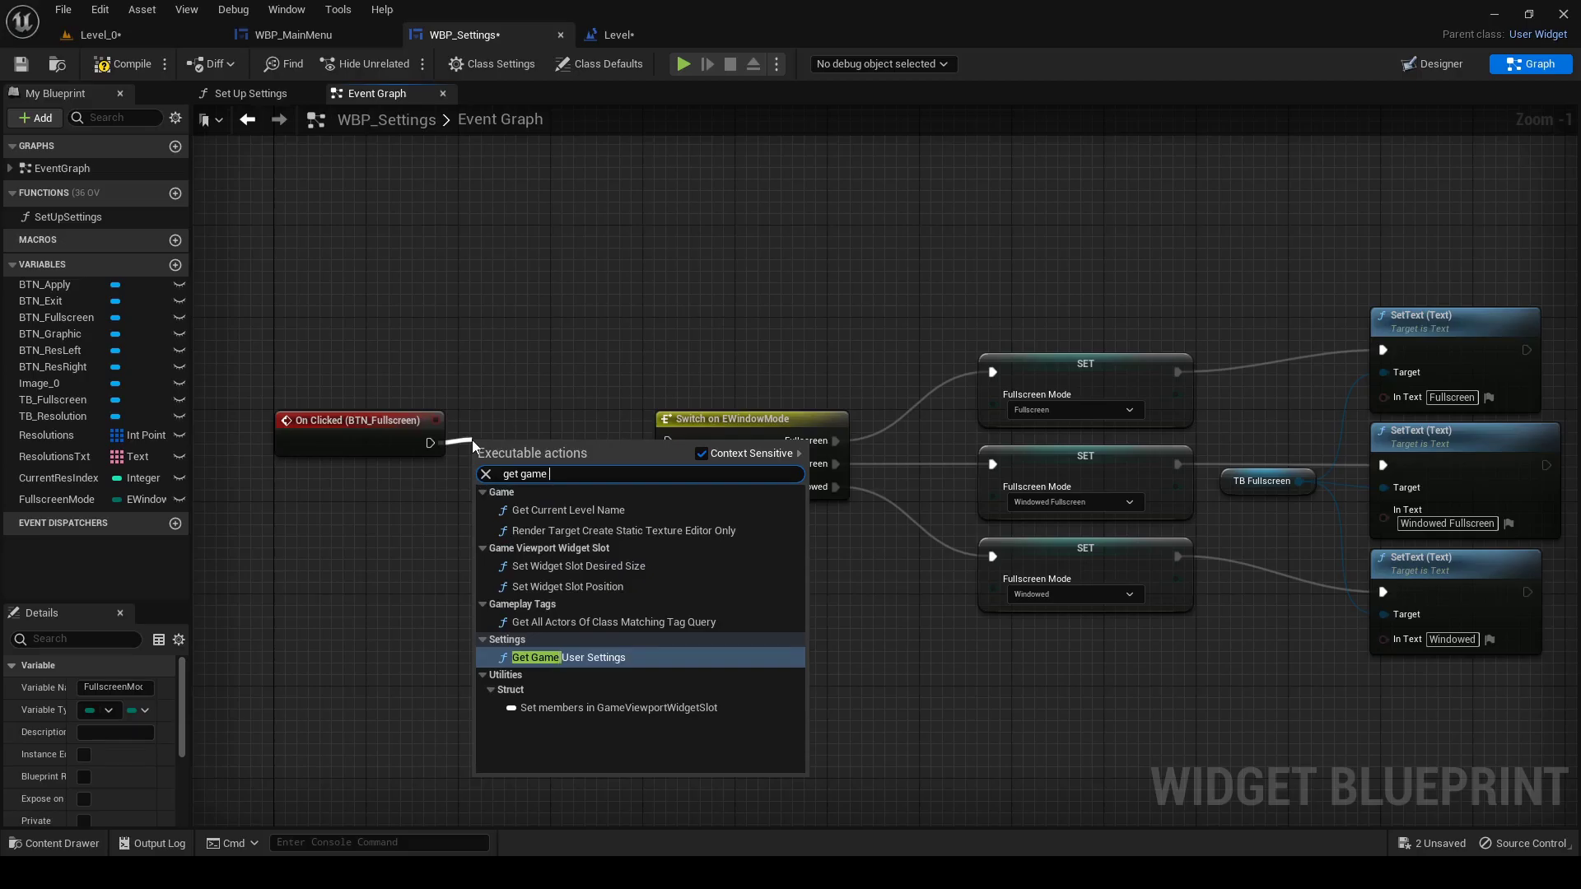
{"action": "left_click", "coordinate": [562, 657]}
{"action": "type", "text": "set full"}
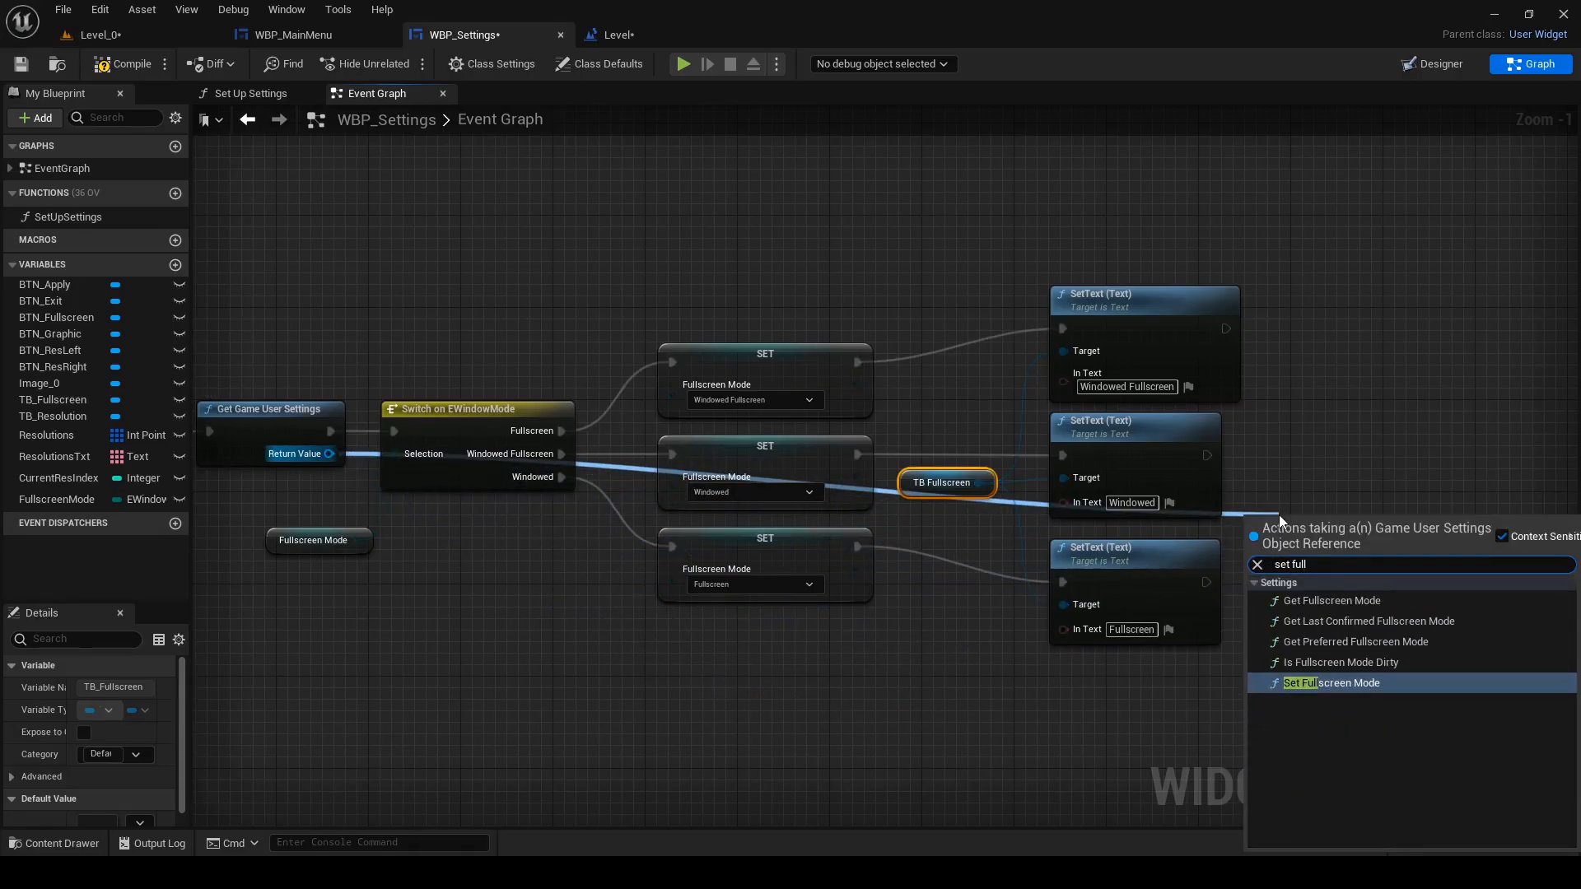
{"action": "left_click", "coordinate": [1330, 682]}
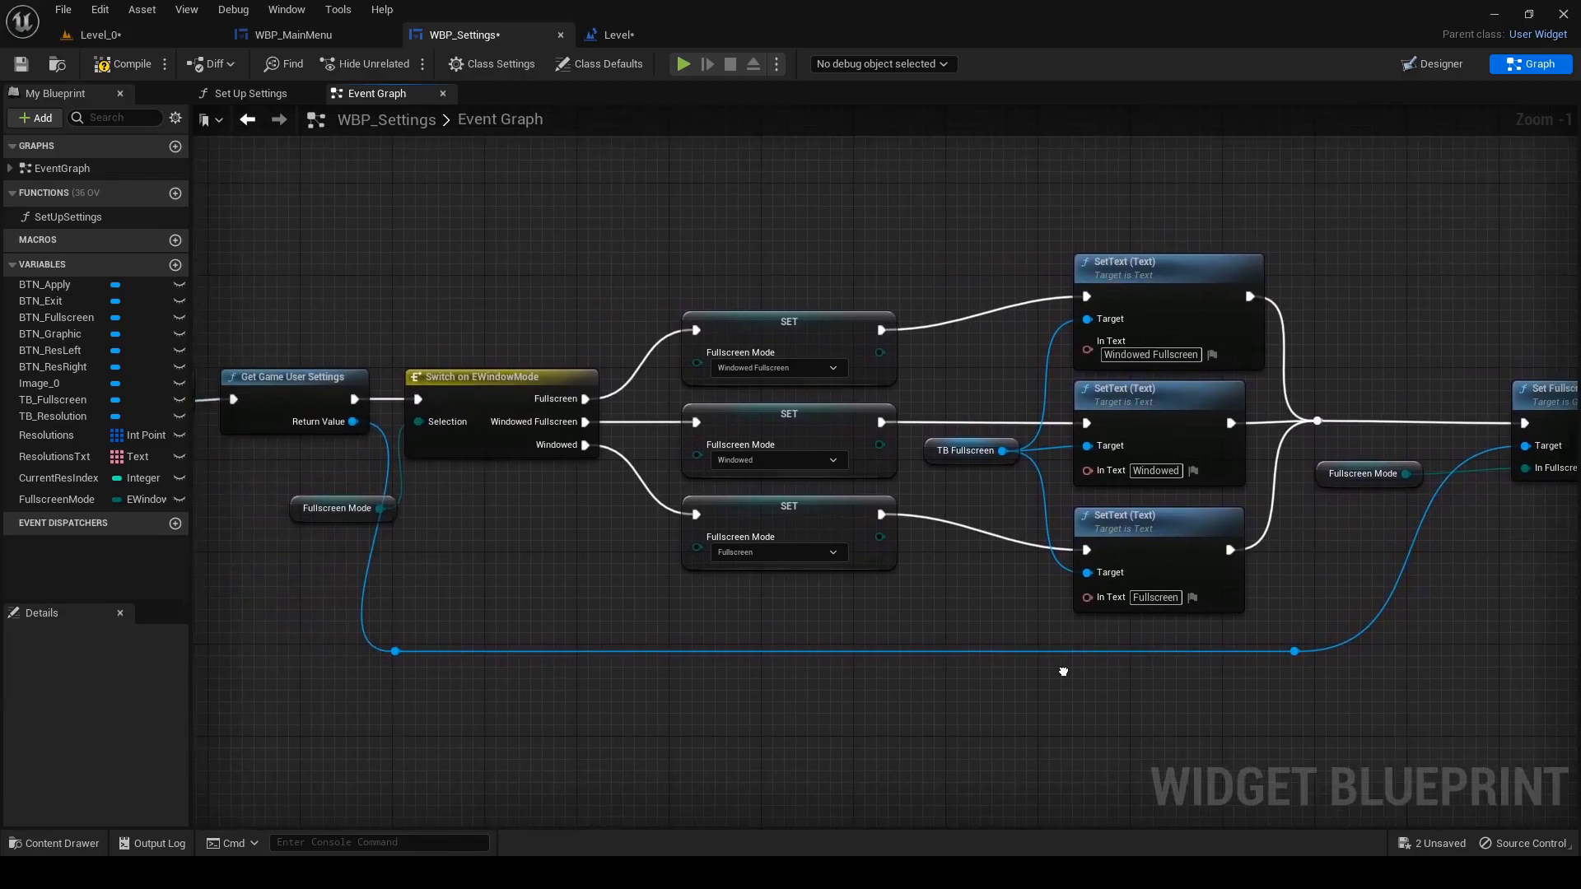
{"action": "left_click", "coordinate": [1440, 65]}
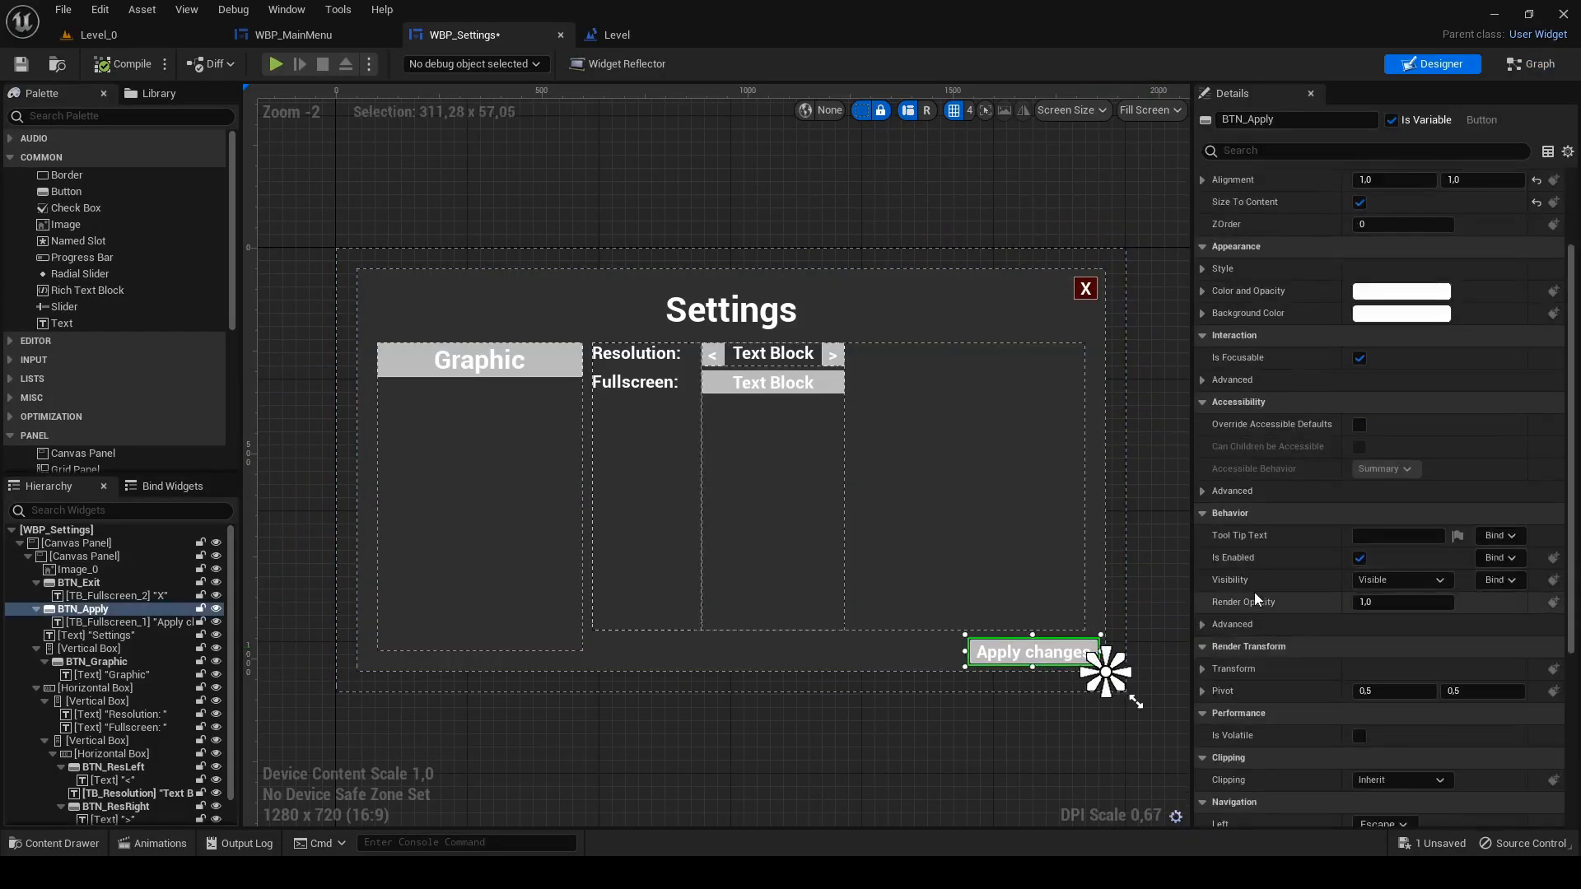
- On BTN_Apply click, get Game User Settings and call Apply Settings
{"action": "left_click", "coordinate": [1528, 65]}
{"action": "type", "text": "get ga"}
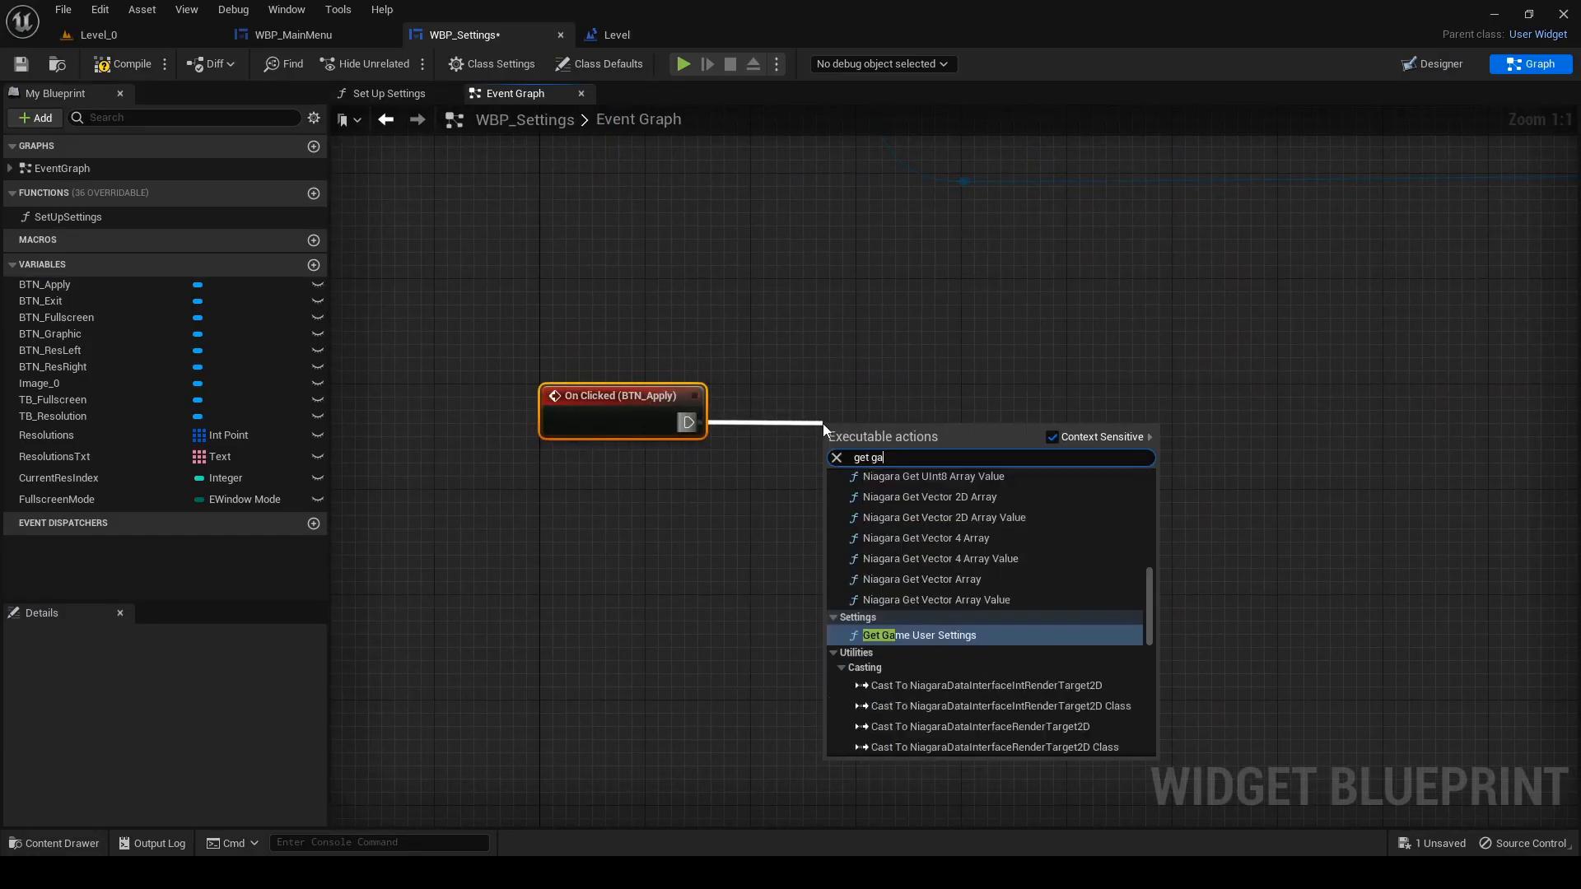
{"action": "left_click", "coordinate": [919, 634]}
{"action": "type", "text": "apply"}
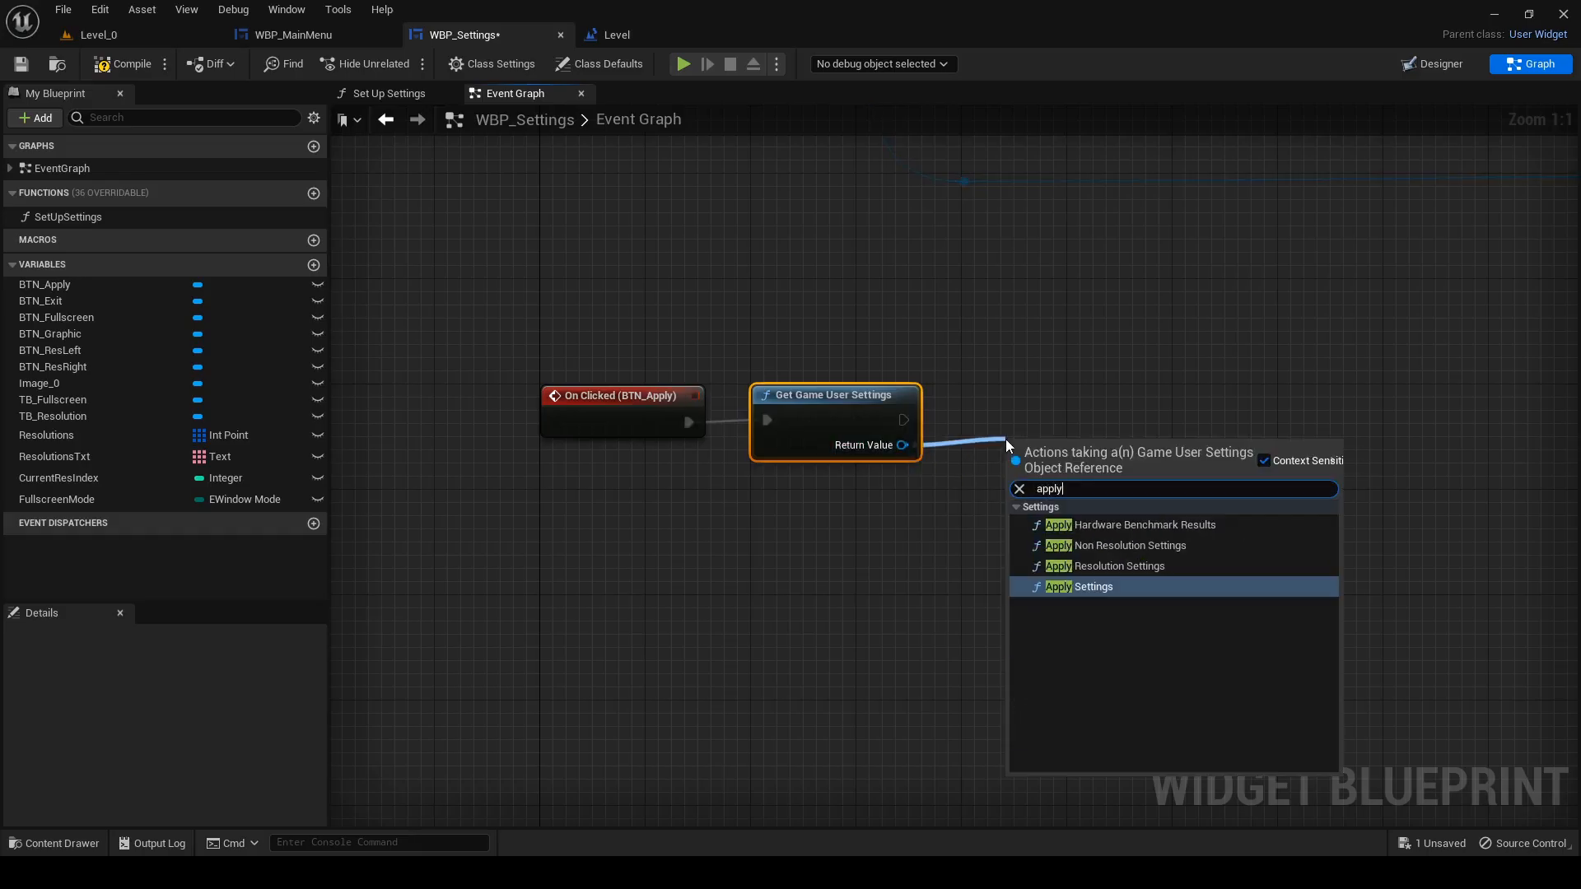
{"action": "left_click", "coordinate": [1080, 586]}
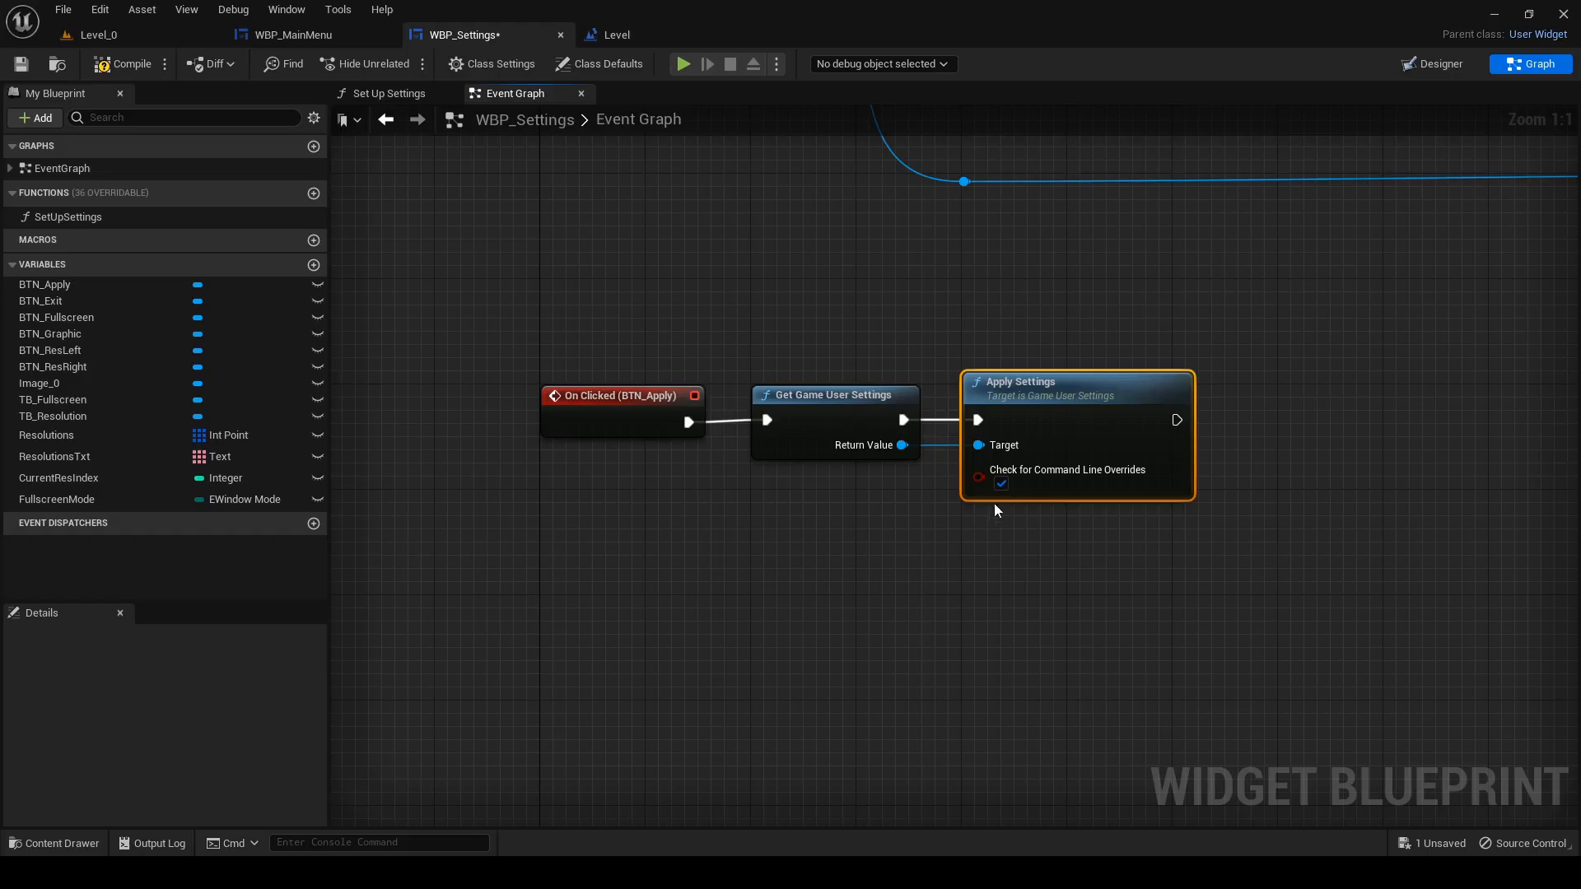
{"action": "mouse_move", "coordinate": [999, 484]}
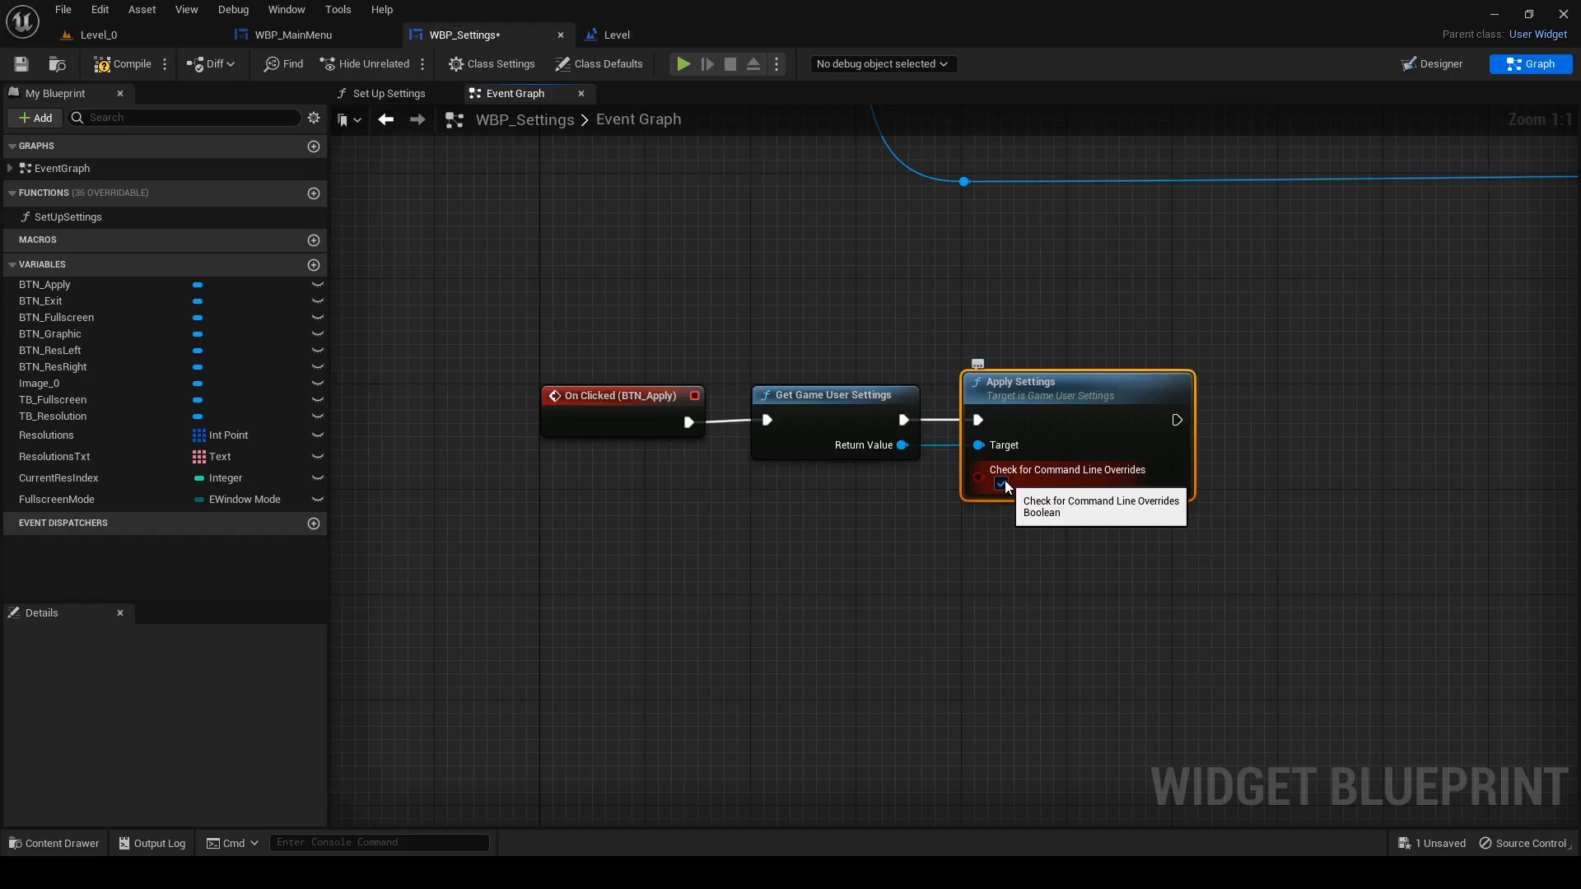
- Bring up Editor Preferences from the Edit menu
{"action": "left_click", "coordinate": [99, 10]}
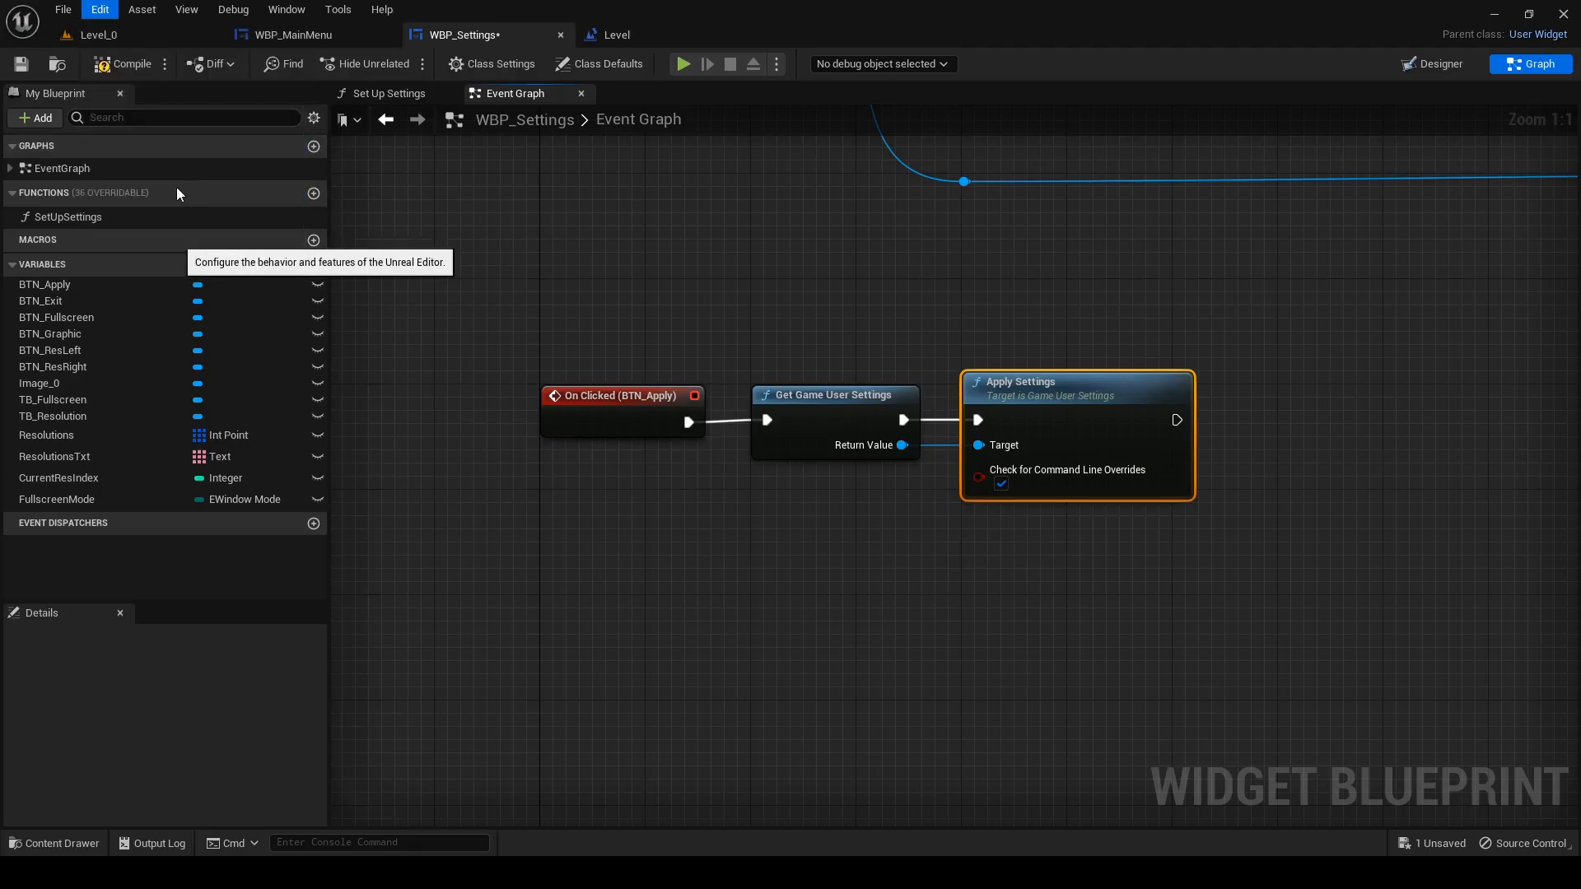
{"action": "left_click", "coordinate": [99, 10]}
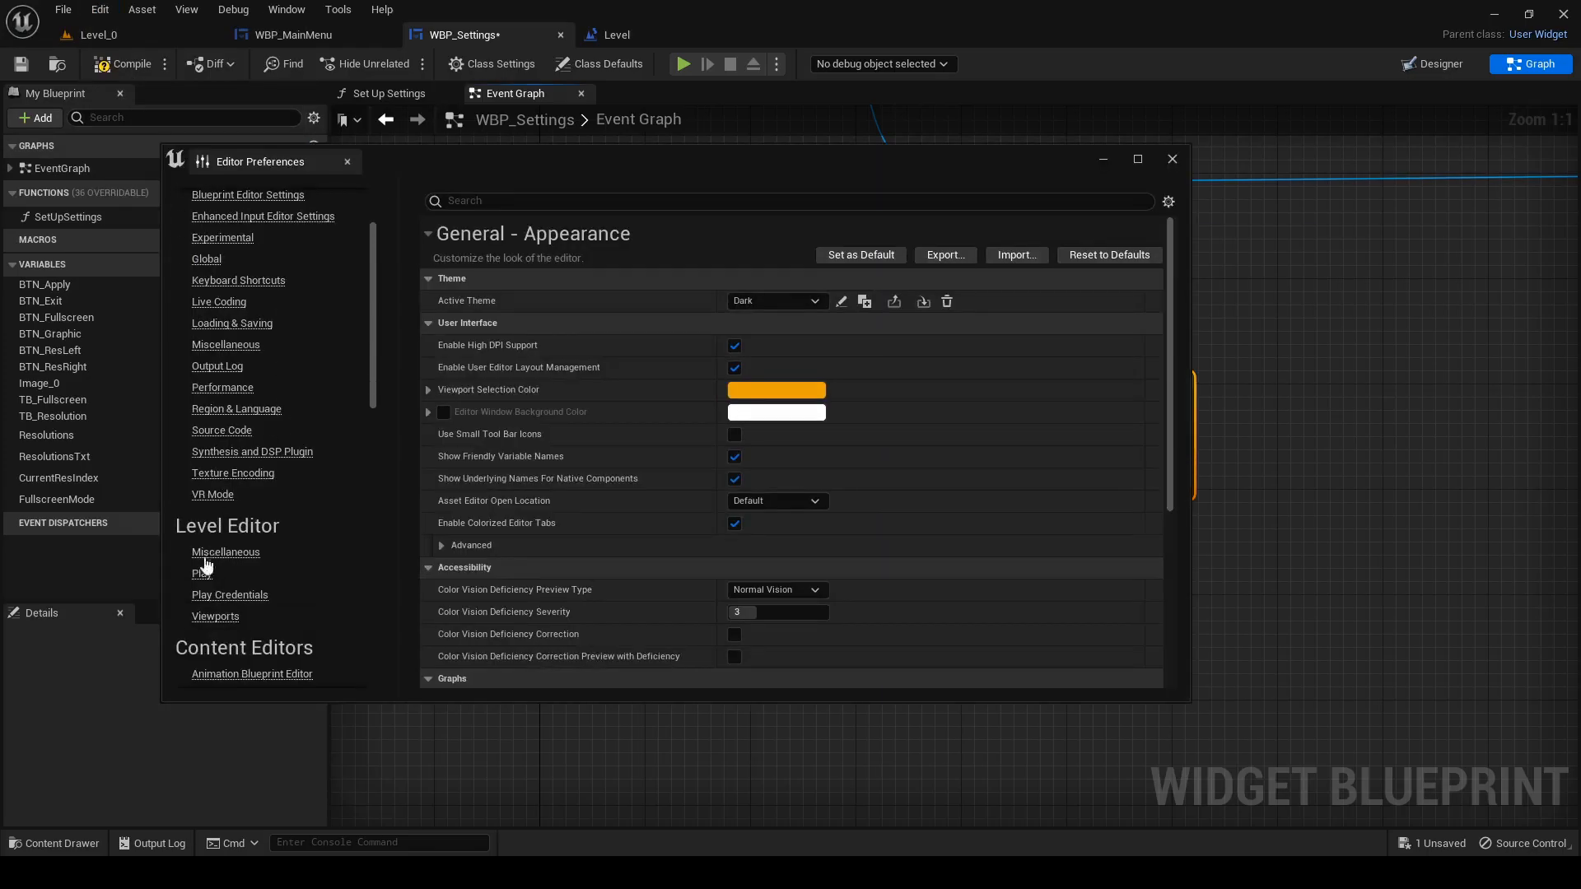
- Review the Play-in-Editor preferences, close them and untick Check for Command Line Overrides on Apply Settings
{"action": "left_click", "coordinate": [201, 573]}
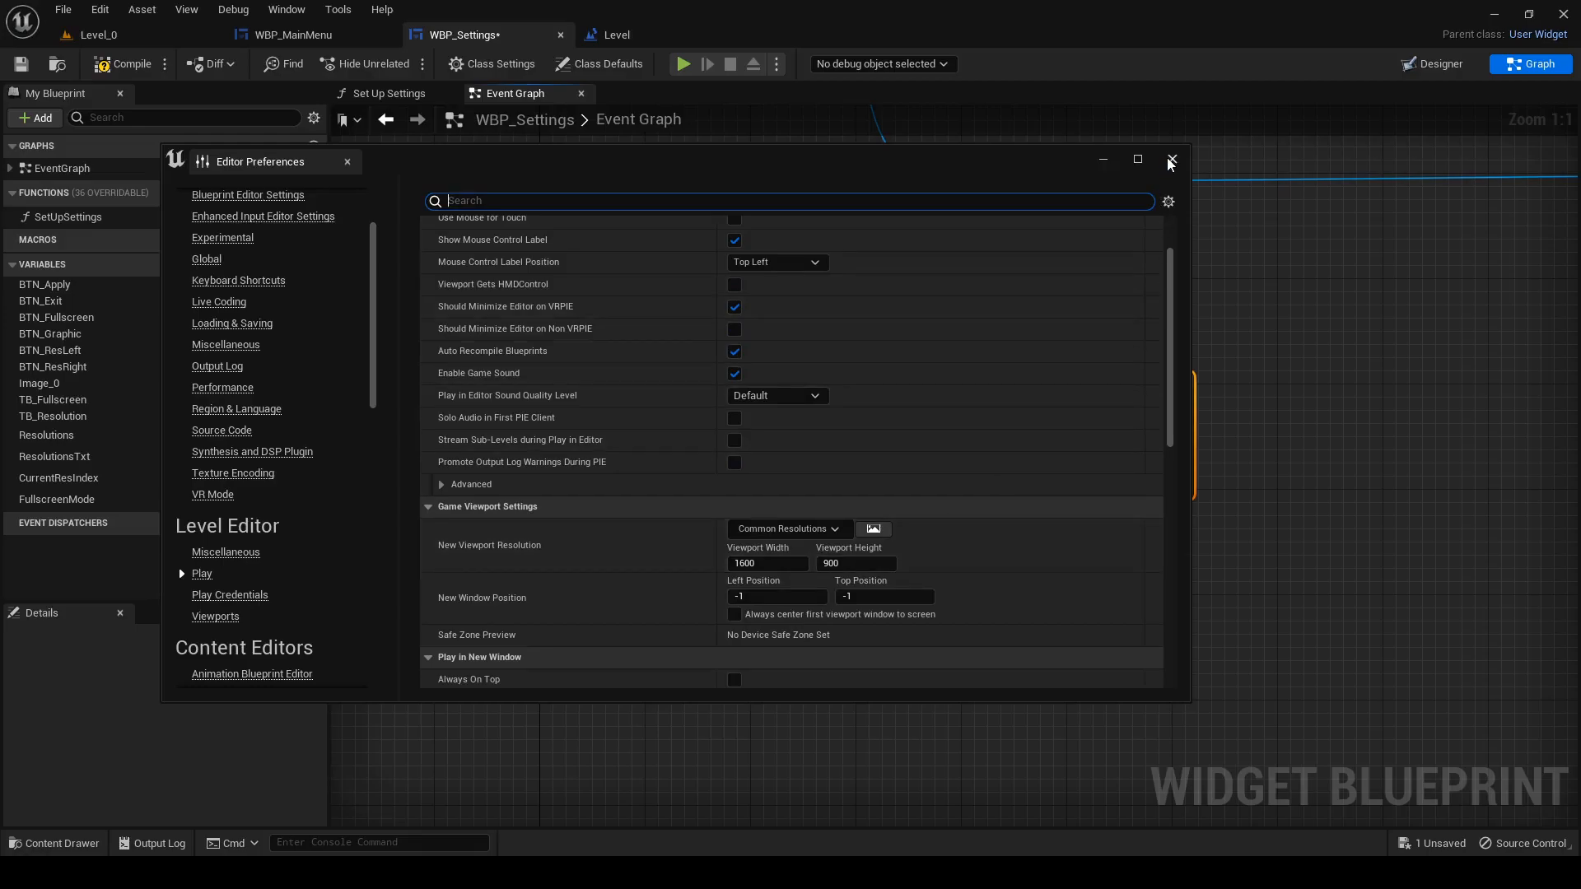
{"action": "left_click", "coordinate": [1169, 159]}
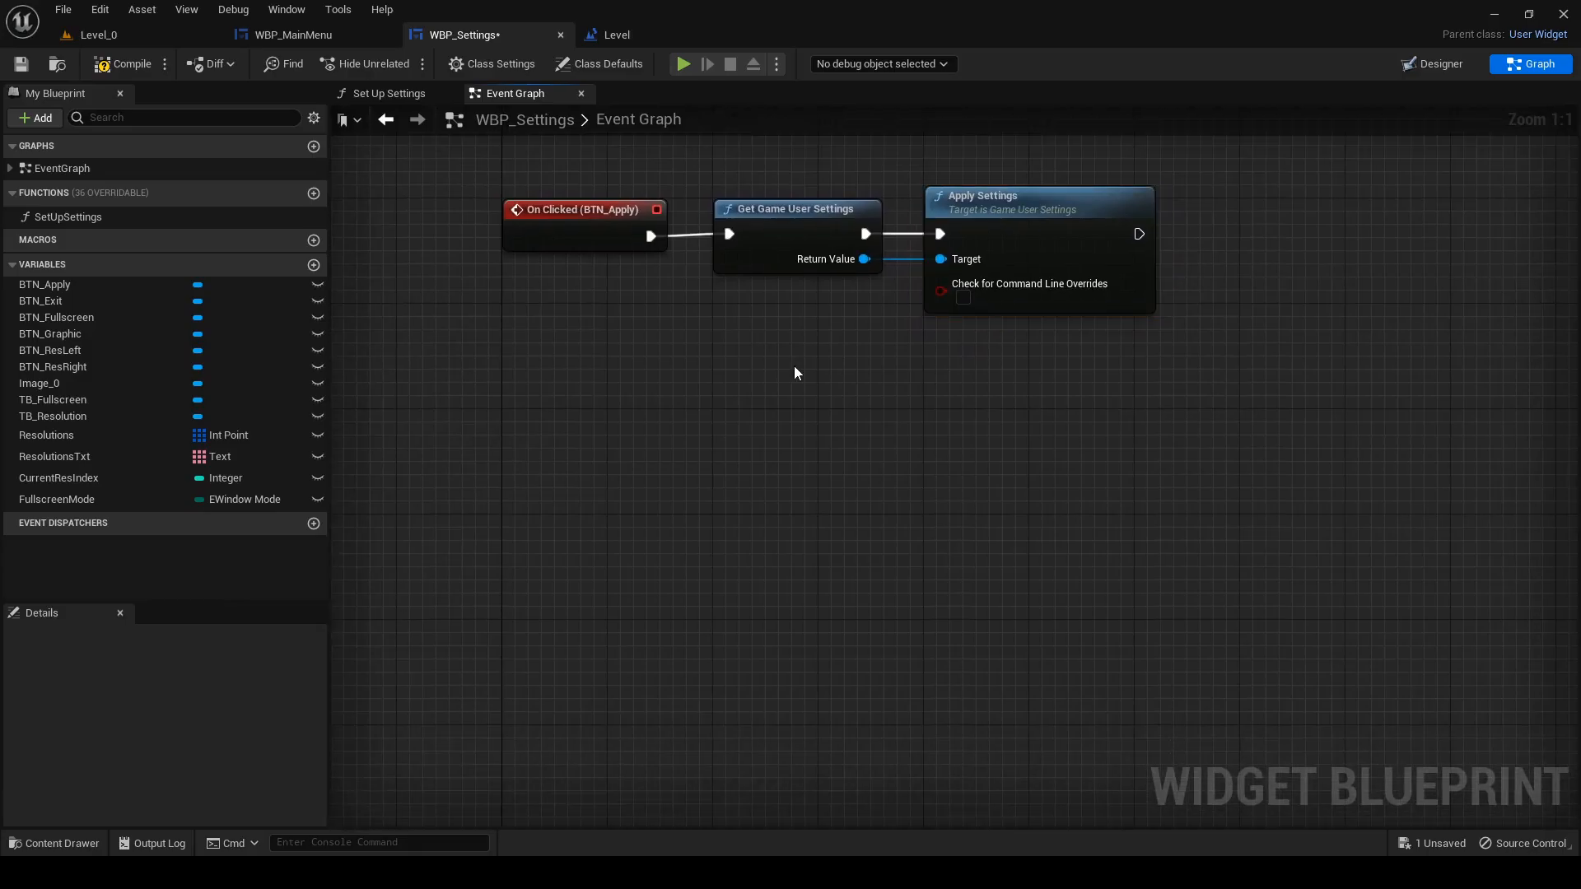
{"action": "left_click", "coordinate": [1439, 64]}
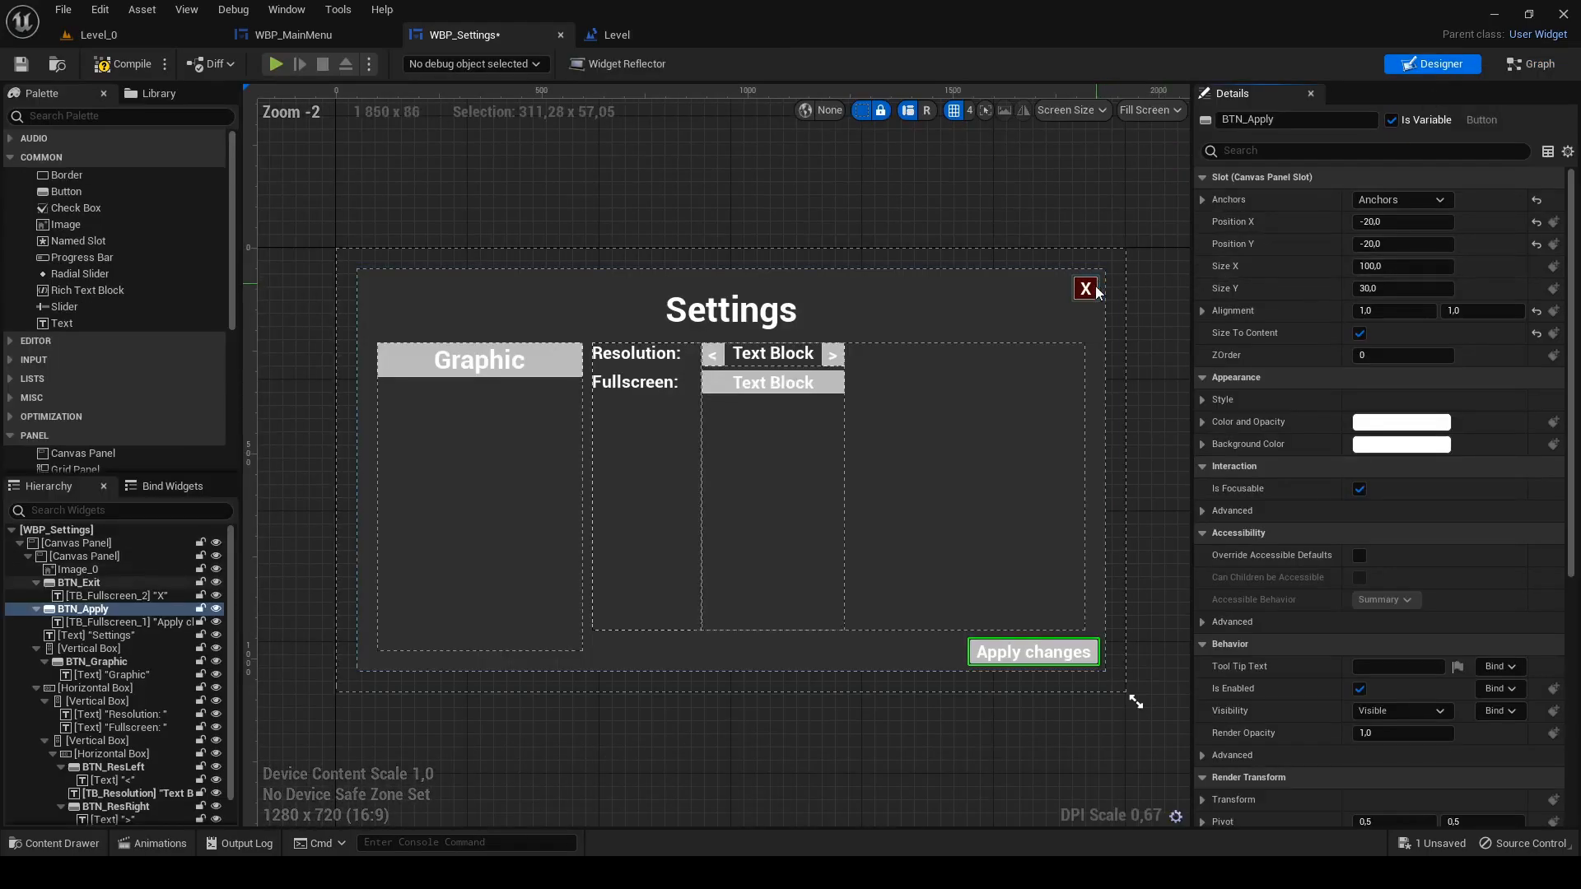
- On BTN_Exit click, call Reset to Current Settings then Remove from Parent, and launch a Standalone Game
{"action": "left_click", "coordinate": [1085, 289]}
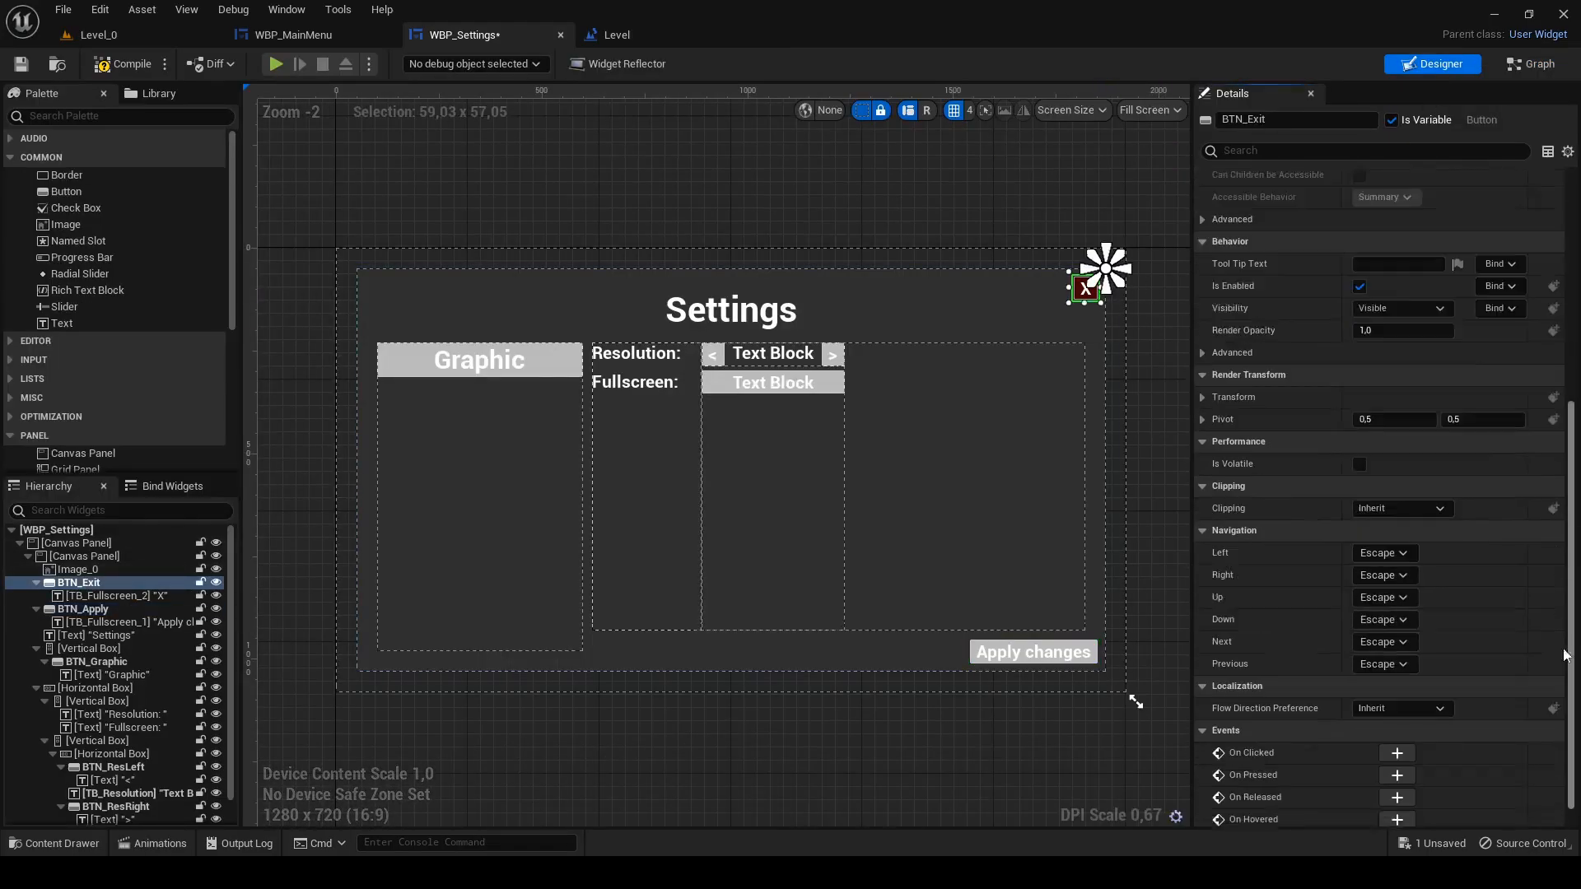
{"action": "left_click", "coordinate": [1528, 64]}
{"action": "type", "text": "reset"}
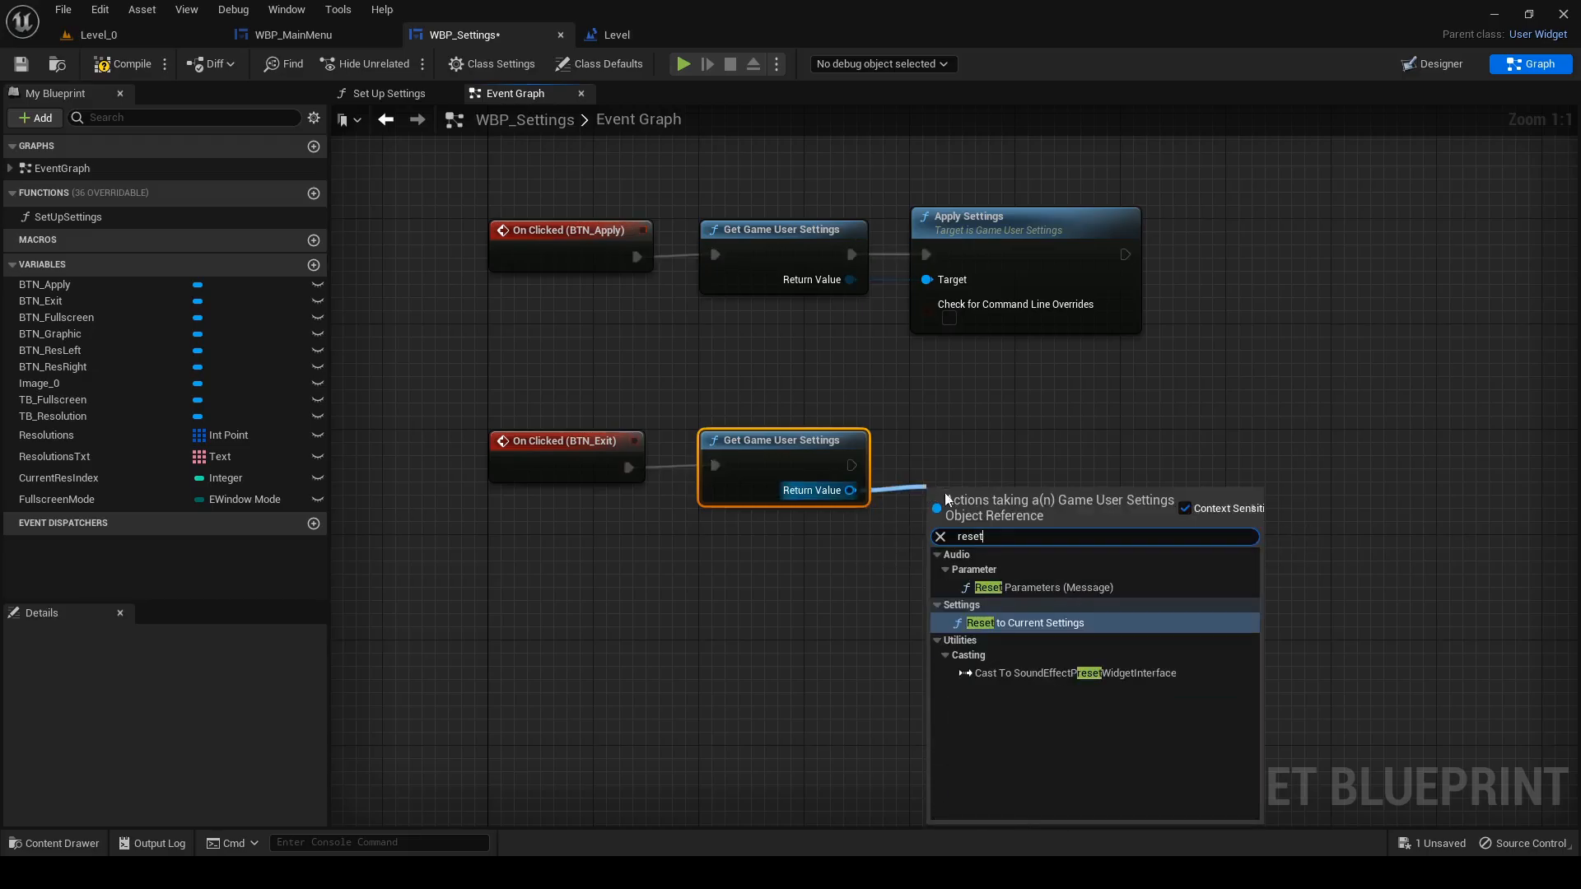
{"action": "left_click", "coordinate": [1019, 622]}
{"action": "type", "text": "remove"}
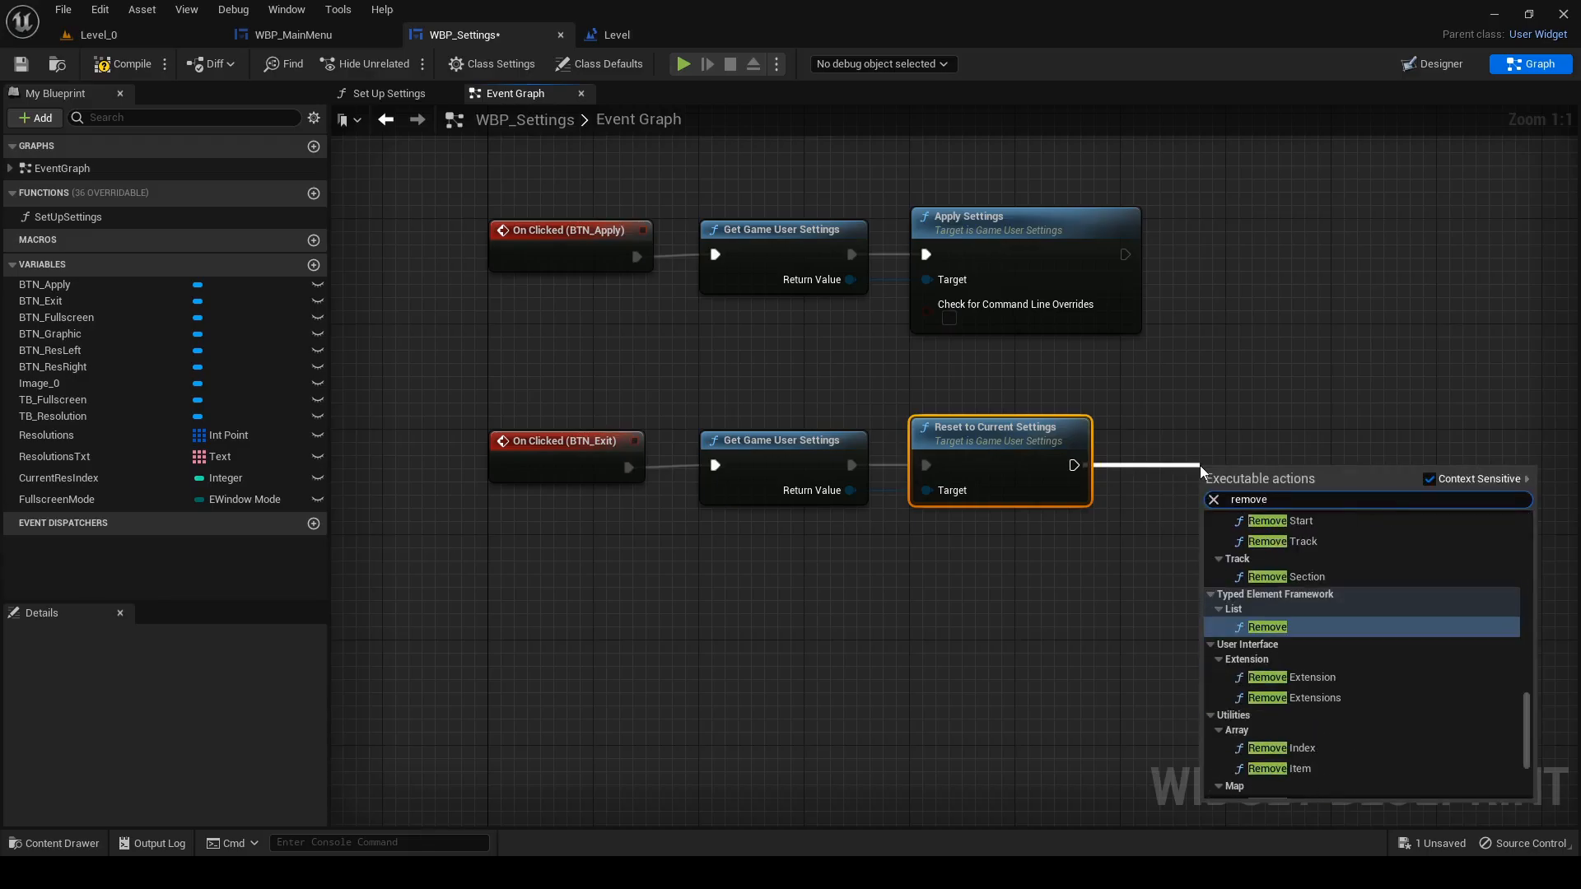
{"action": "type", "text": "from"}
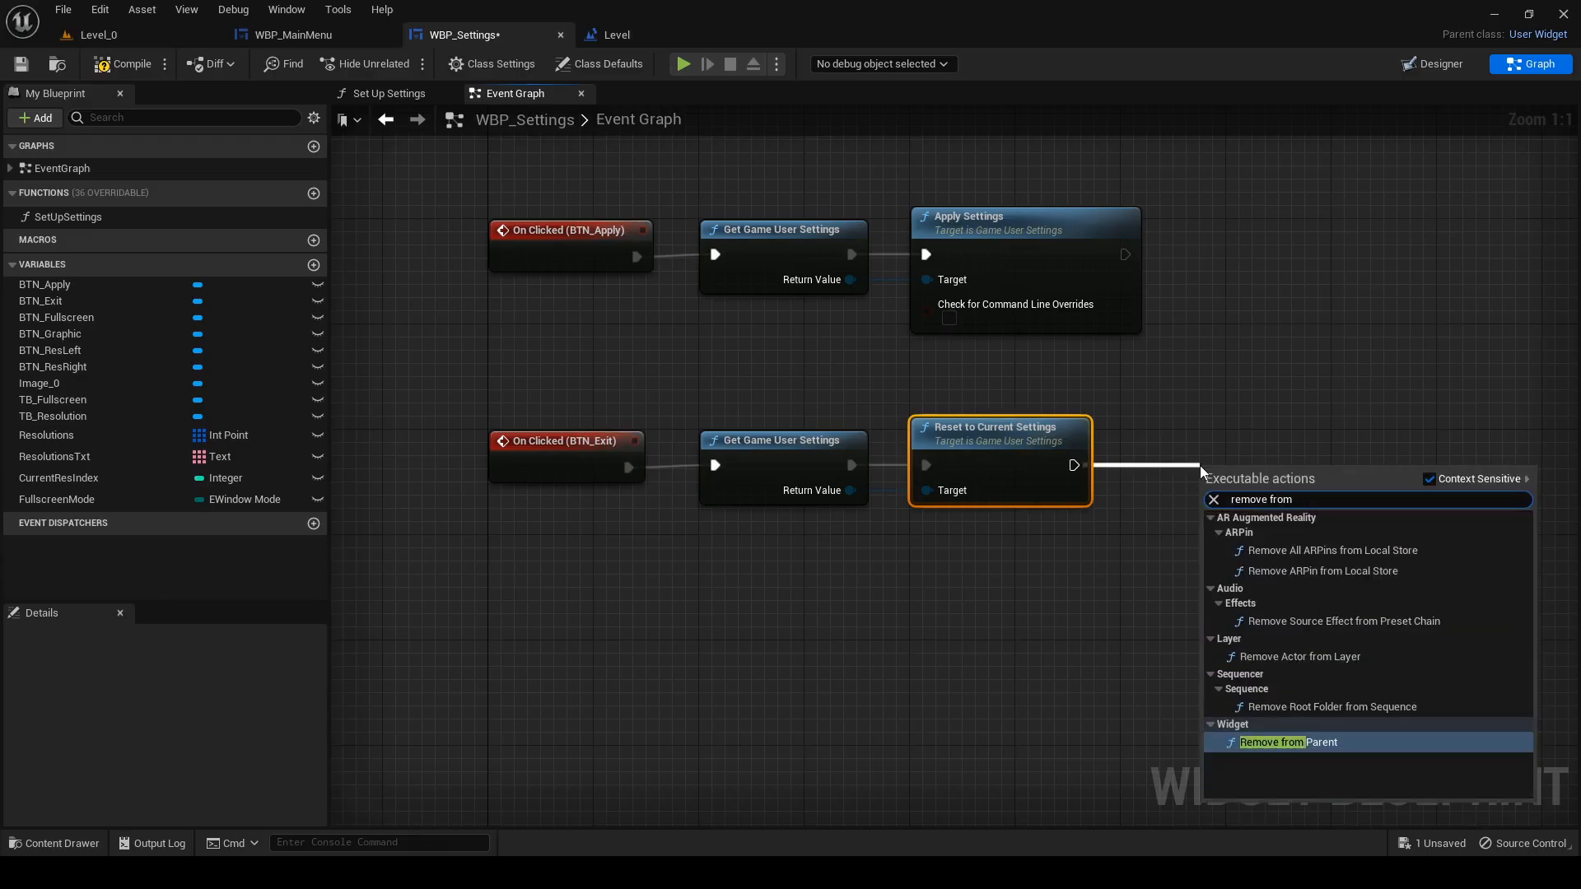
{"action": "left_click", "coordinate": [1286, 741]}
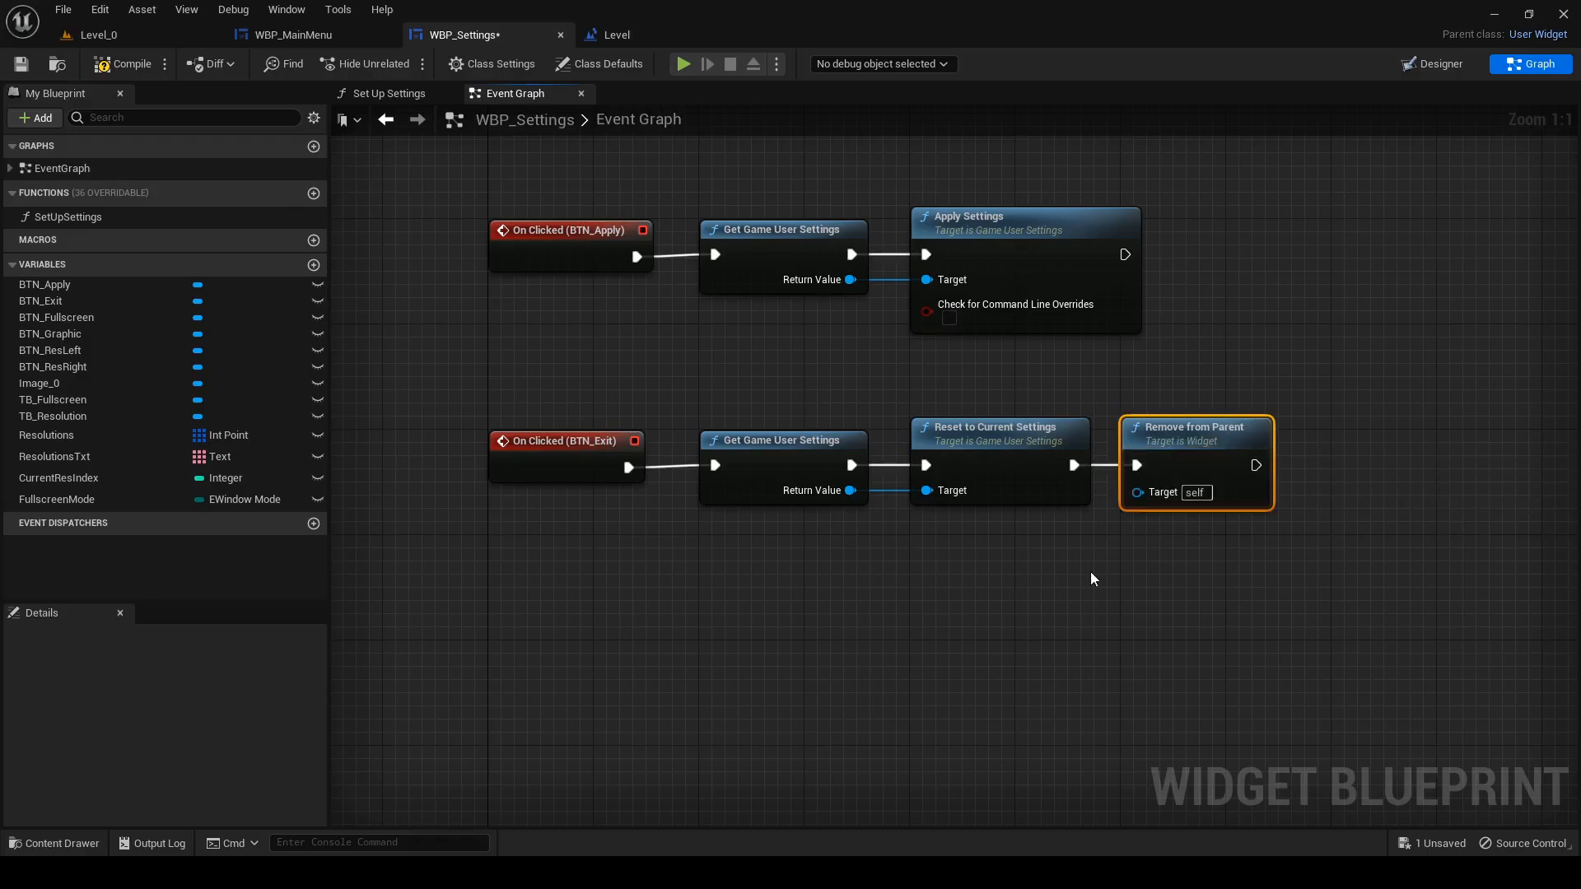
{"action": "left_click", "coordinate": [1093, 578]}
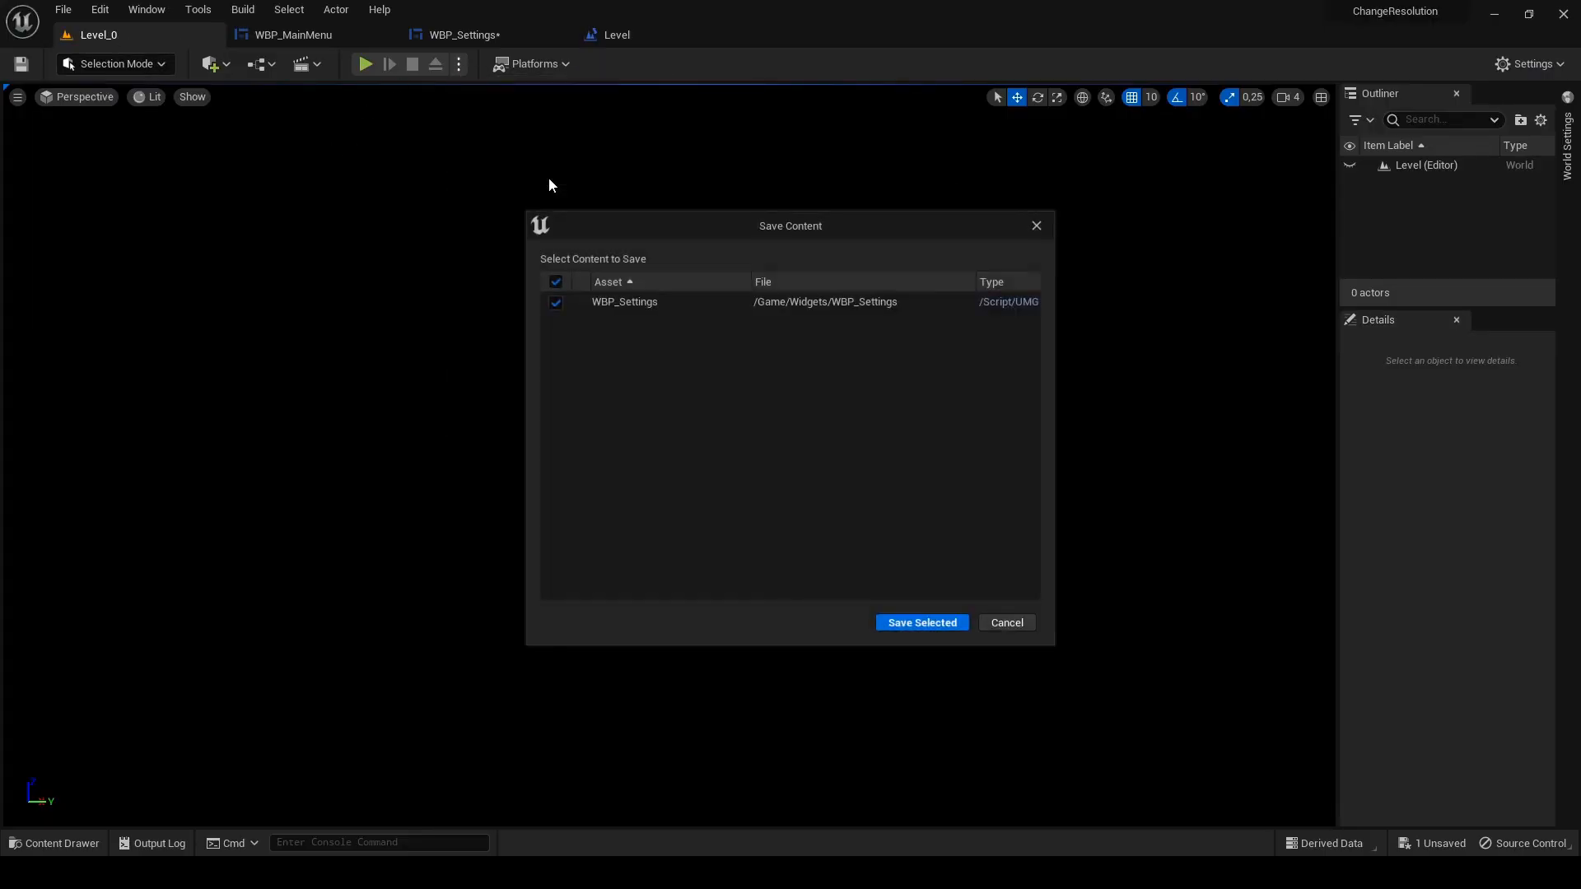
- Save WBP_Settings and in the game step the resolution down through 1280x1024, 1280x960 to 1280x720
{"action": "left_click", "coordinate": [919, 622]}
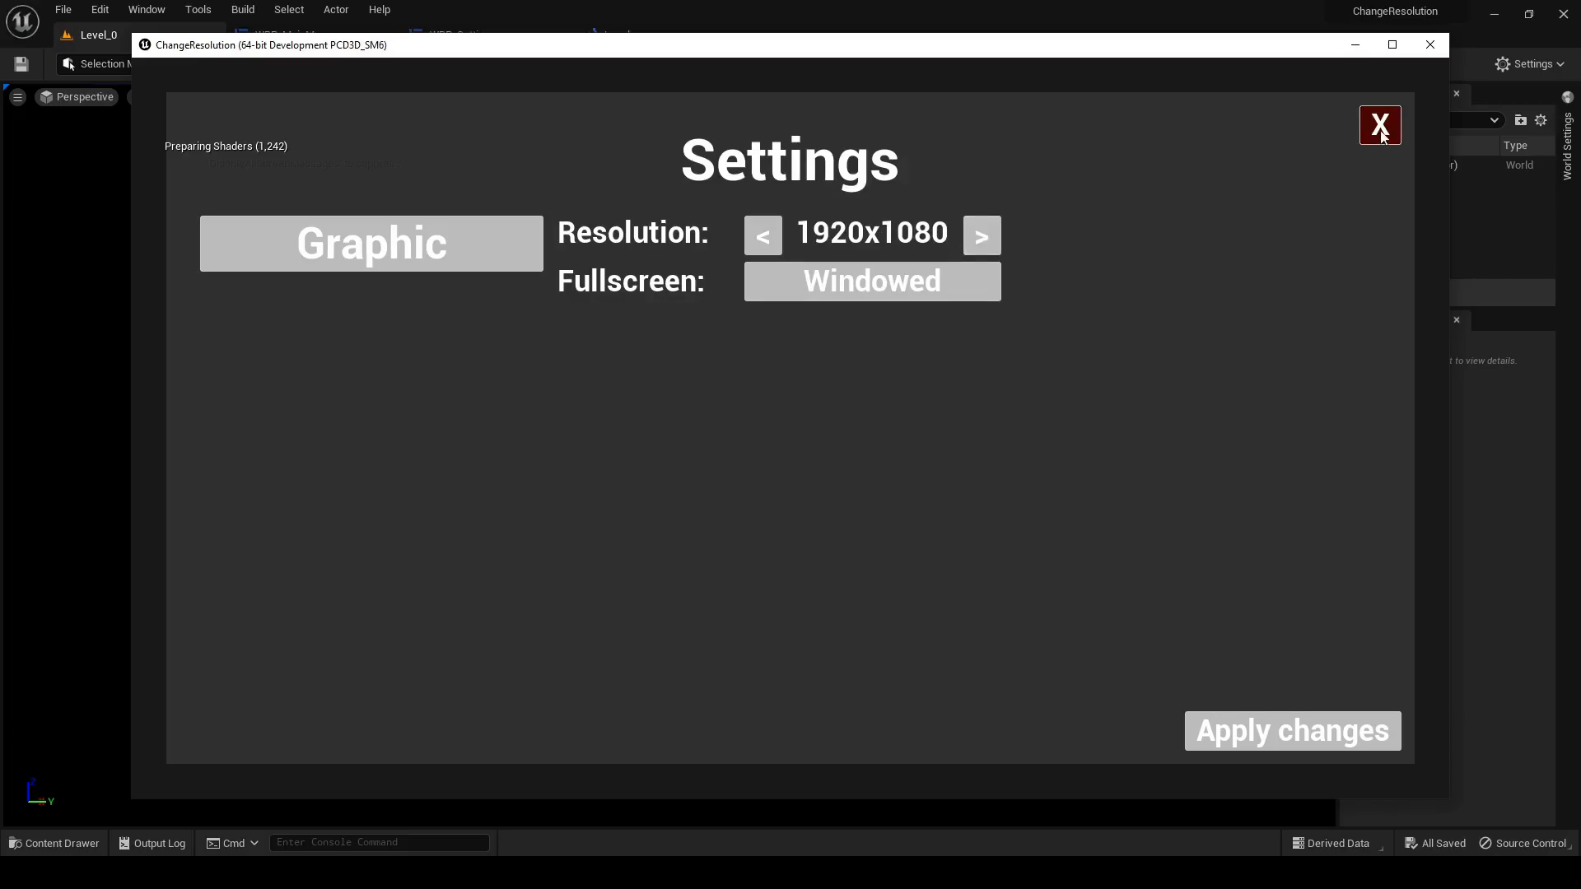
{"action": "left_click", "coordinate": [762, 235]}
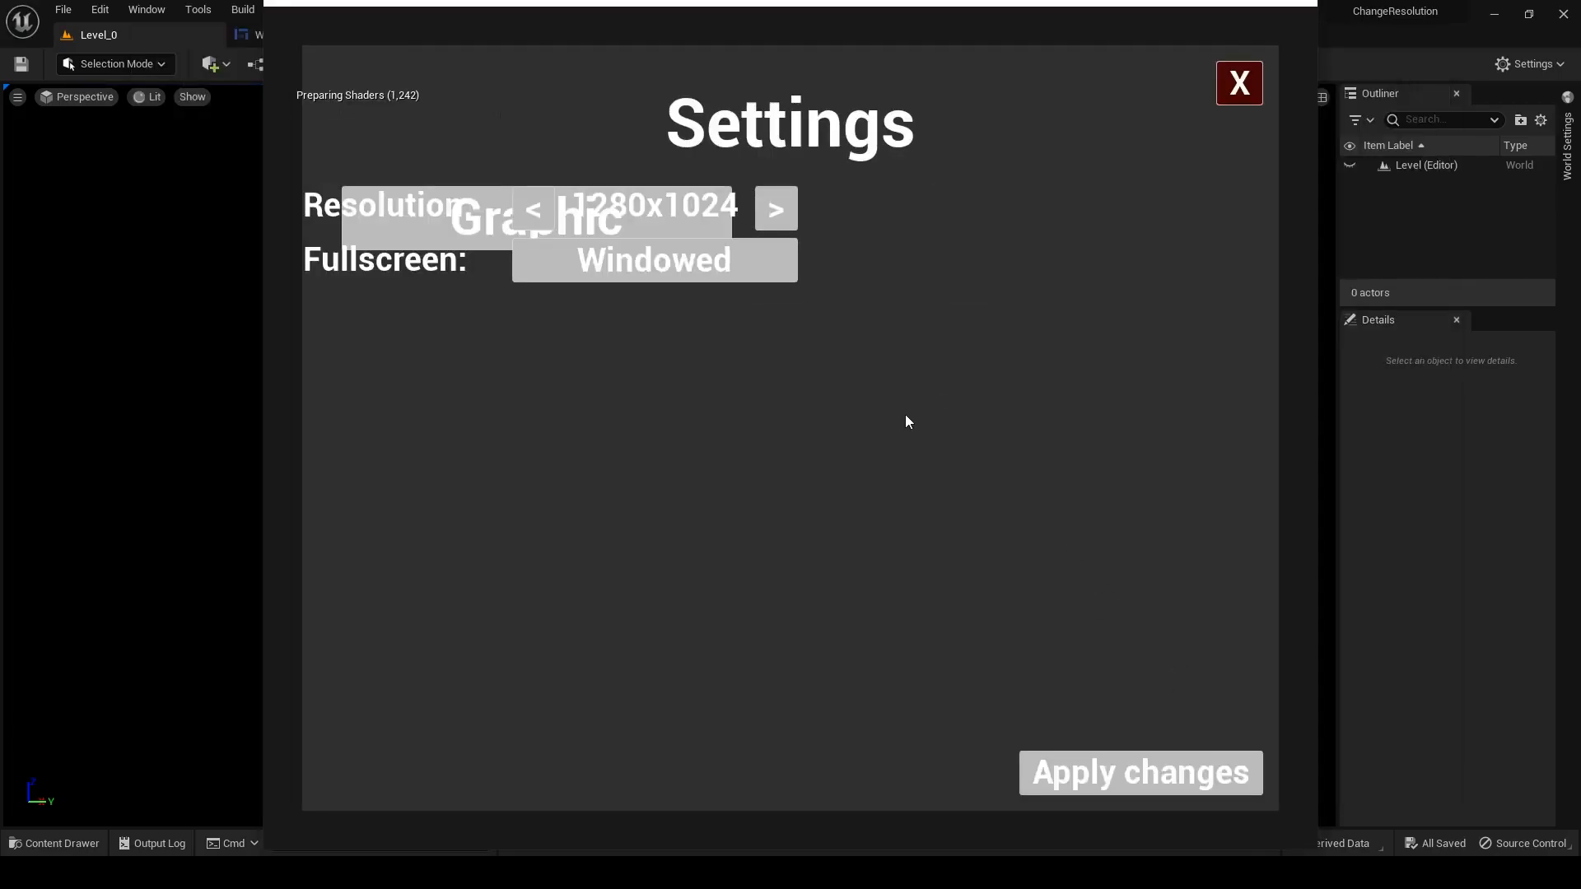
{"action": "left_click", "coordinate": [531, 209]}
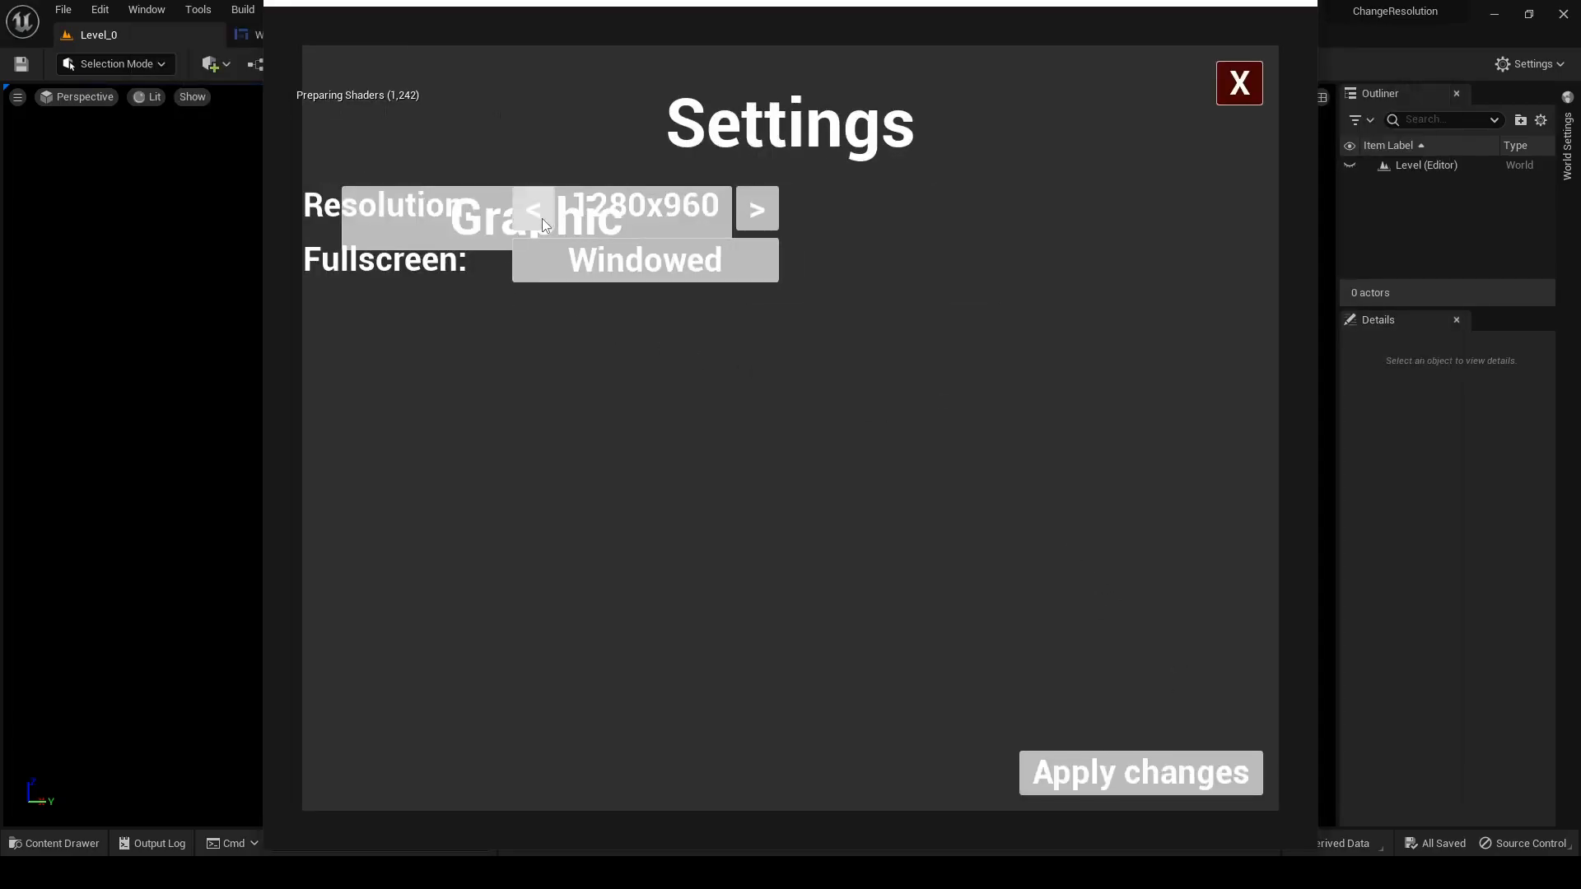
{"action": "left_click", "coordinate": [534, 207]}
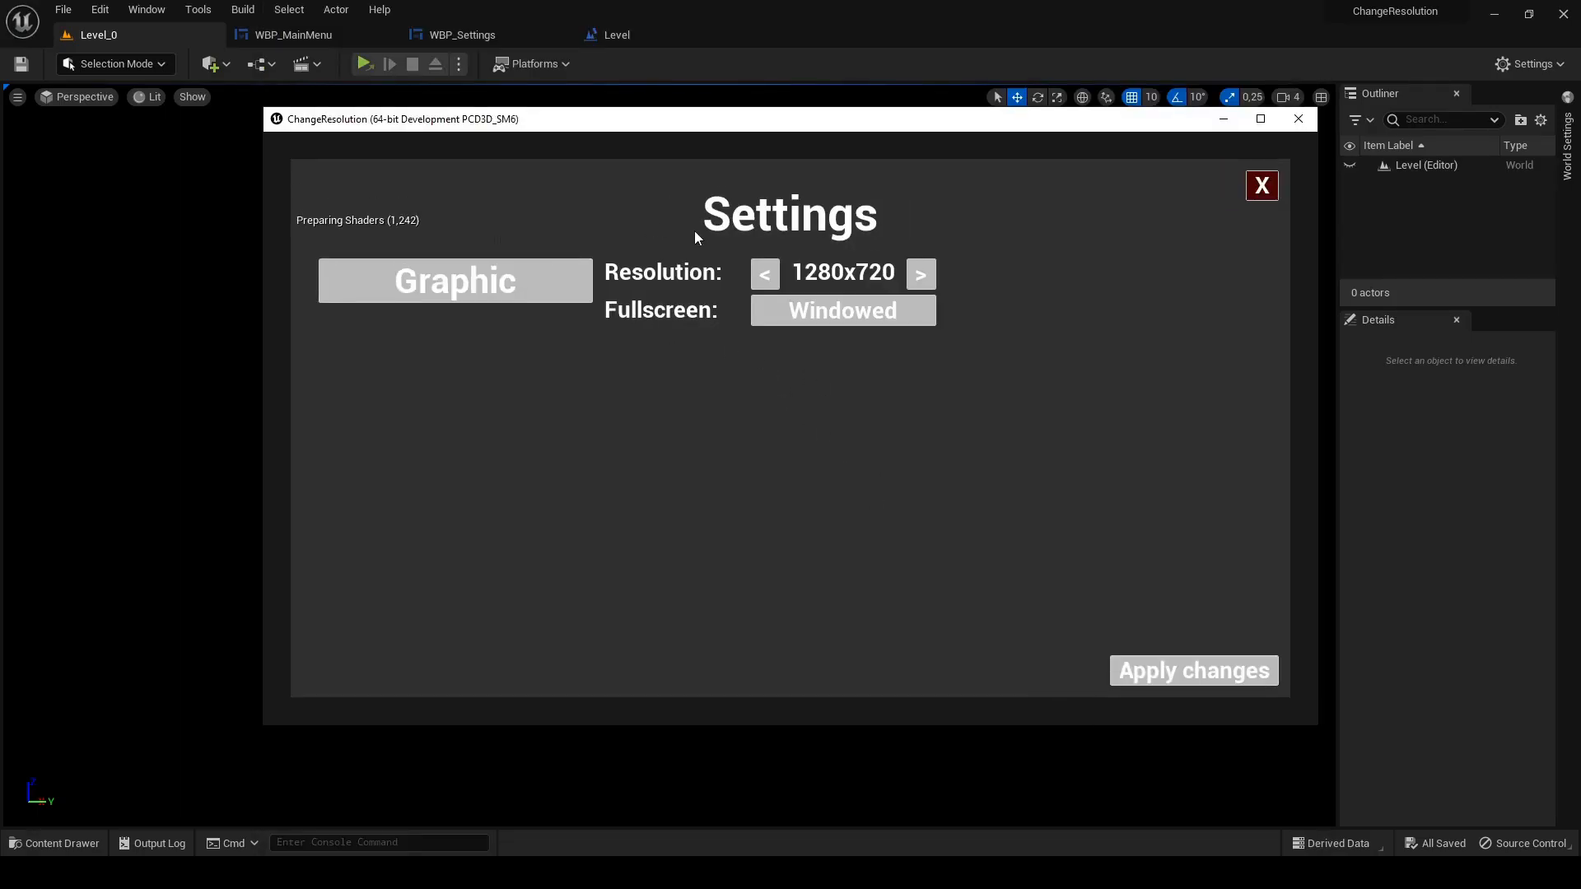
- Toggle window mode to Fullscreen then Windowed Fullscreen and step resolution up to 1366x768
{"action": "left_click", "coordinate": [841, 310]}
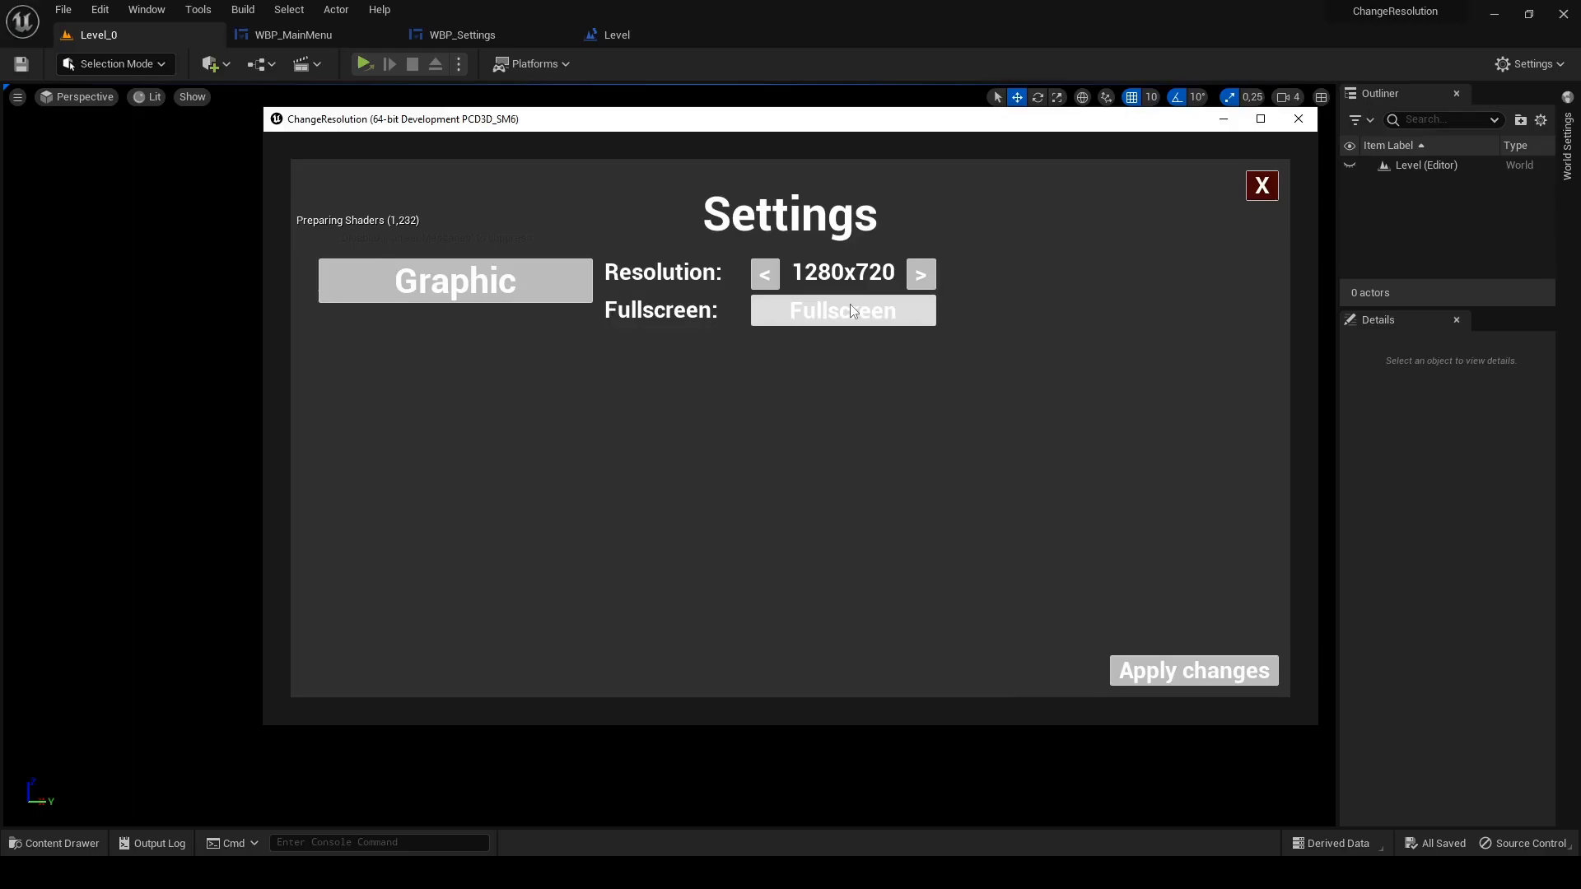
{"action": "left_click", "coordinate": [841, 309]}
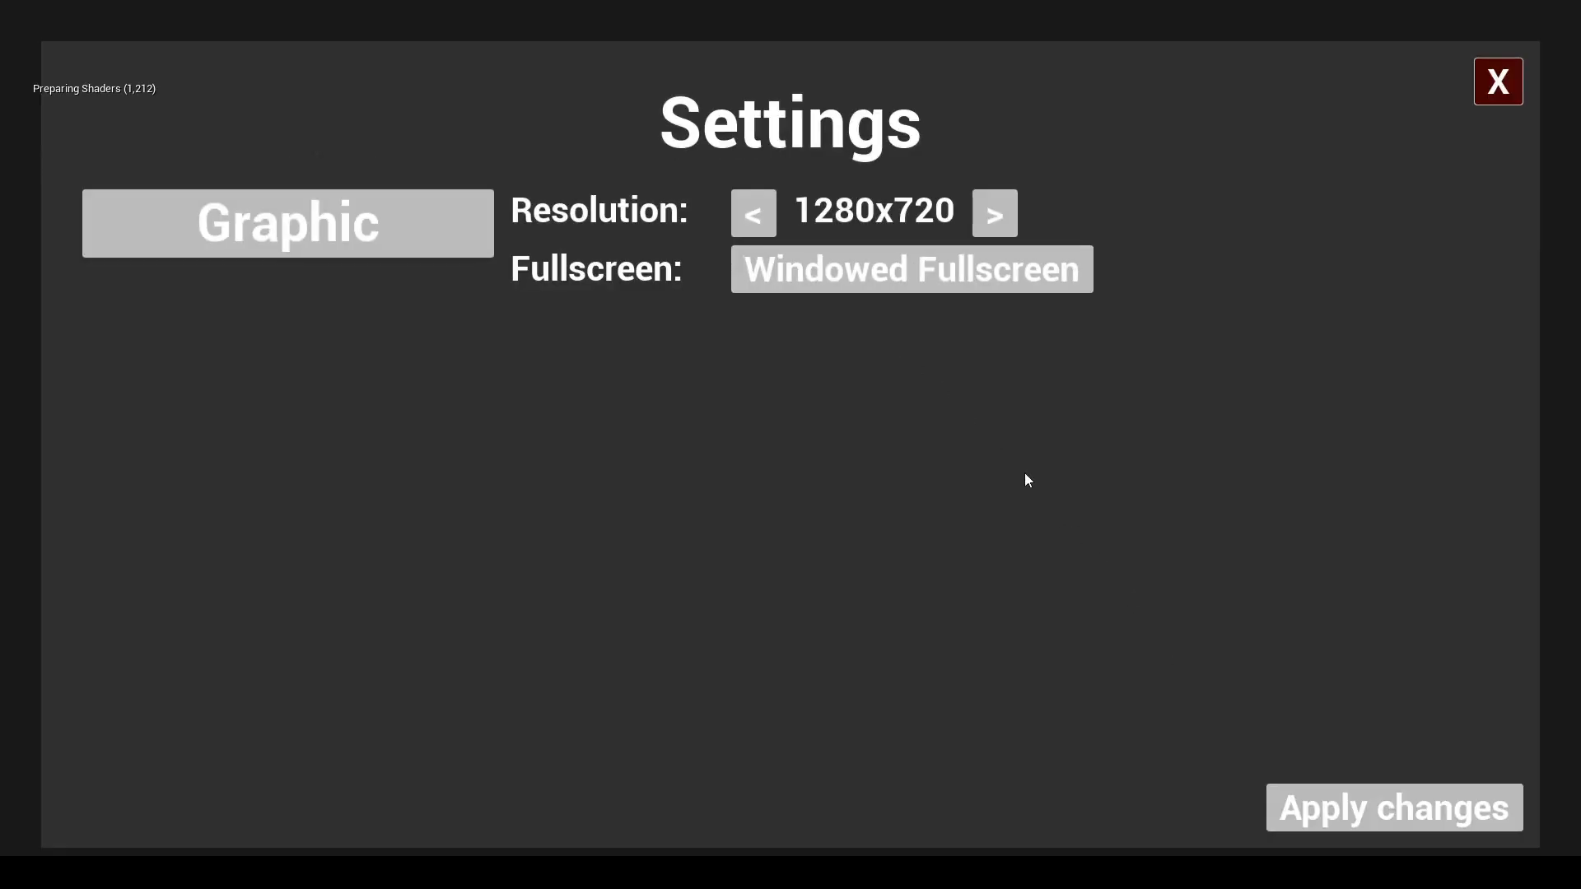
{"action": "left_click", "coordinate": [1013, 212]}
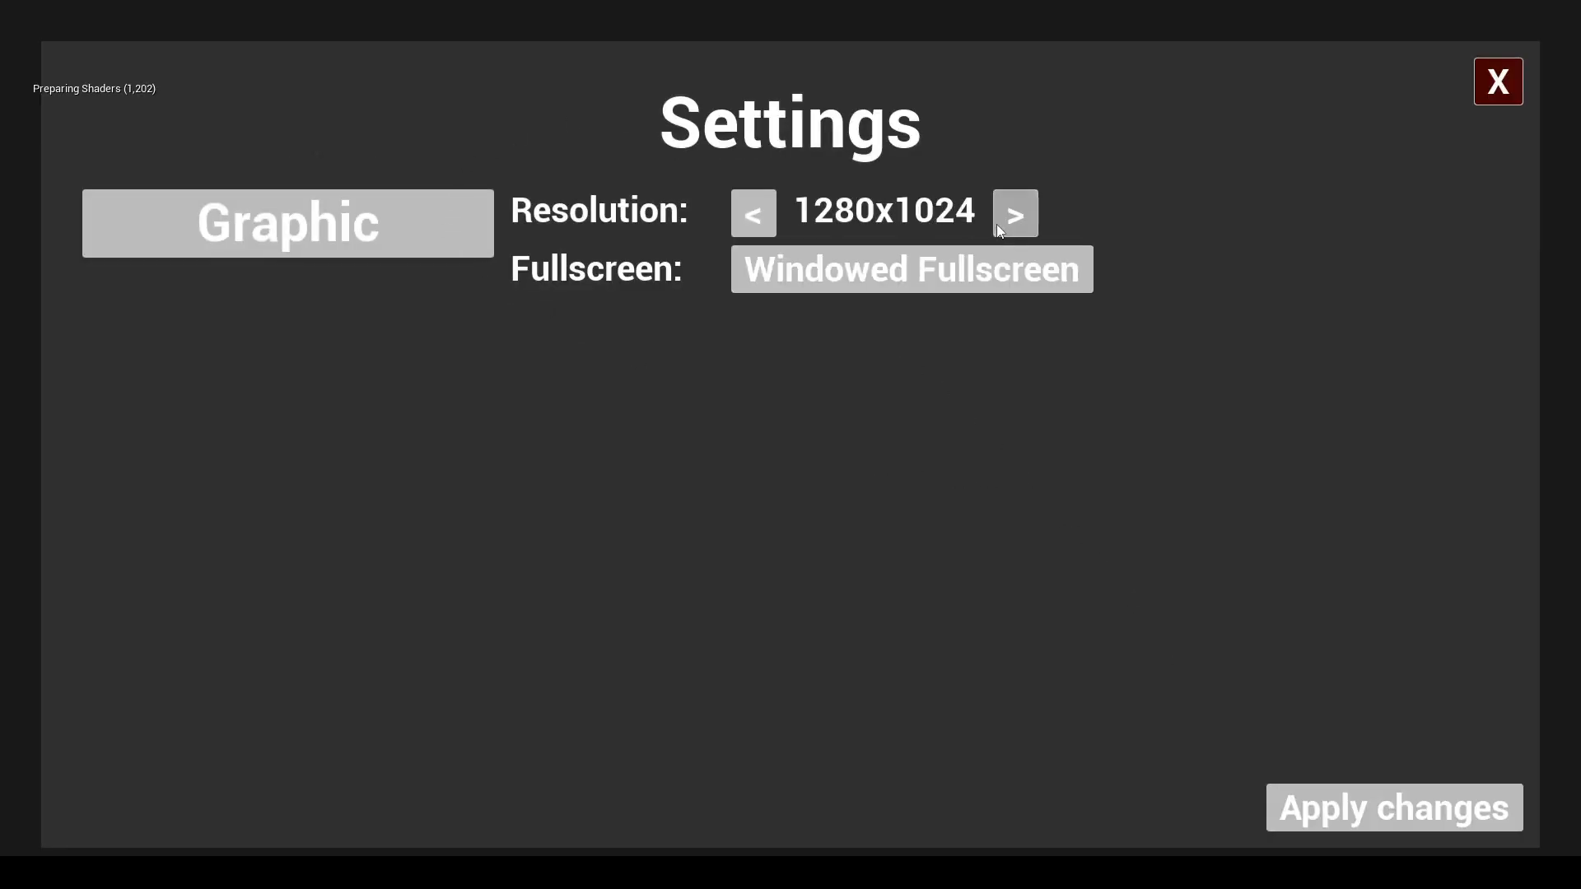
{"action": "left_click", "coordinate": [1013, 213]}
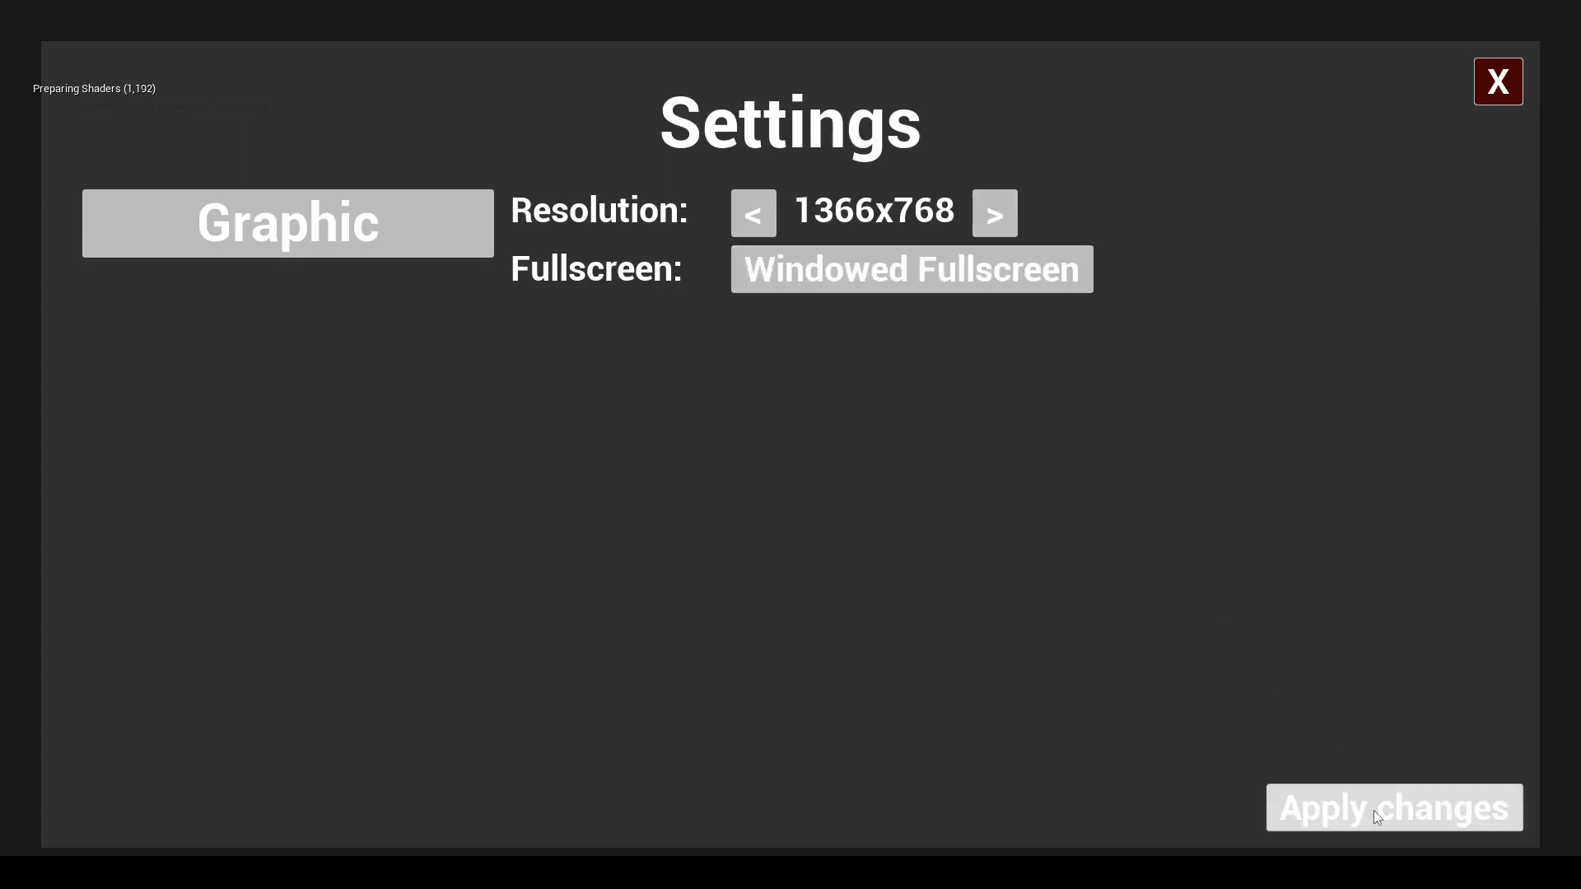
{"action": "mouse_move", "coordinate": [942, 255]}
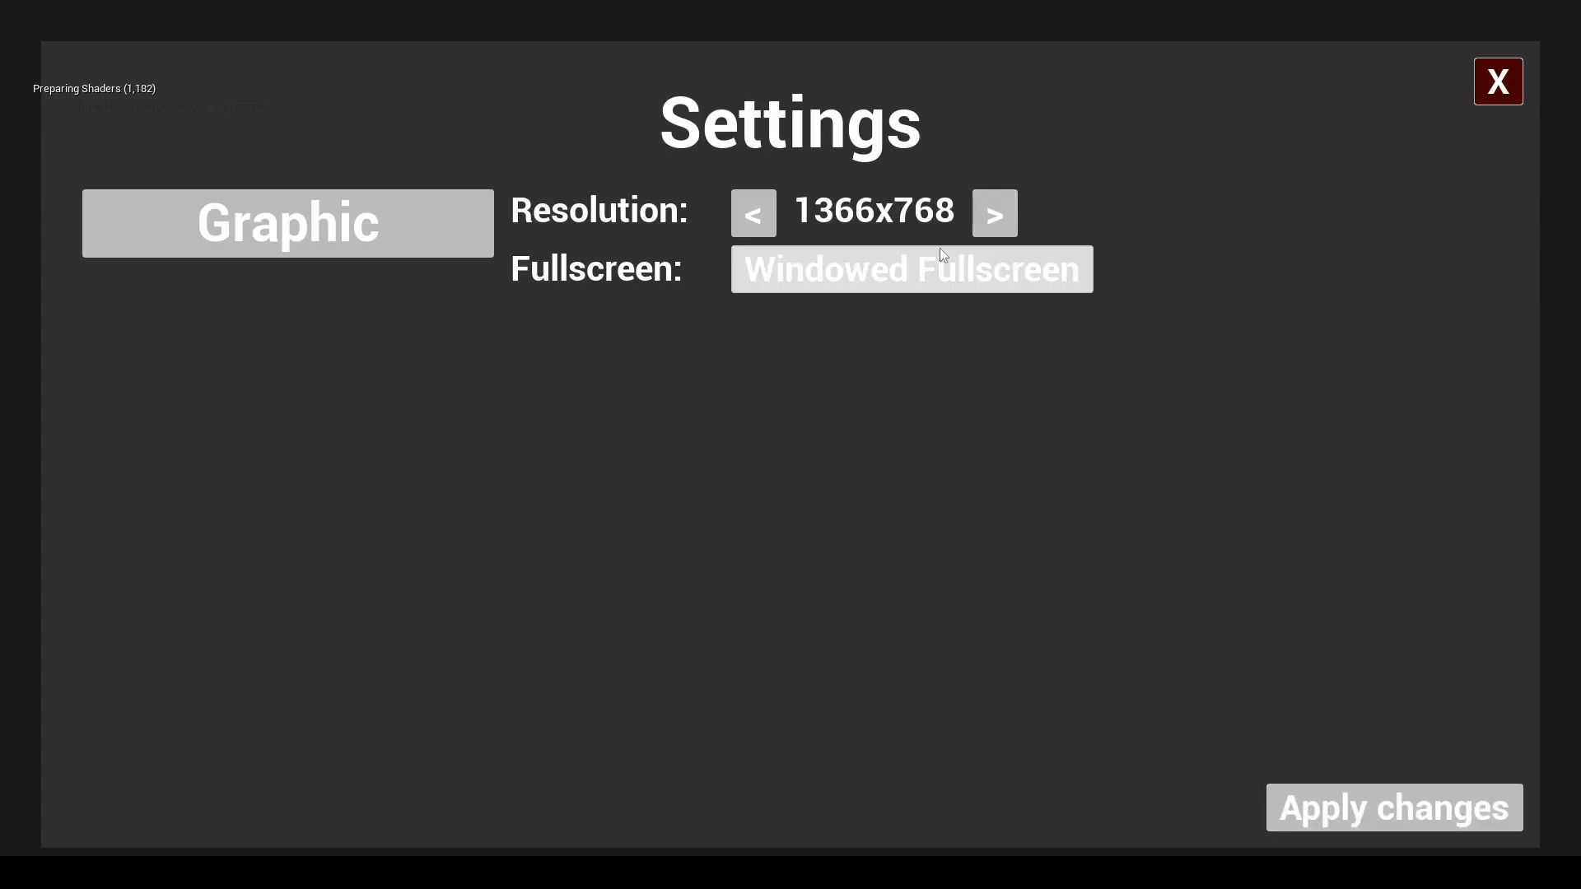
{"action": "left_click", "coordinate": [909, 269]}
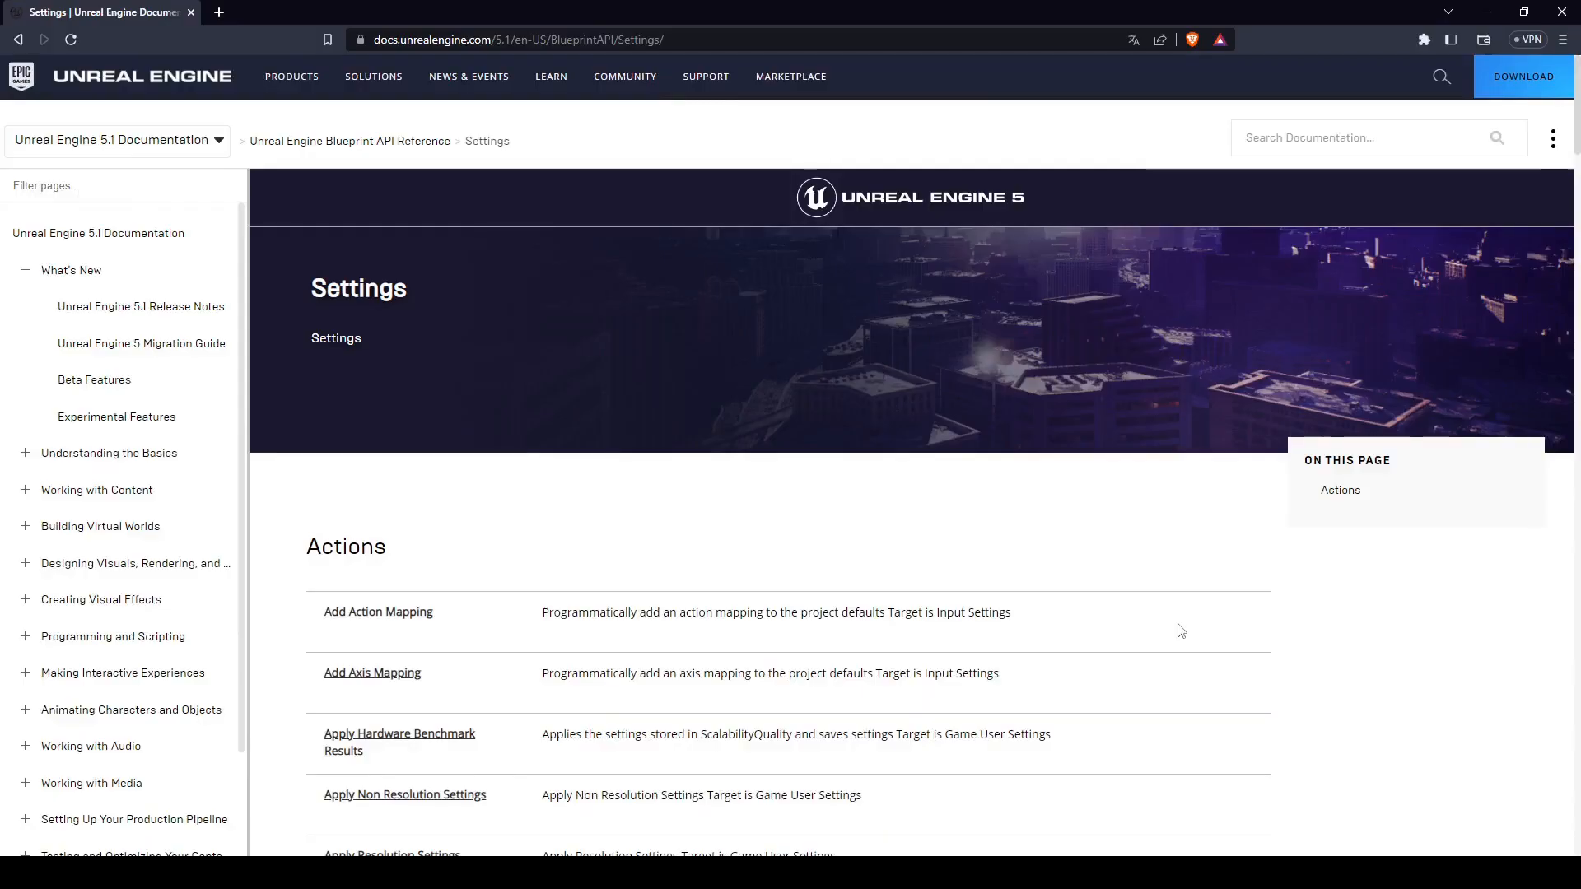
- From the Settings actions table, open the Set VSync Enabled documentation page
{"action": "scroll", "scroll_direction": "down", "scroll_amount": 3}
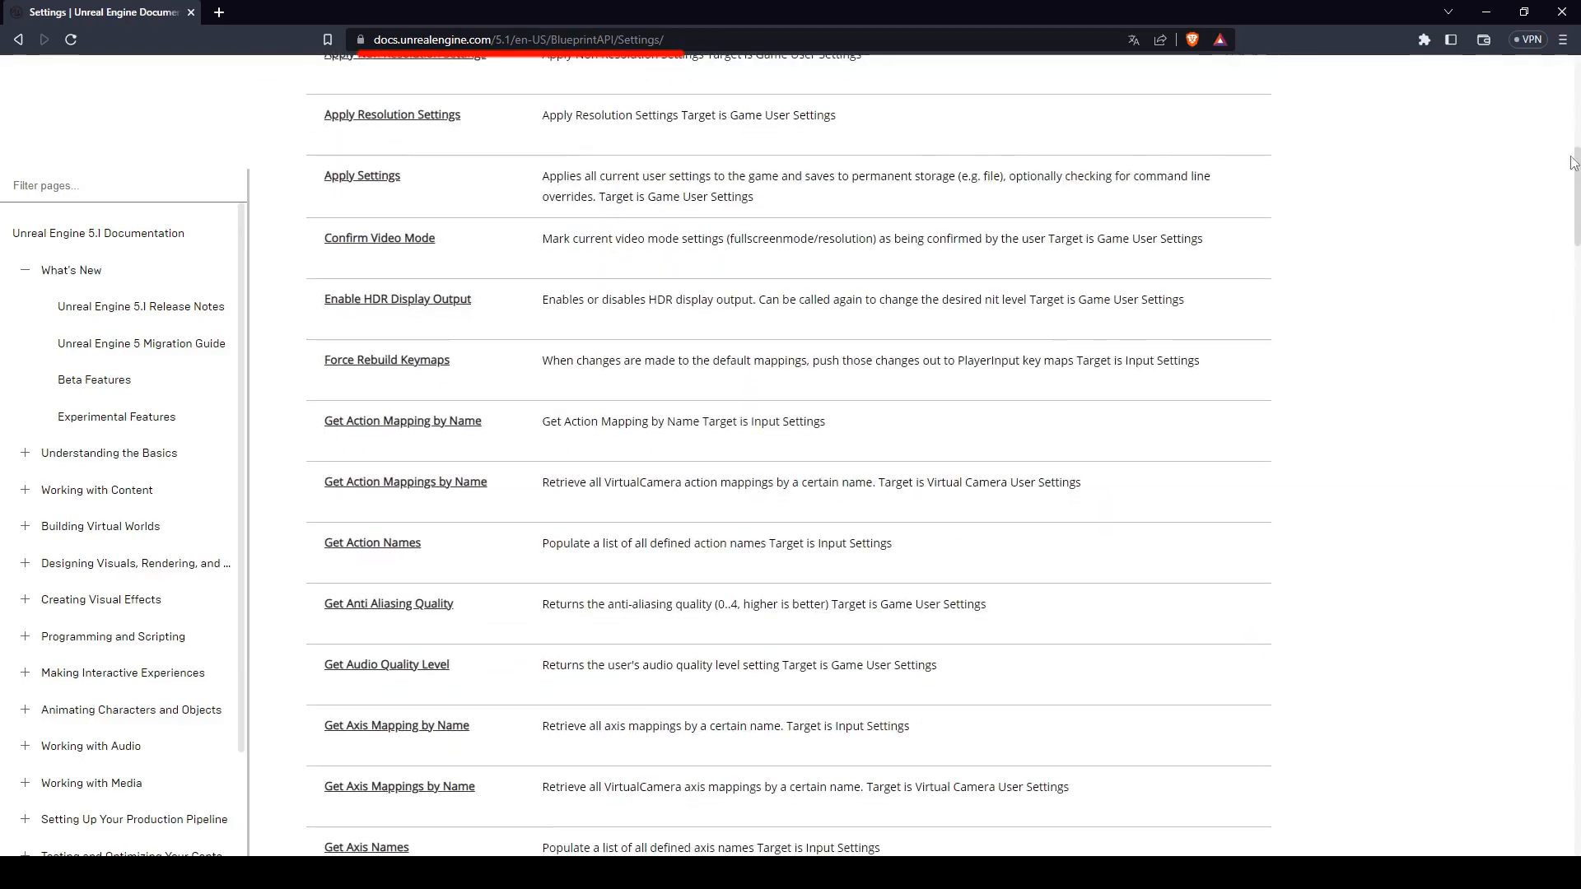
{"action": "scroll", "scroll_direction": "down", "scroll_amount": 3}
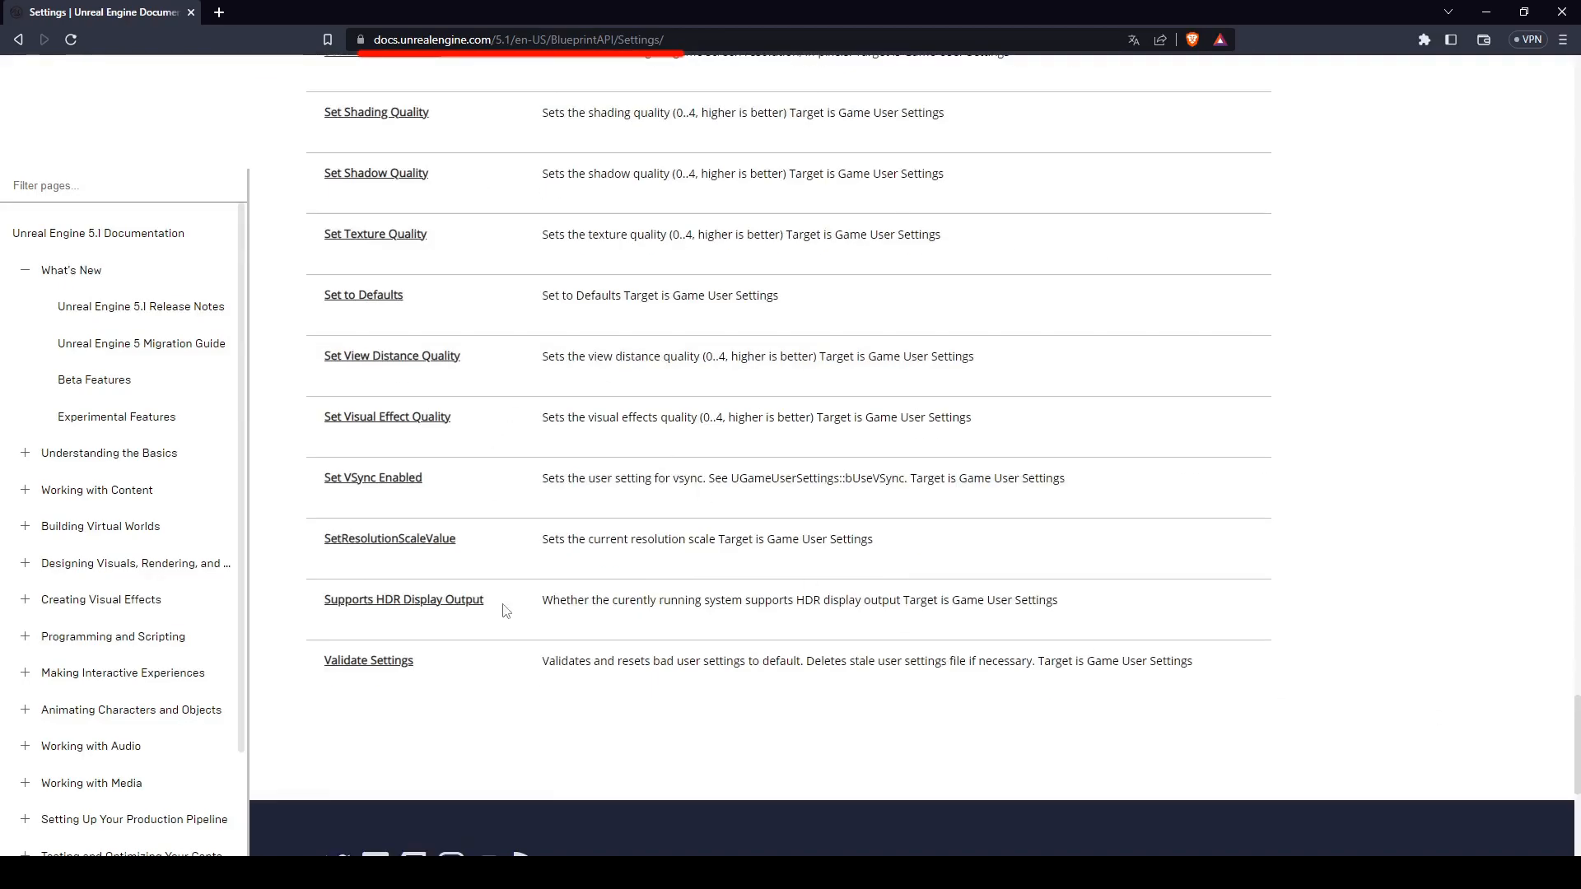
{"action": "left_click", "coordinate": [372, 478]}
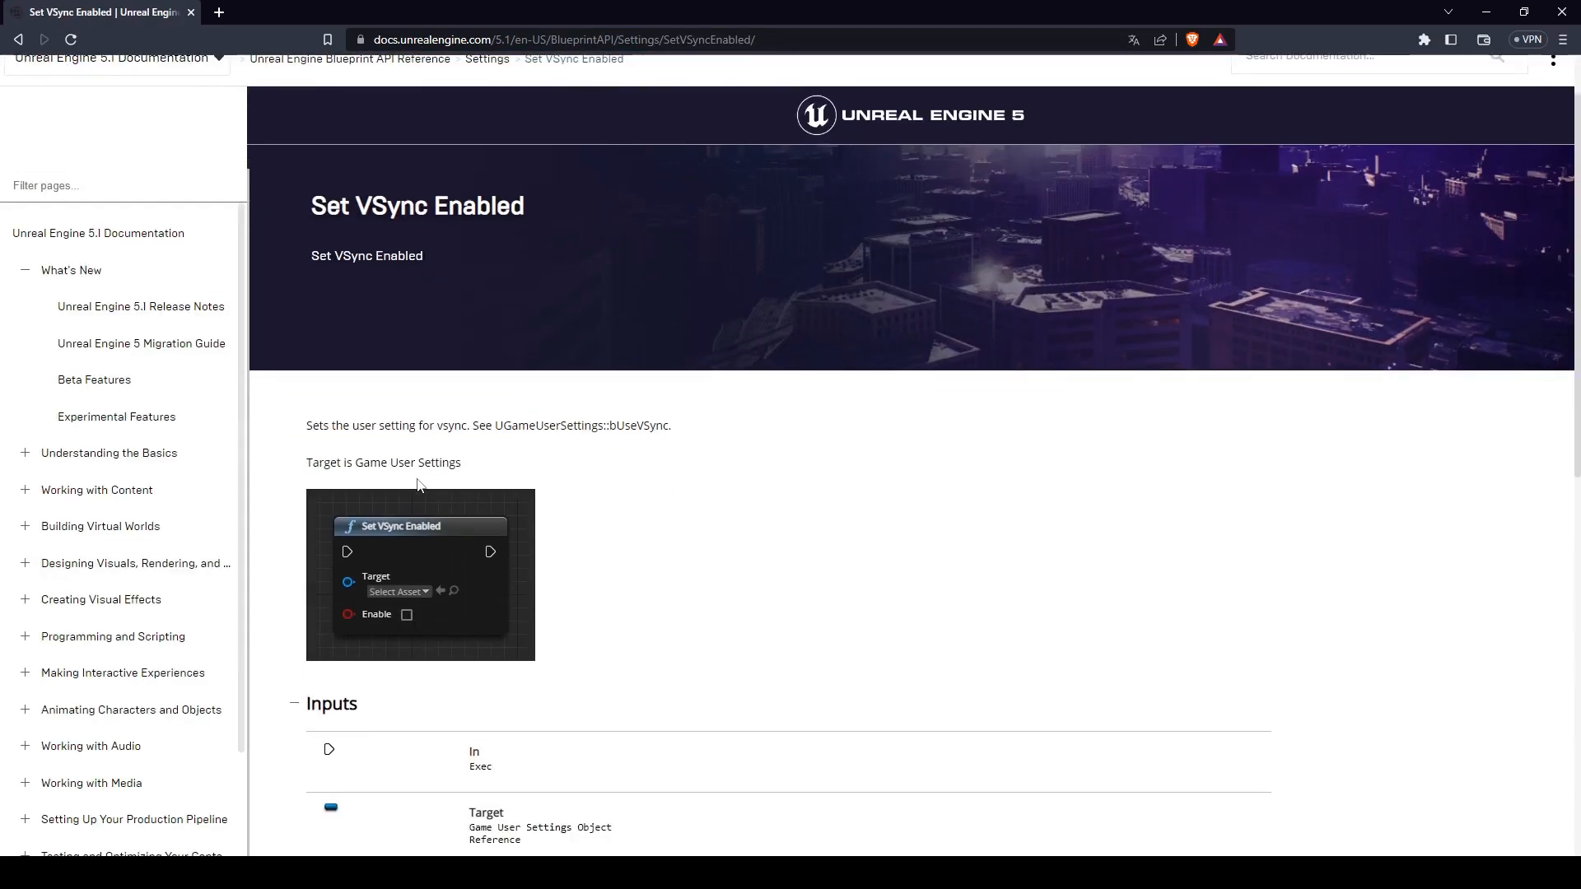
{"action": "scroll", "scroll_direction": "down", "scroll_amount": 3}
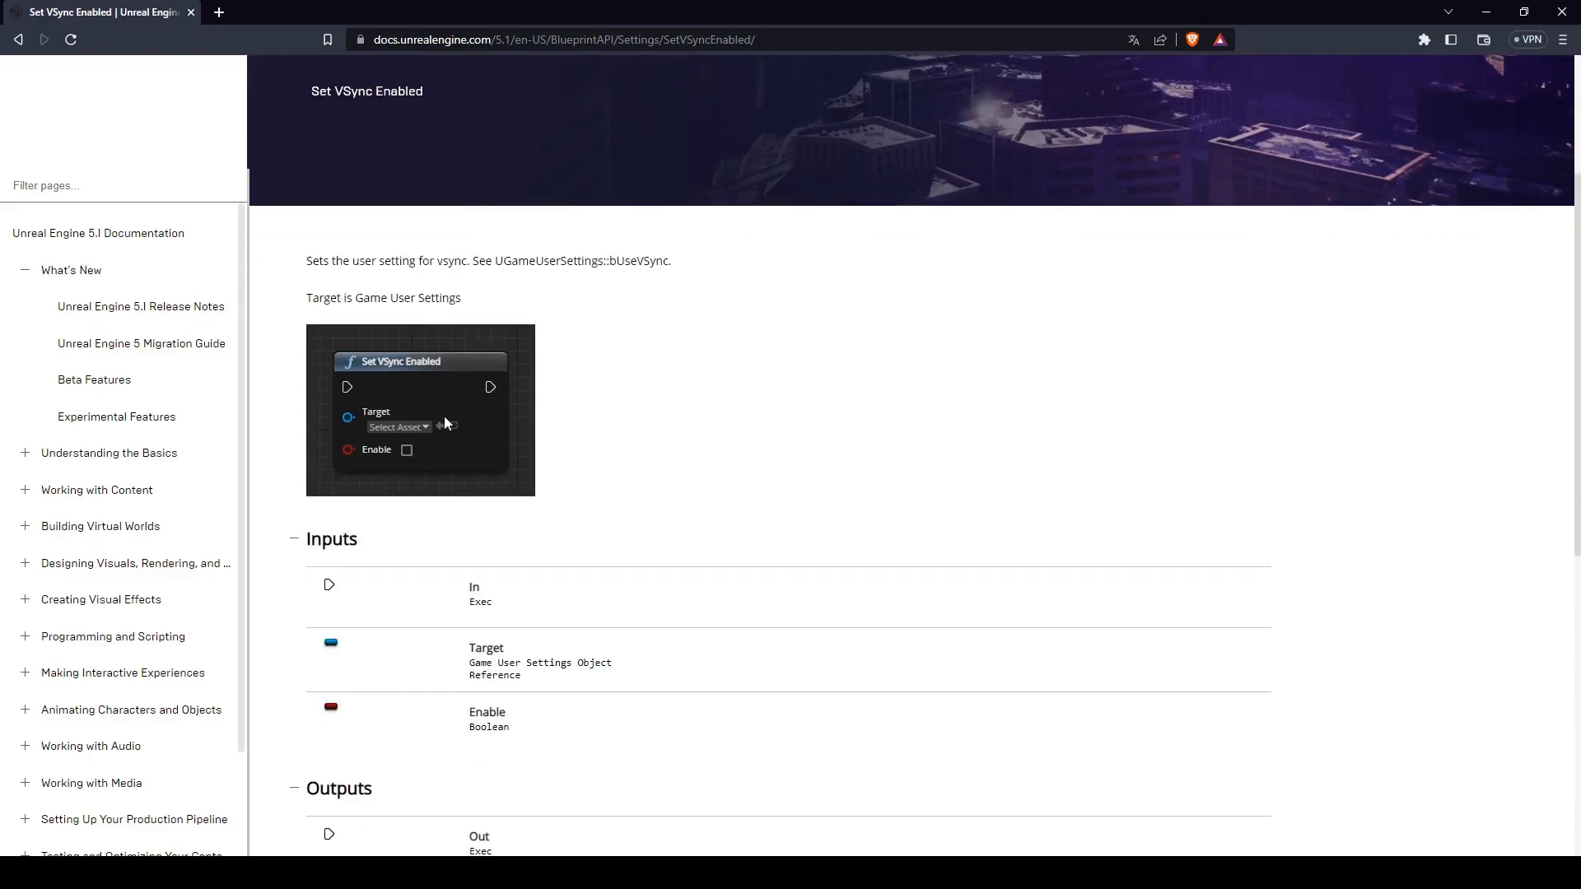